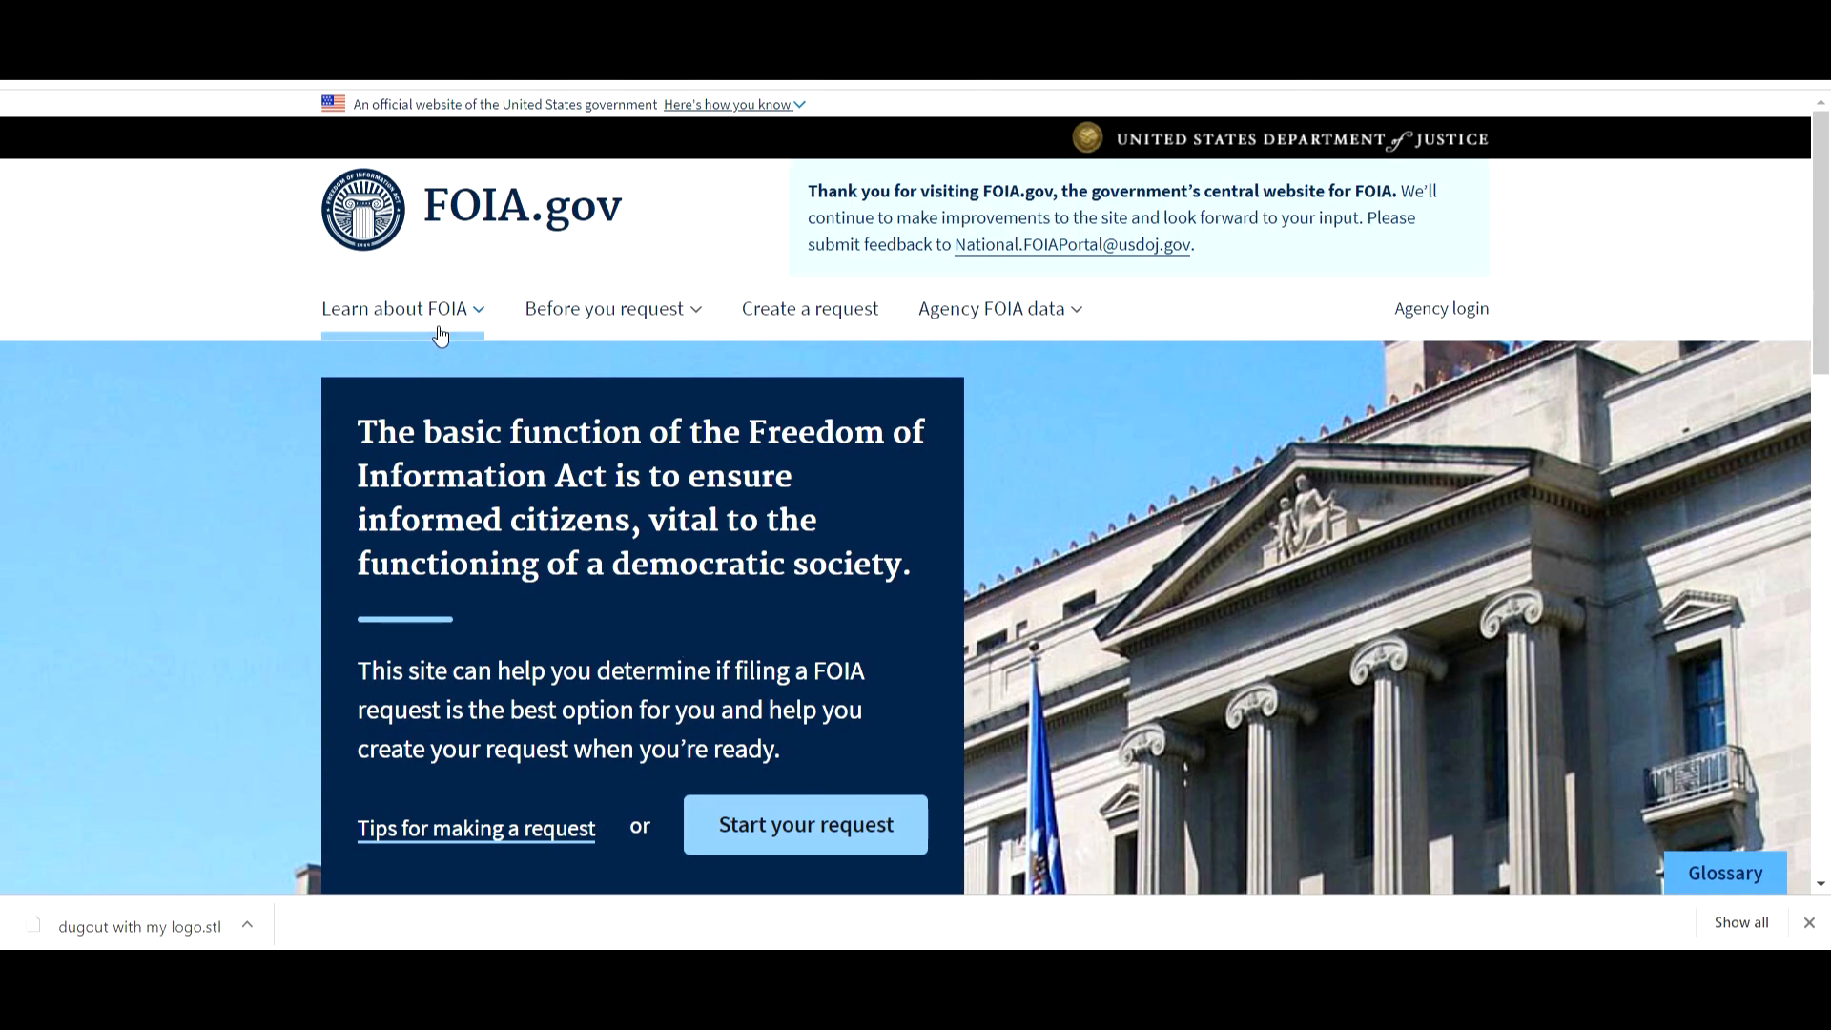
- Open the 'How do I make a FOIA request' guide from Learn about FOIA and play its video
click(395, 308)
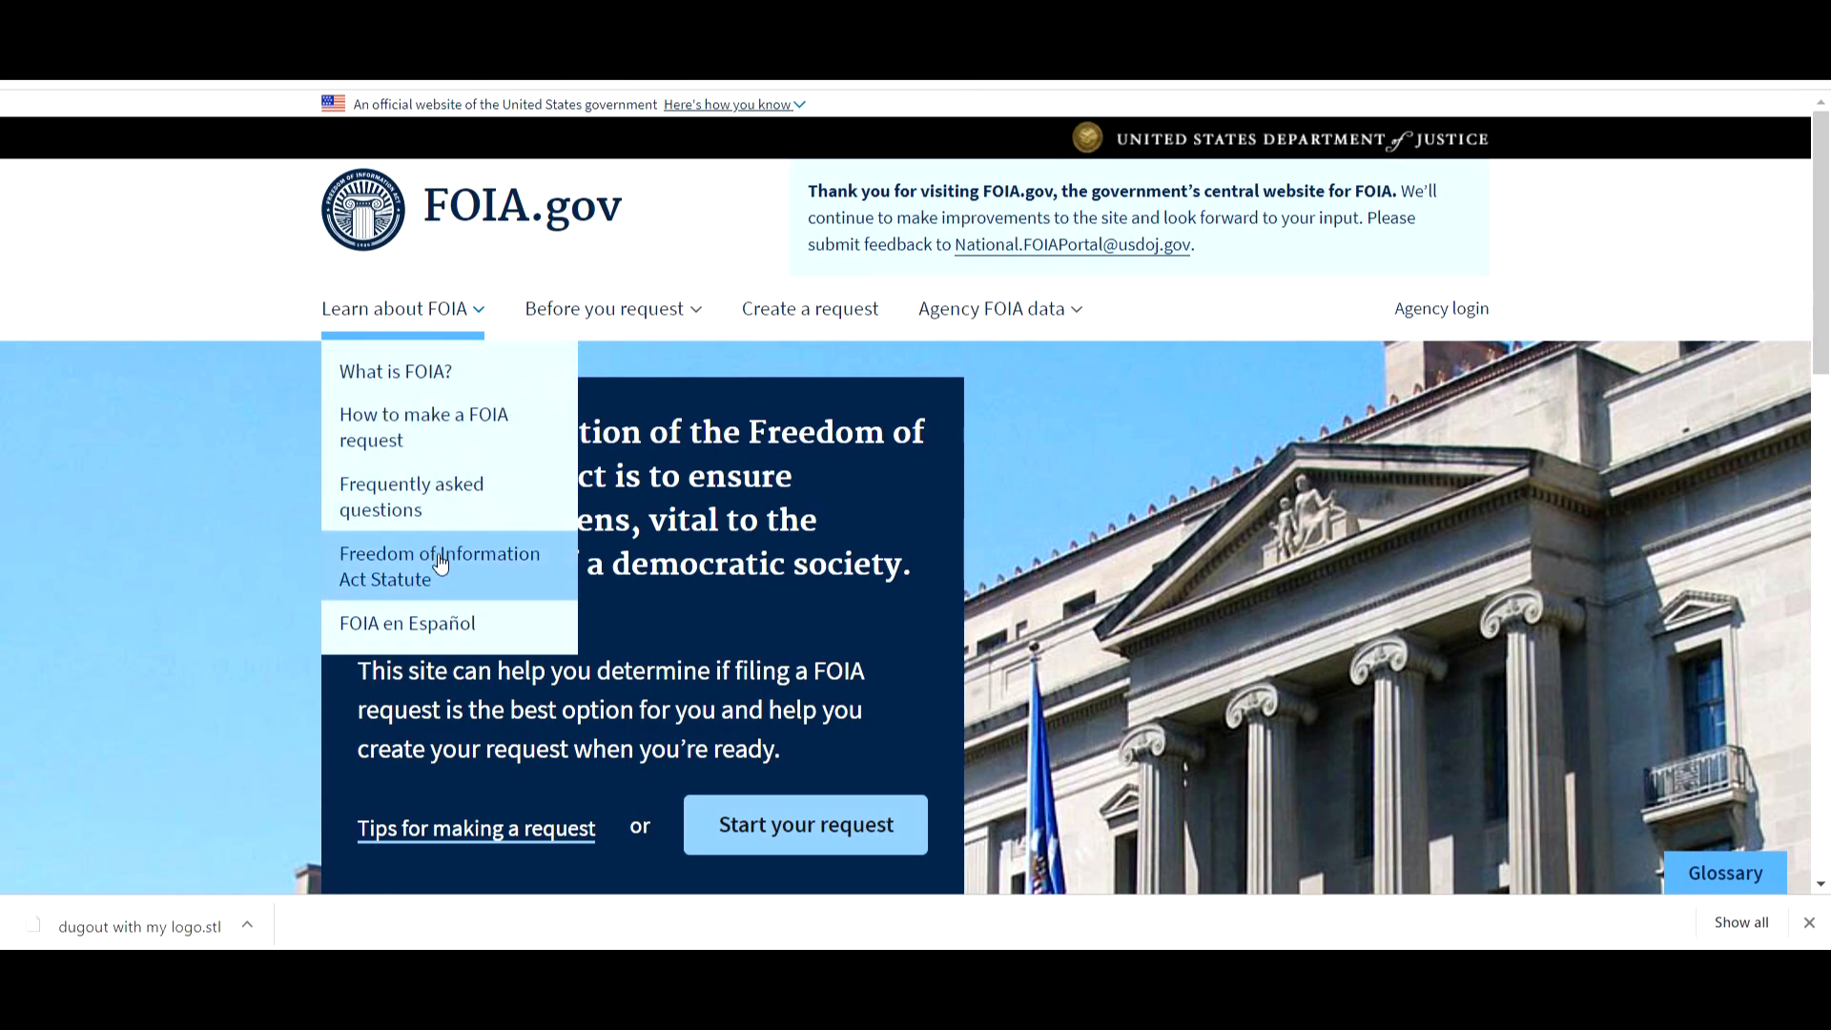
mouse_move(475, 427)
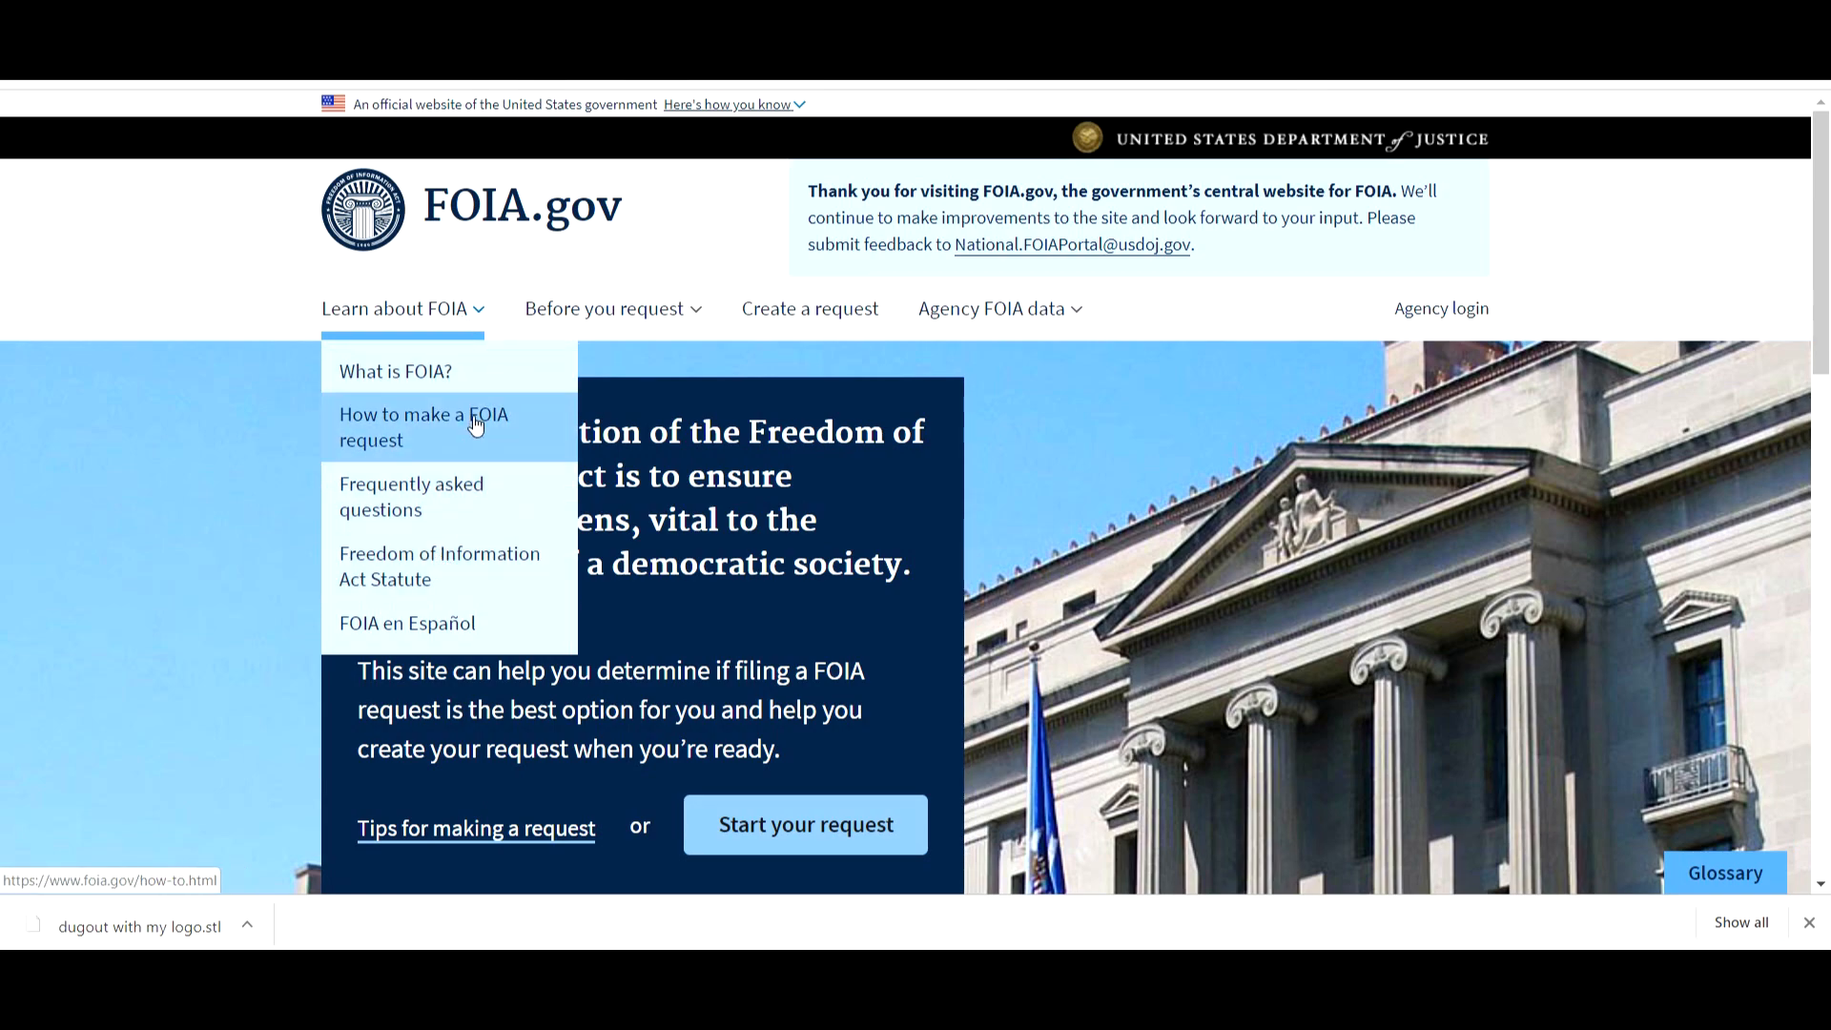
click(424, 427)
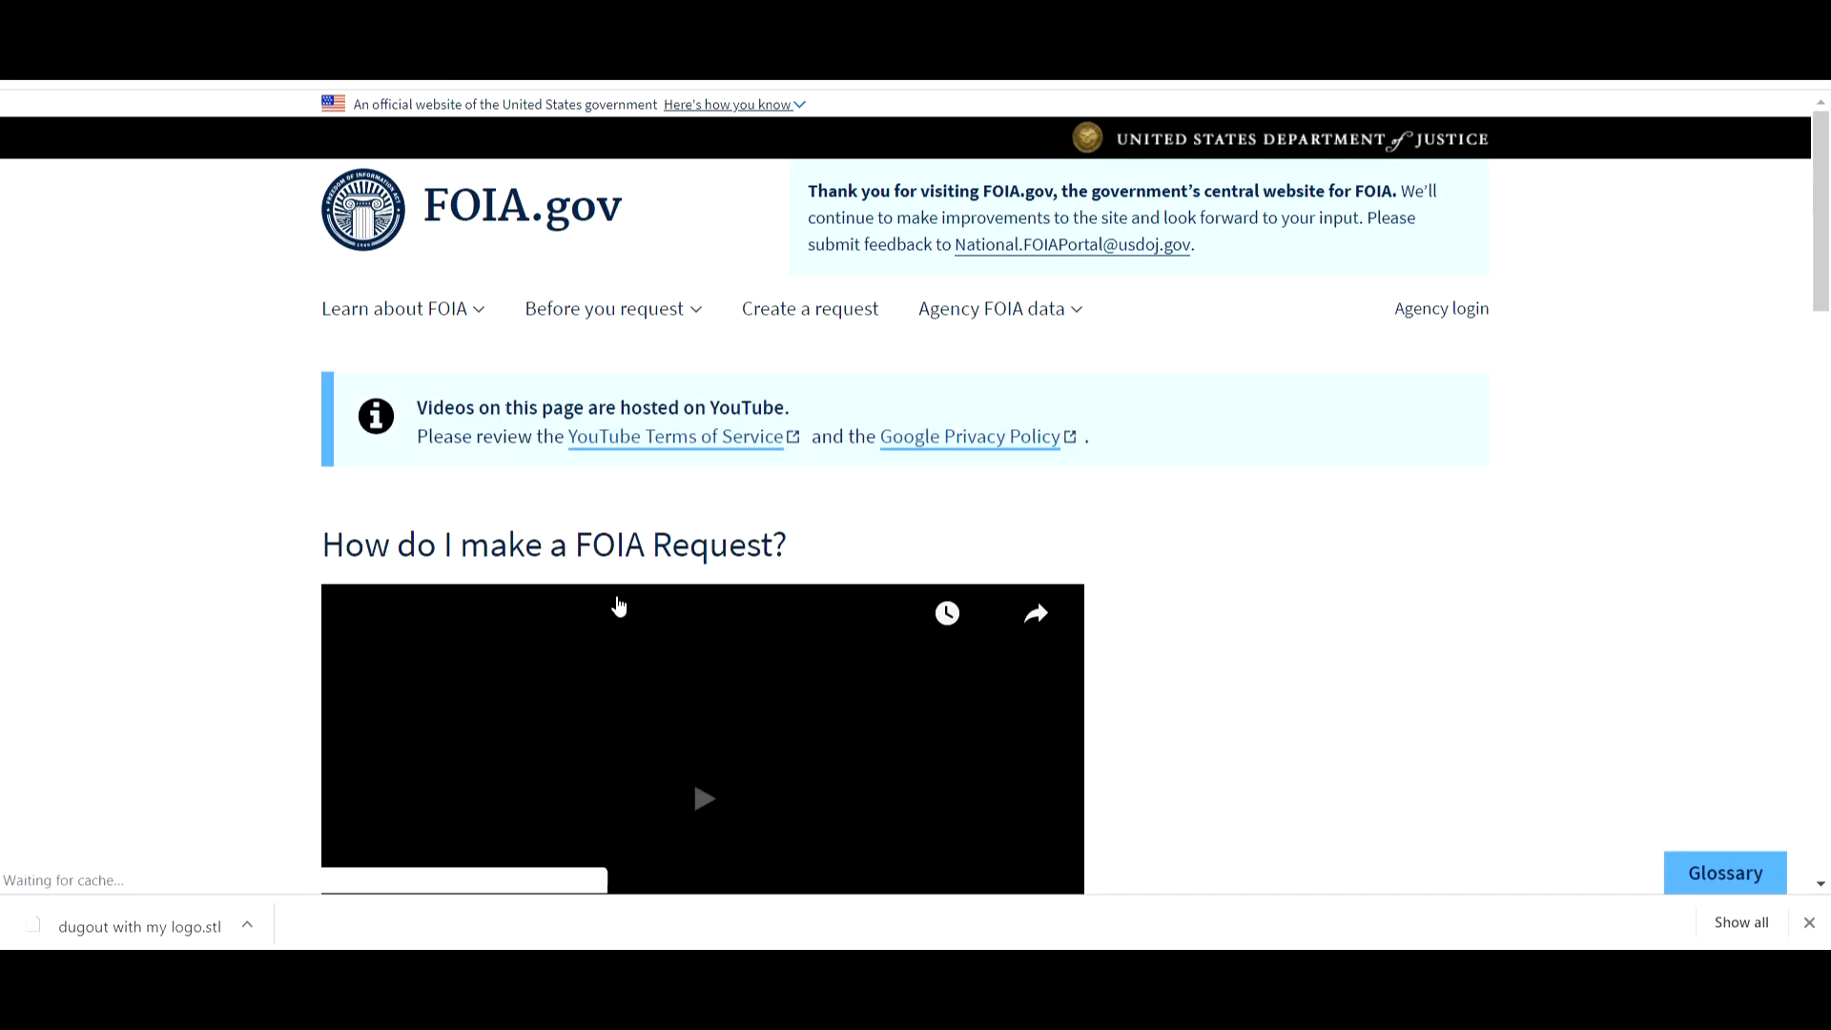
scroll(down, 3)
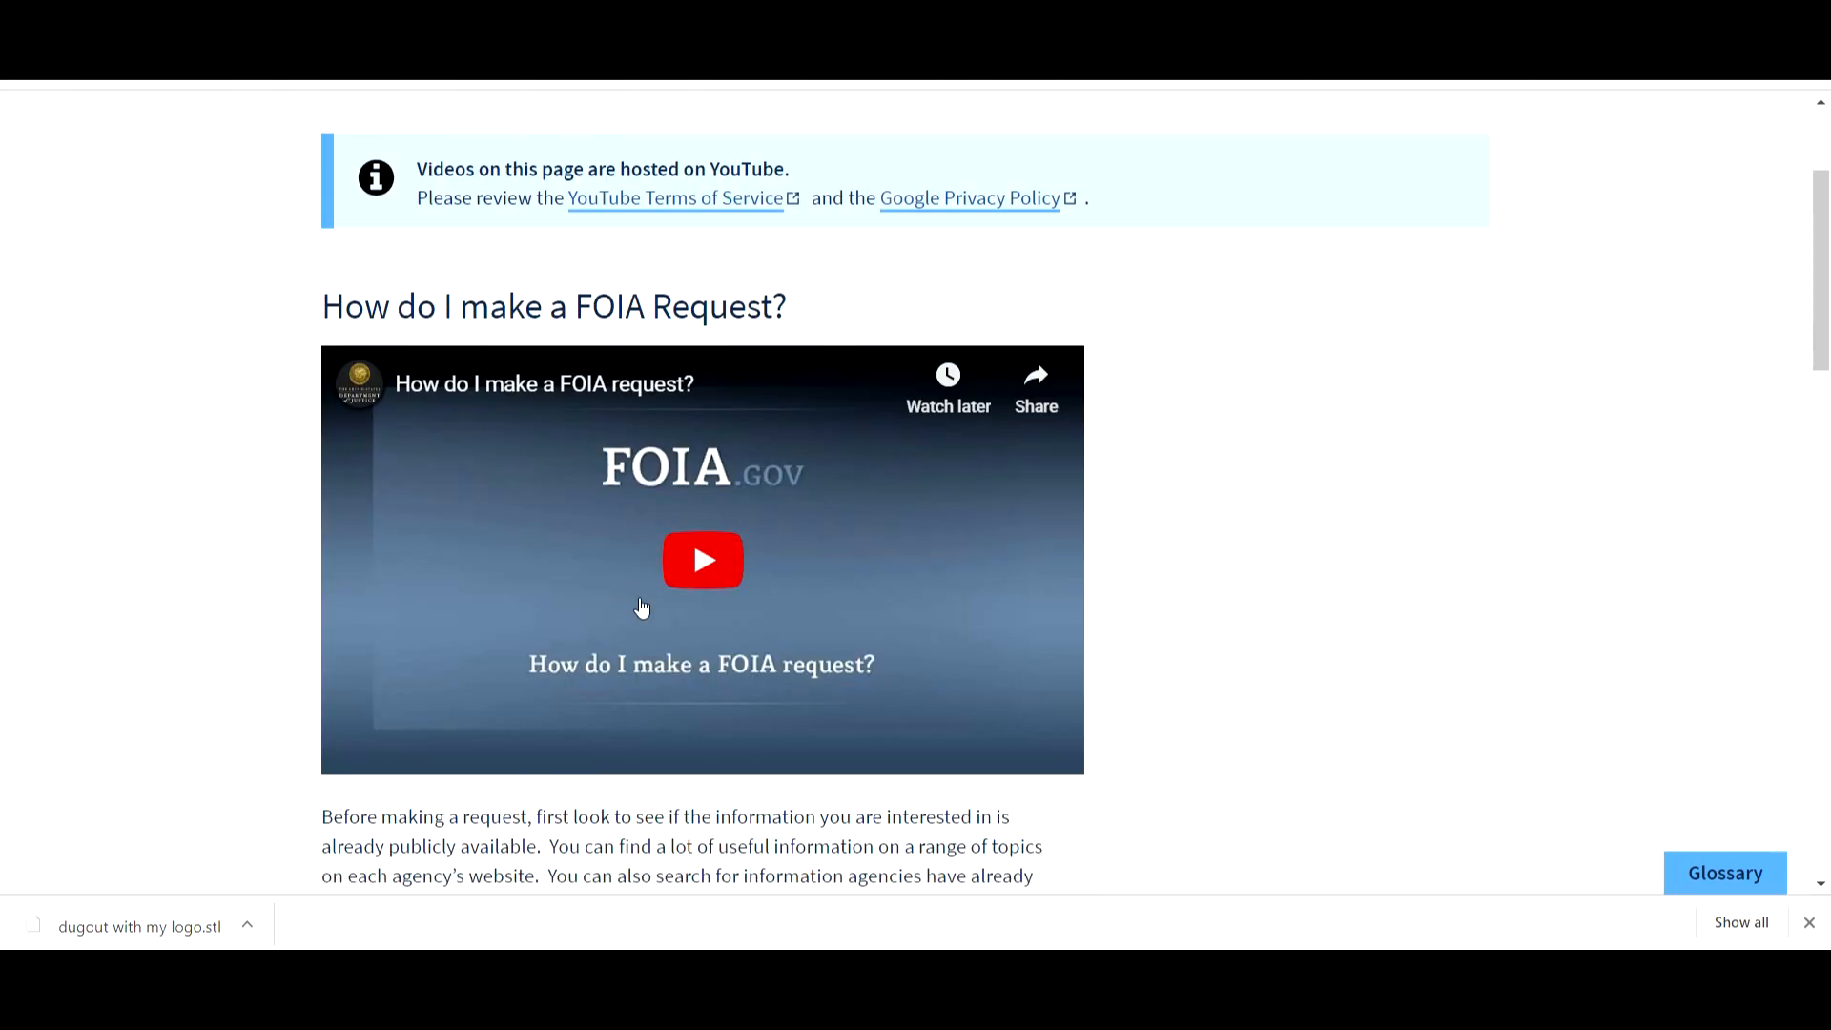
click(702, 561)
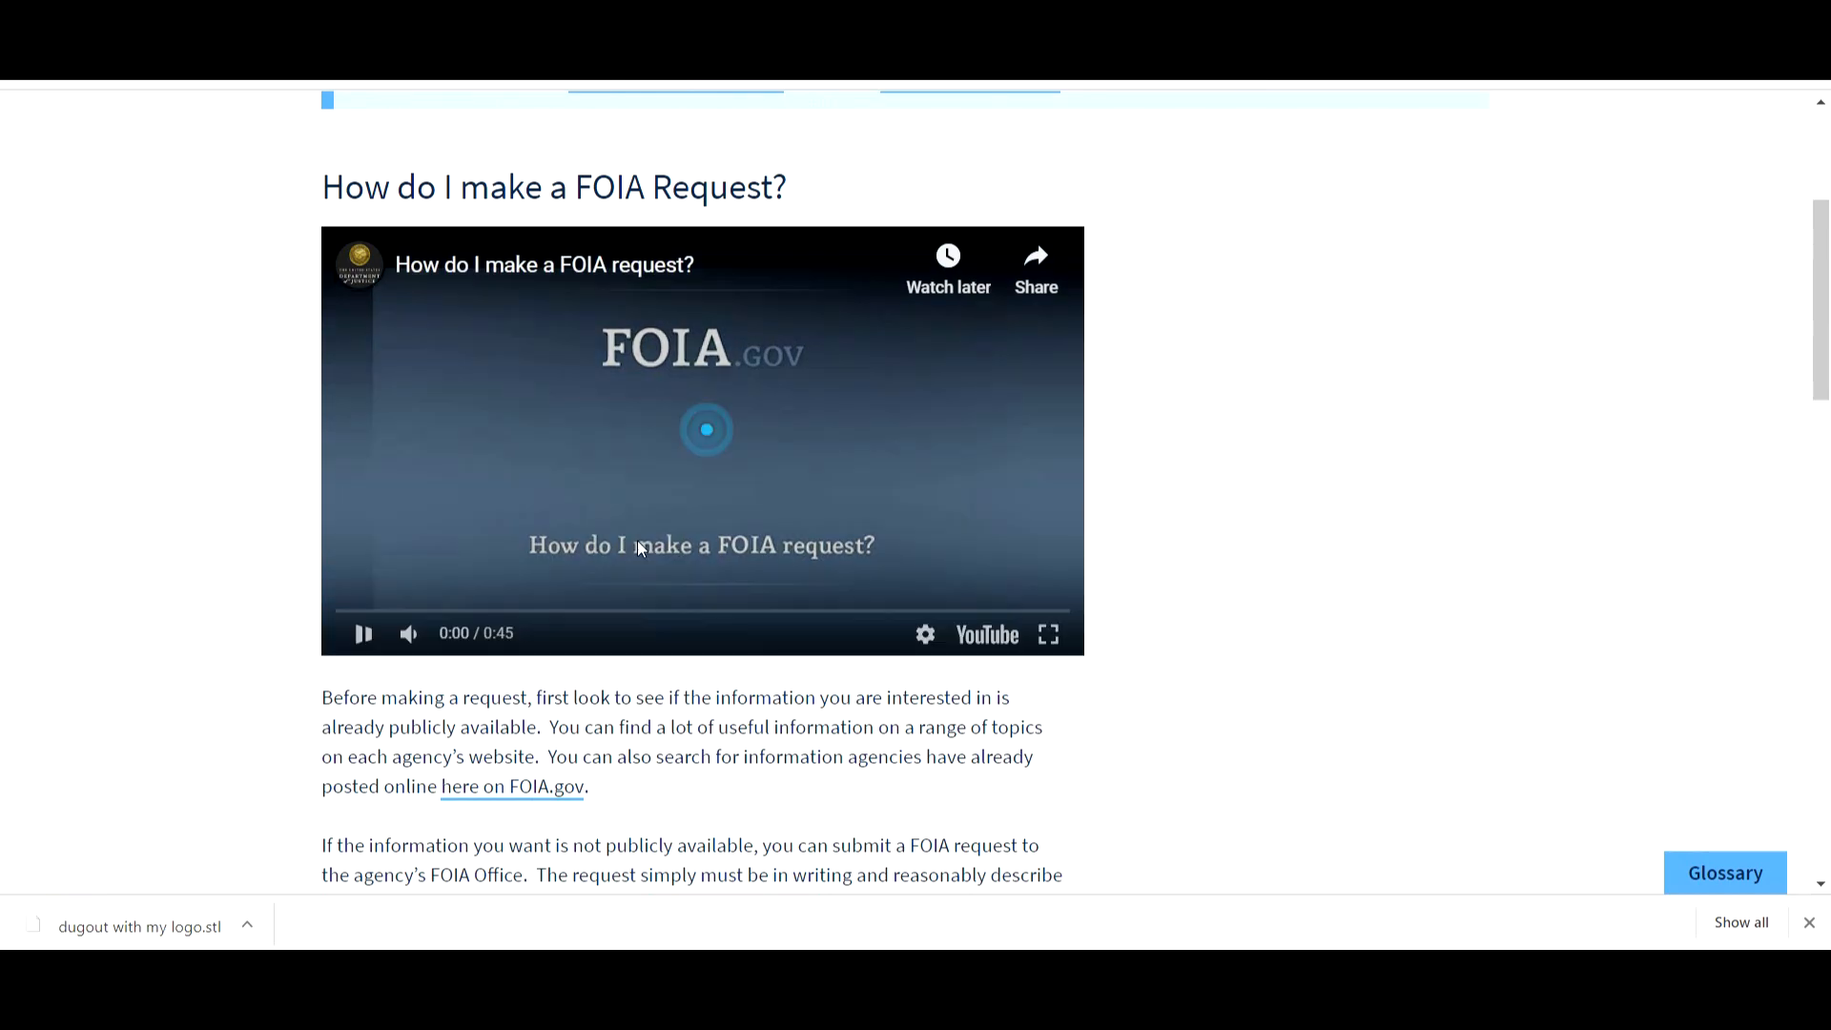
click(706, 430)
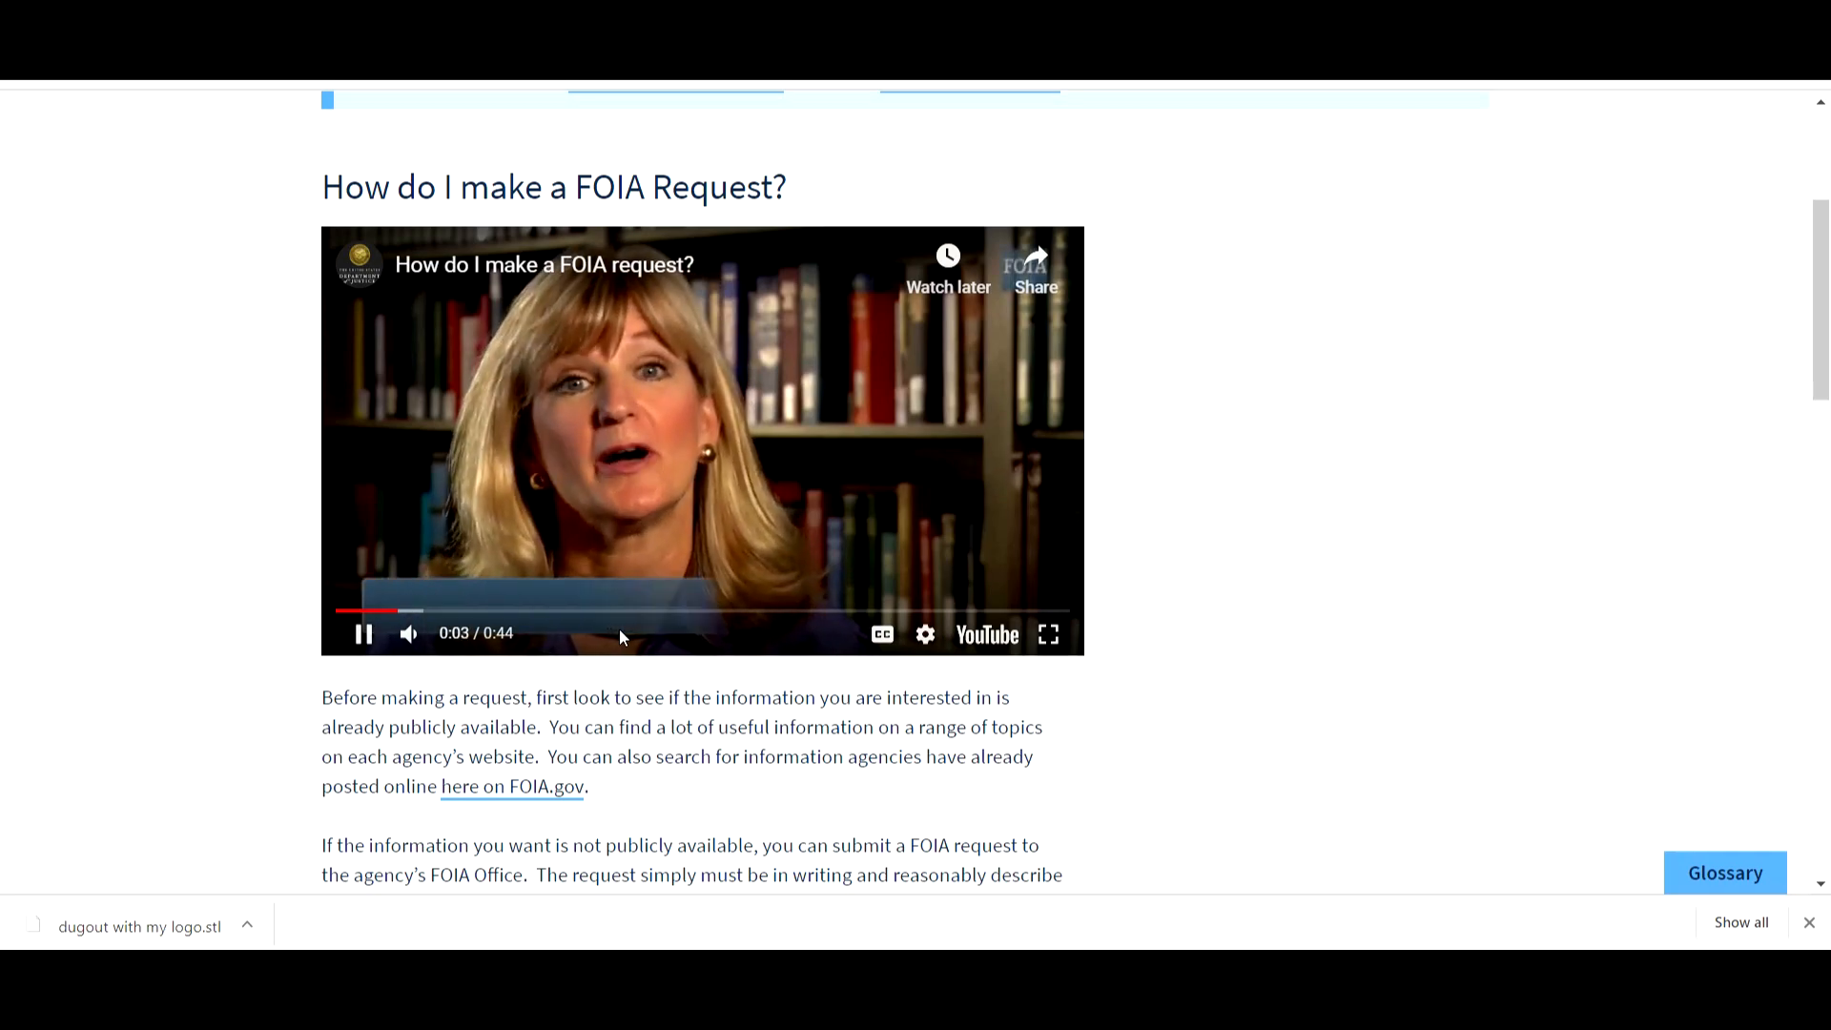
- Highlight the answer explaining that no special form is needed
scroll(down, 3)
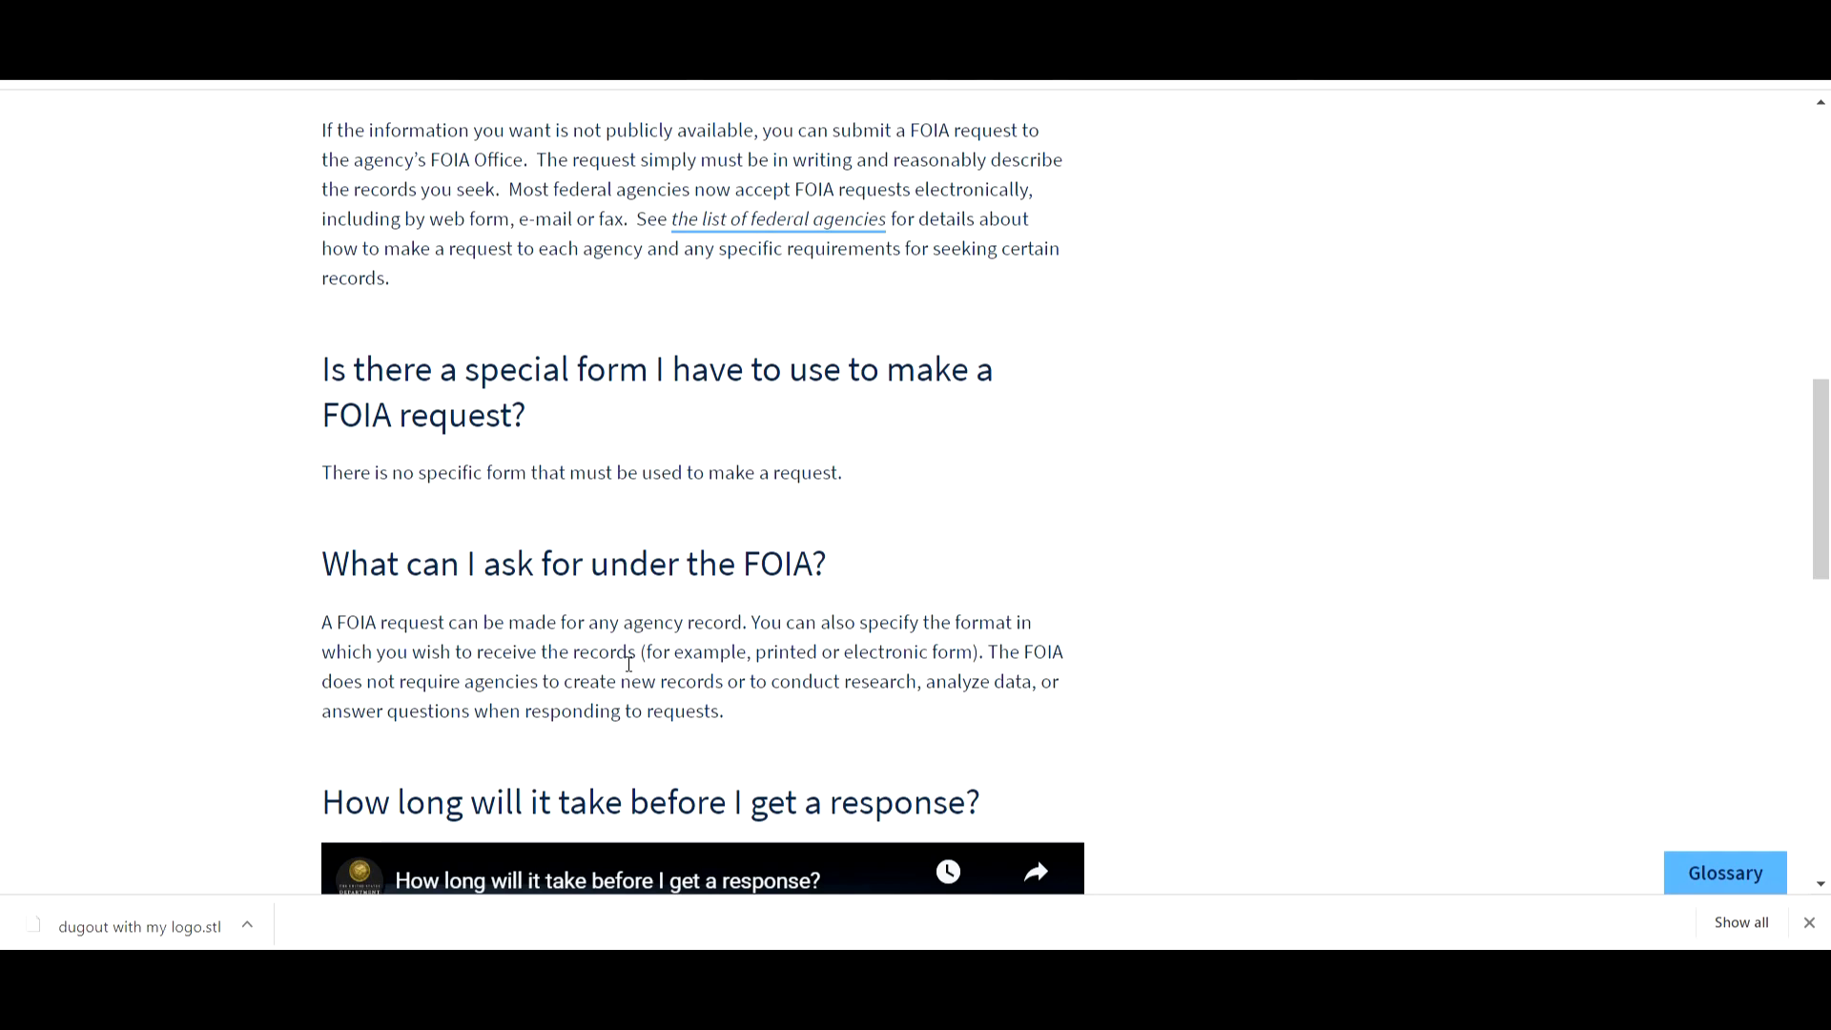
drag(350, 473, 841, 474)
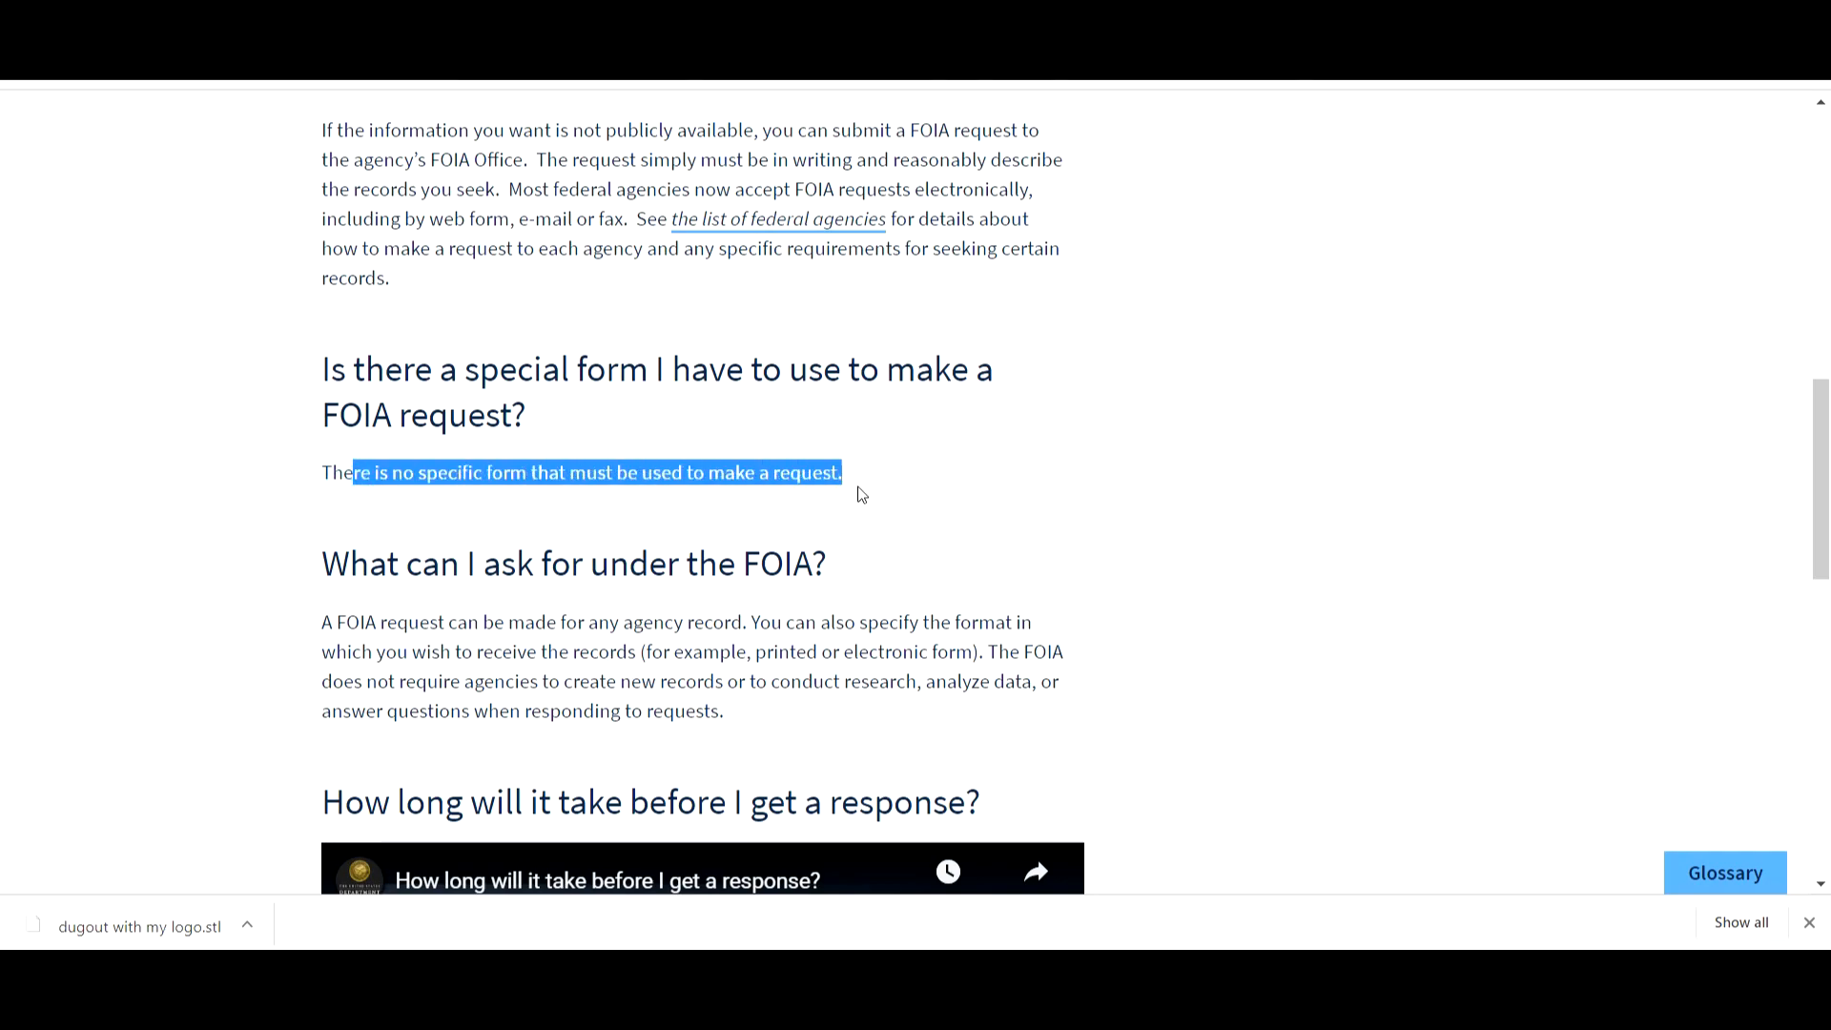
click(590, 588)
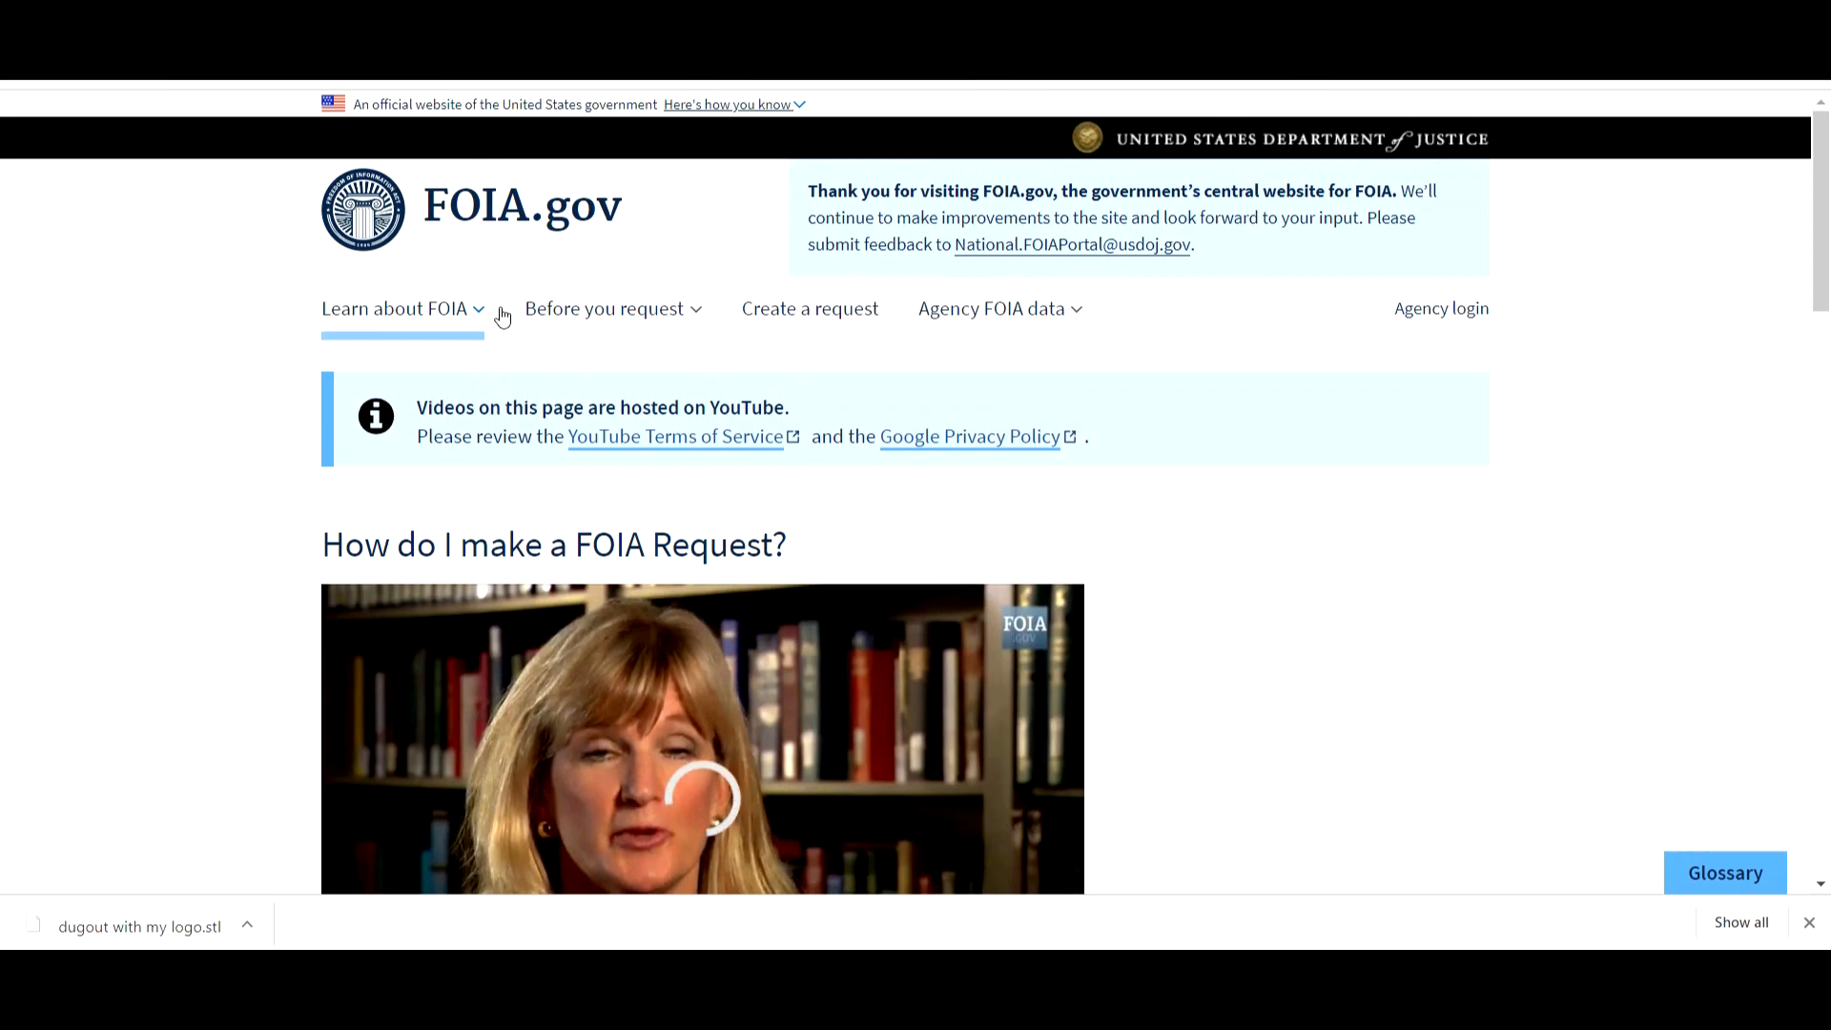
- Search the agency box for 'al' and choose Bureau of Alcohol, Tobacco, Firearms, and Explosives
click(810, 308)
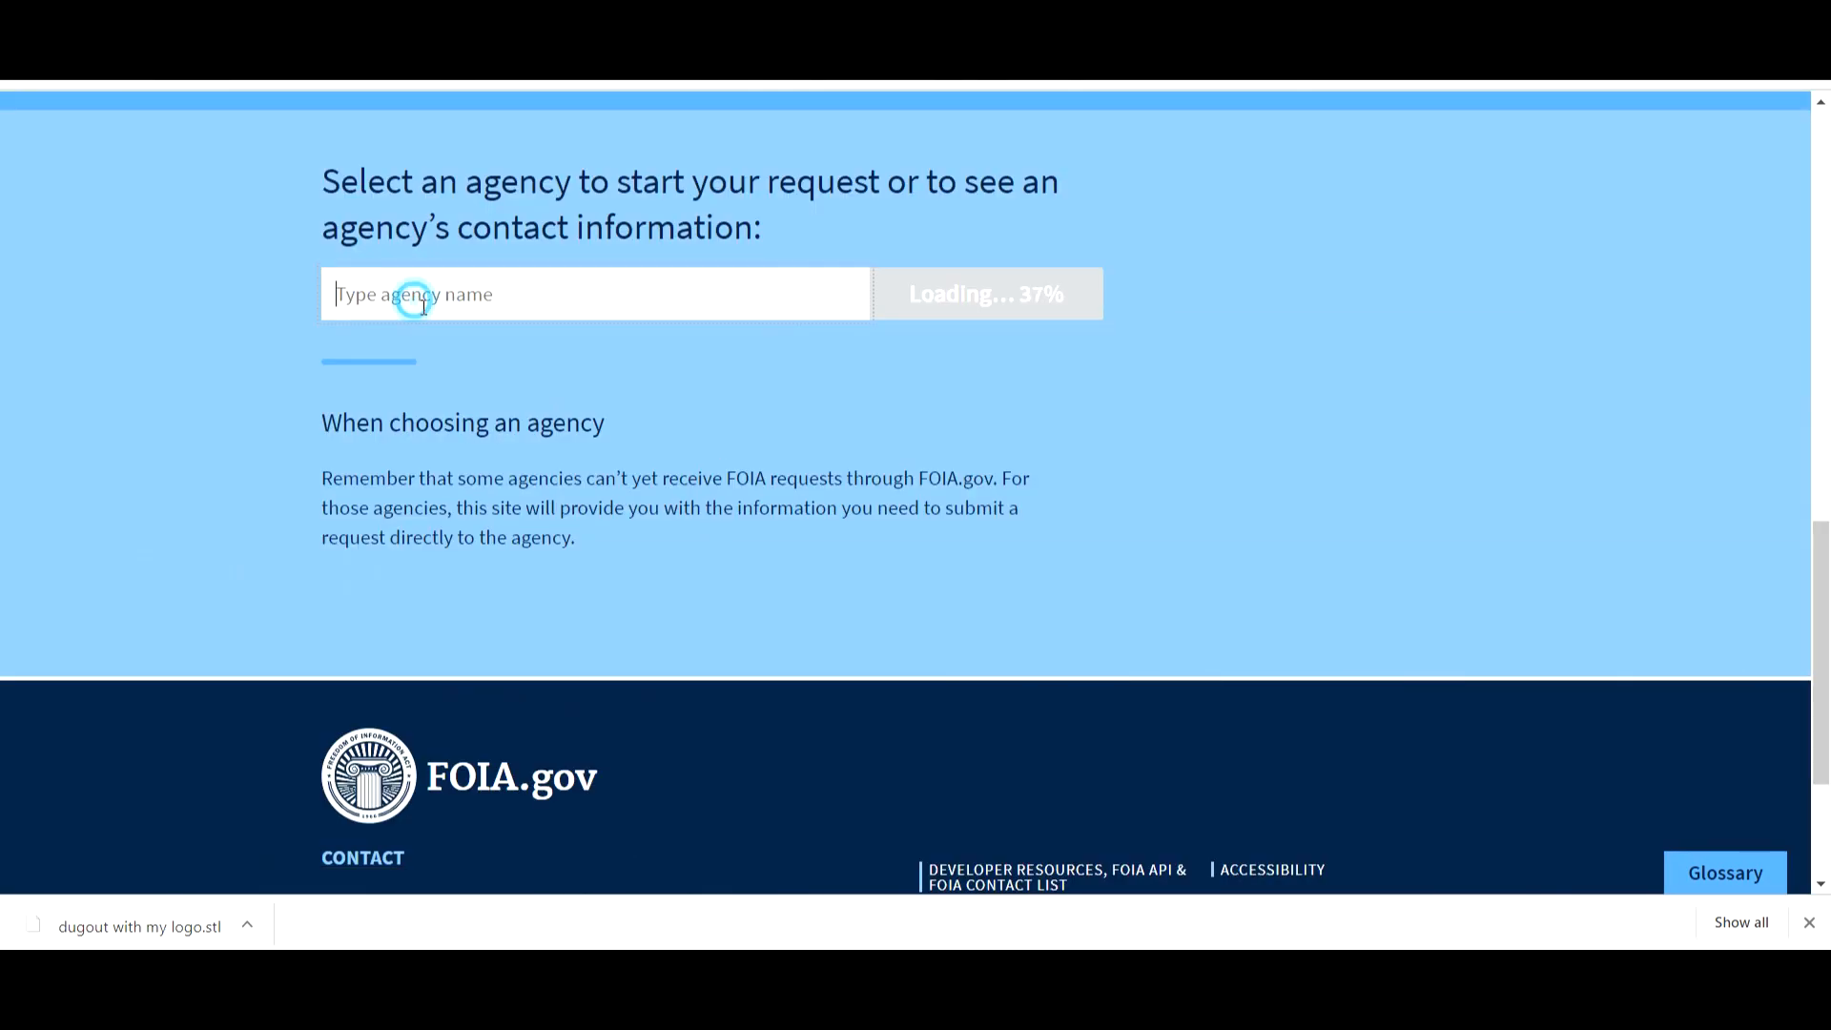
text(al)
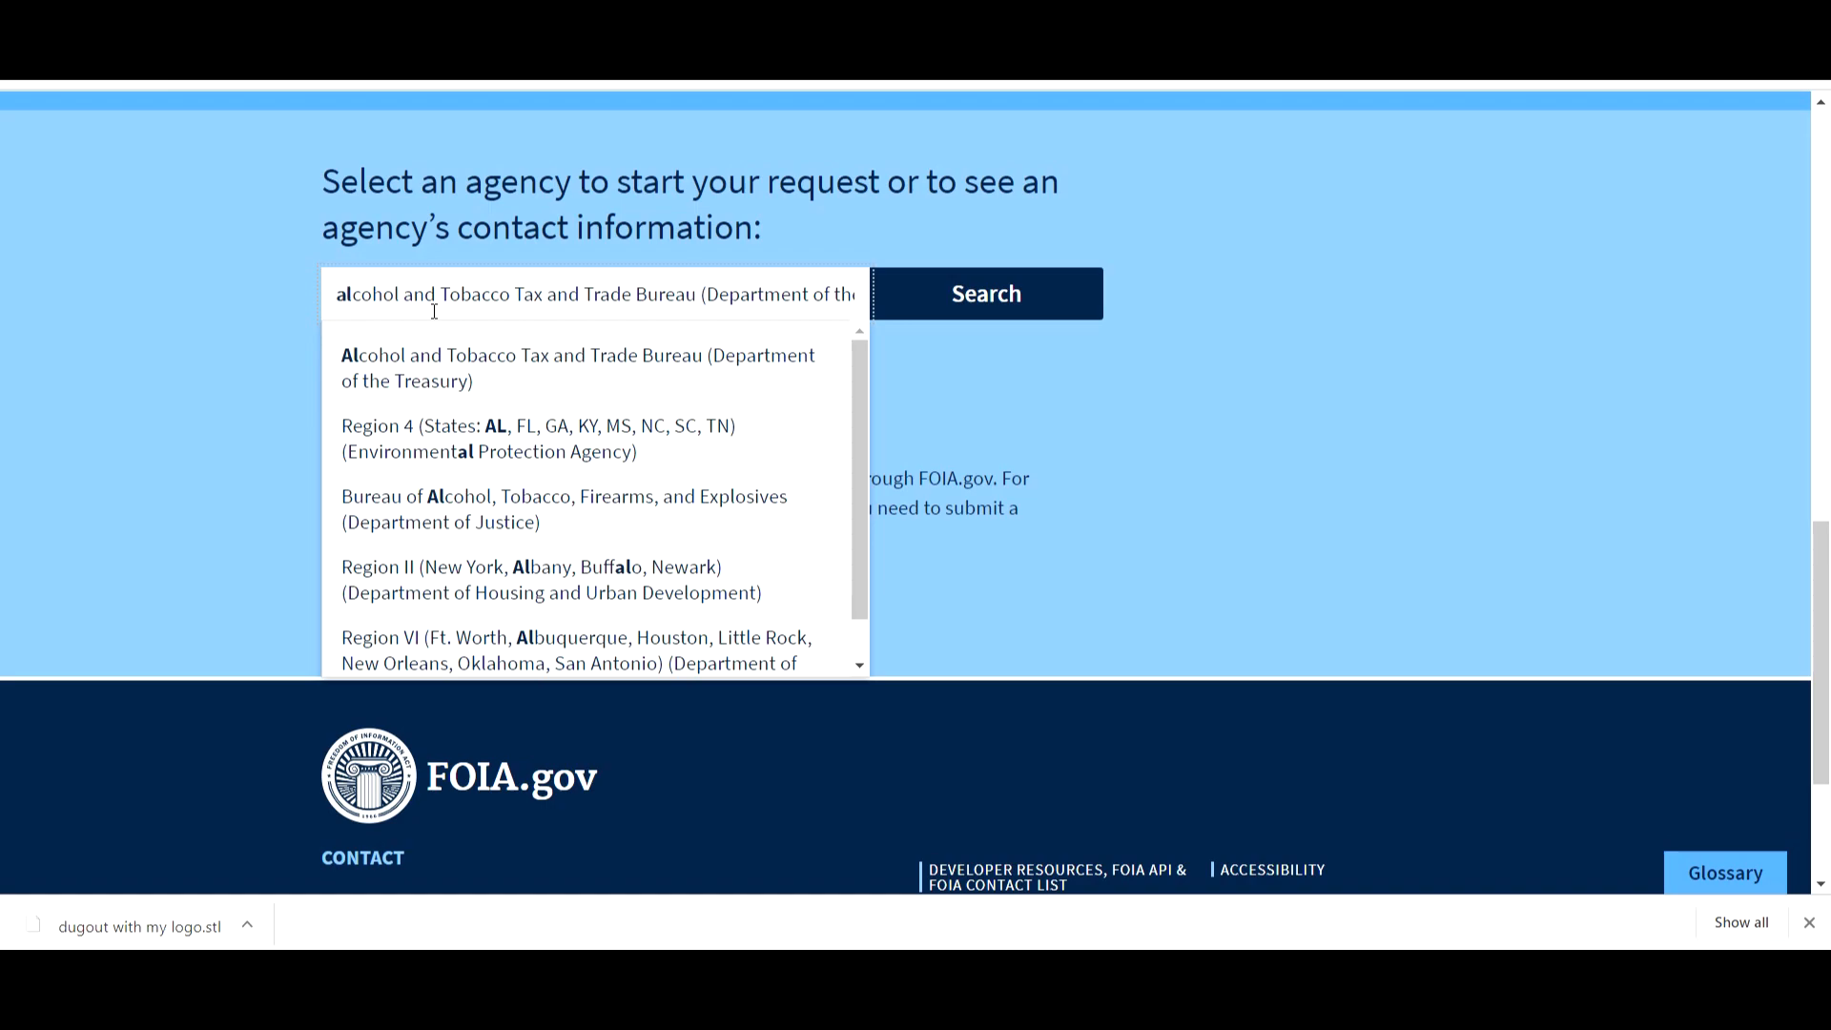
click(564, 510)
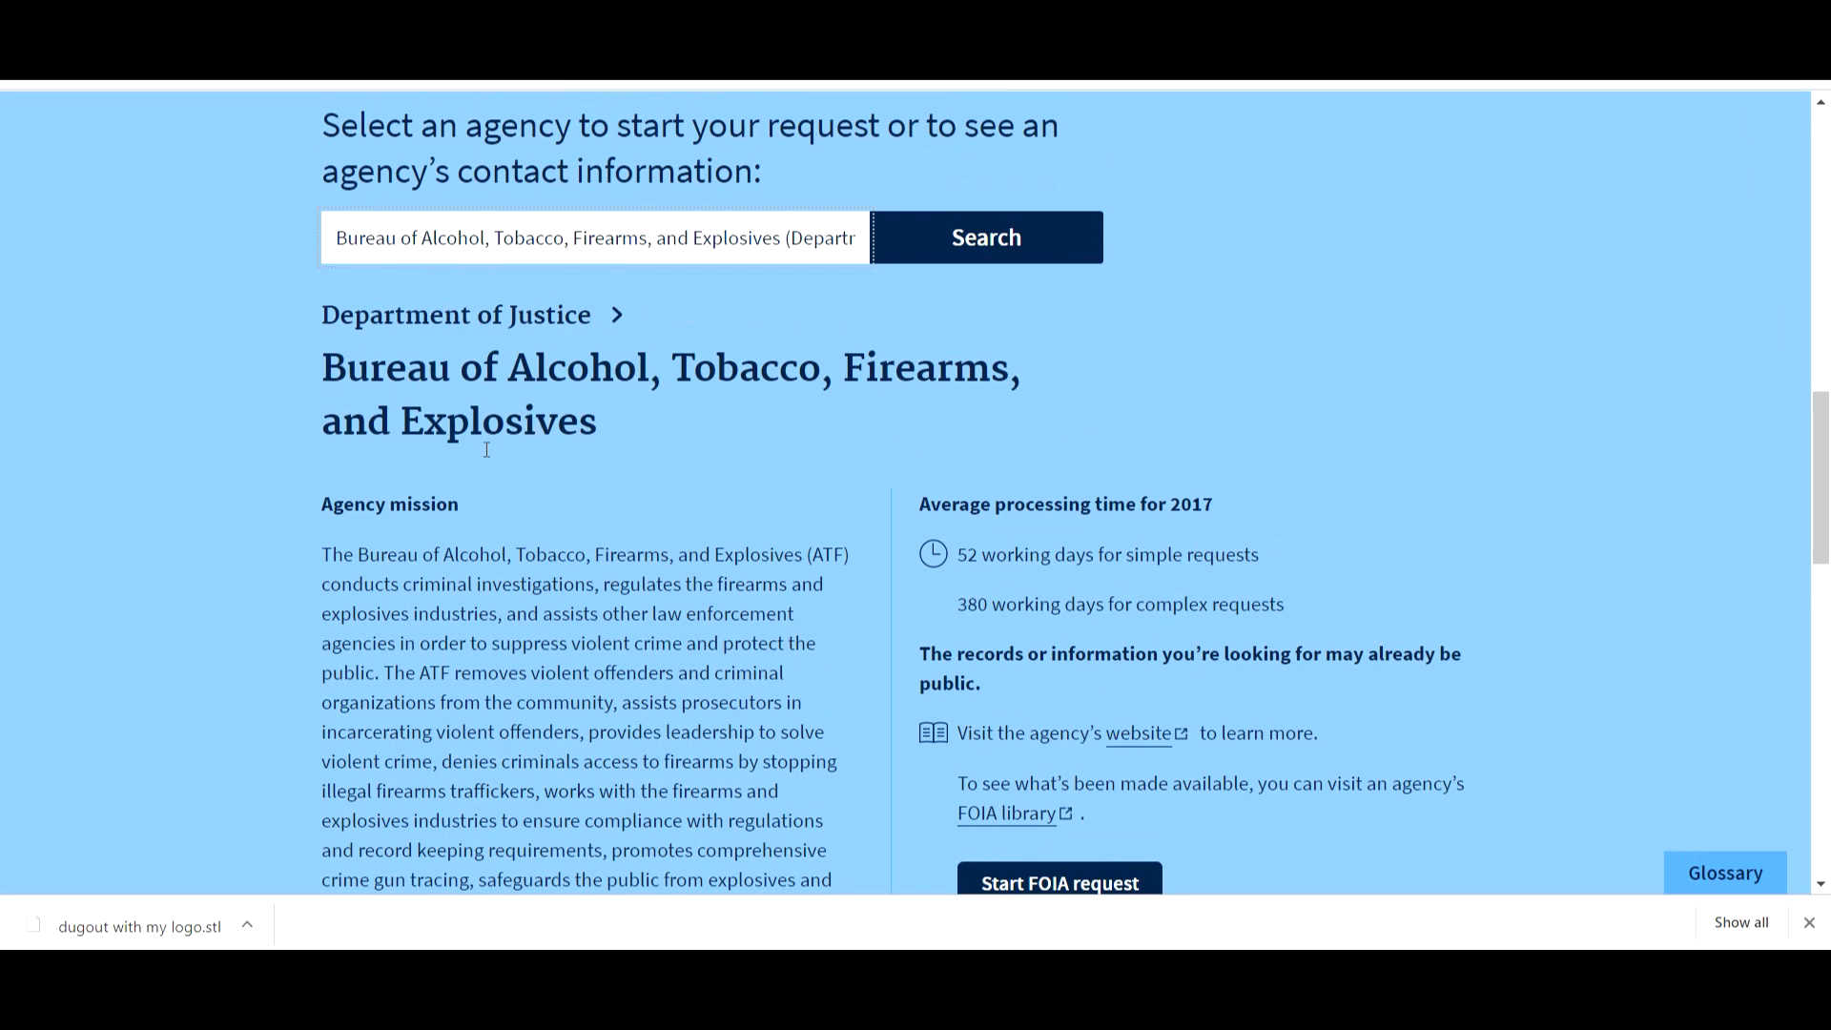
scroll(down, 3)
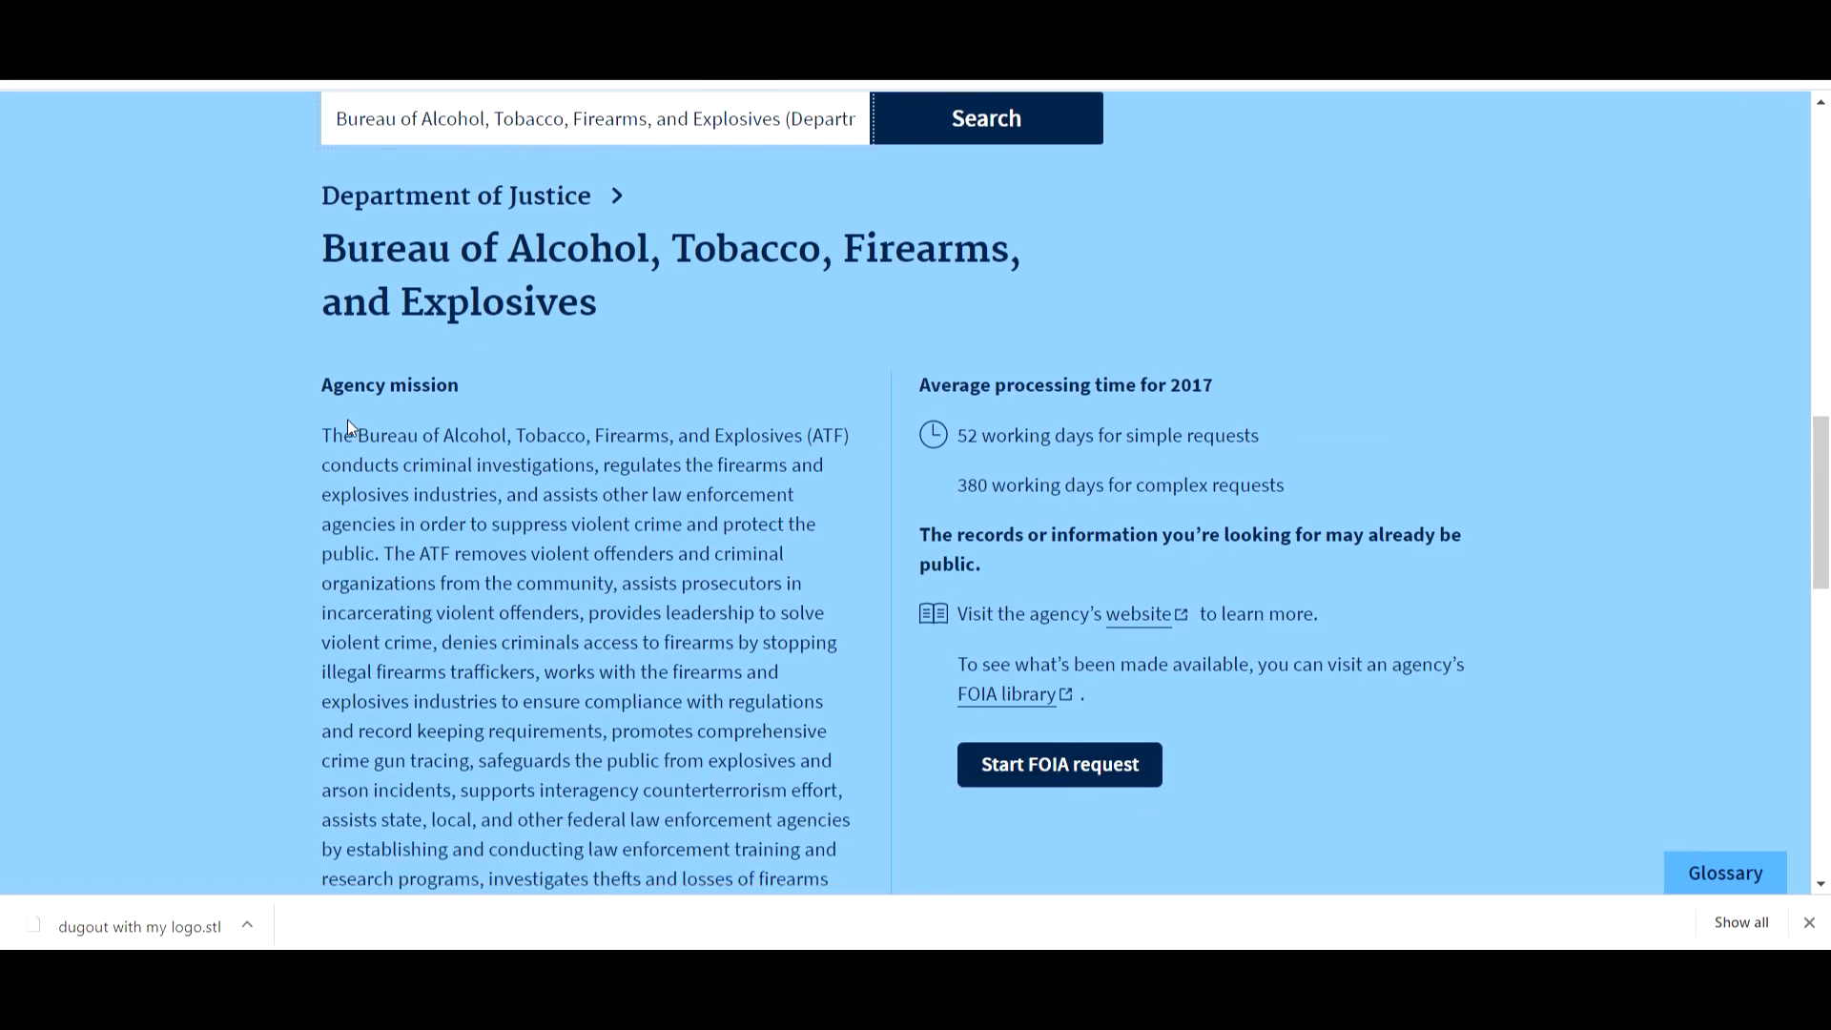
scroll(down, 3)
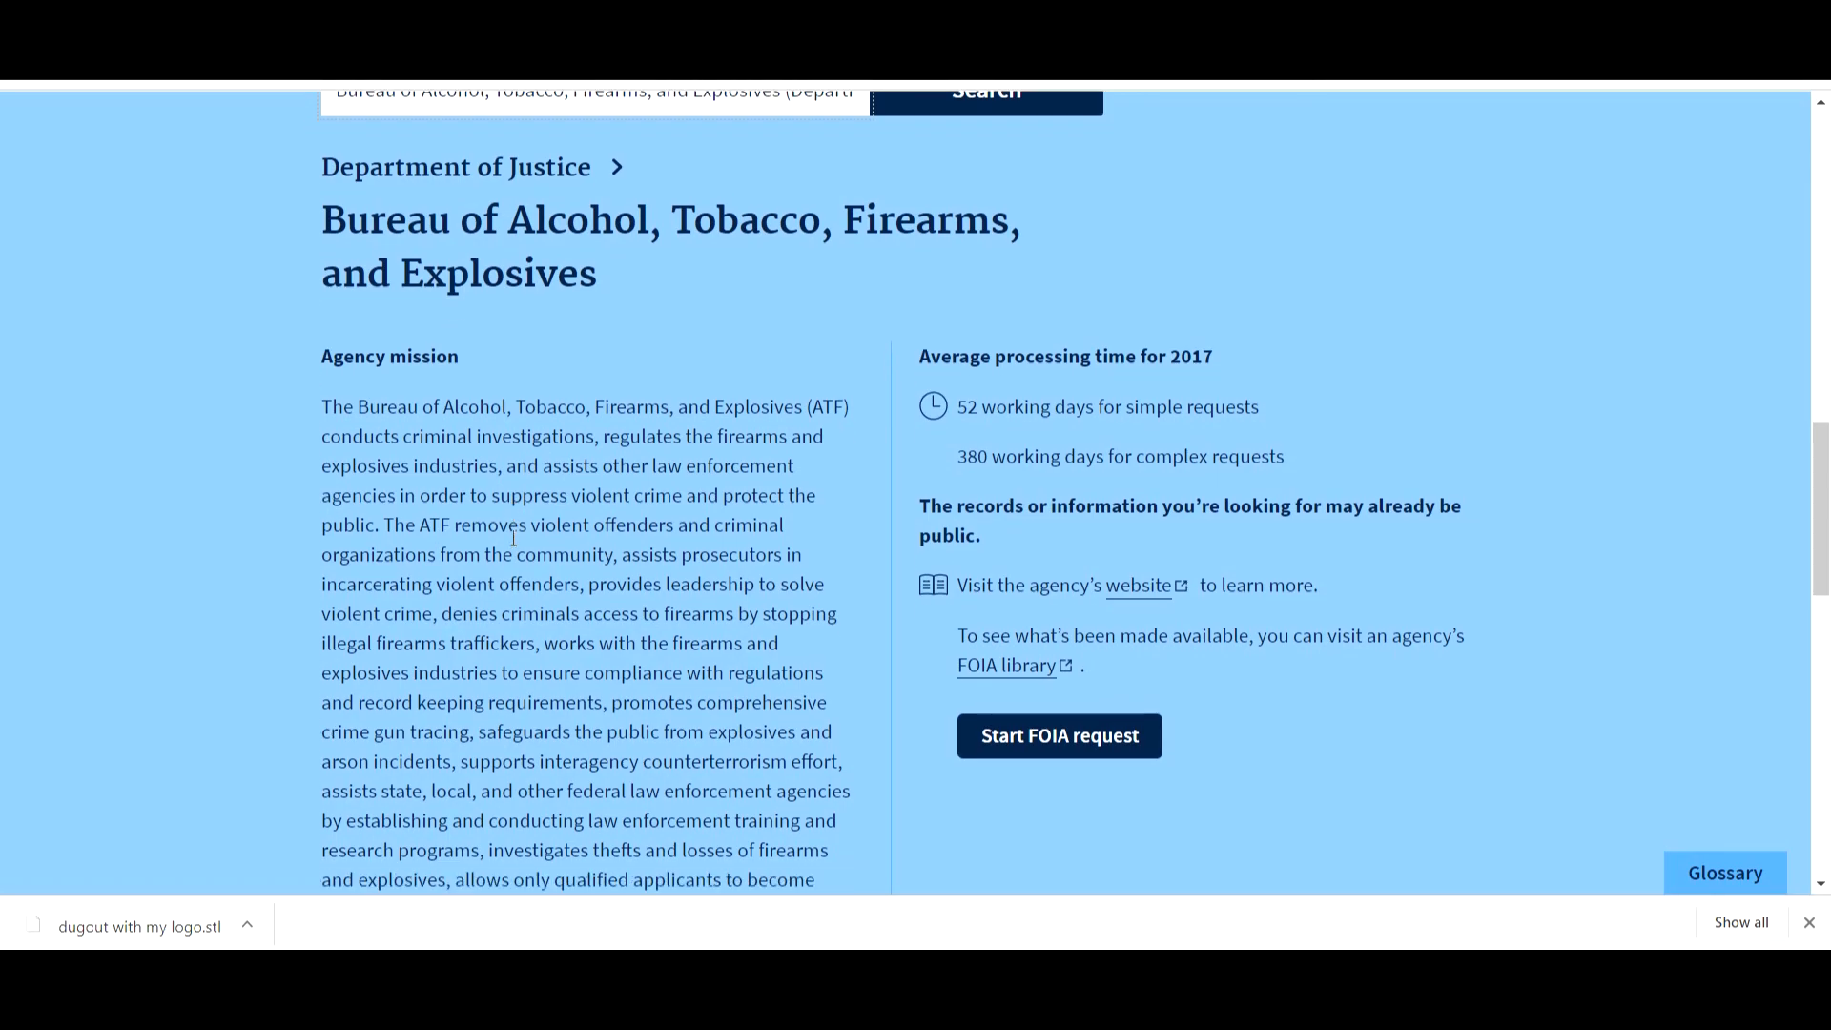
scroll(down, 3)
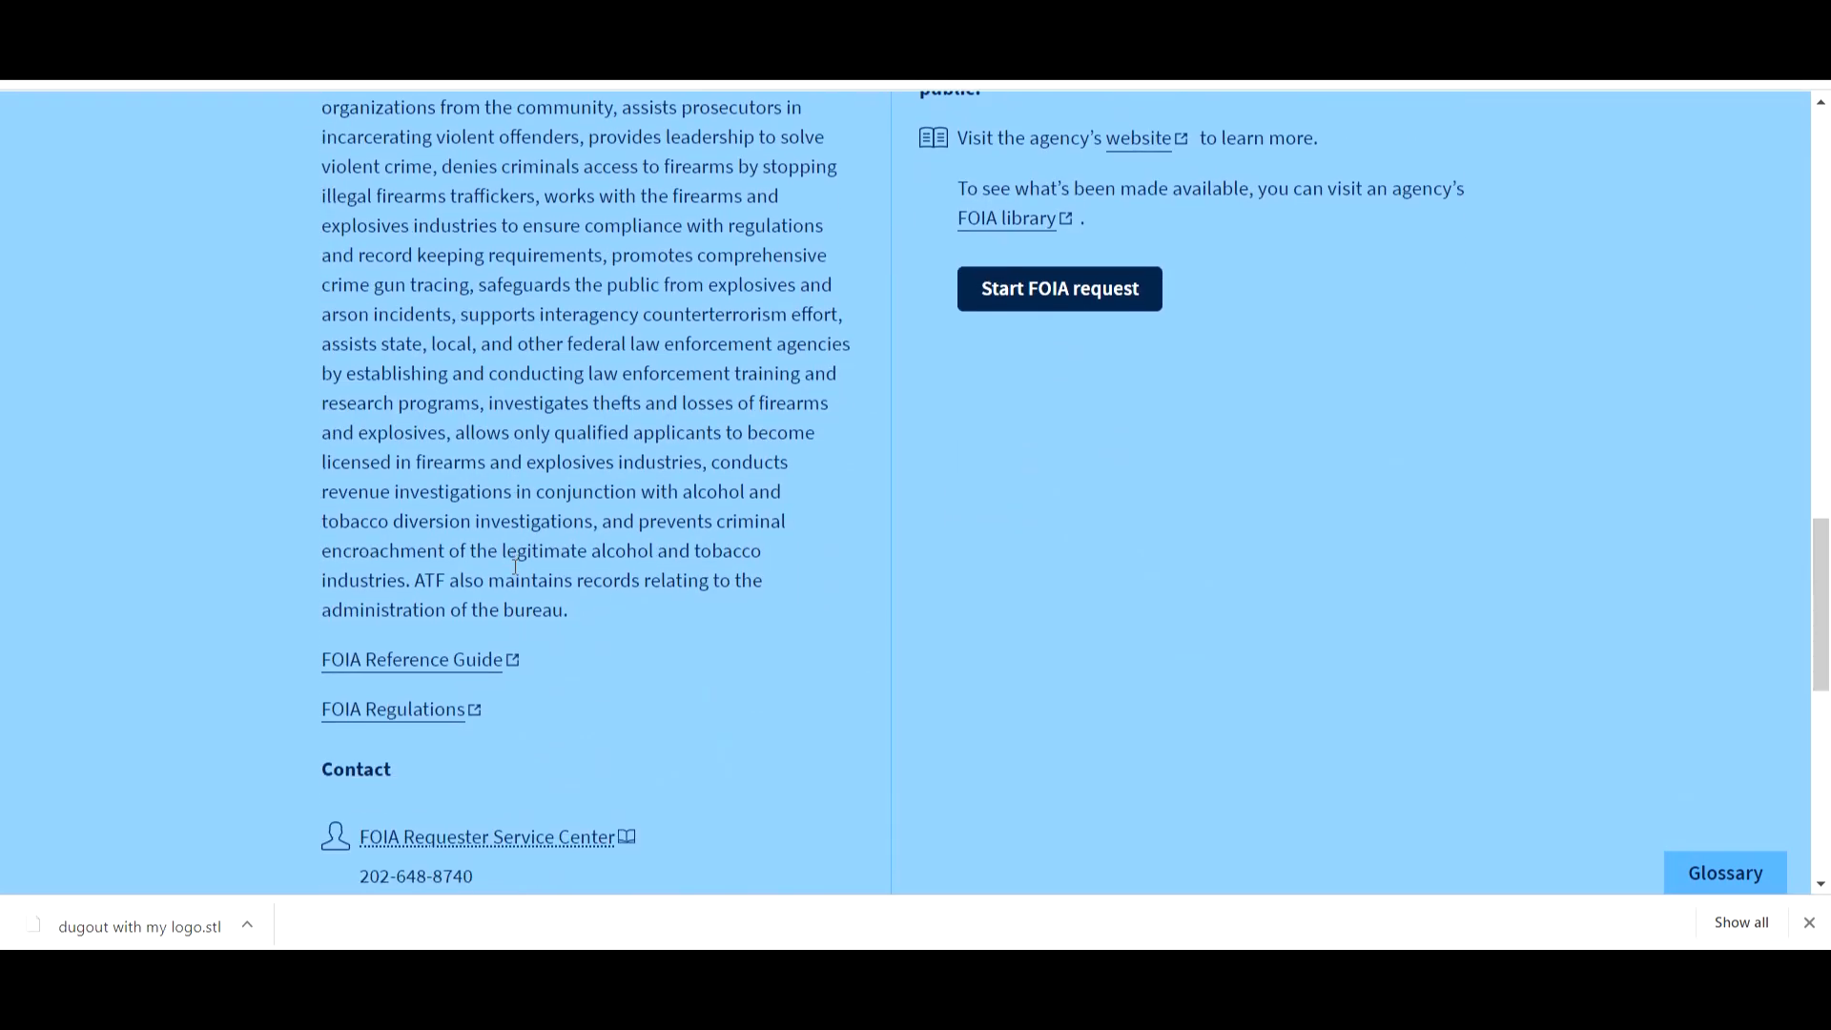
scroll(up, 3)
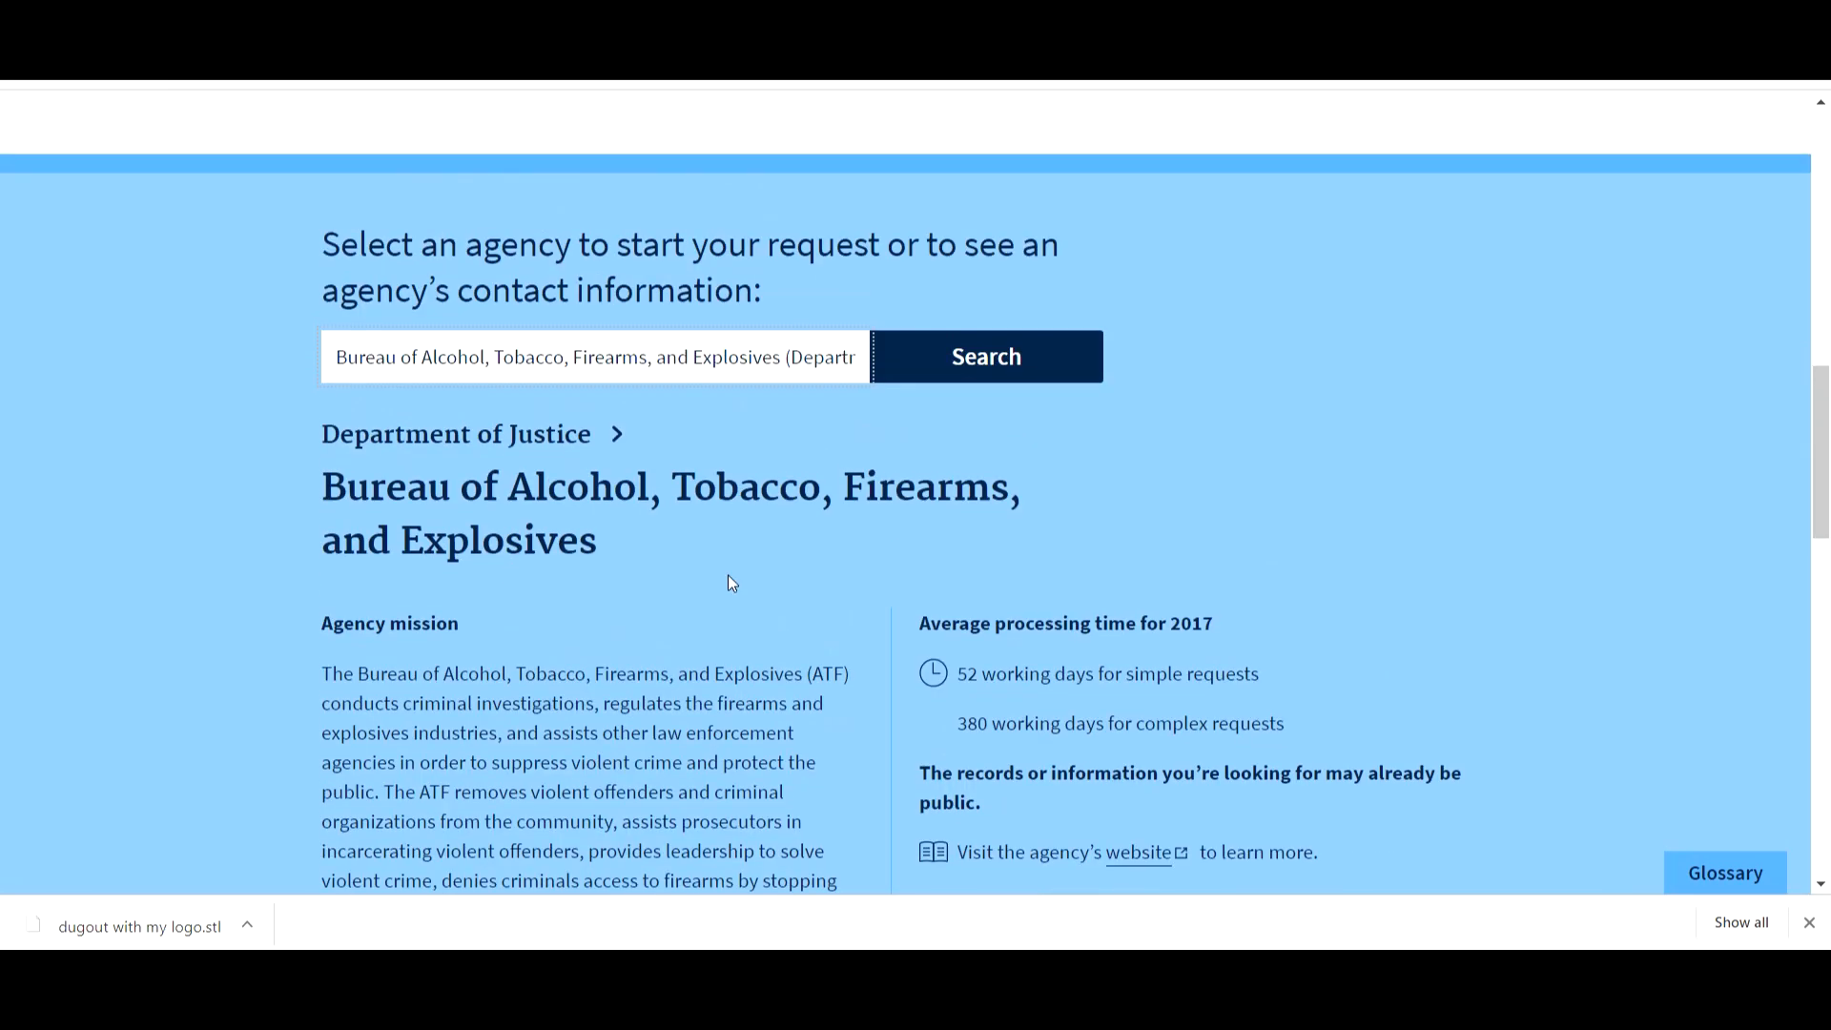
mouse_move(810, 645)
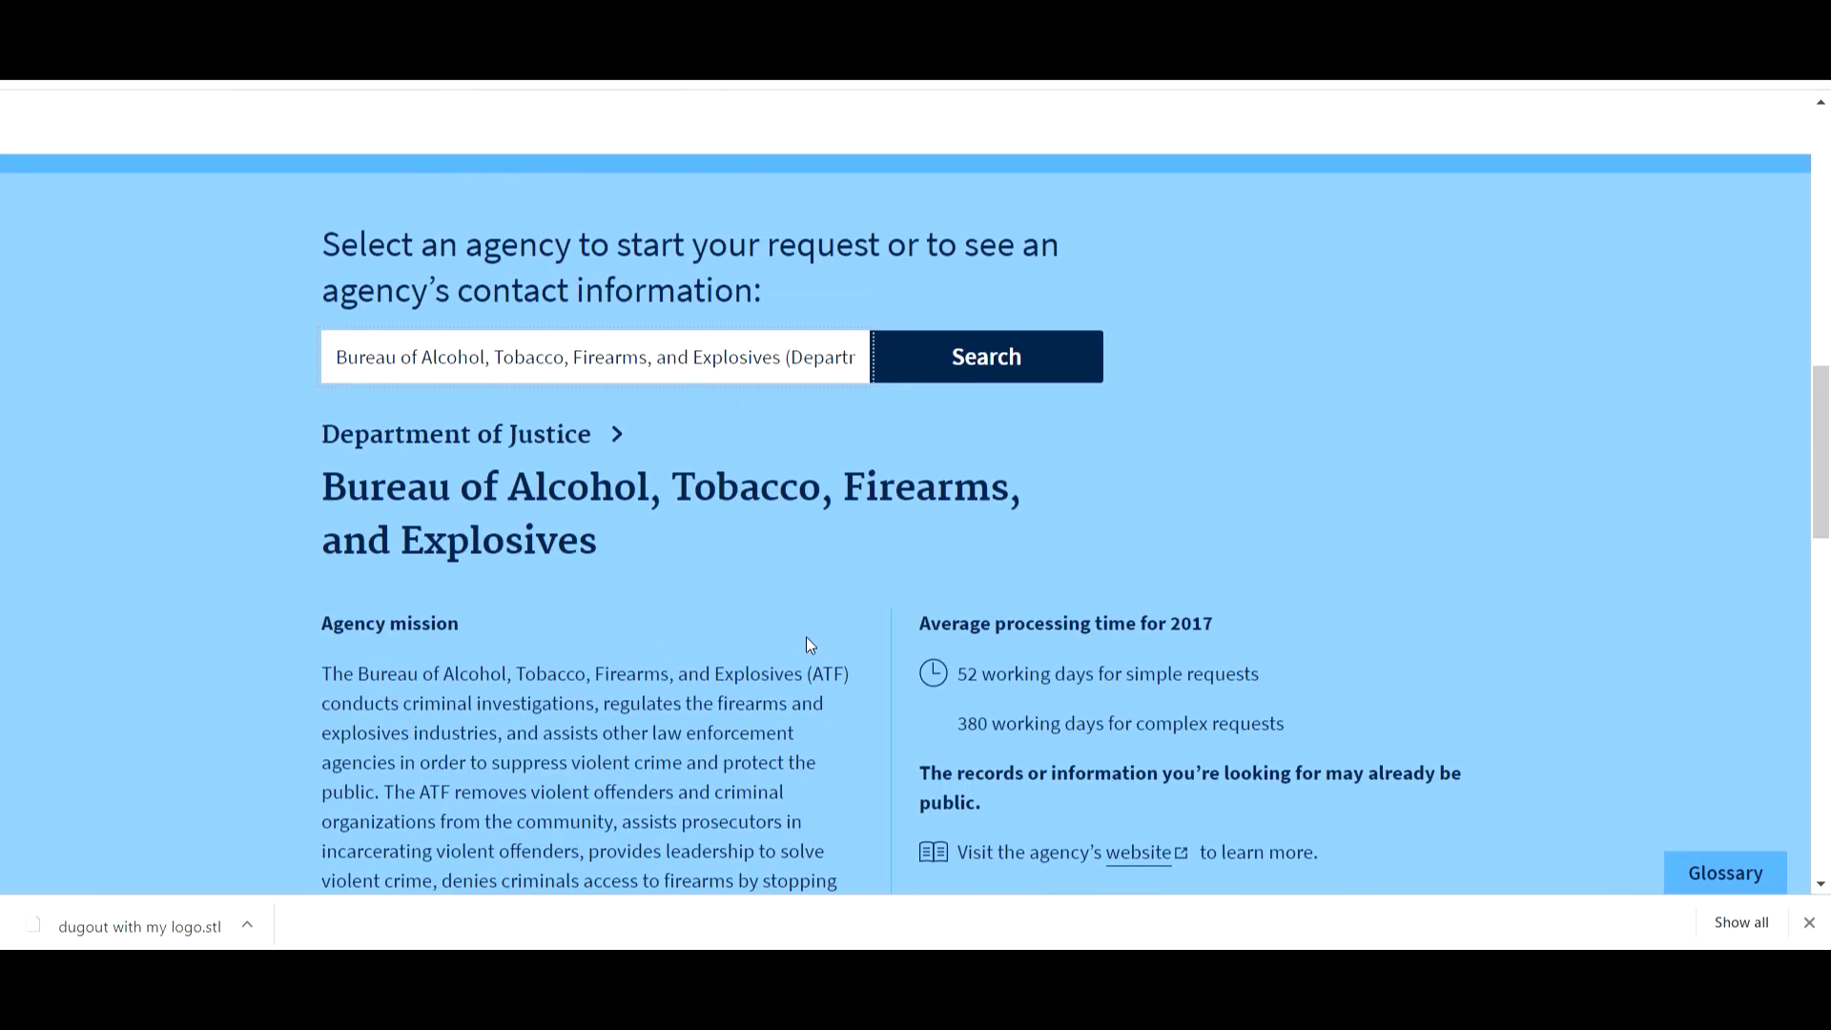
mouse_move(972, 609)
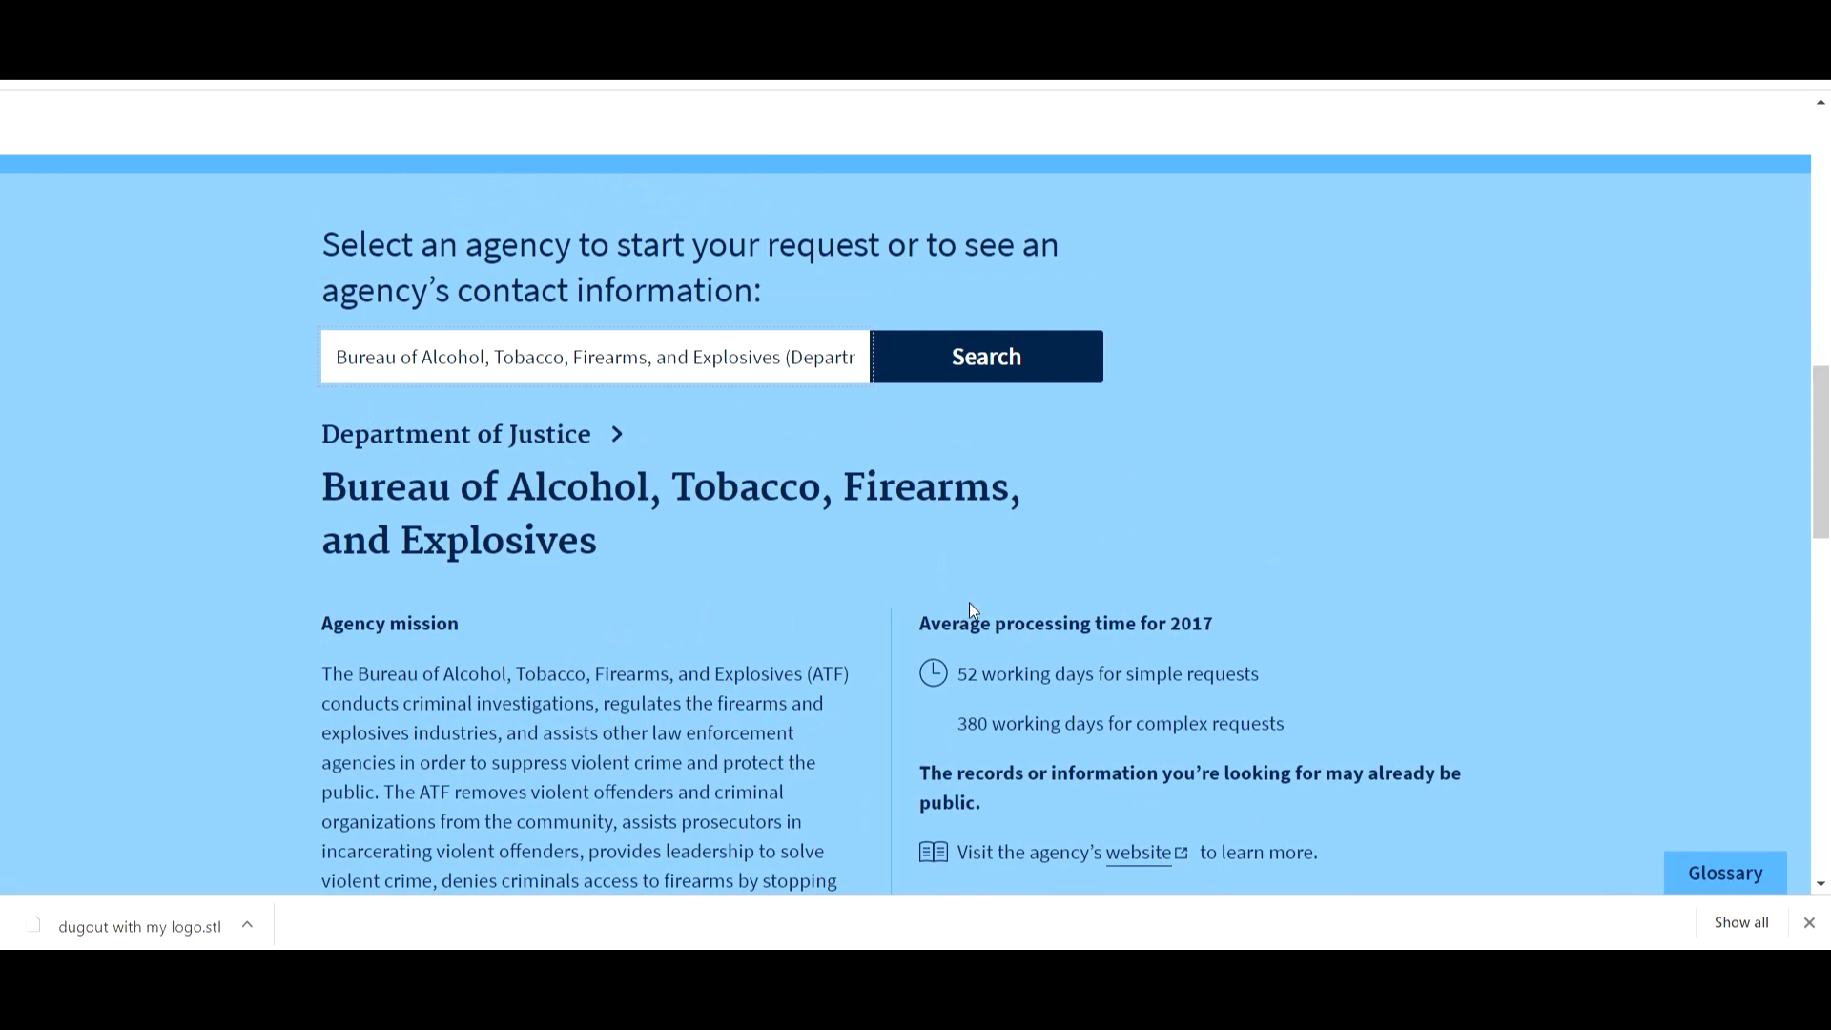
mouse_move(928, 633)
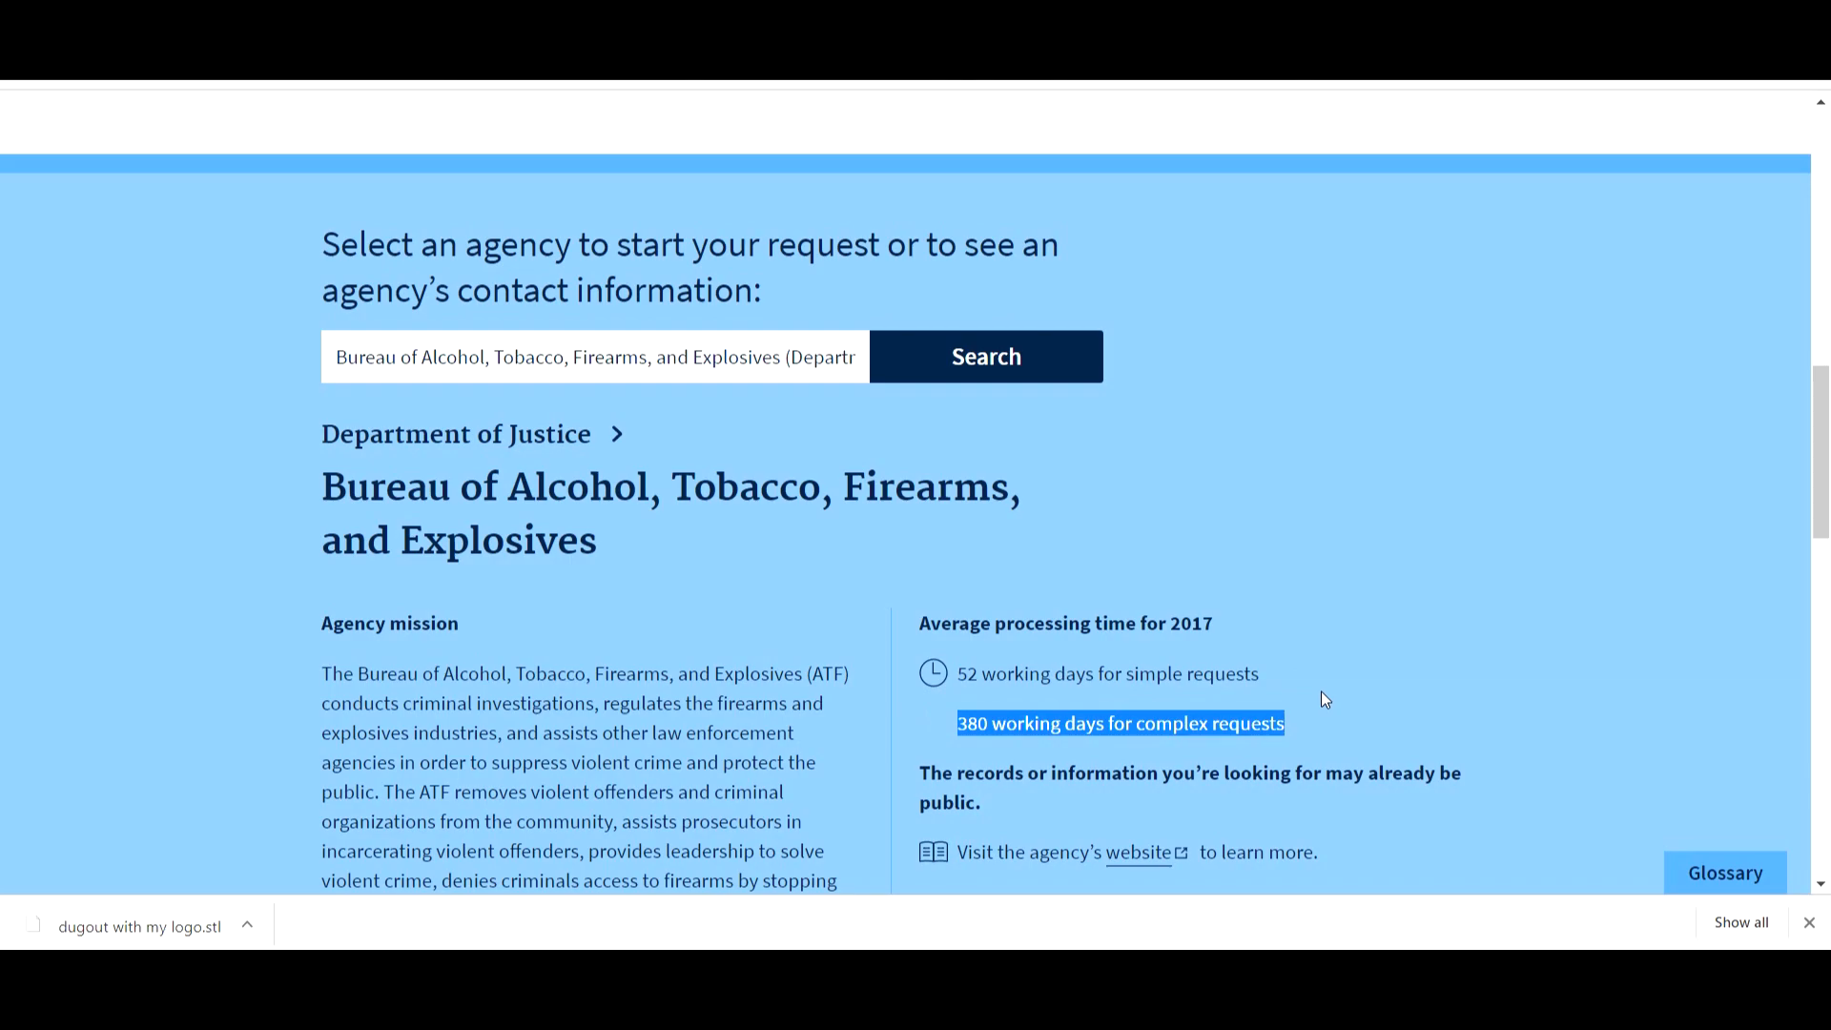
scroll(down, 3)
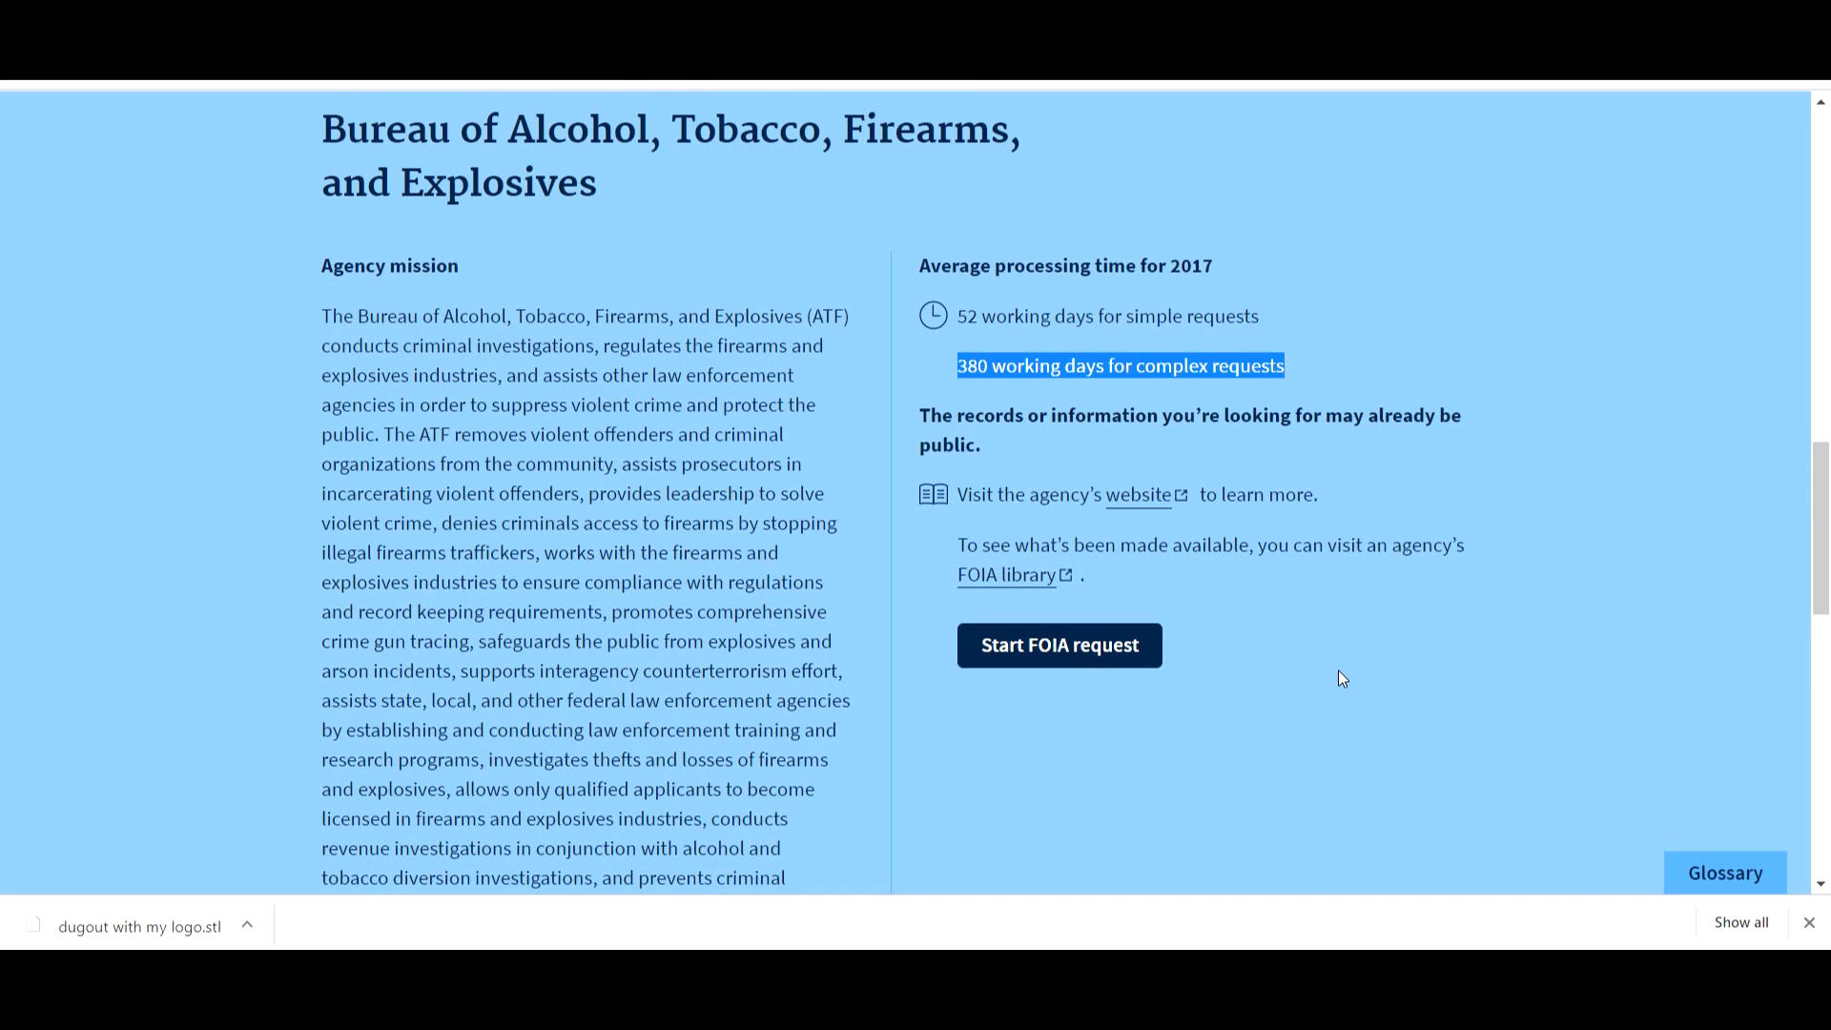
mouse_move(1065, 646)
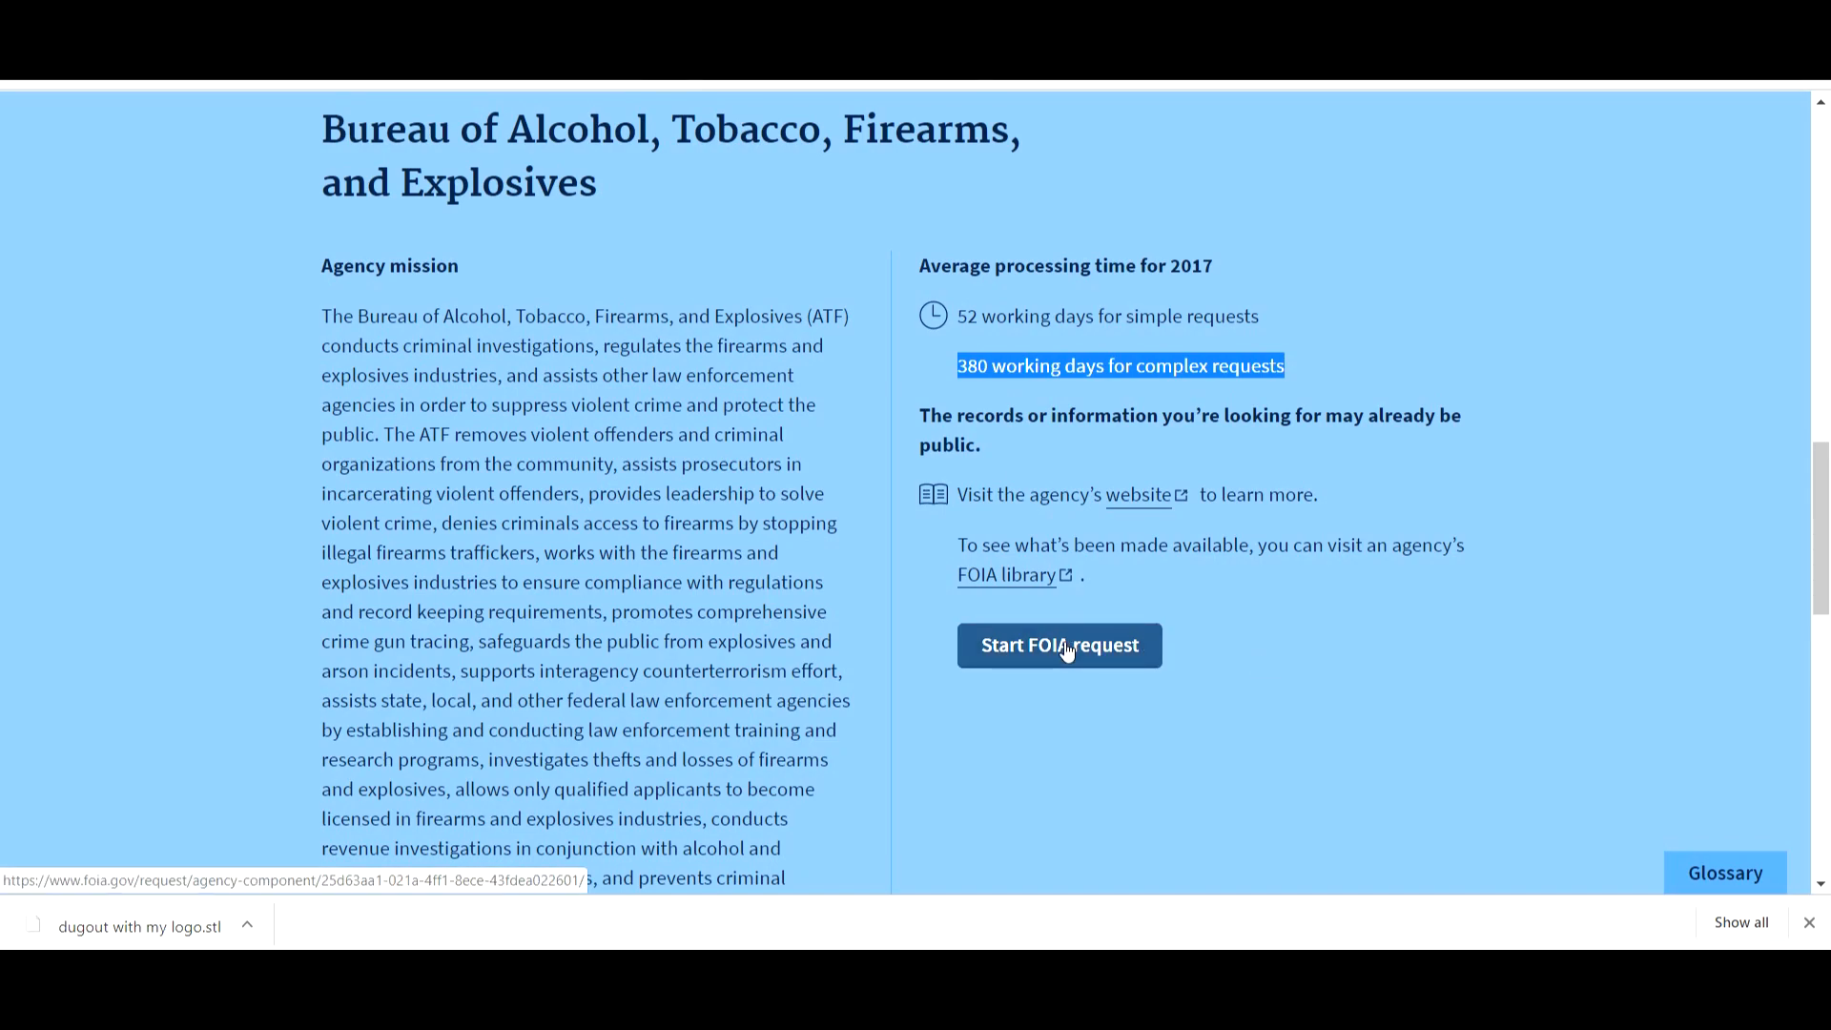
- Start the ATF FOIA request and review the Contact information step
click(1059, 646)
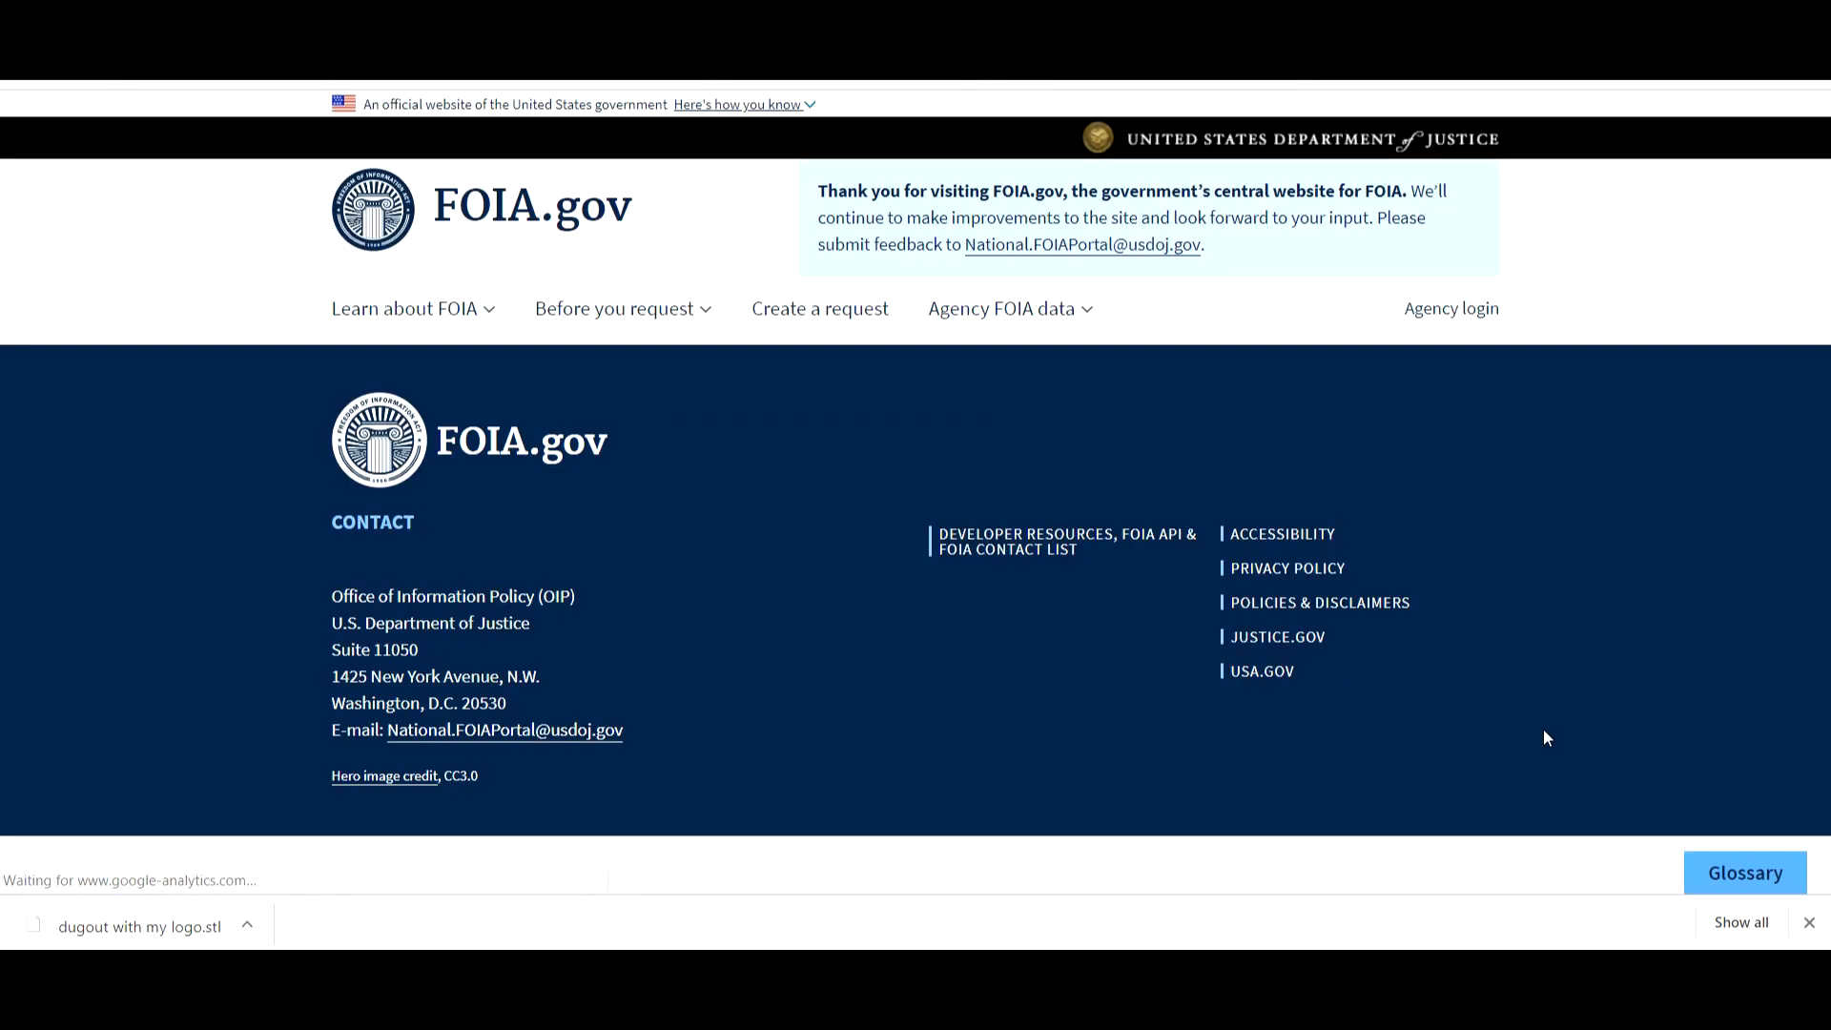
click(820, 308)
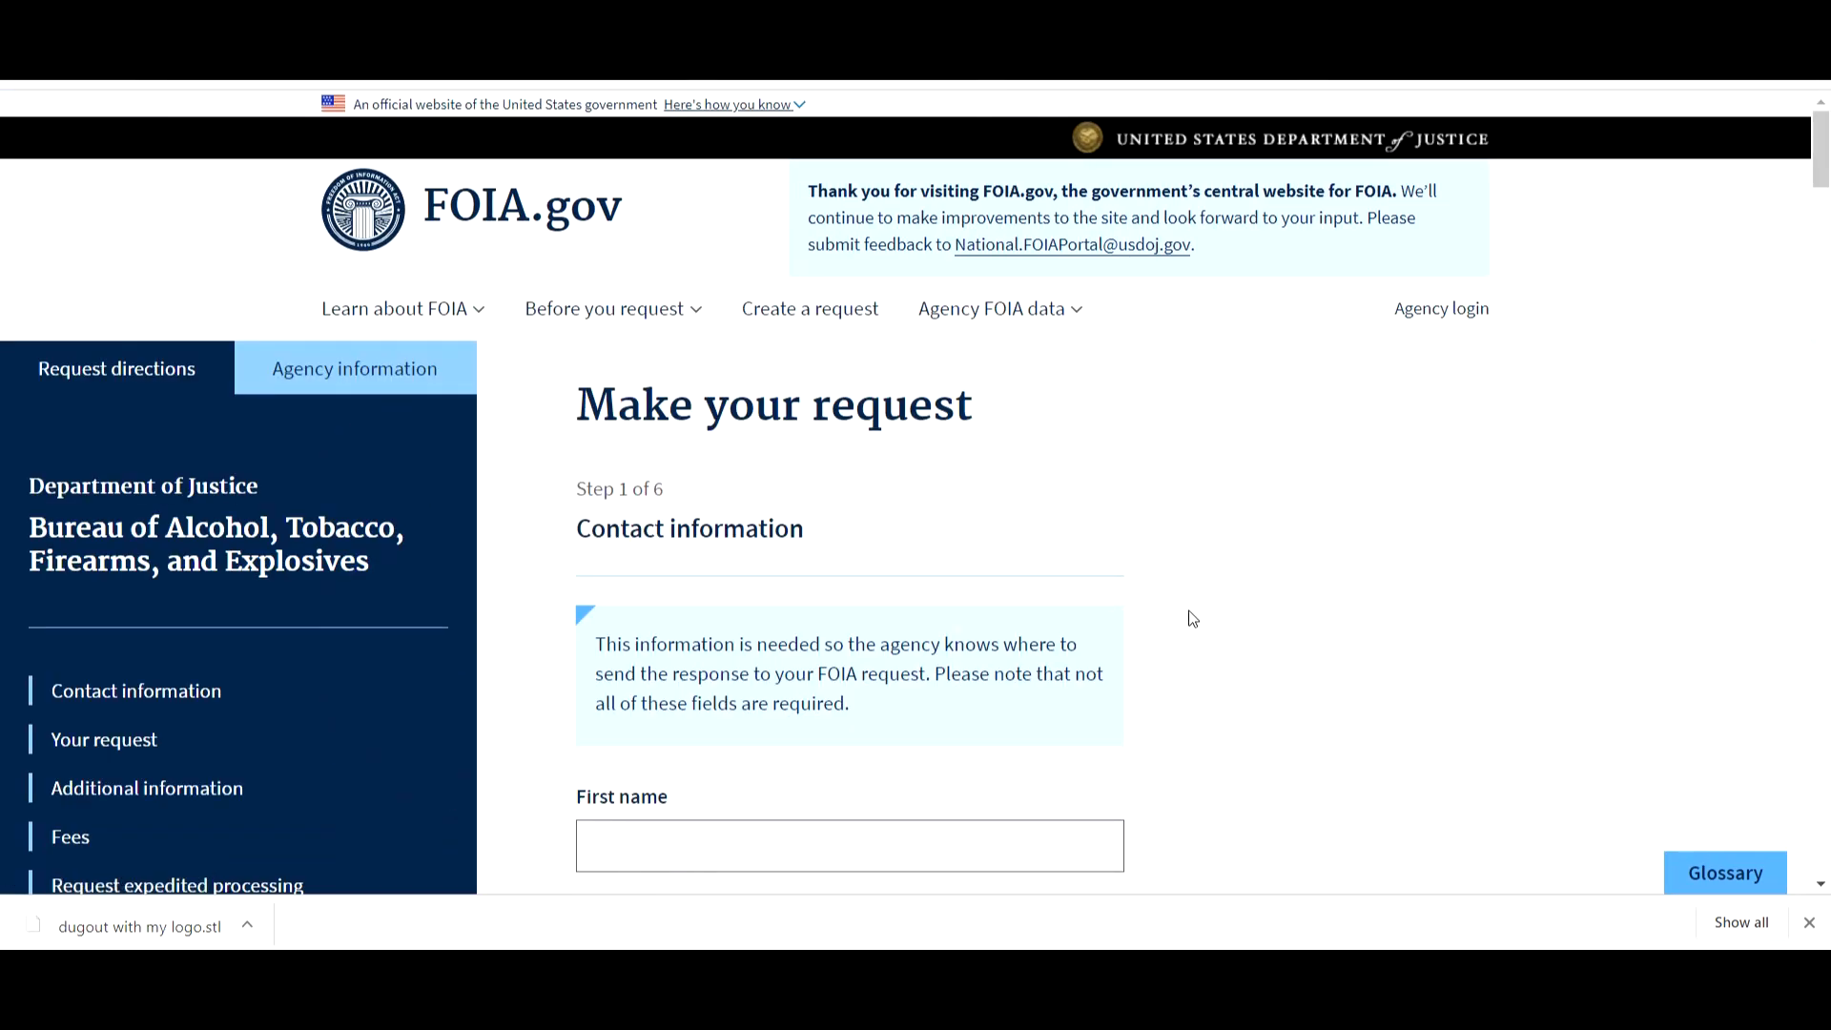
scroll(down, 3)
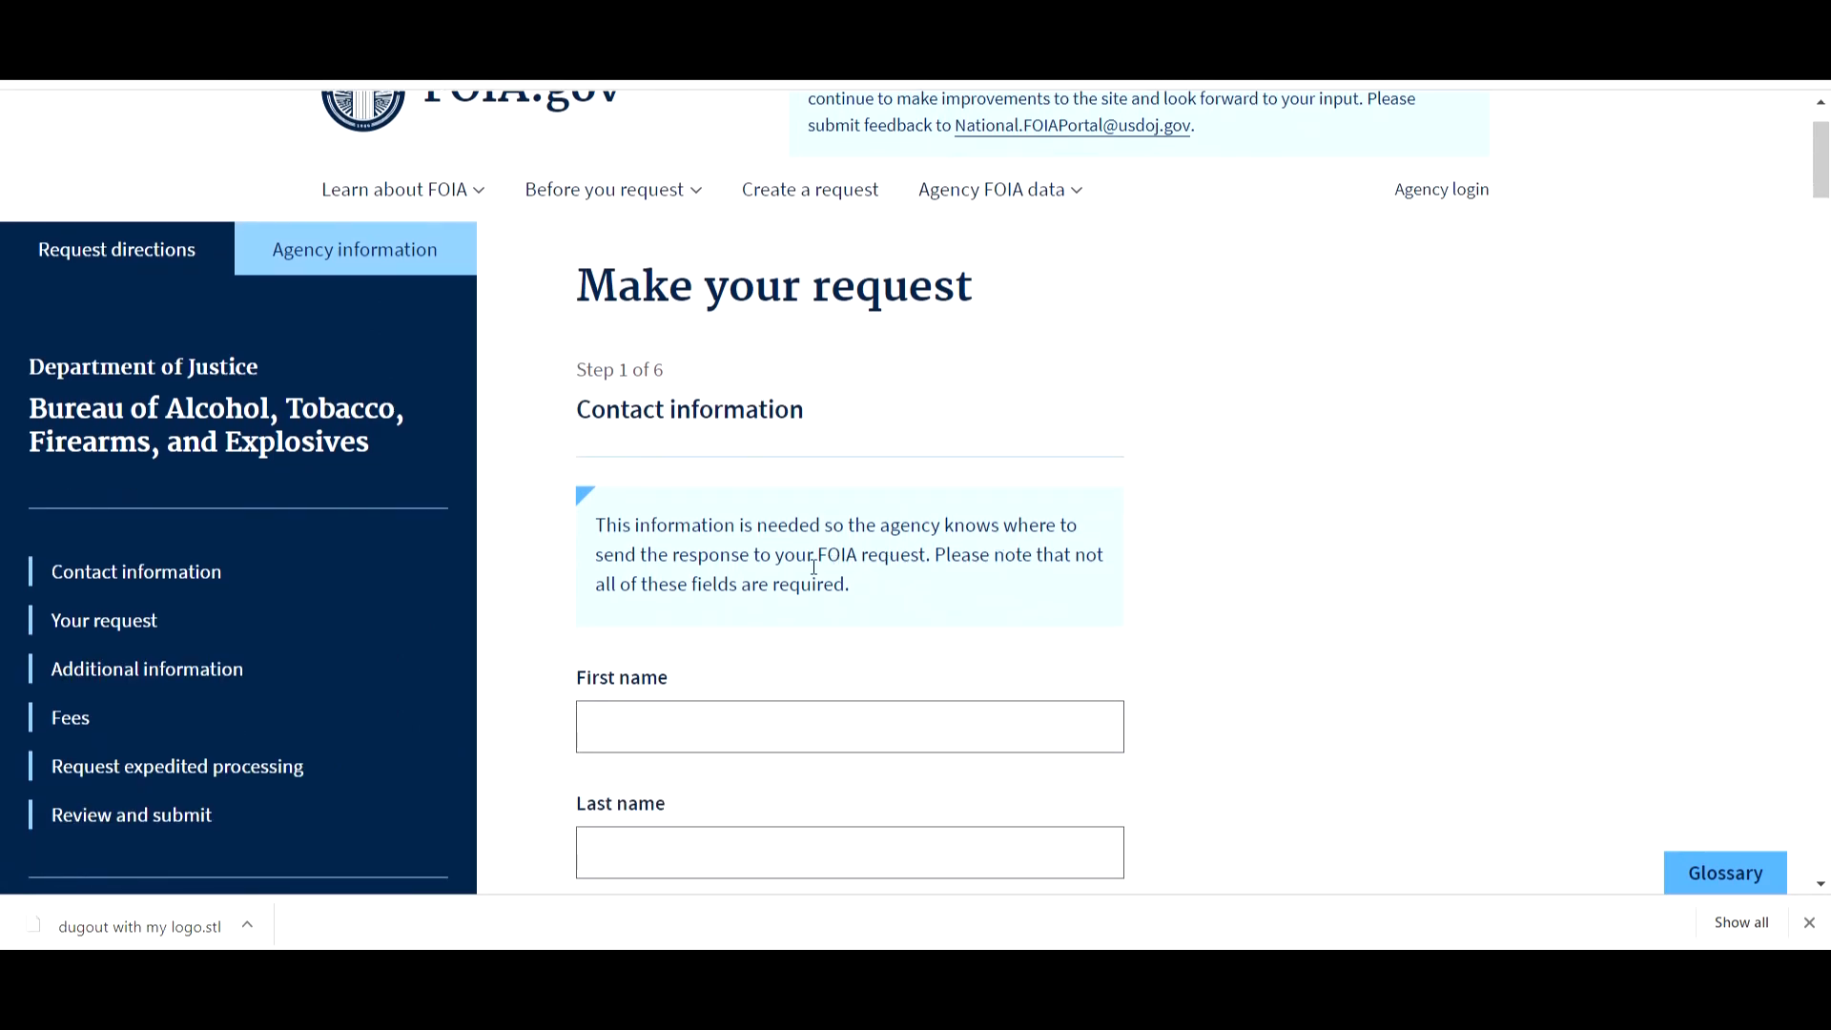
mouse_move(926, 557)
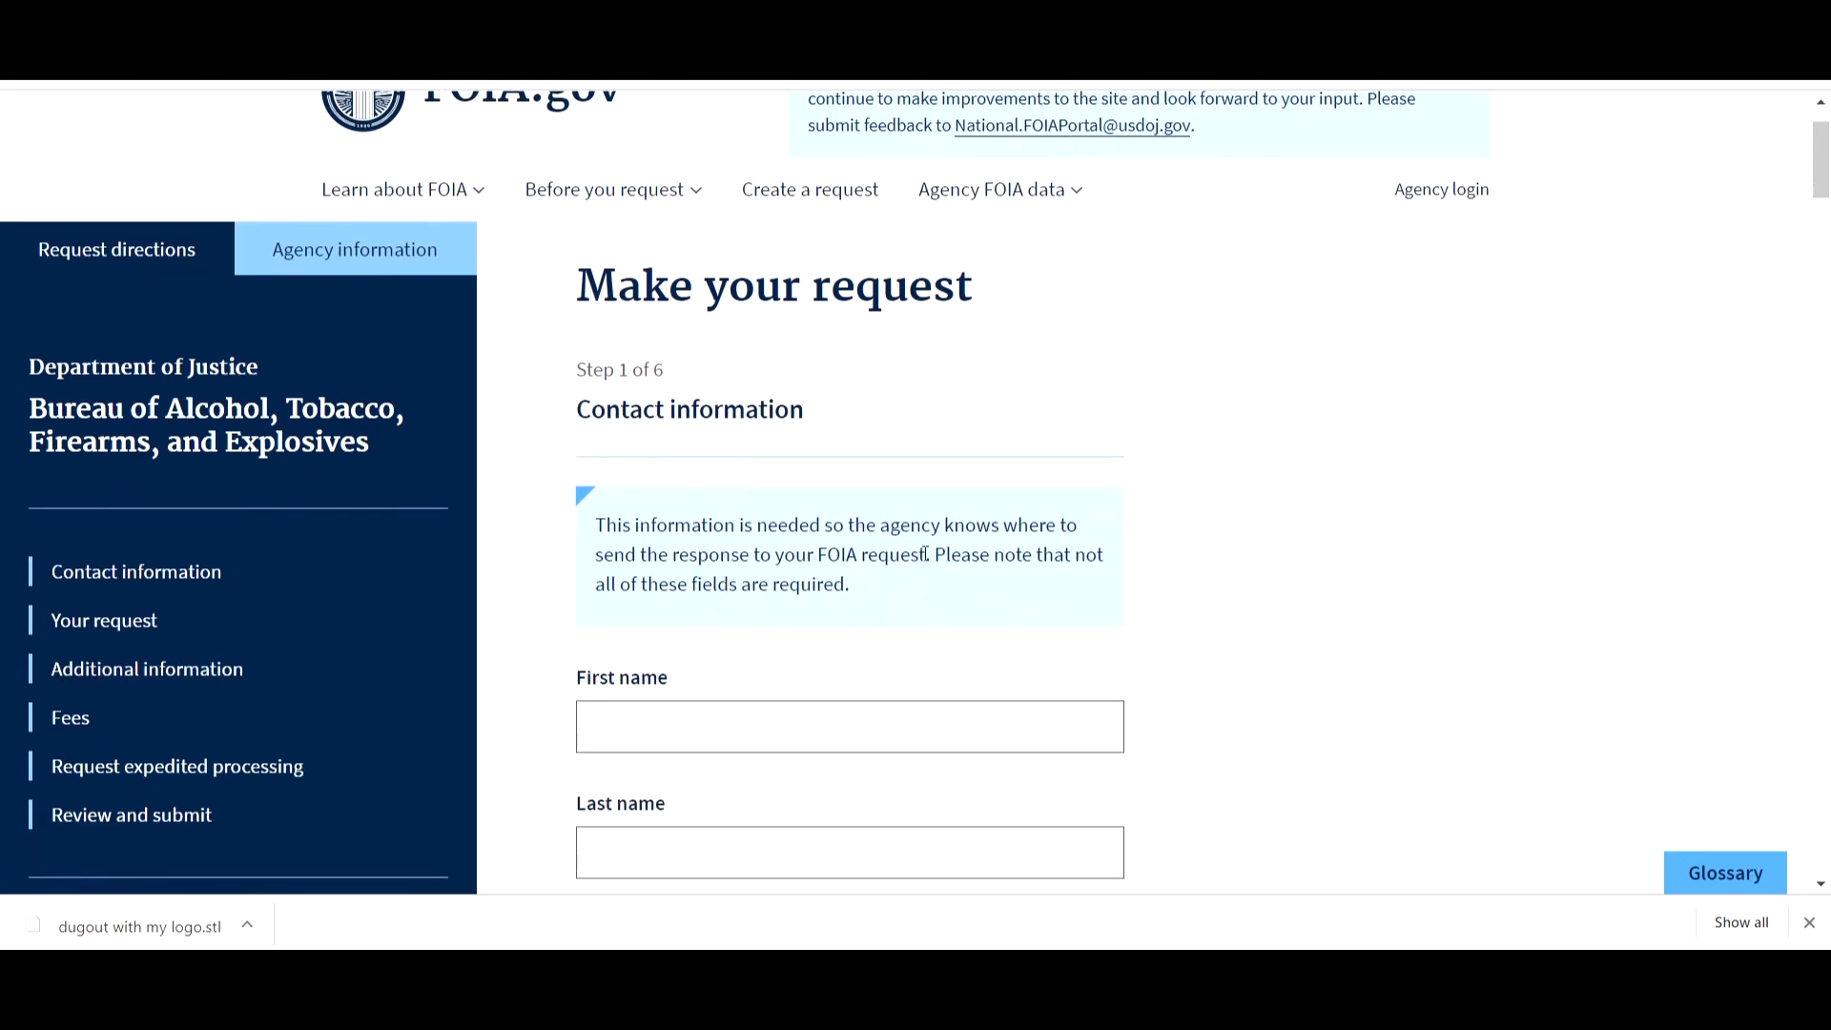
mouse_move(954, 581)
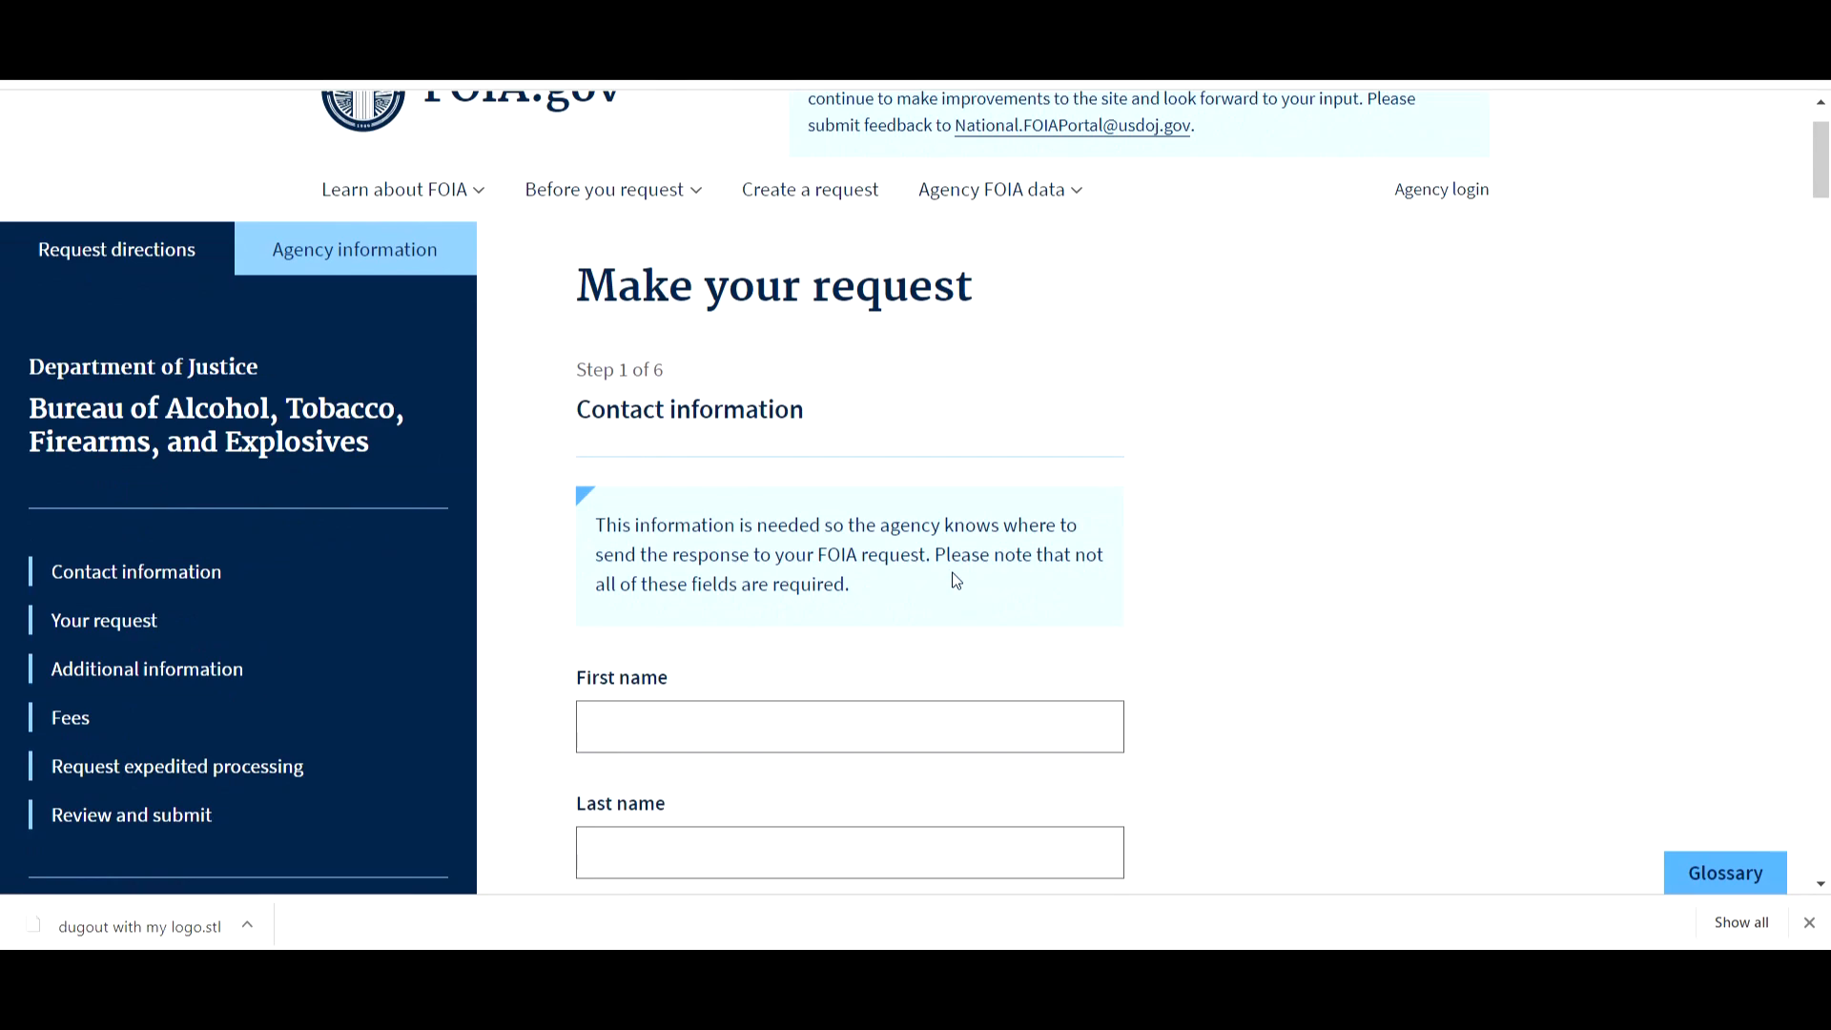
click(675, 527)
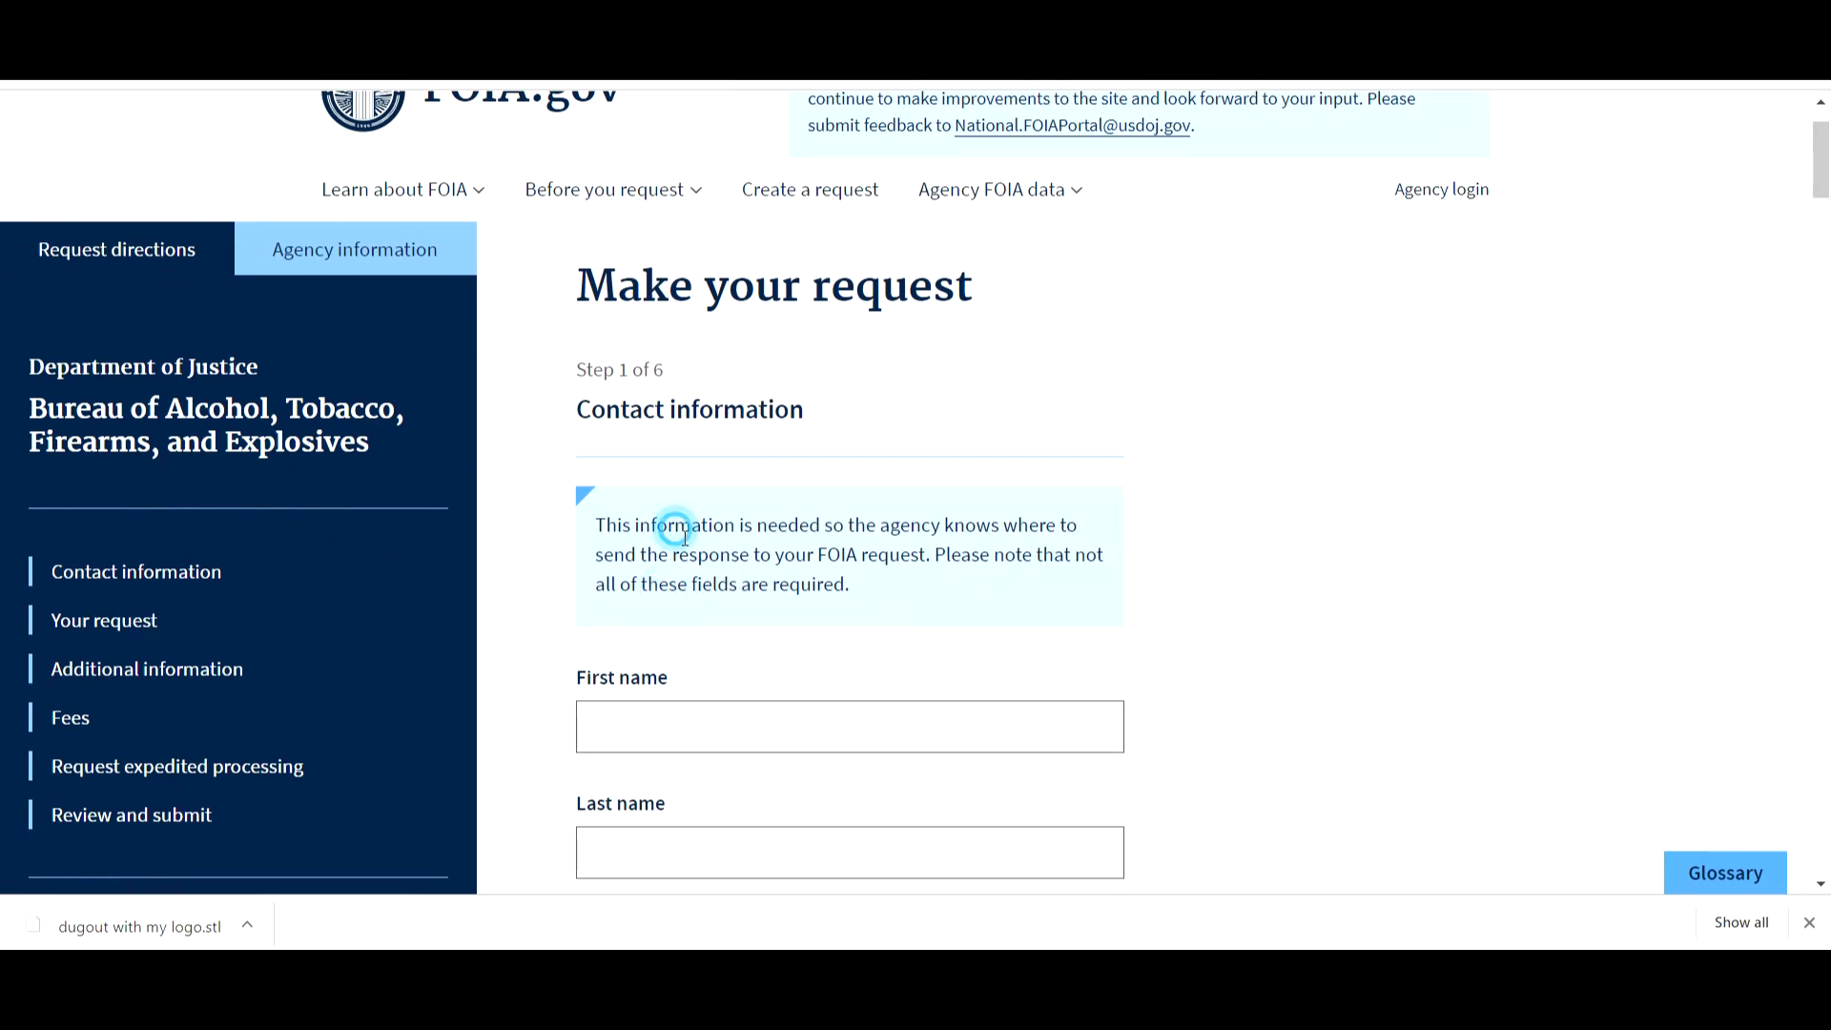
scroll(down, 3)
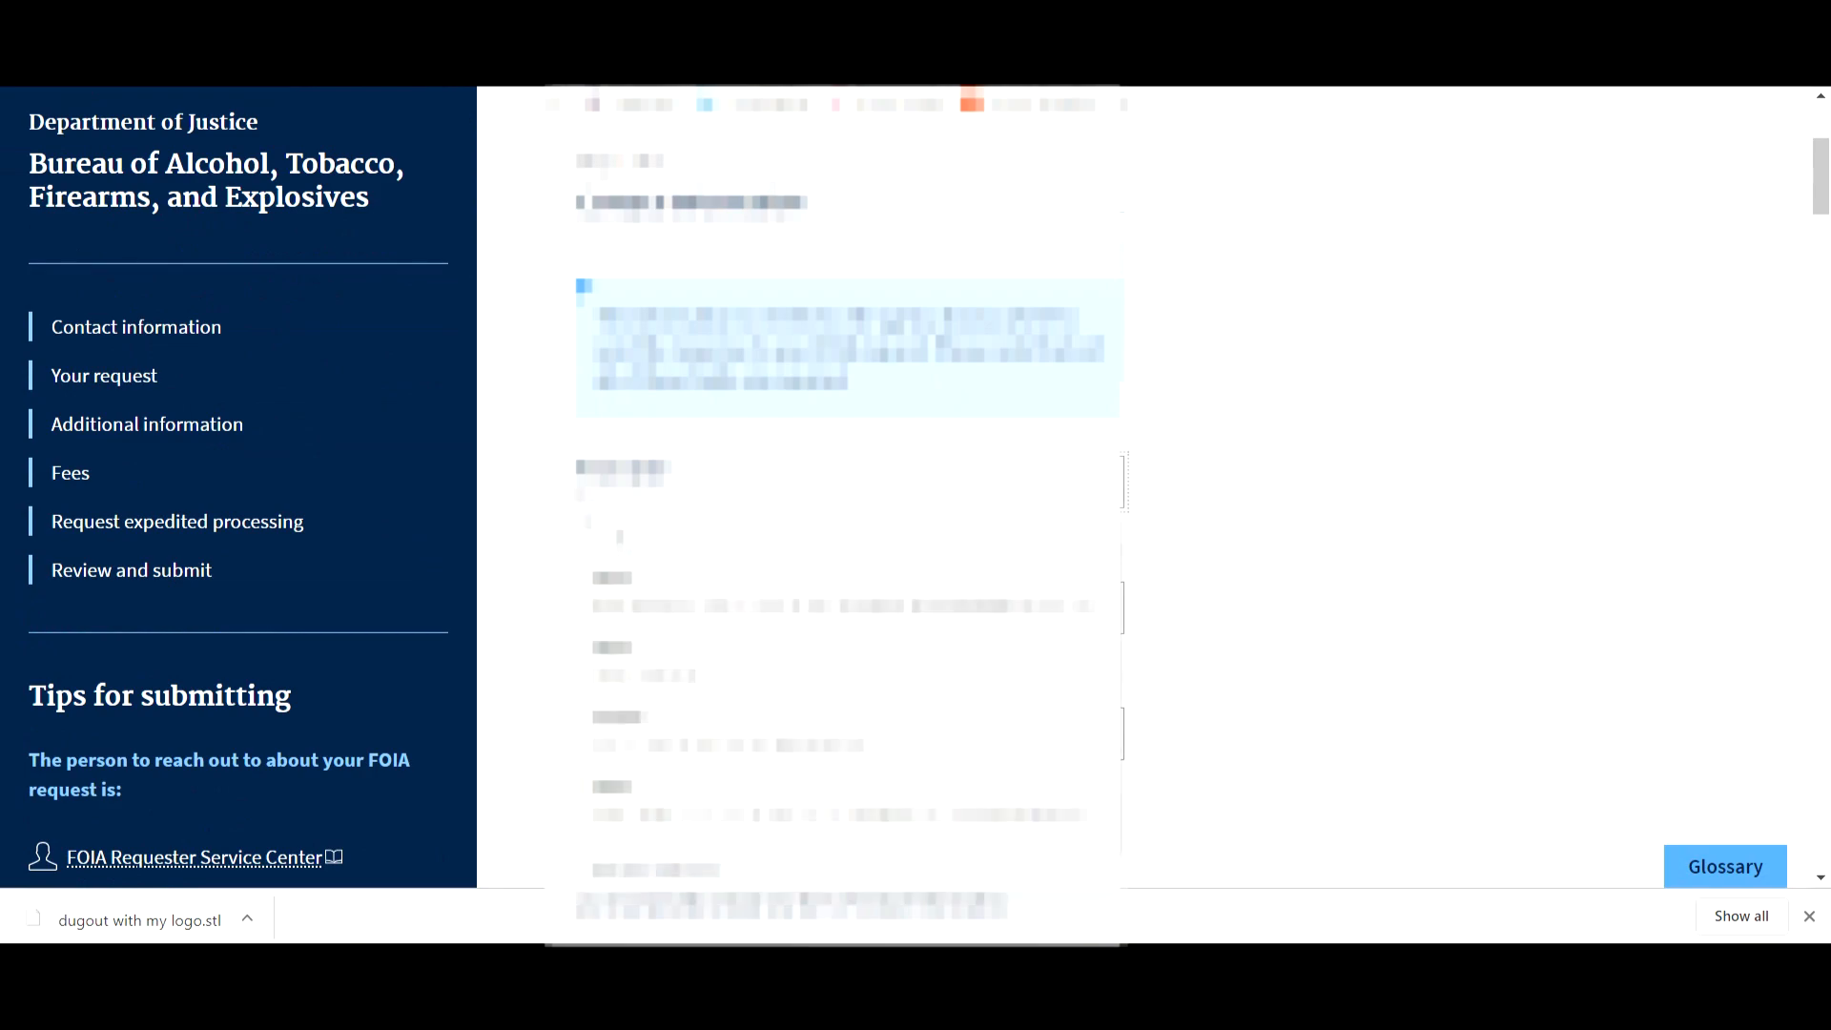
scroll(down, 3)
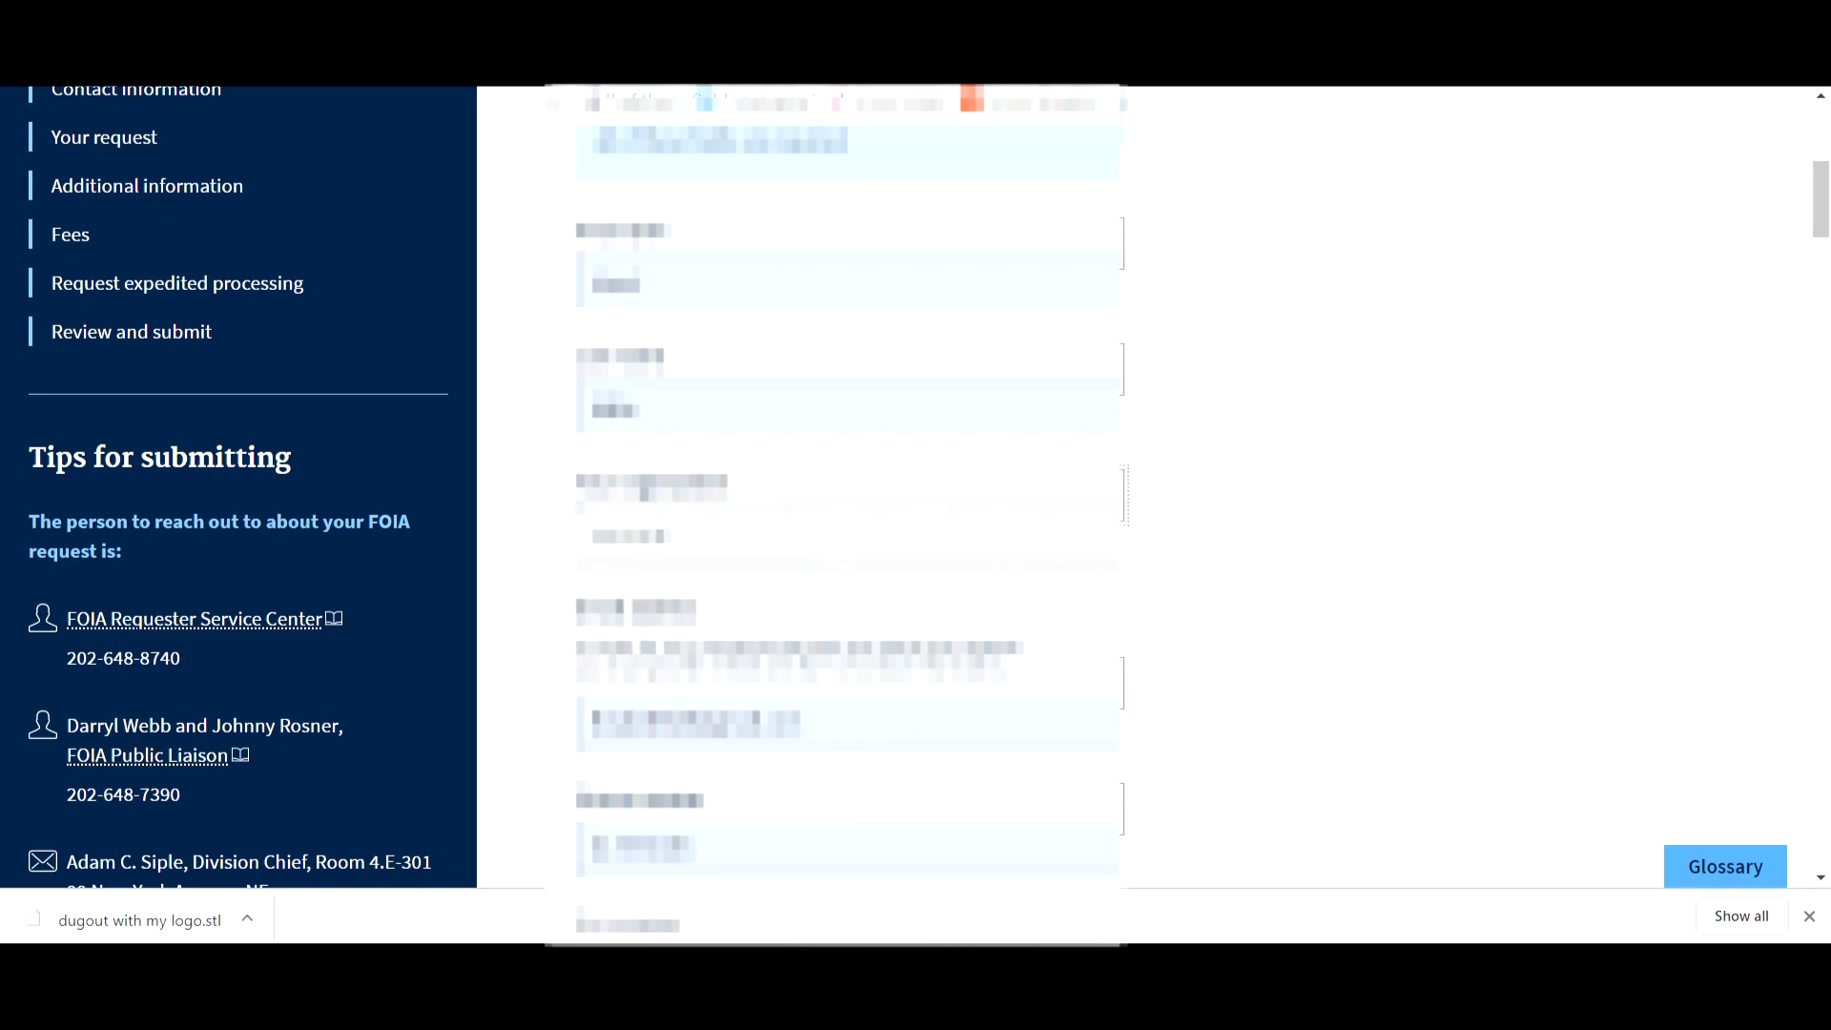
scroll(down, 3)
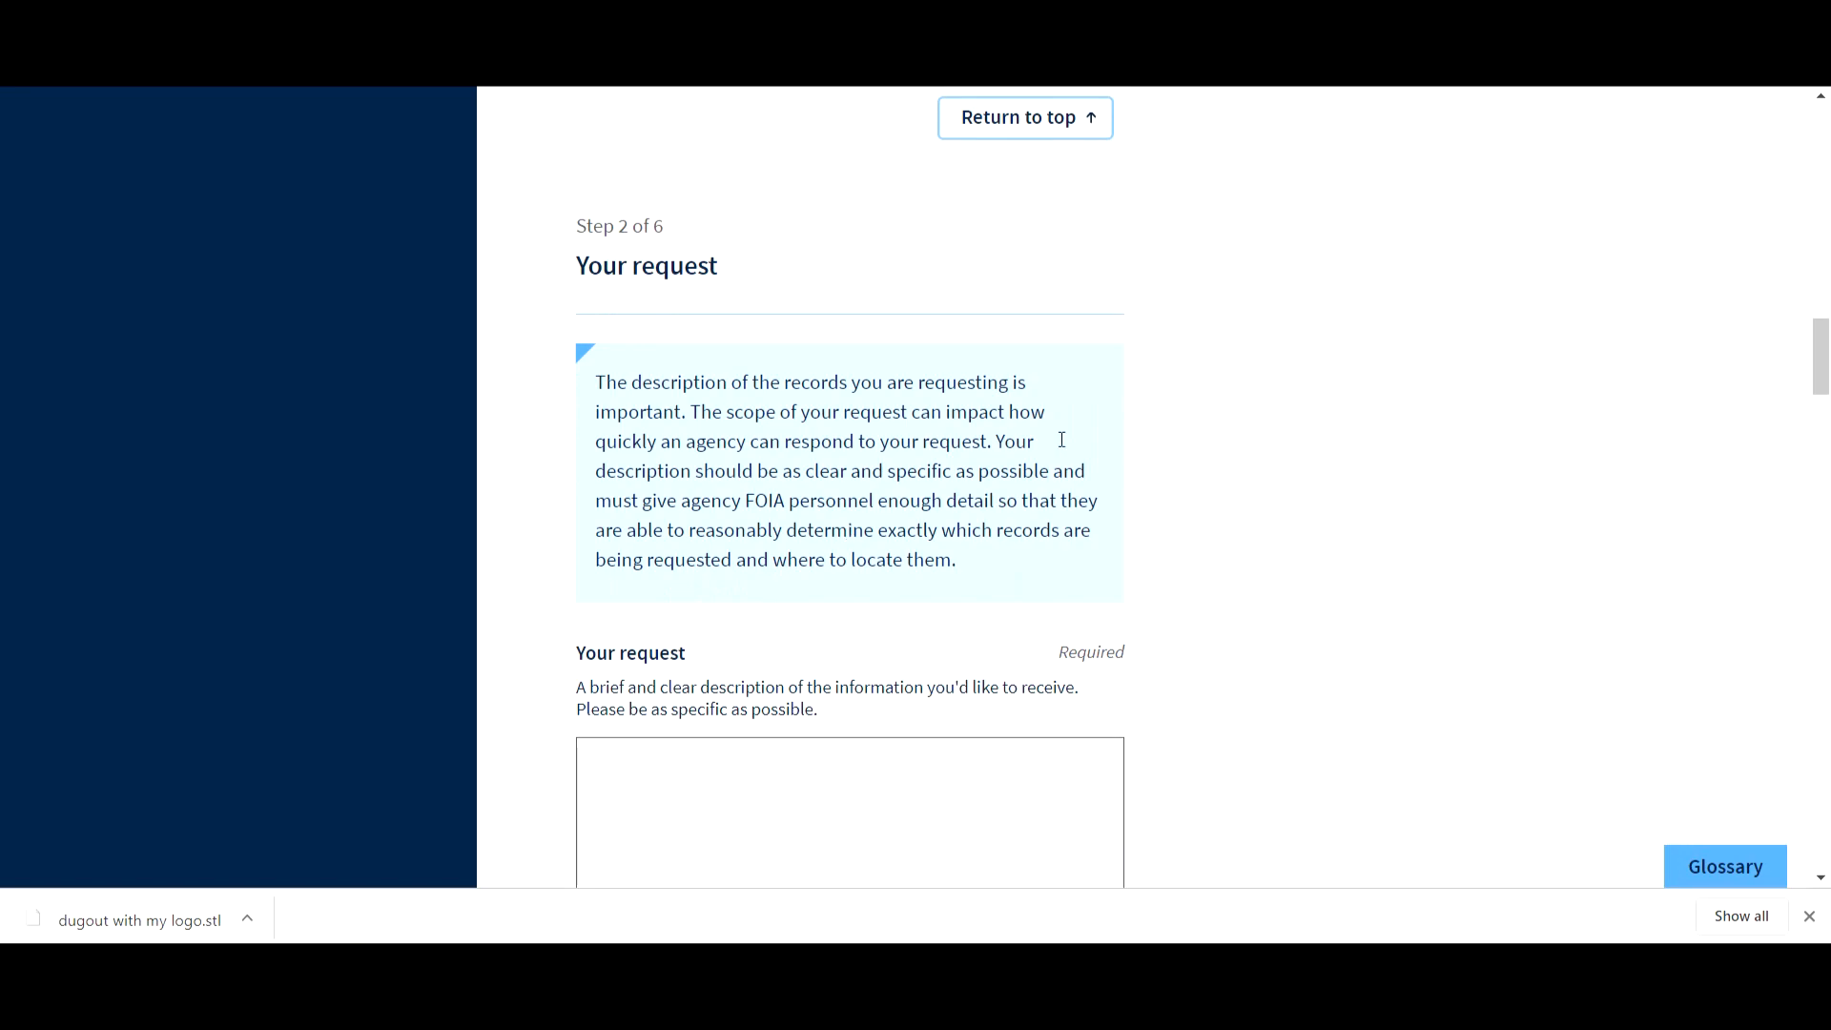
mouse_move(730, 466)
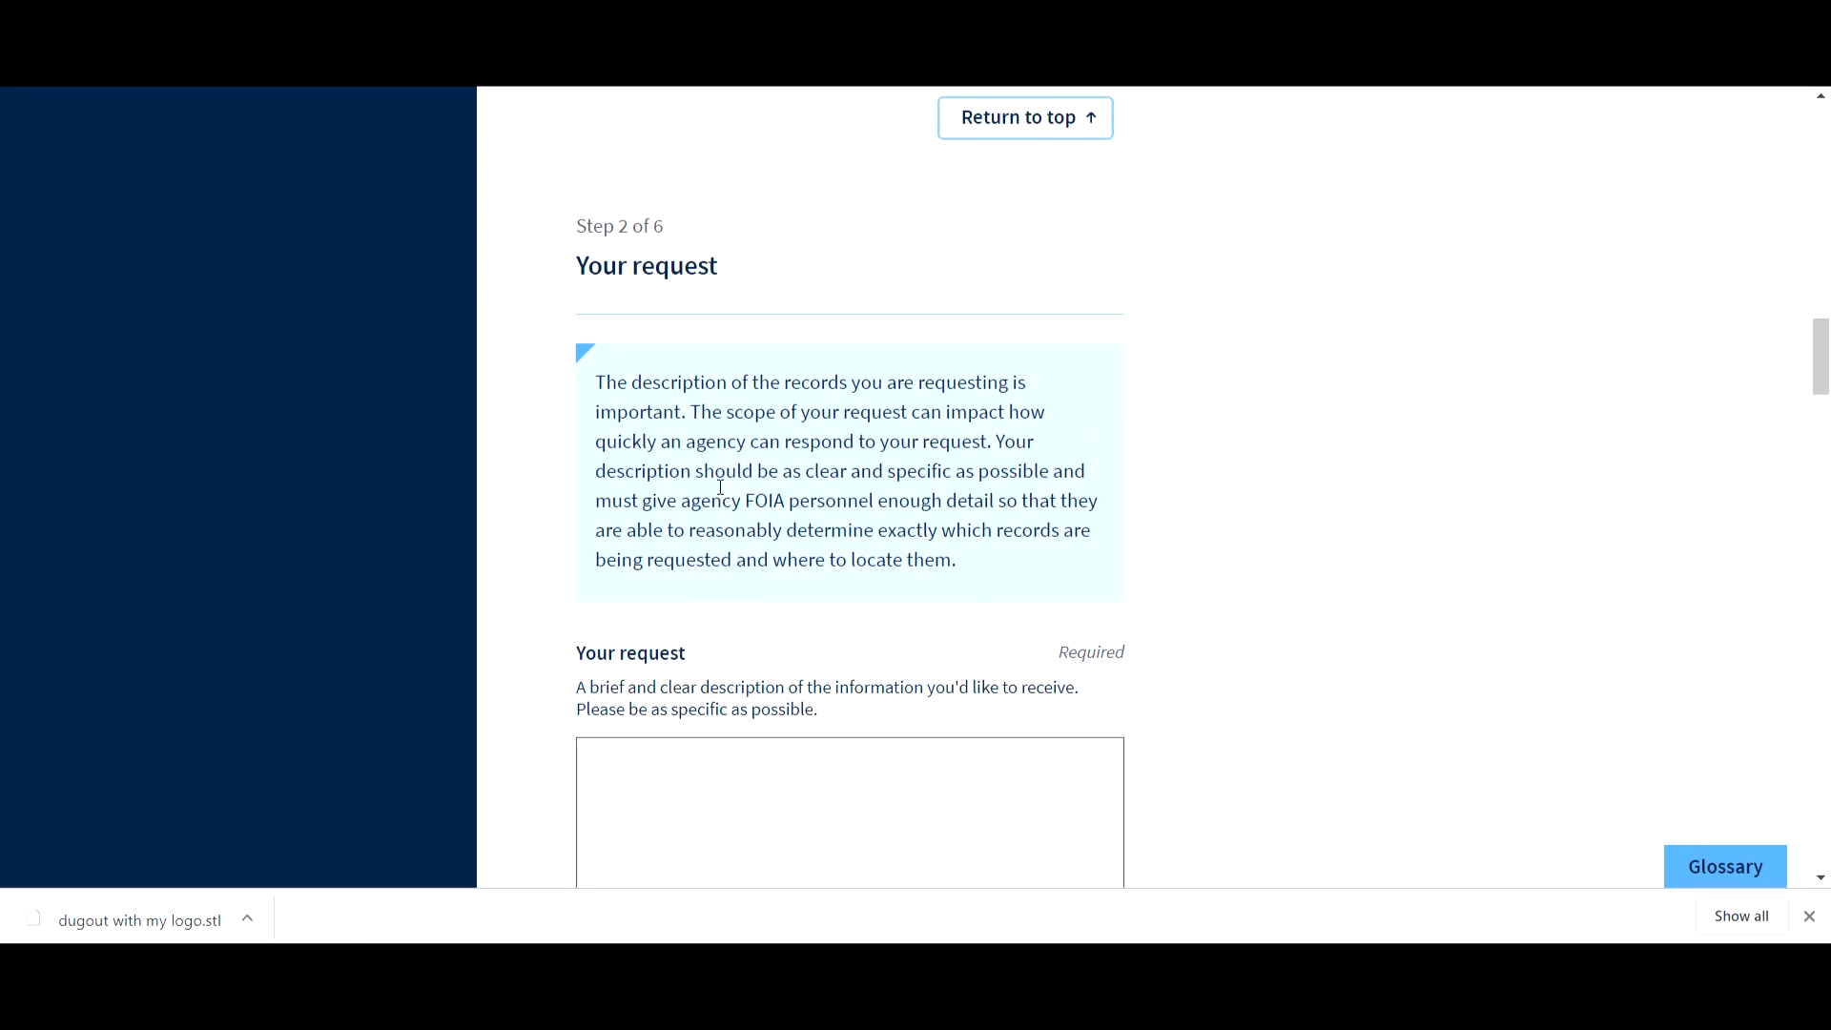
mouse_move(667, 533)
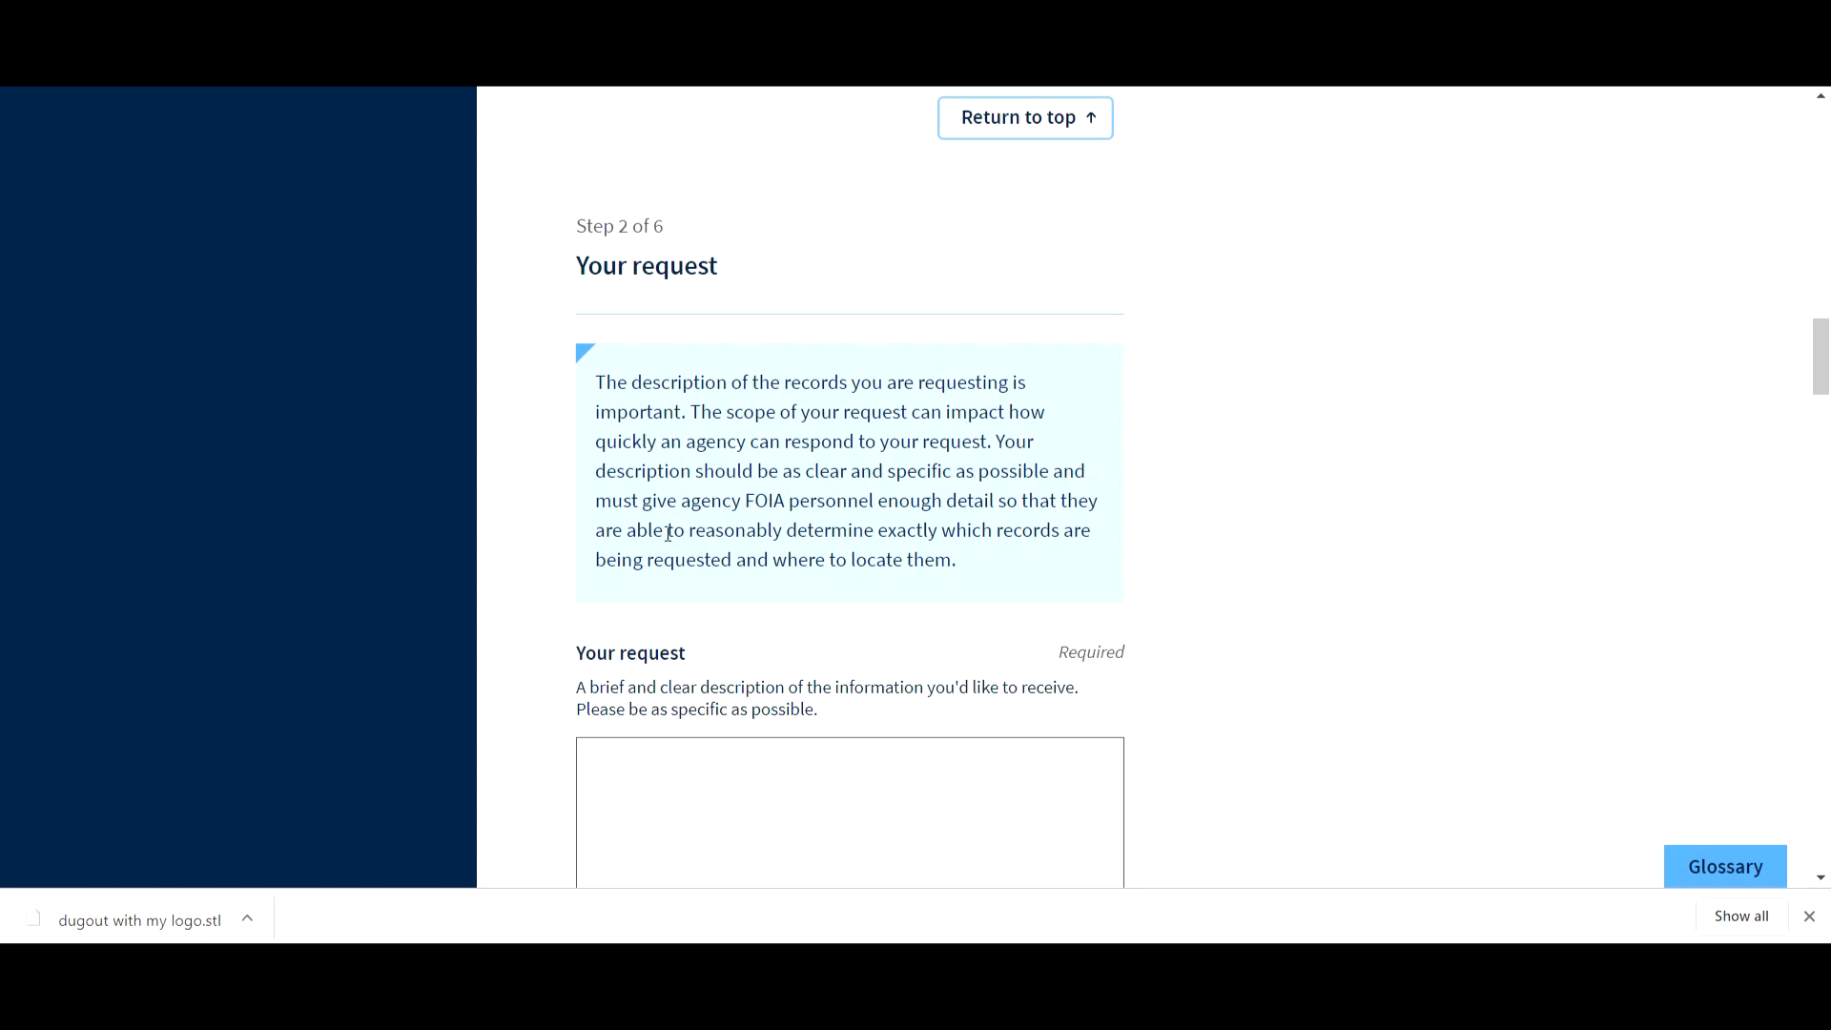
mouse_move(940, 537)
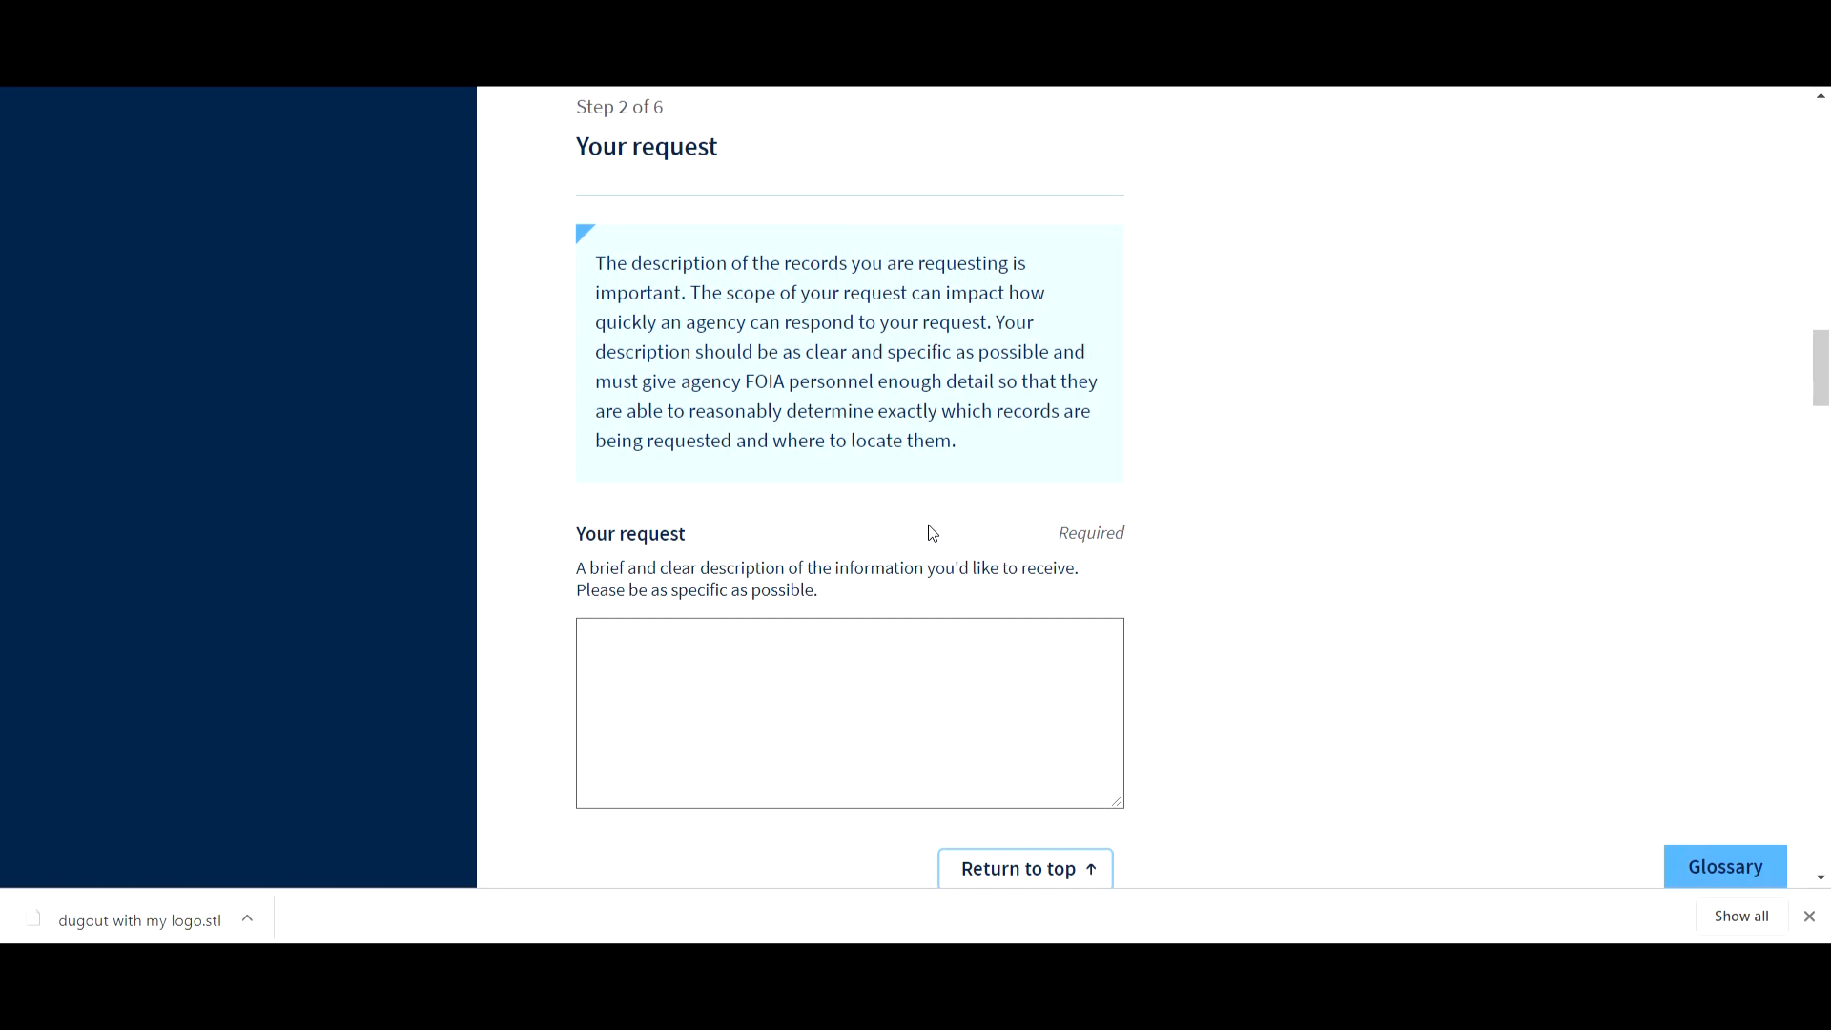
- Type 'I am requesting anything and everything that you may have on me' in Your request
scroll(down, 3)
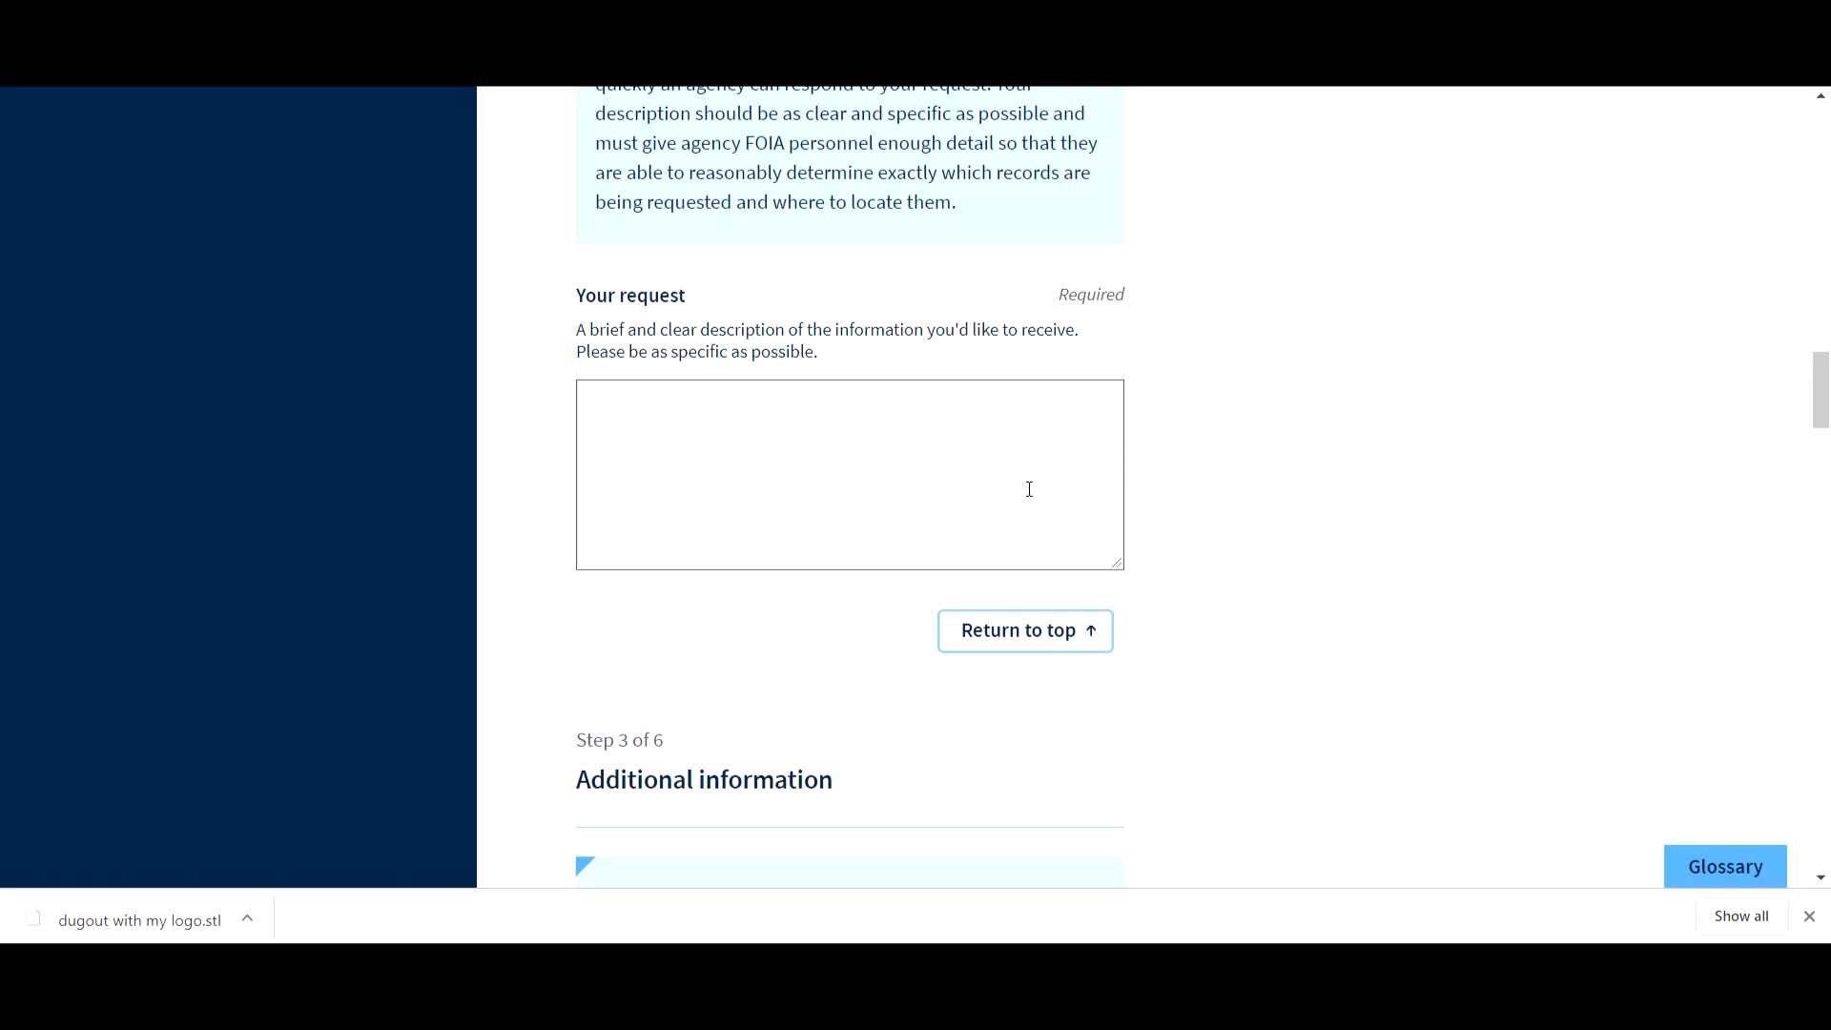
scroll(down, 3)
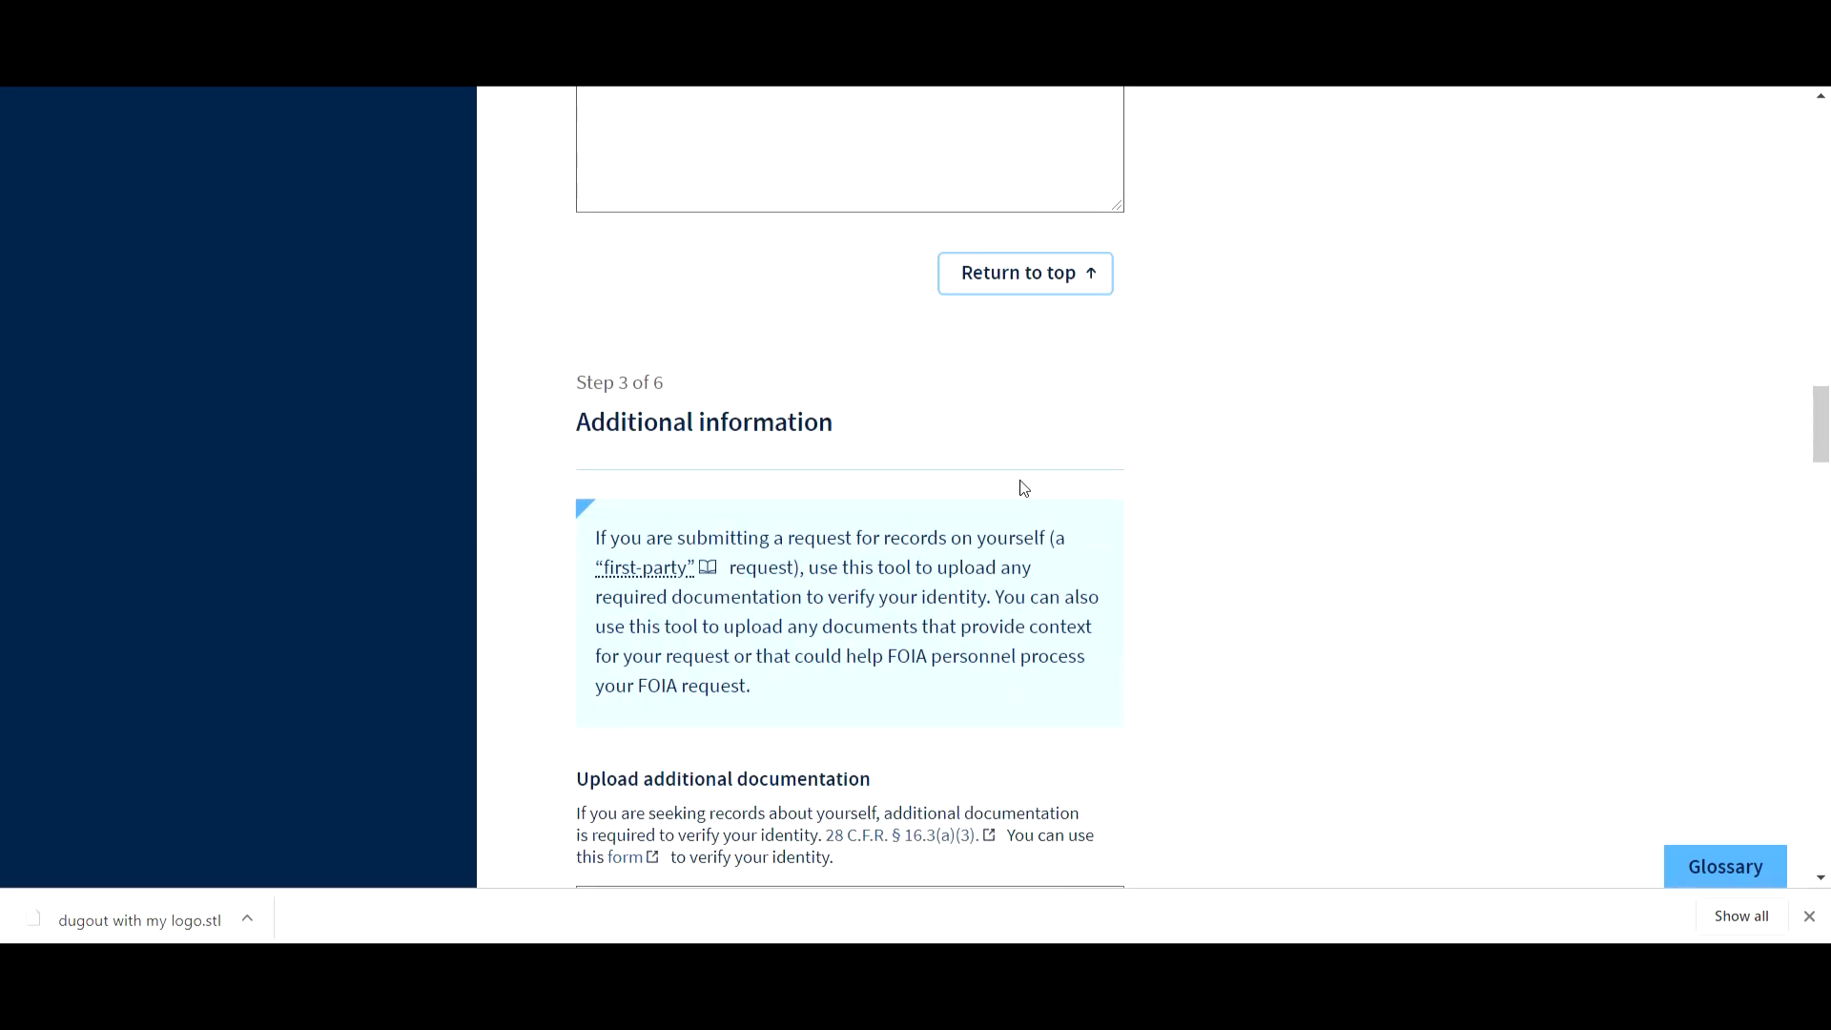
scroll(up, 3)
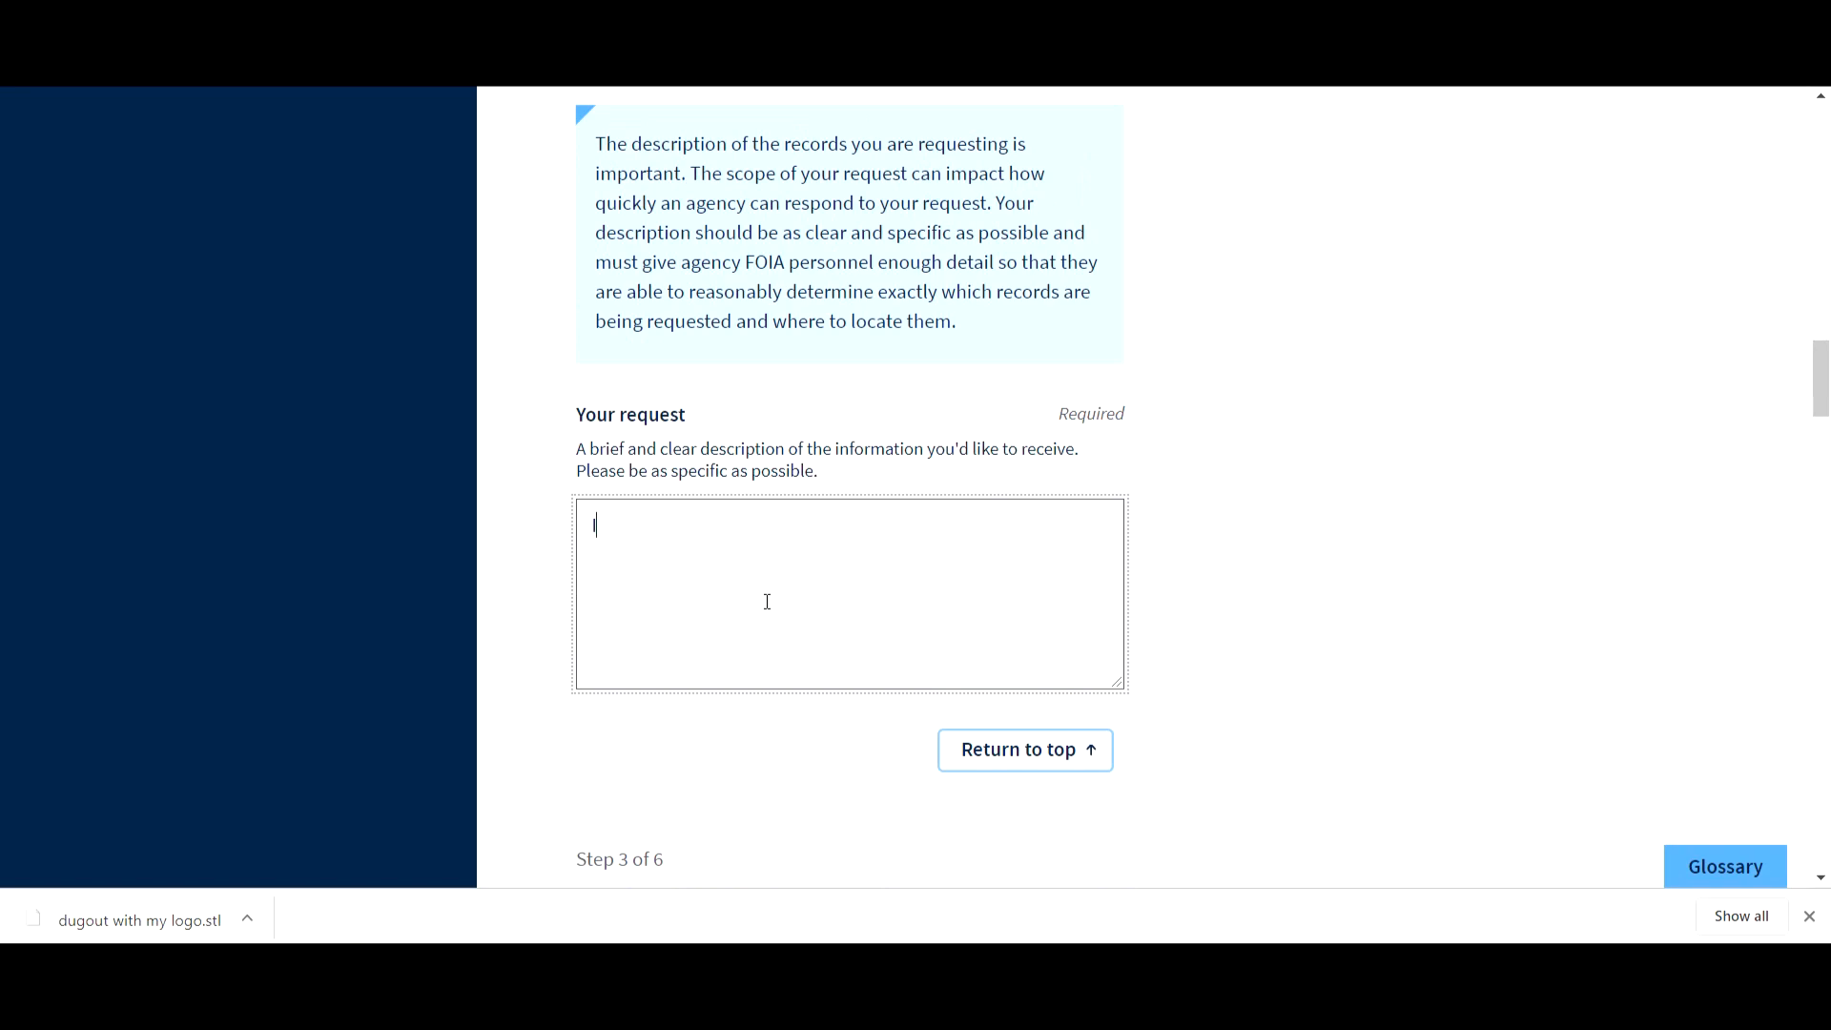
text(I am rea)
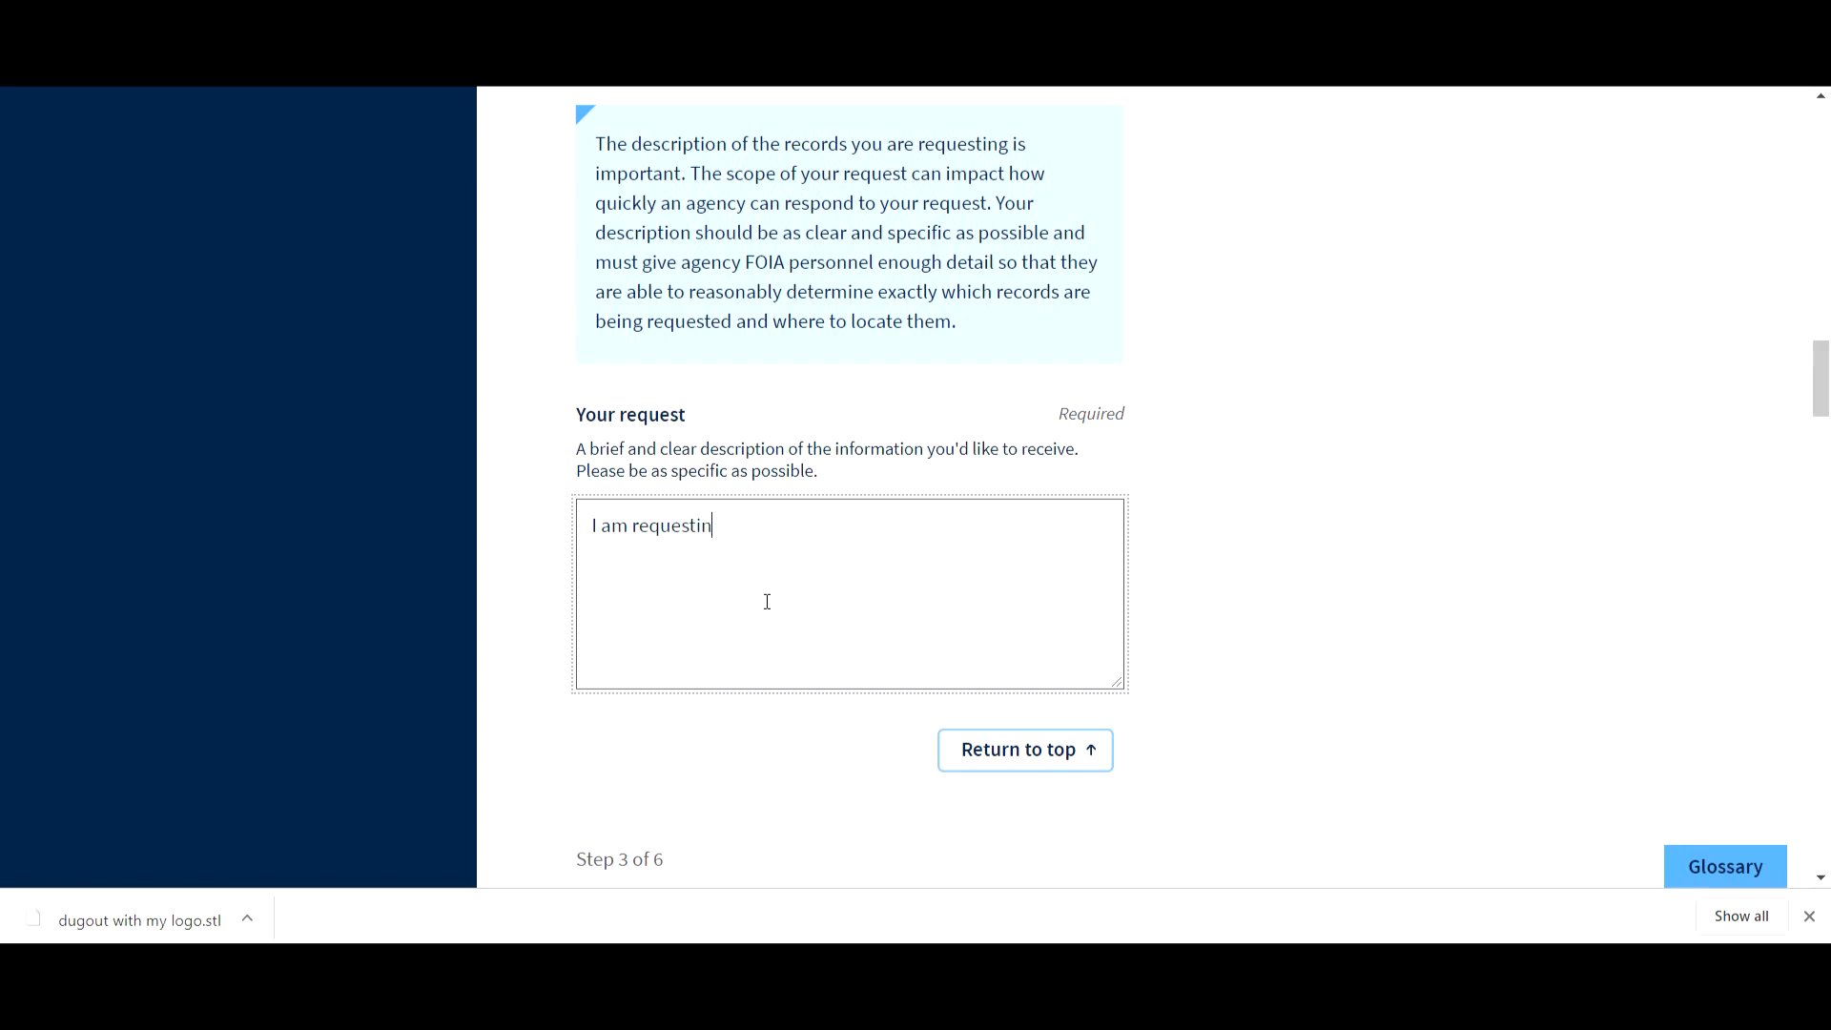
text(g any)
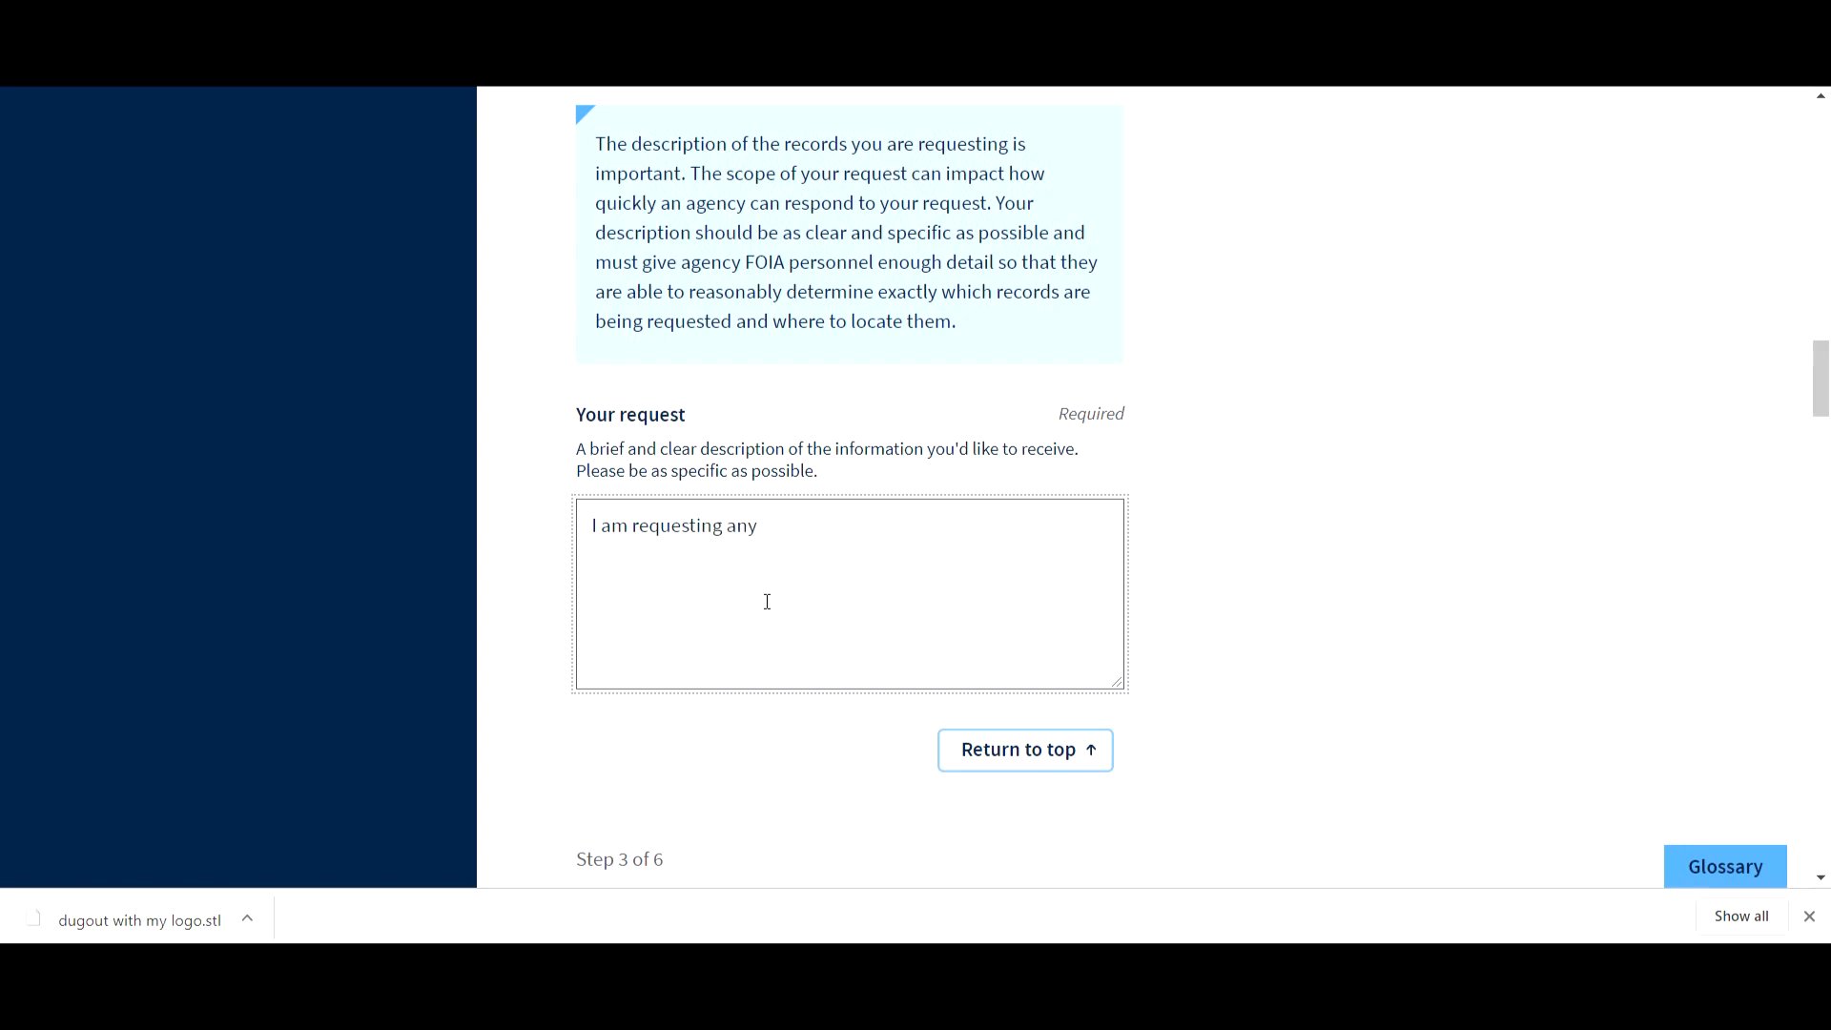
text(thing and every)
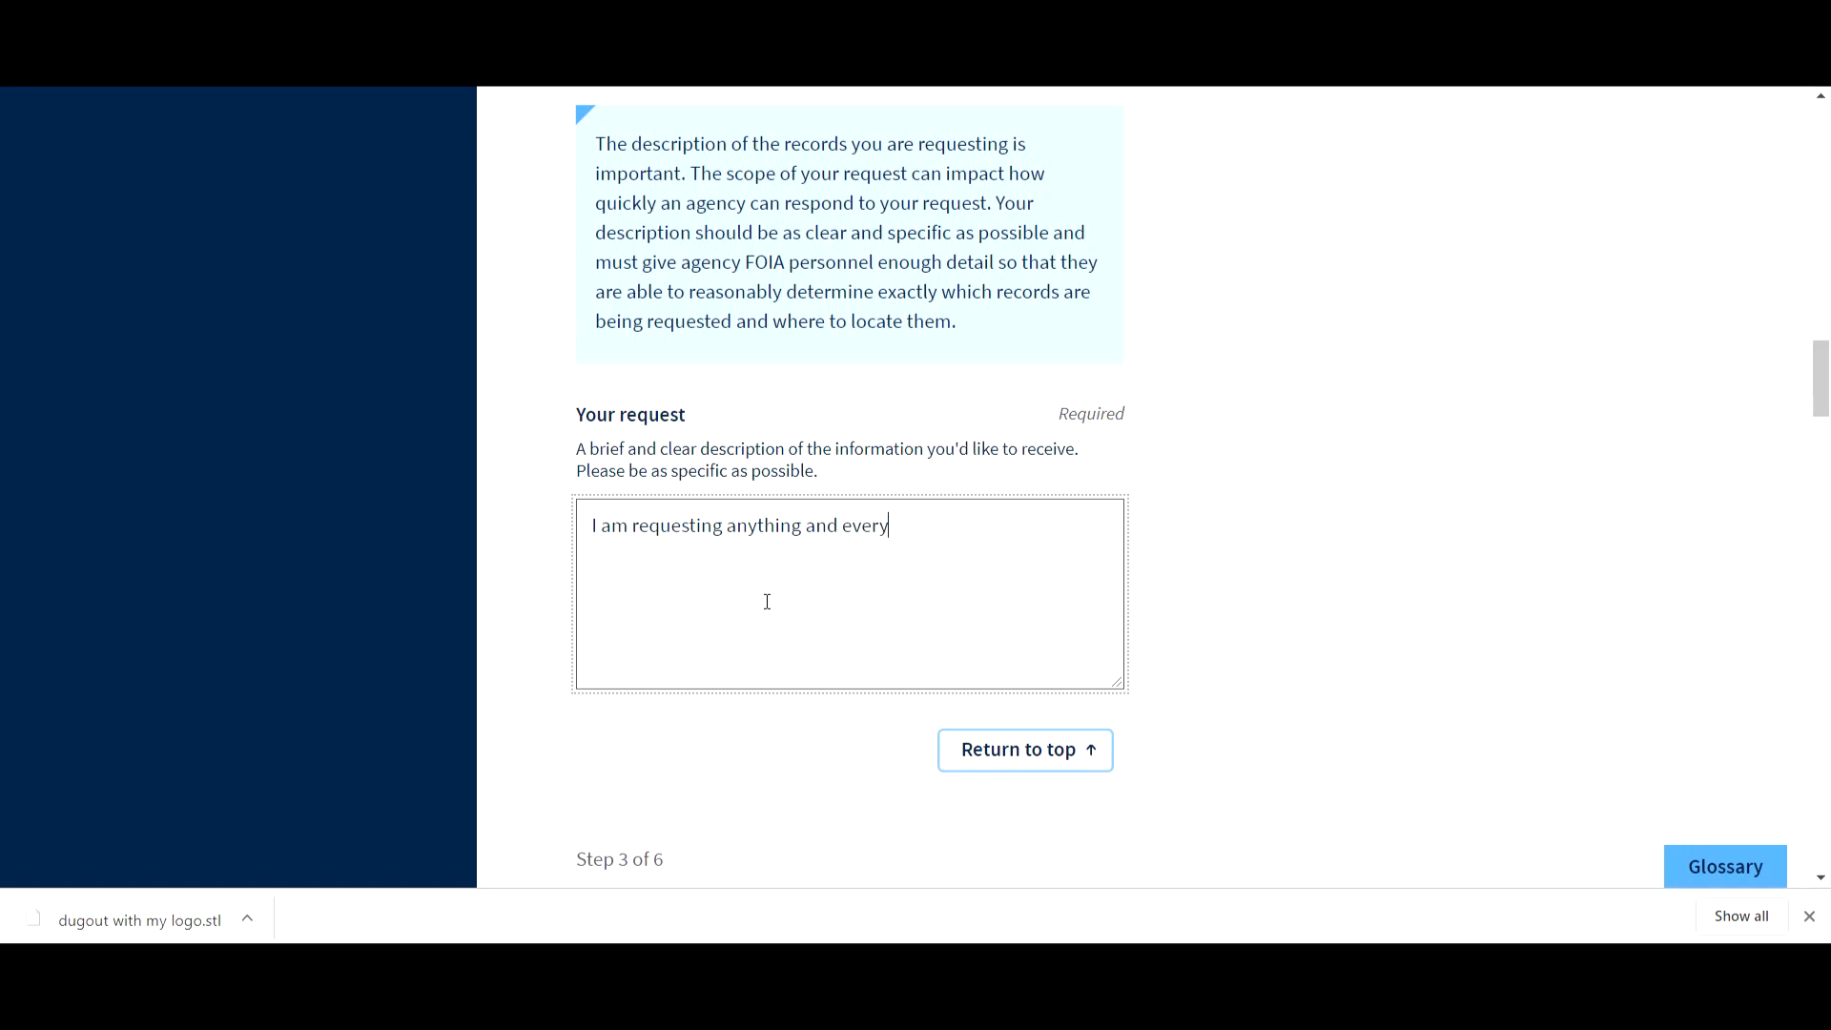
text(thing that)
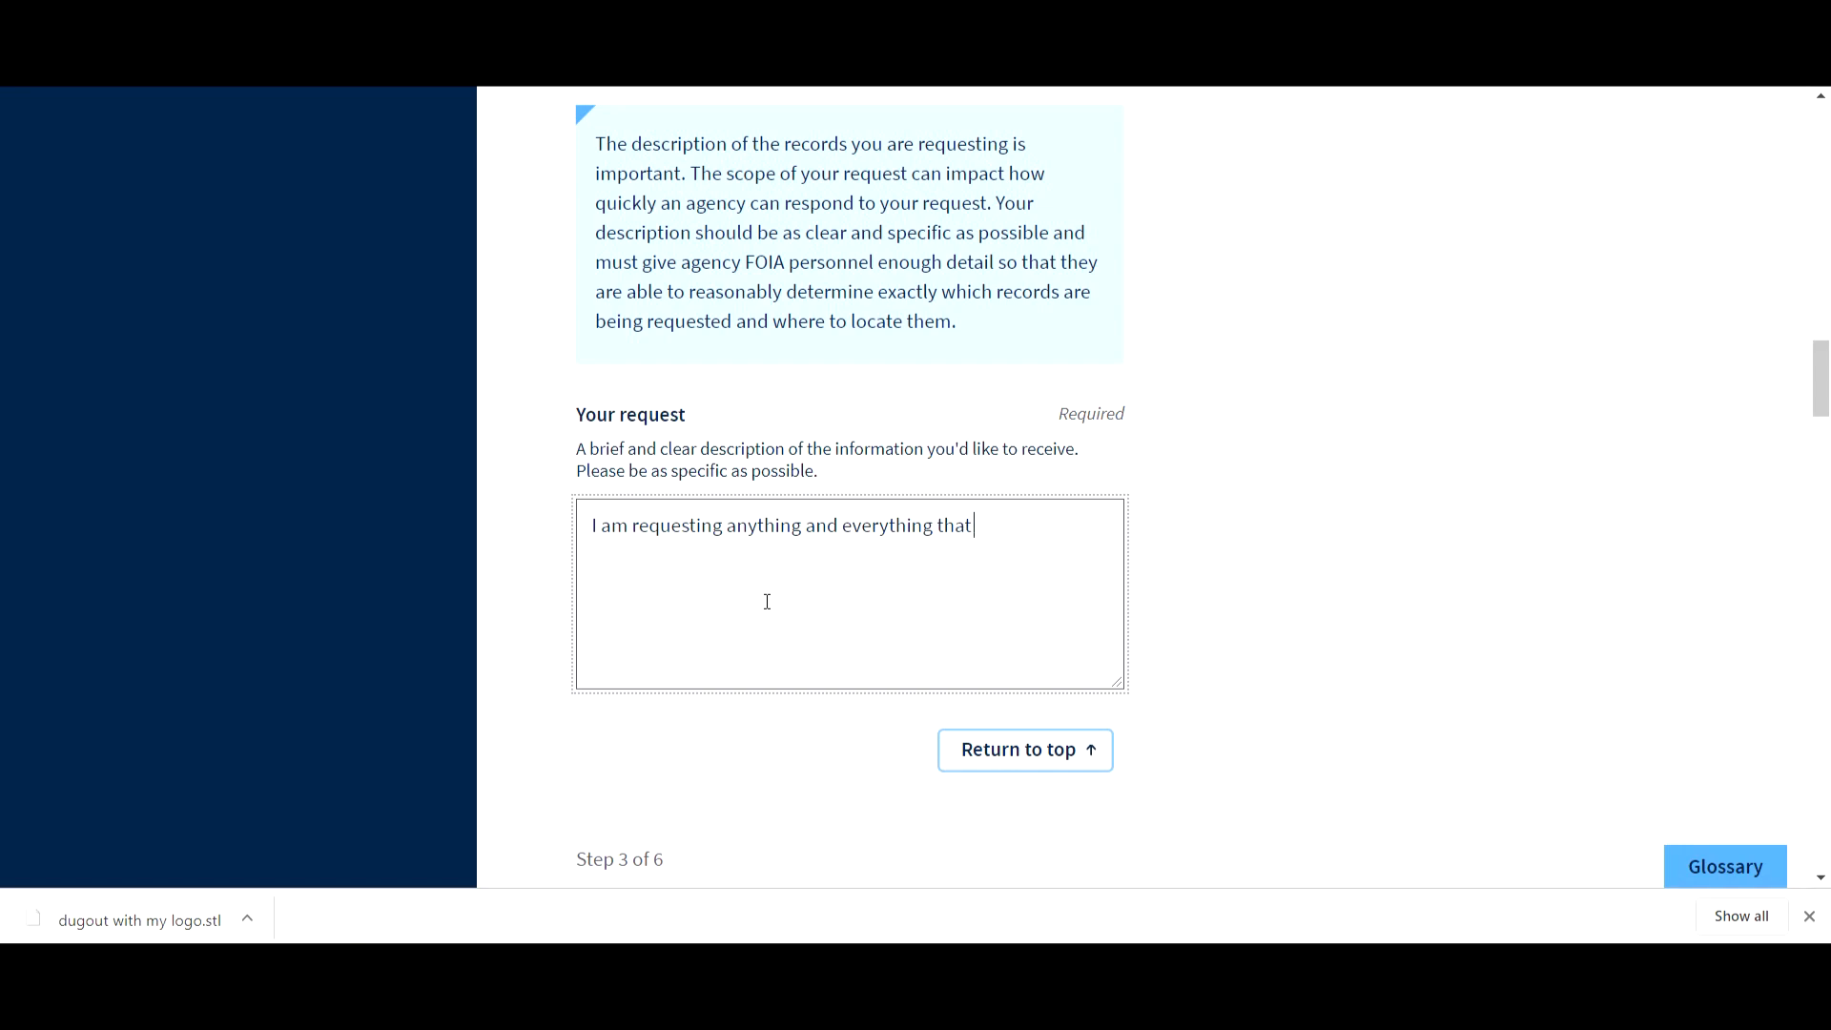
text(you may)
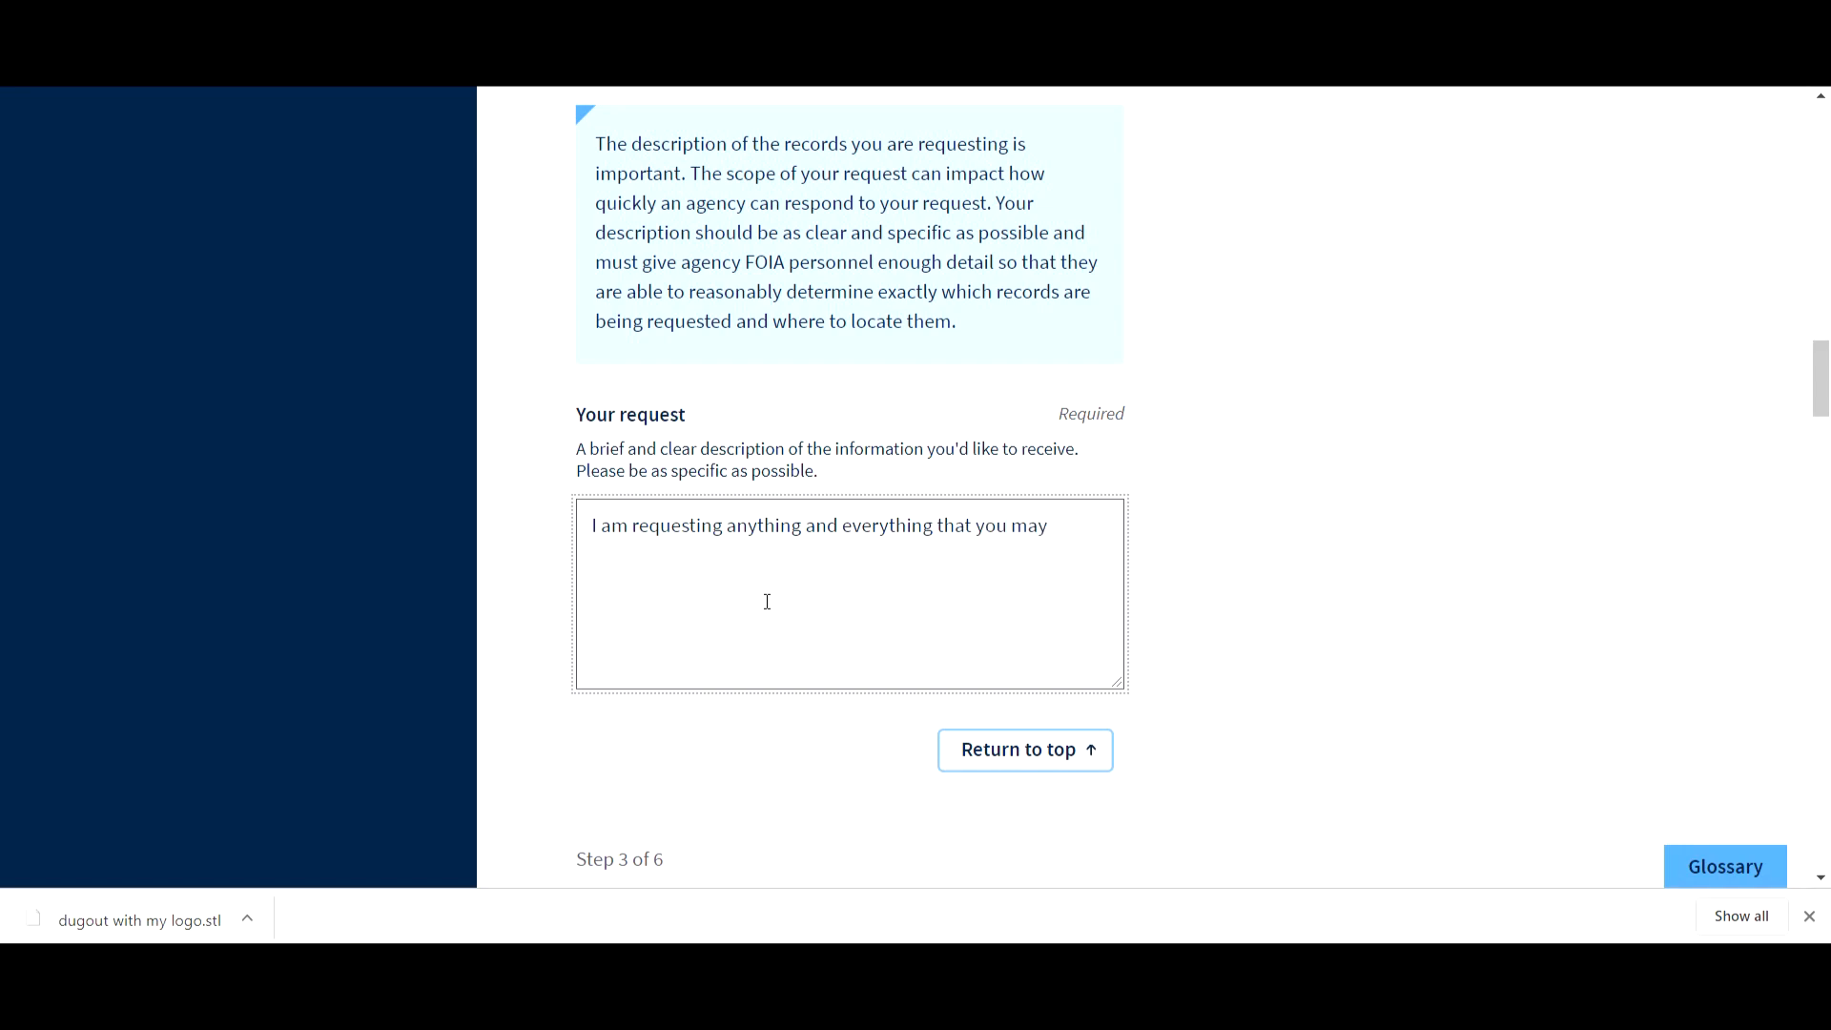
text(have on me)
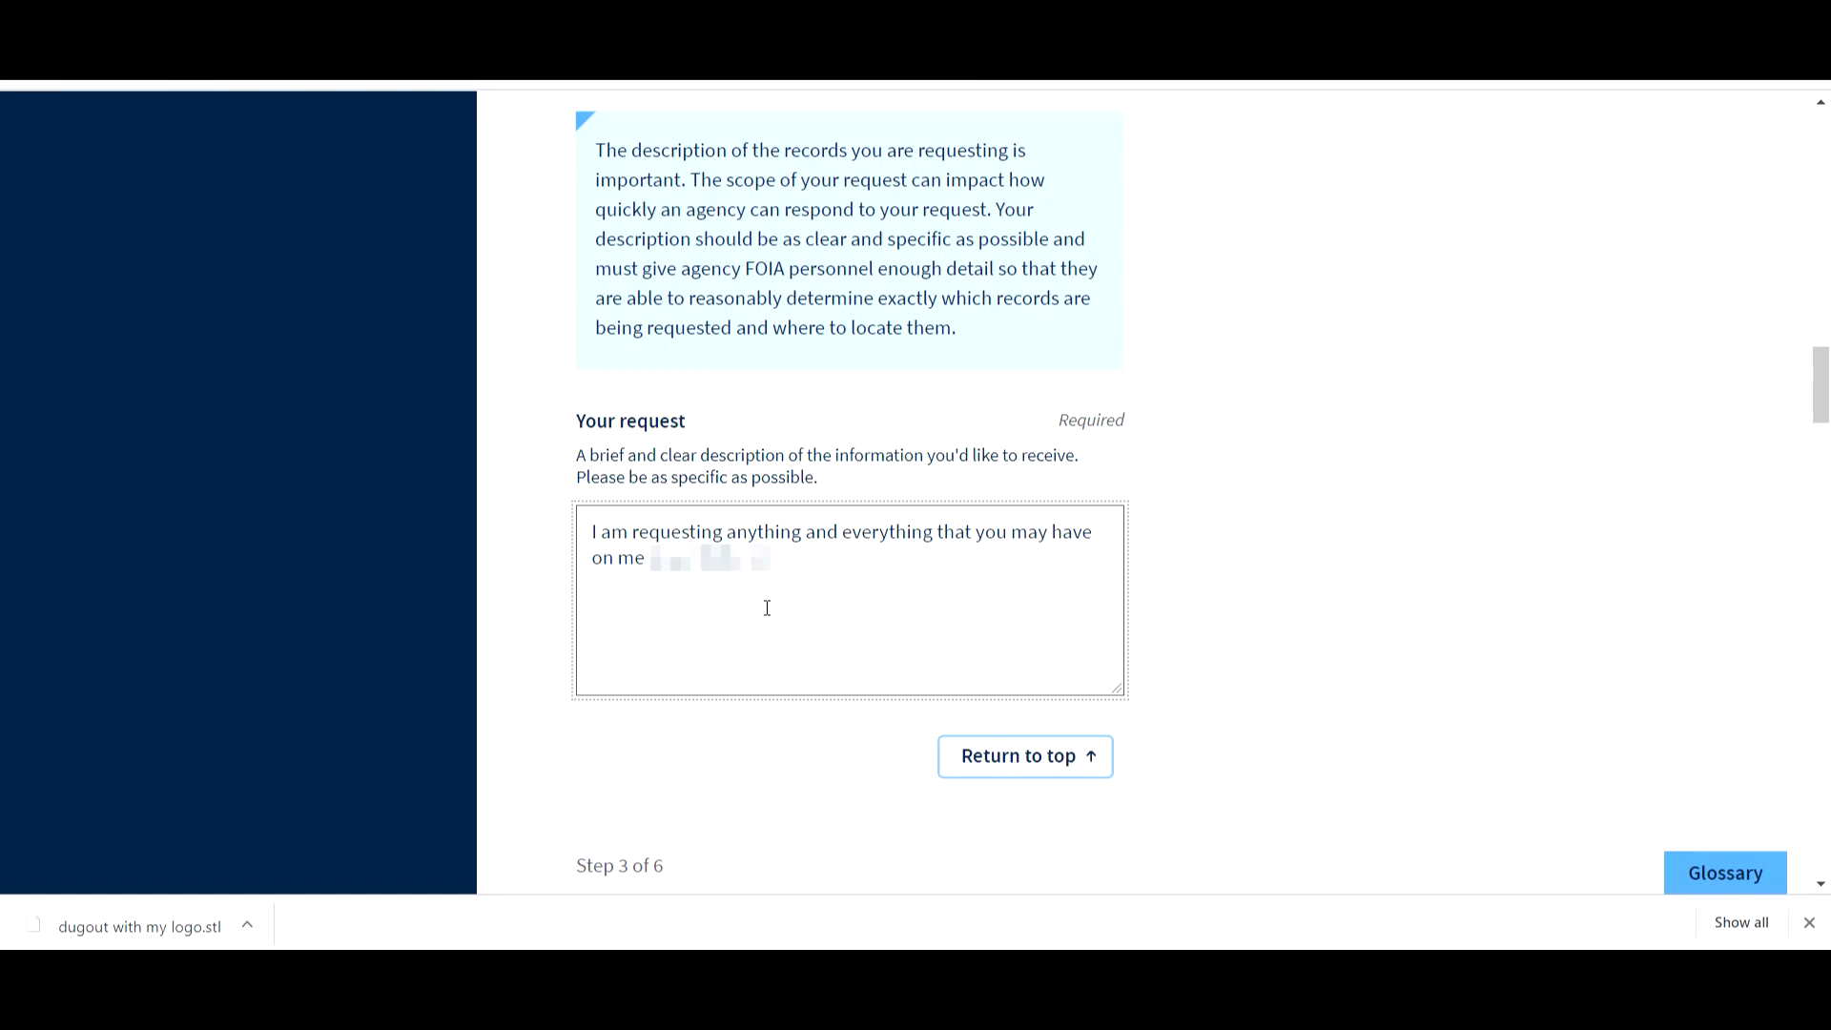
- Add that the request includes pictures, videos, text, and audio
click(791, 571)
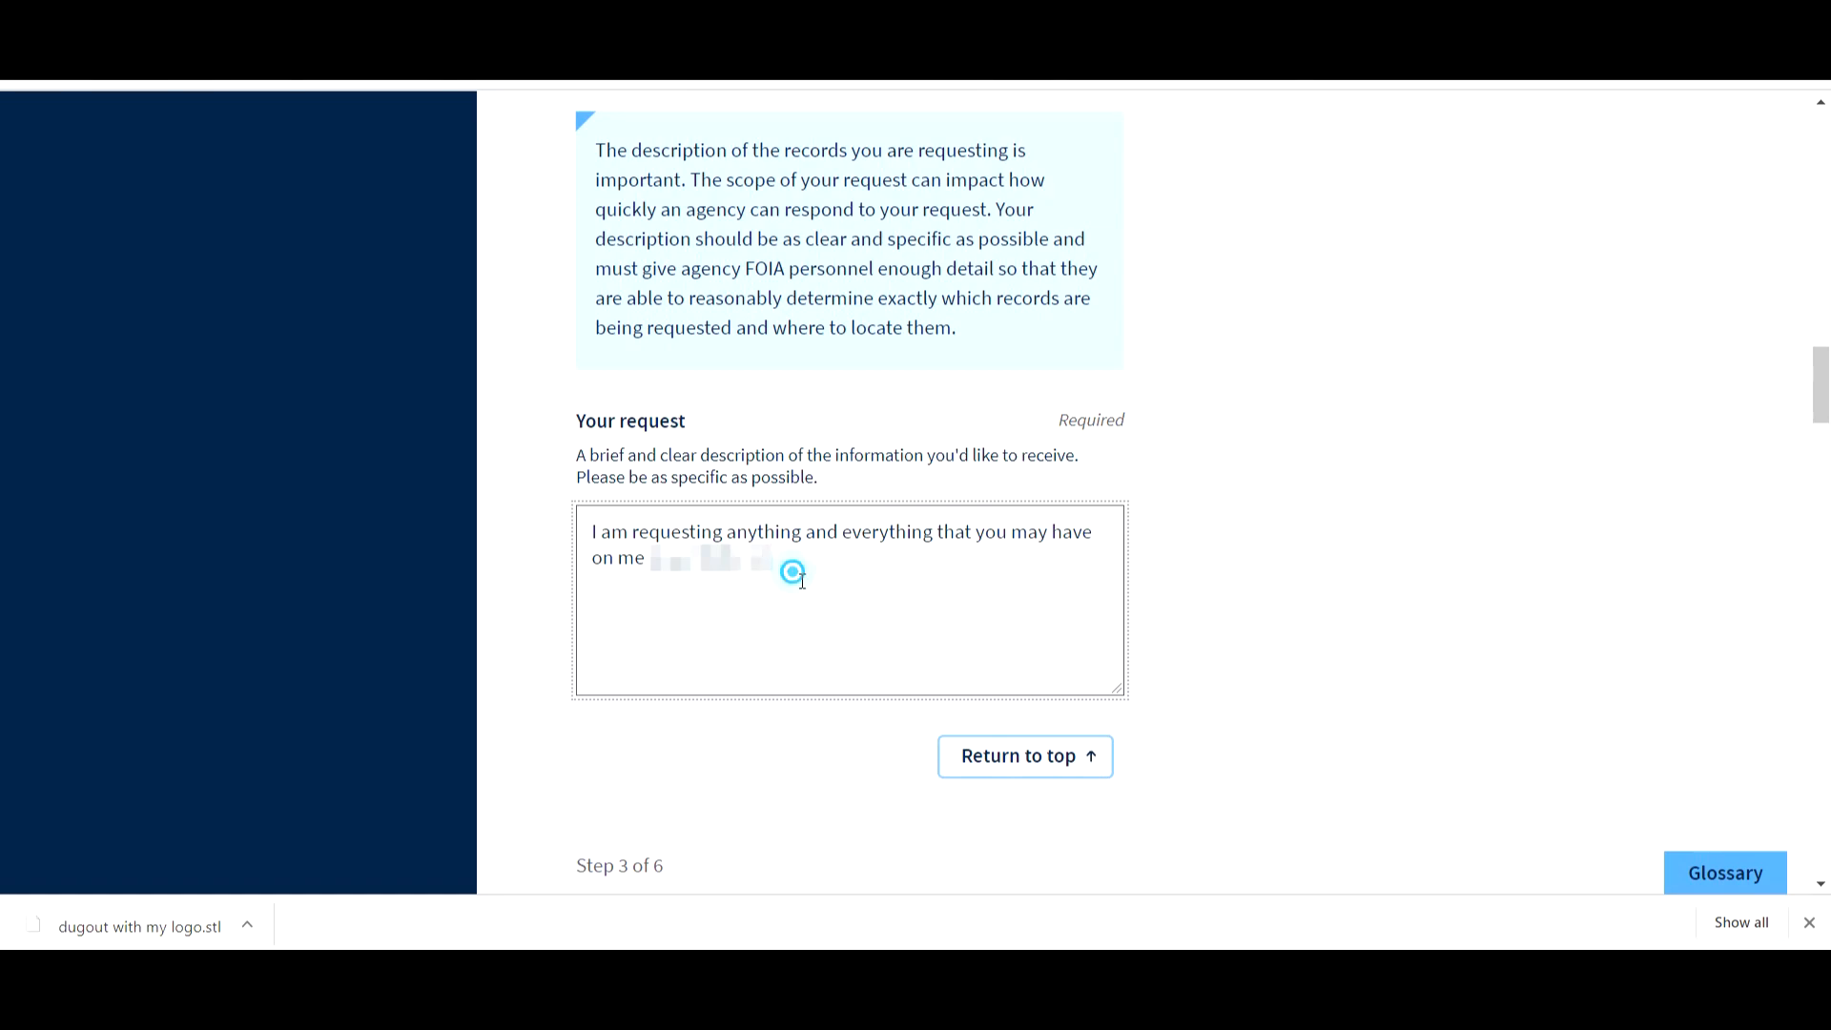
text(.)
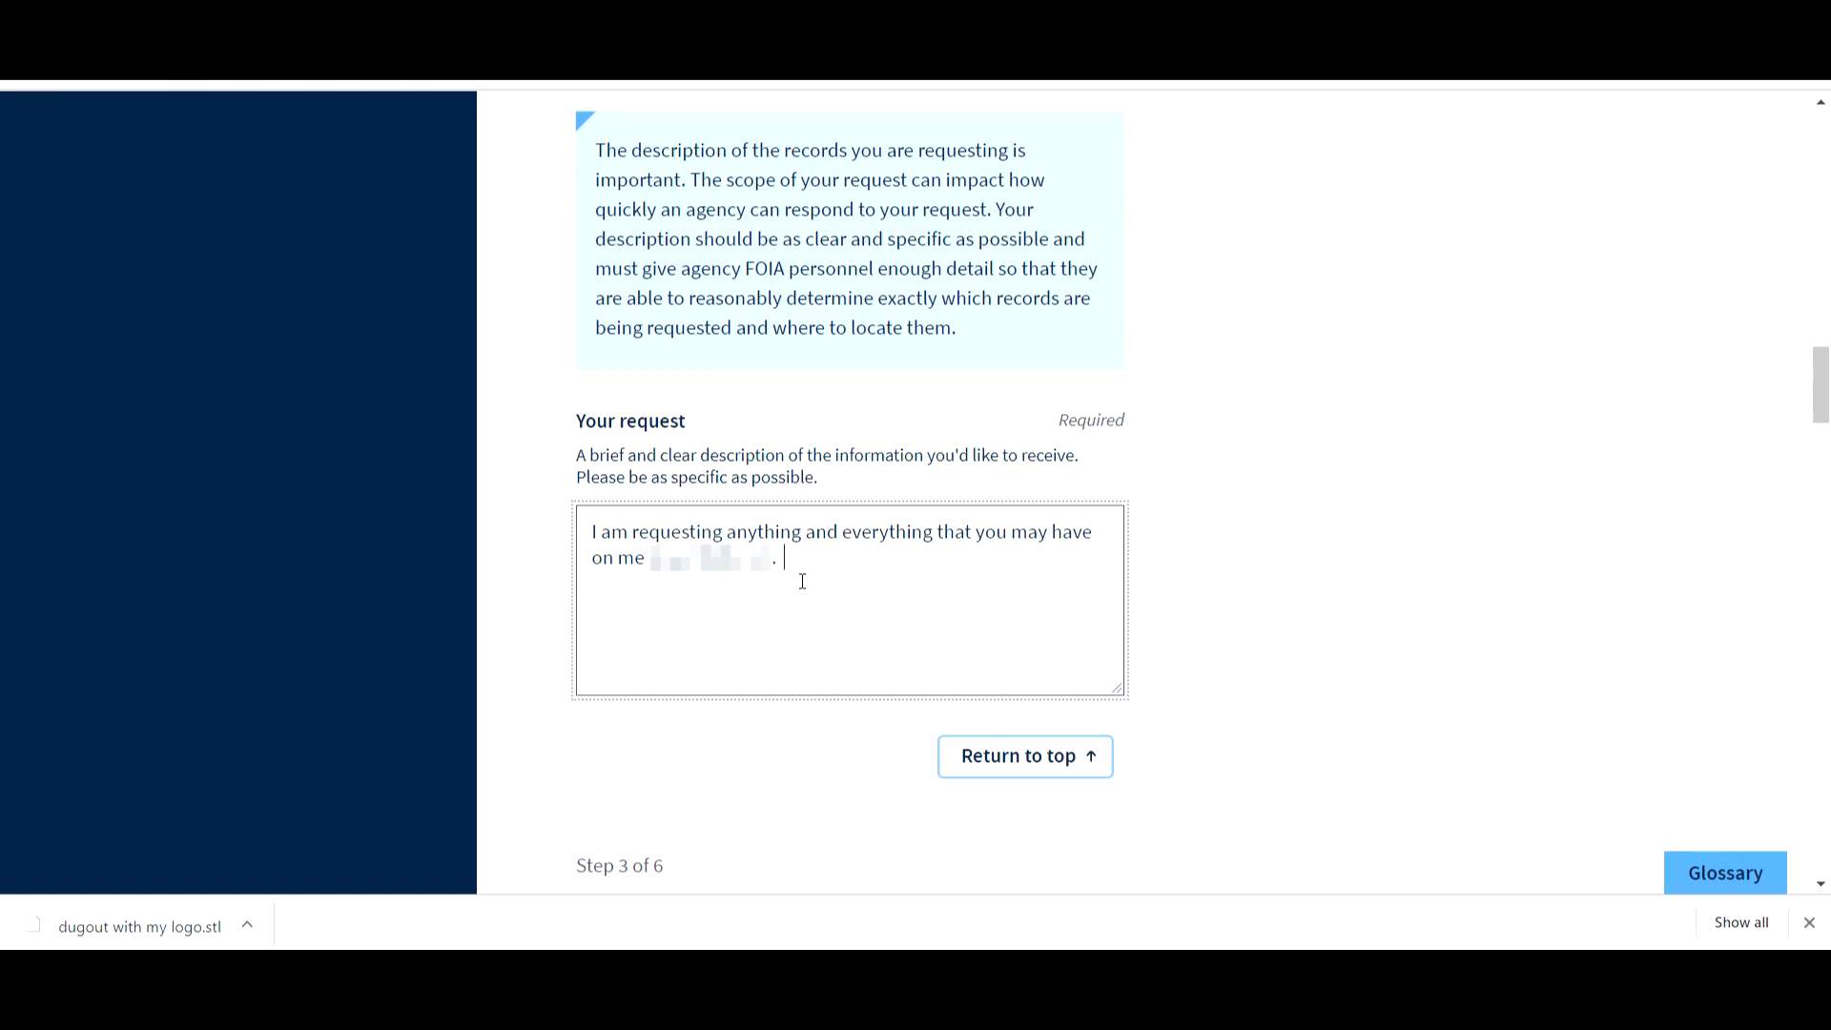
text(T)
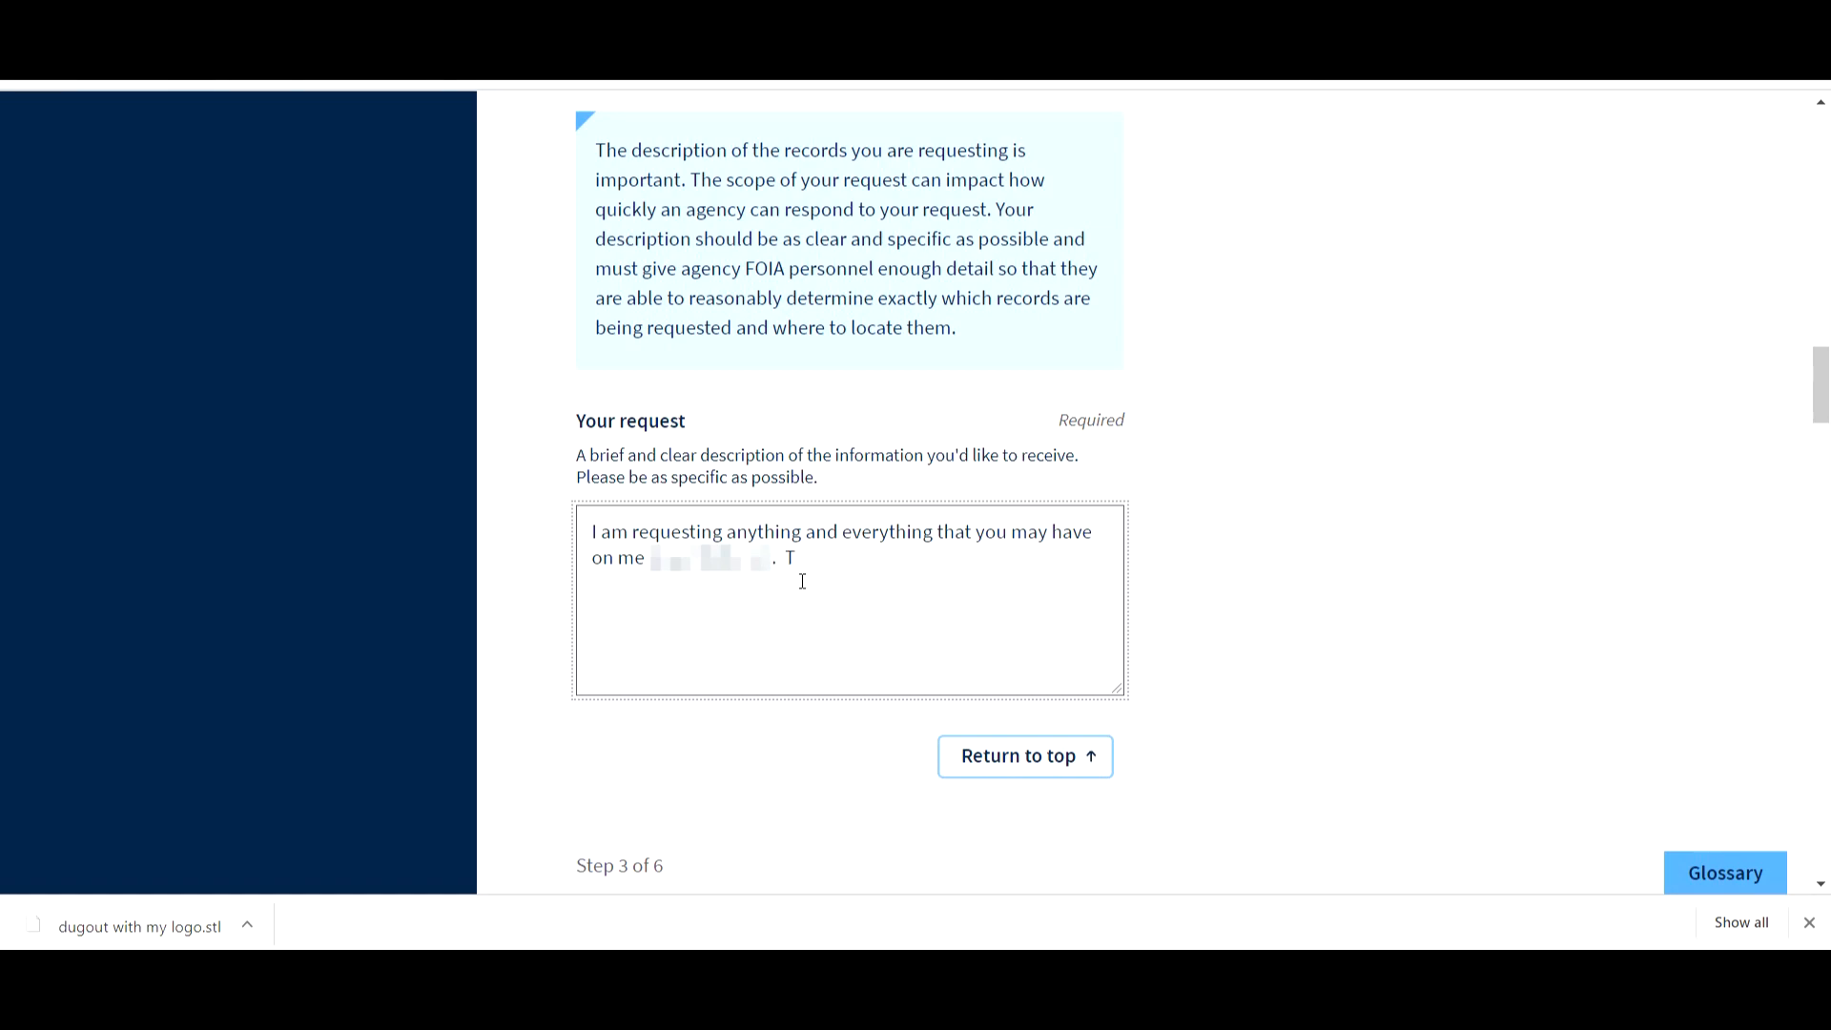
text(his in)
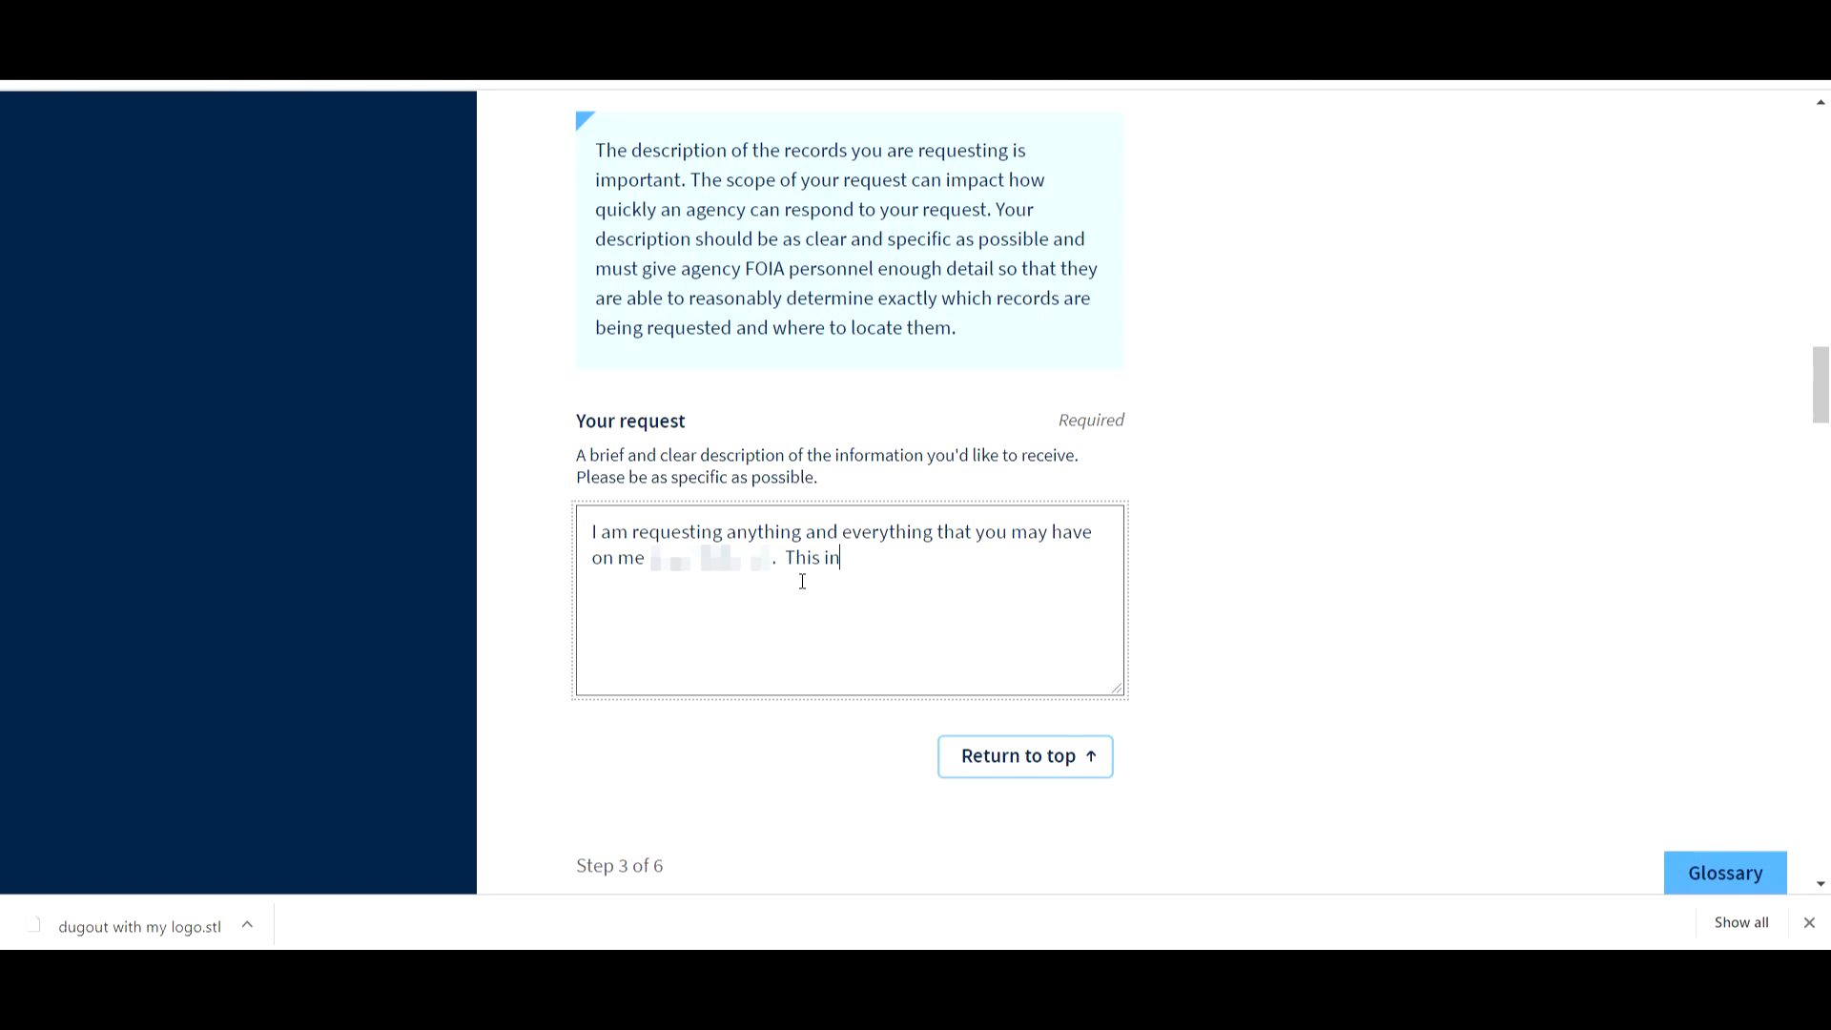
text(cludes p)
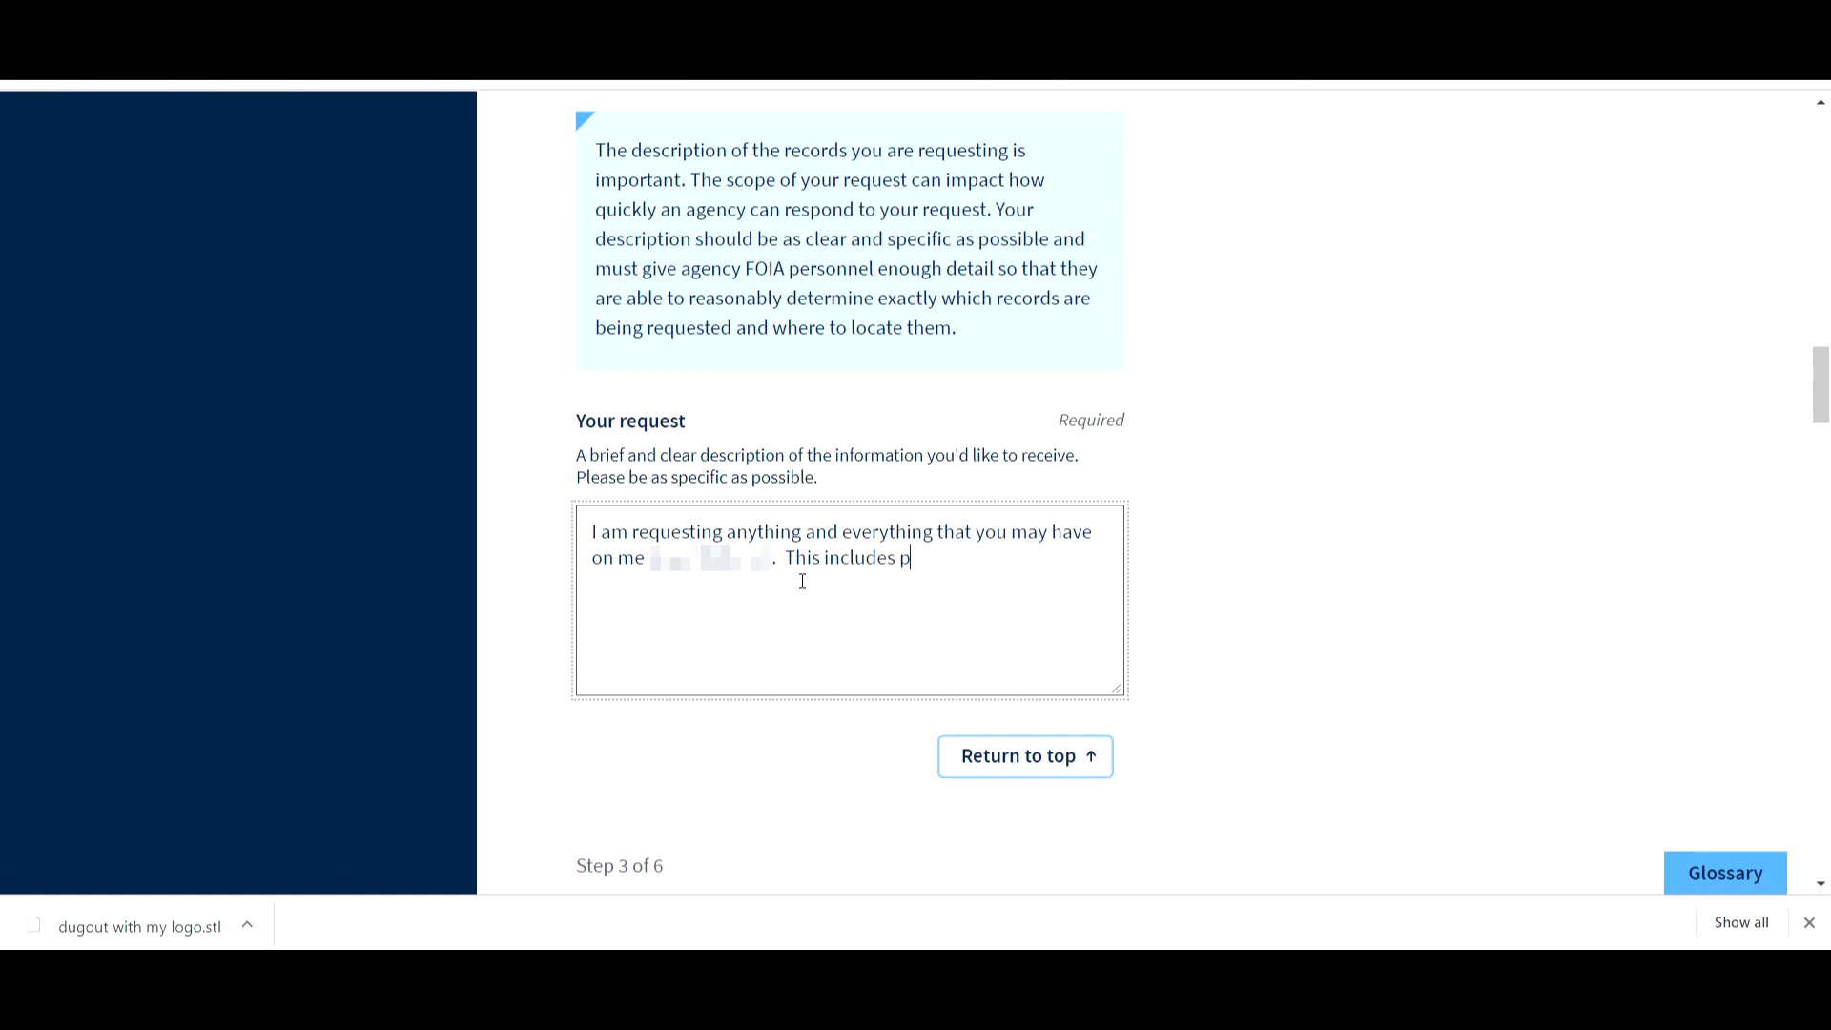
text(ict)
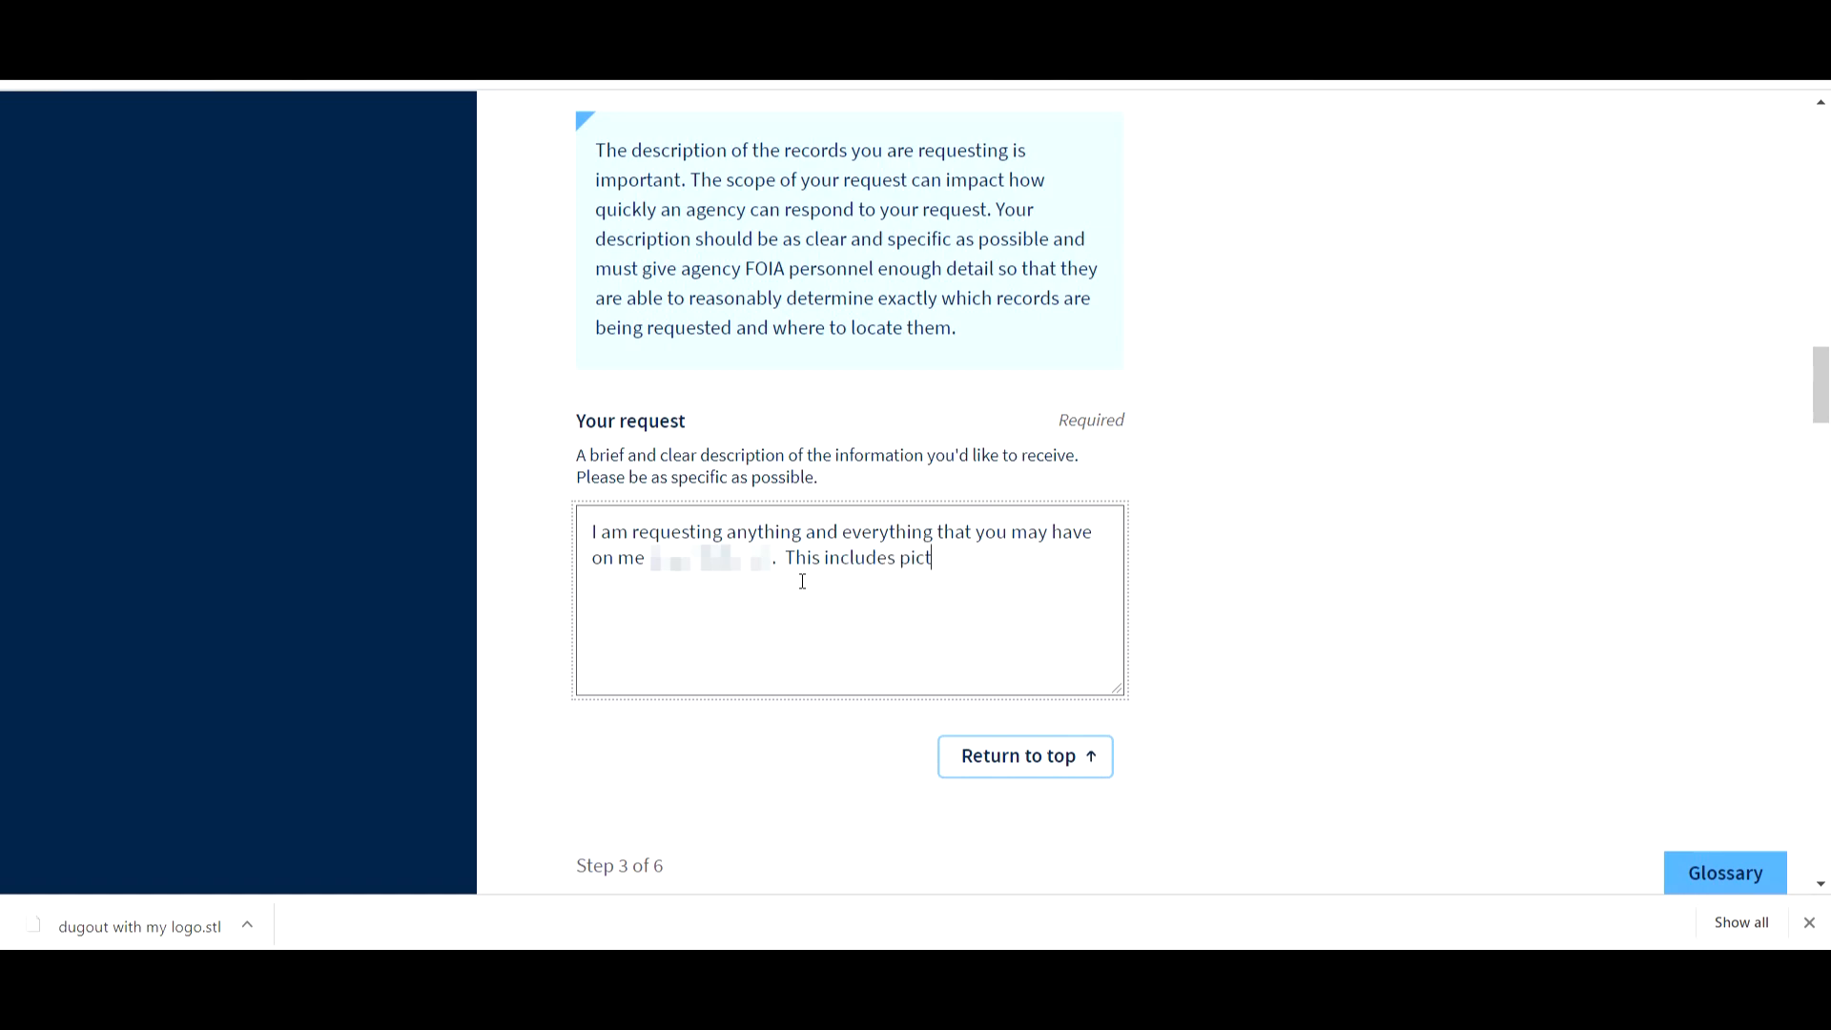
text(ures,)
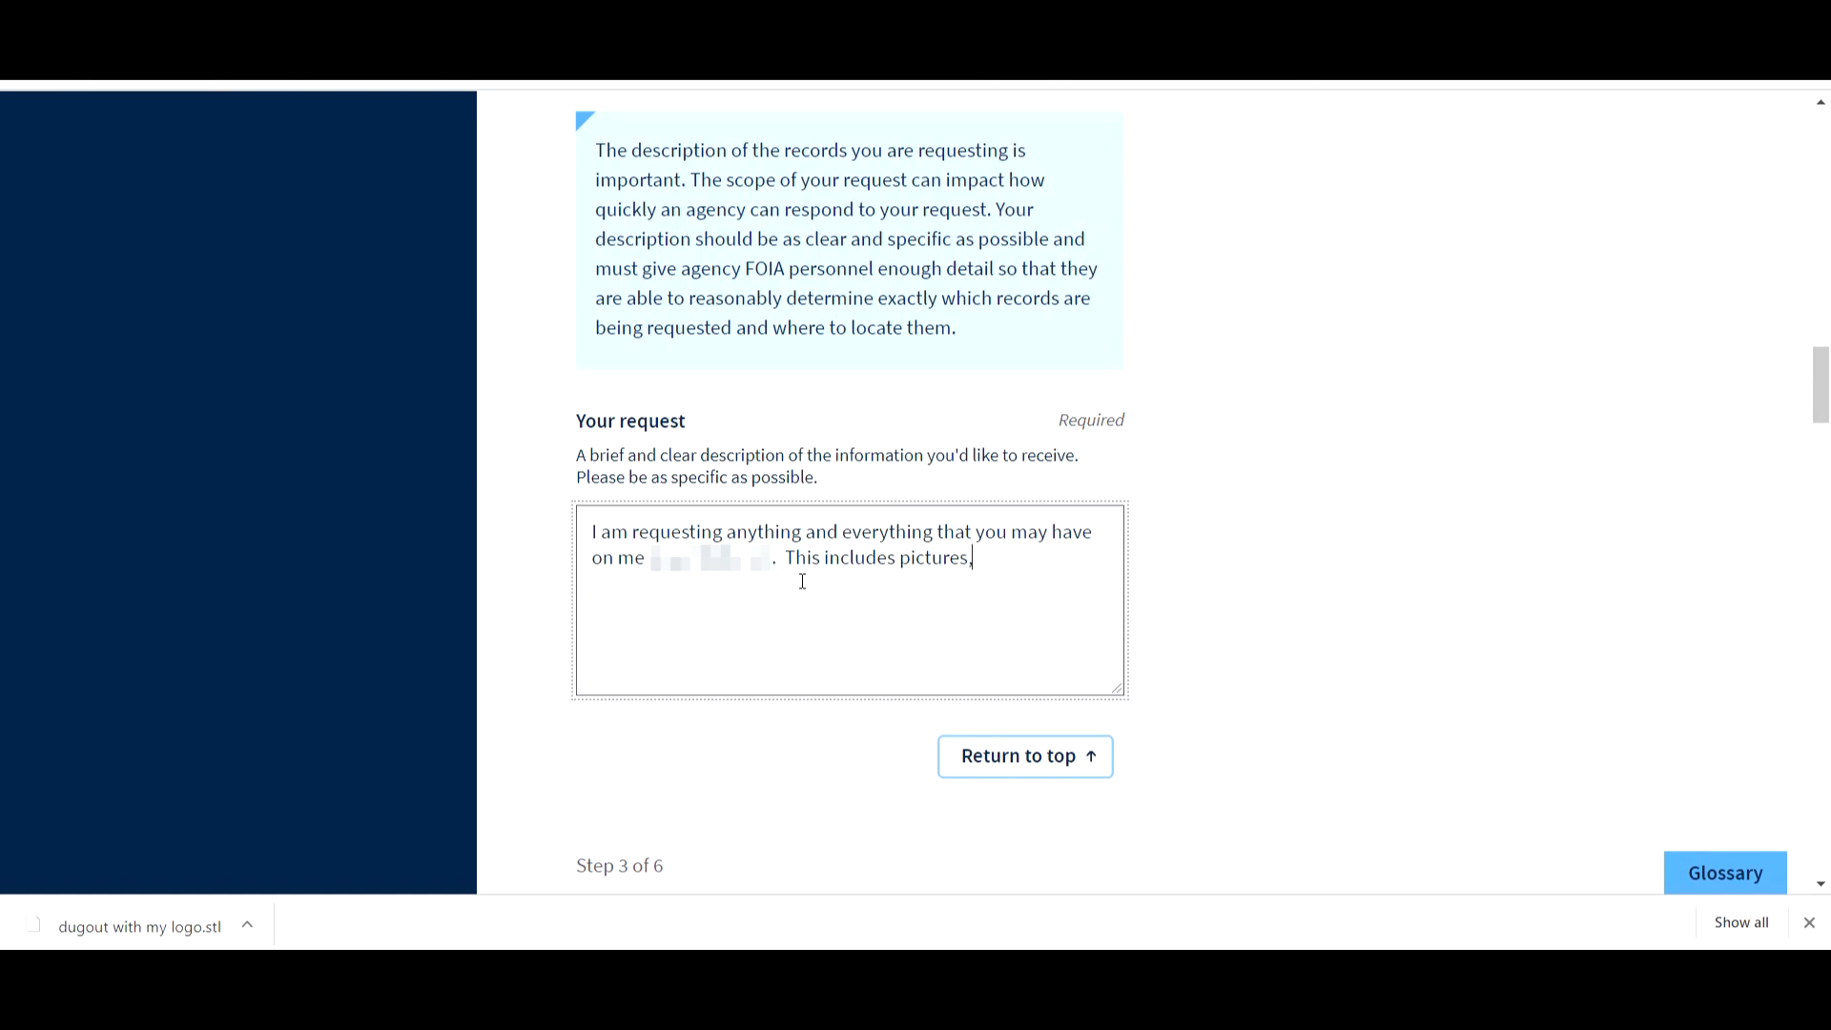
text(videos,)
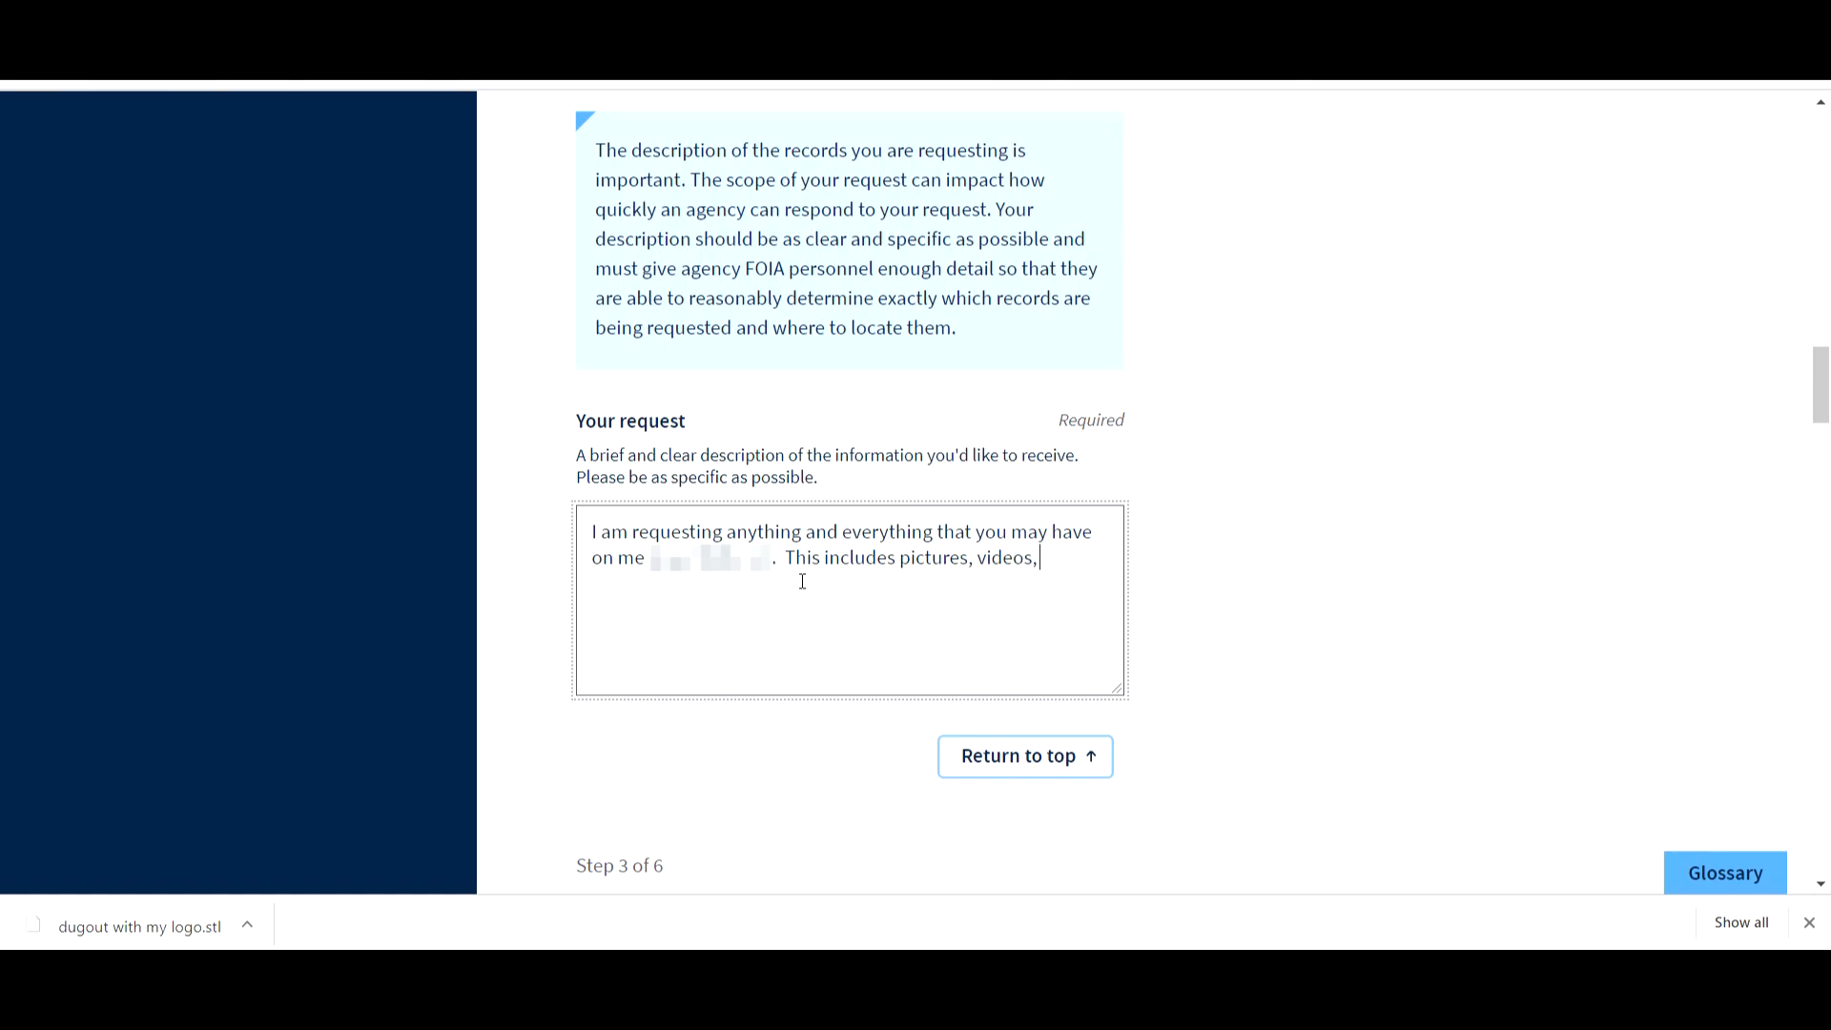
text(tex)
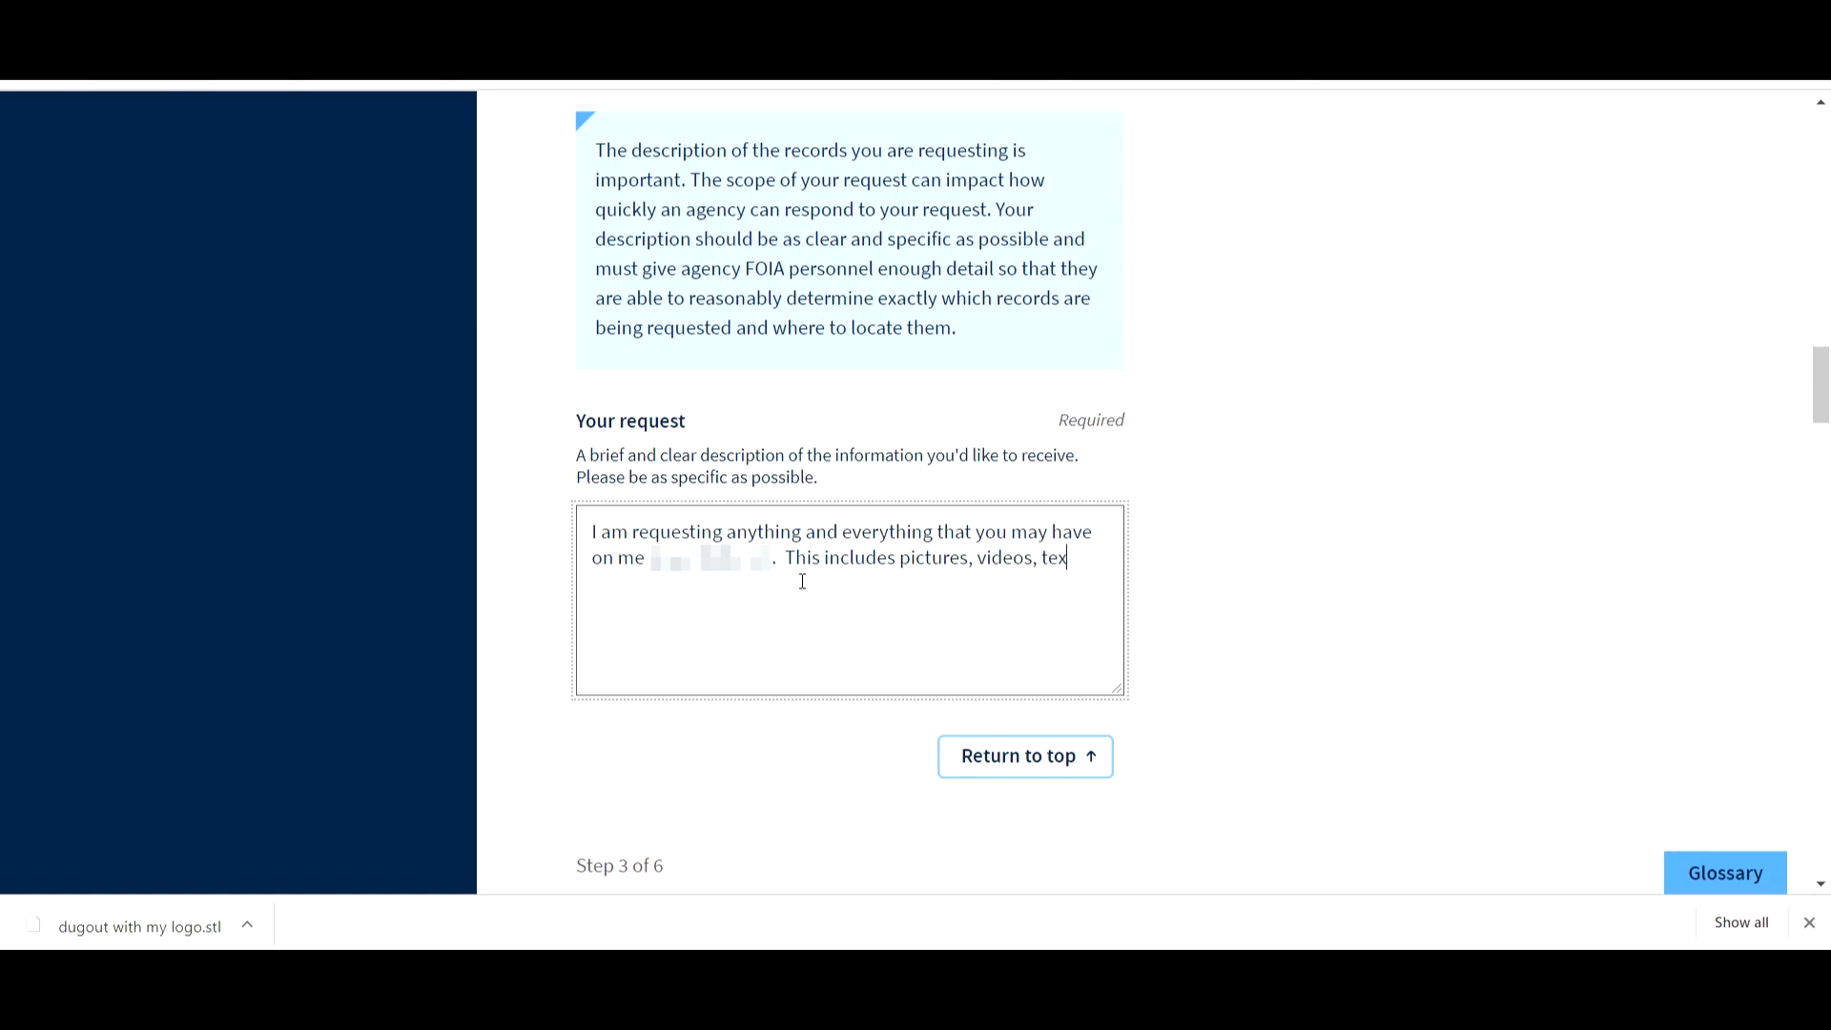
text(t,)
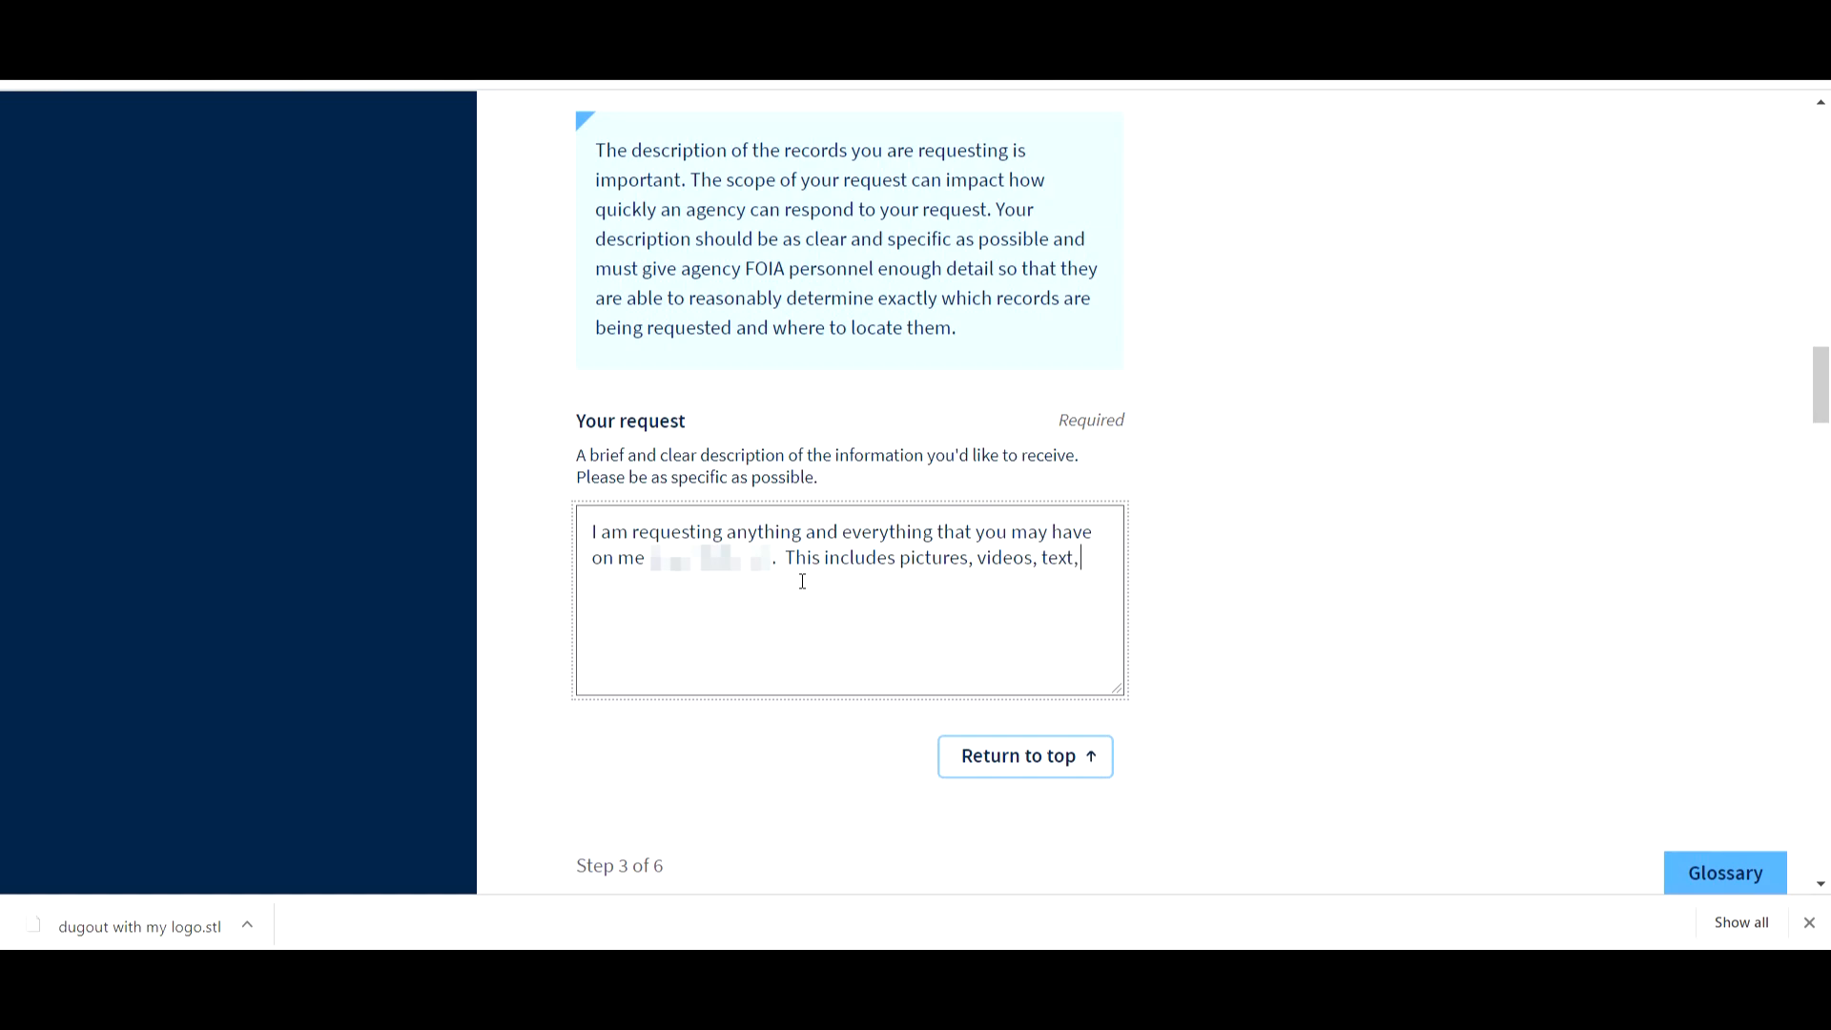
text(audio.)
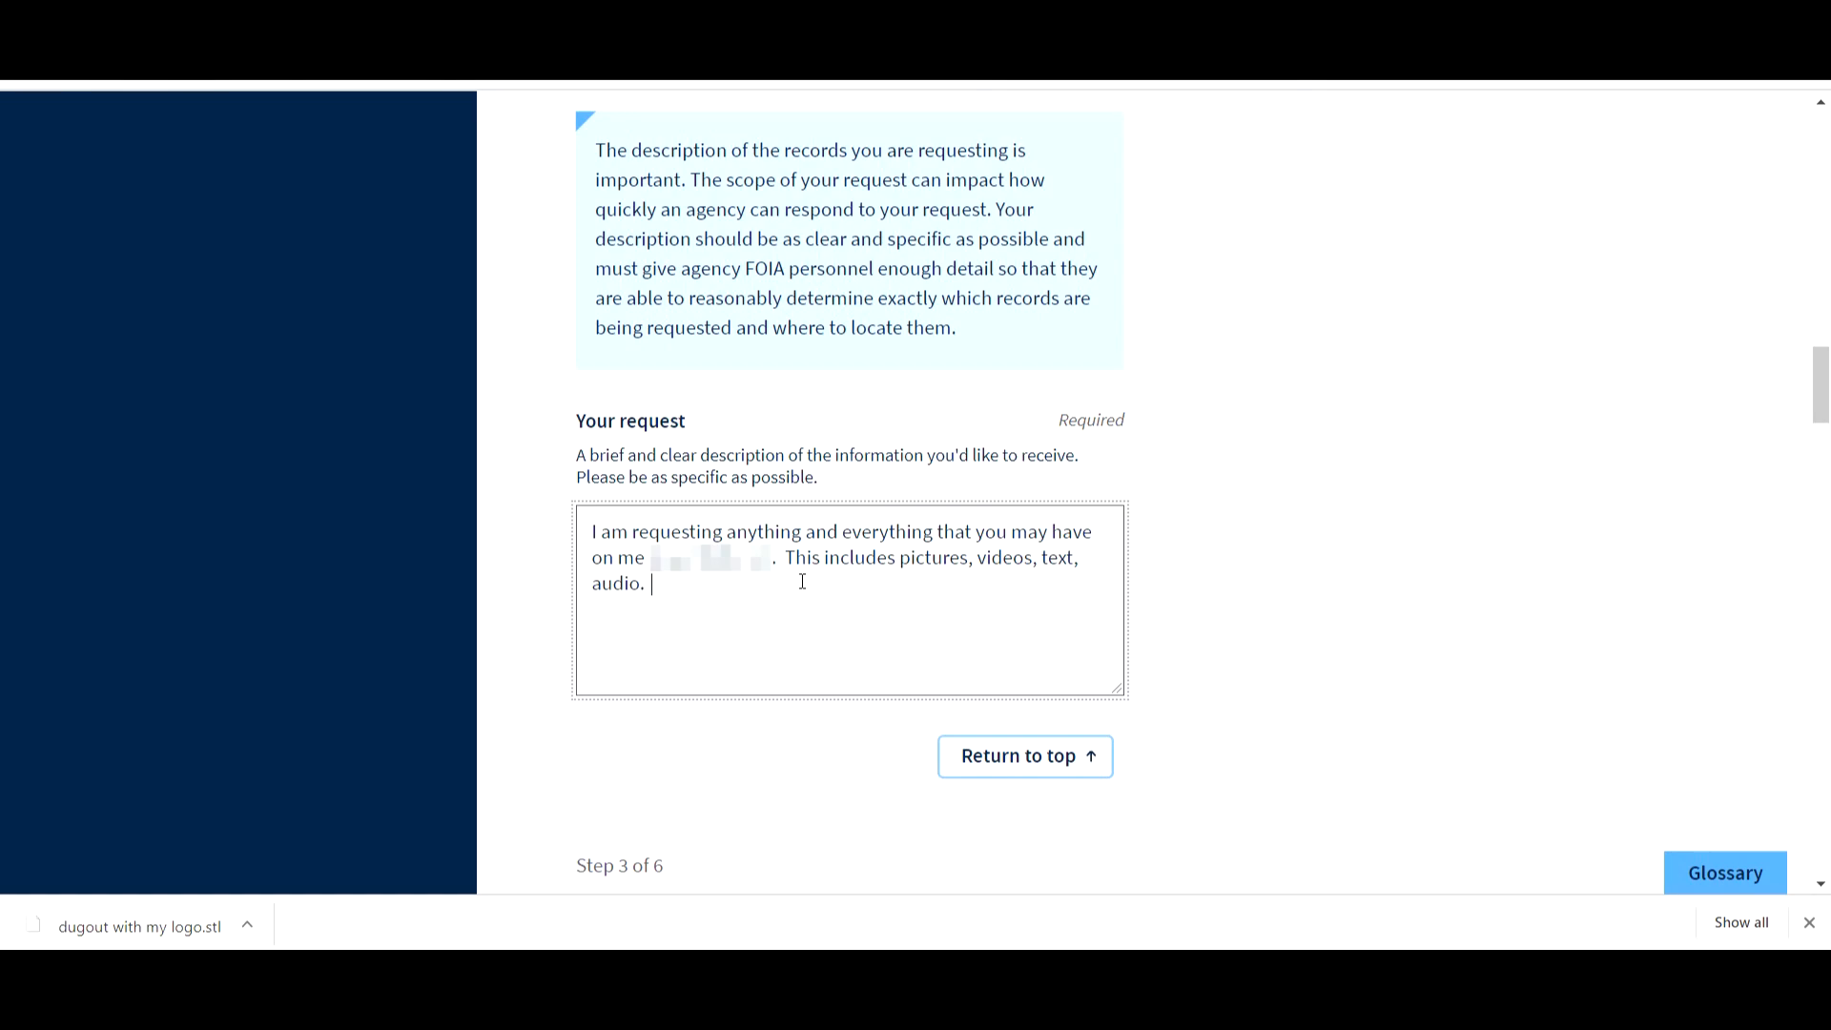
- Add 'So basically I am requesting anything that you have that involves me, no matter how small.'
text(So bas)
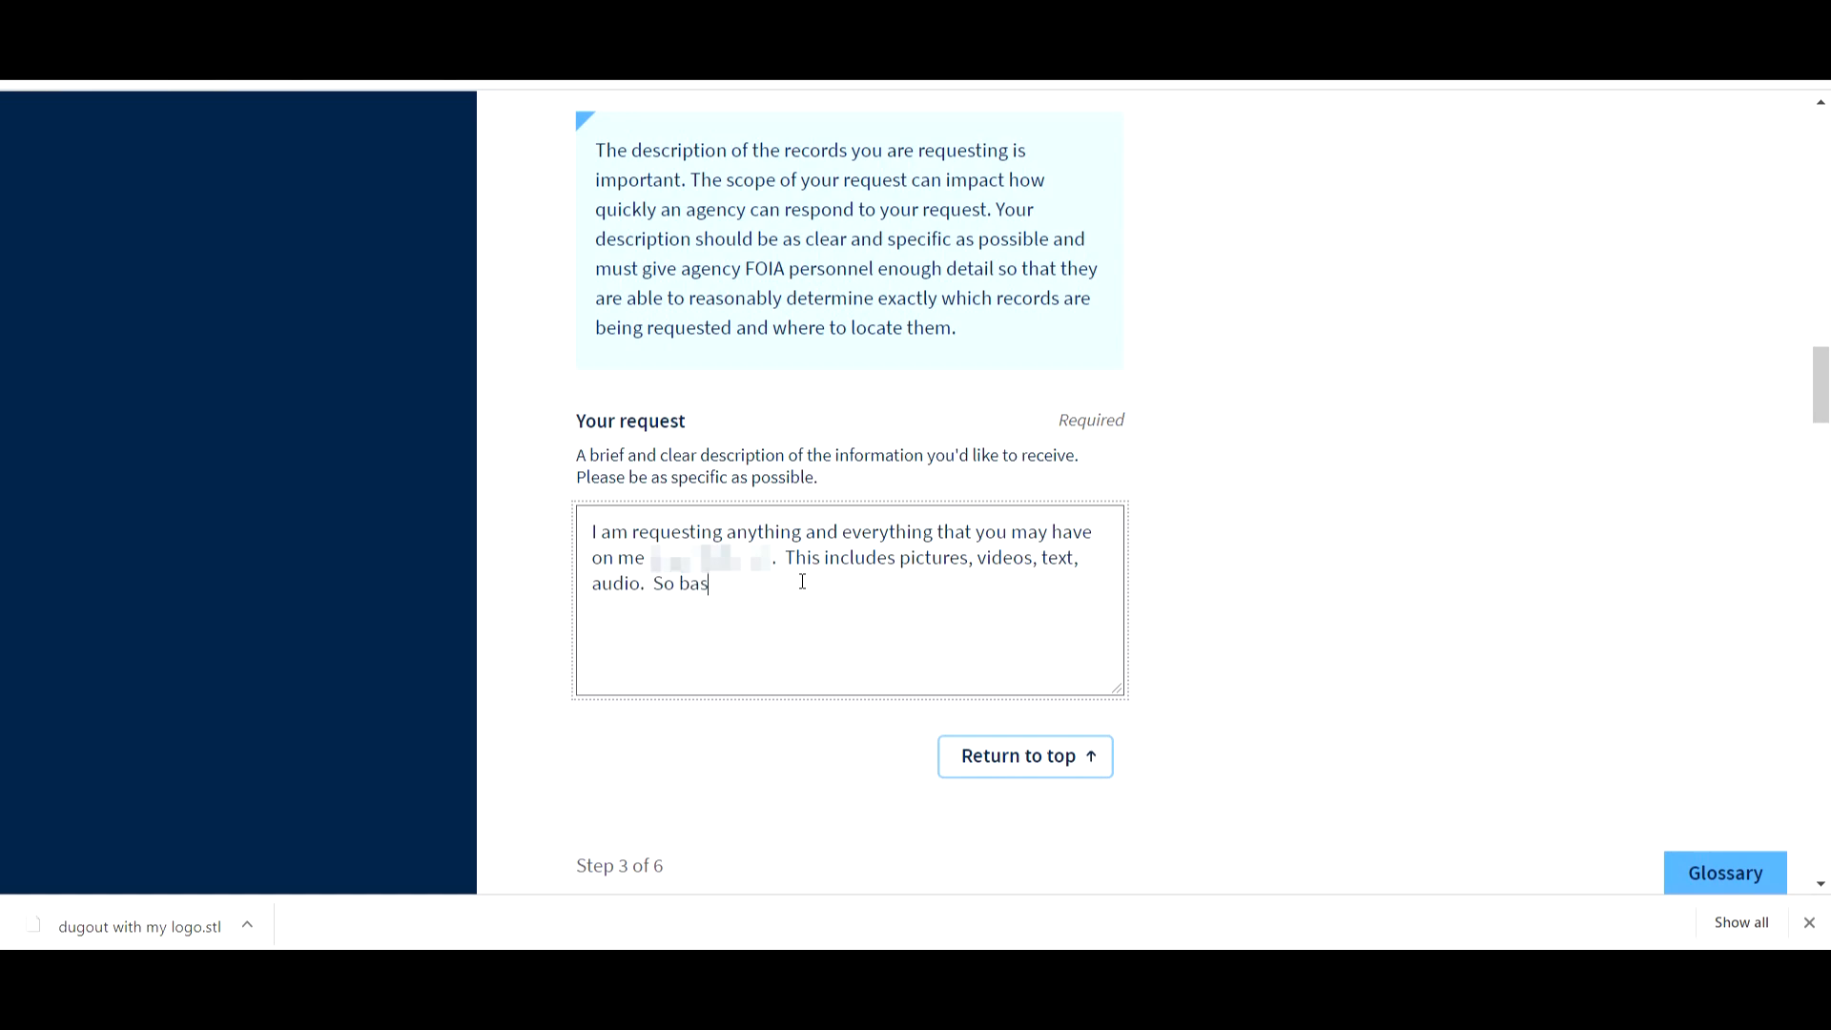
text(iclly)
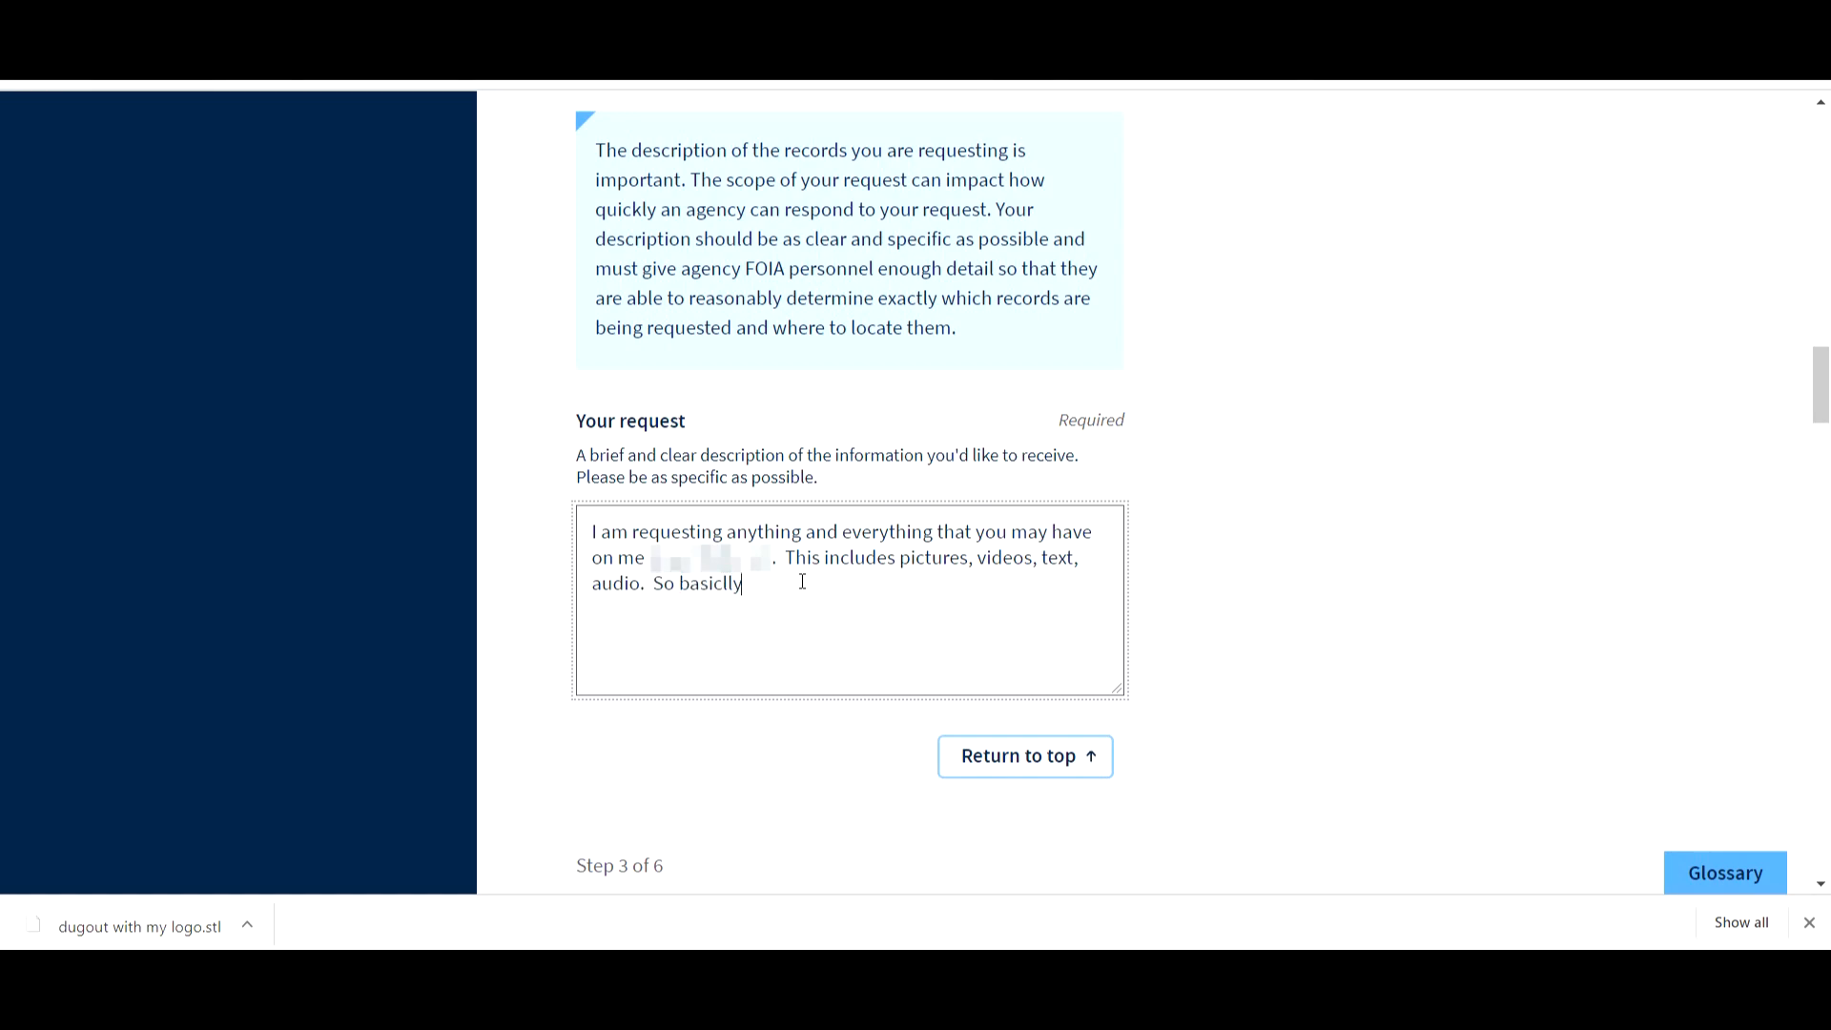
key(Backspace)
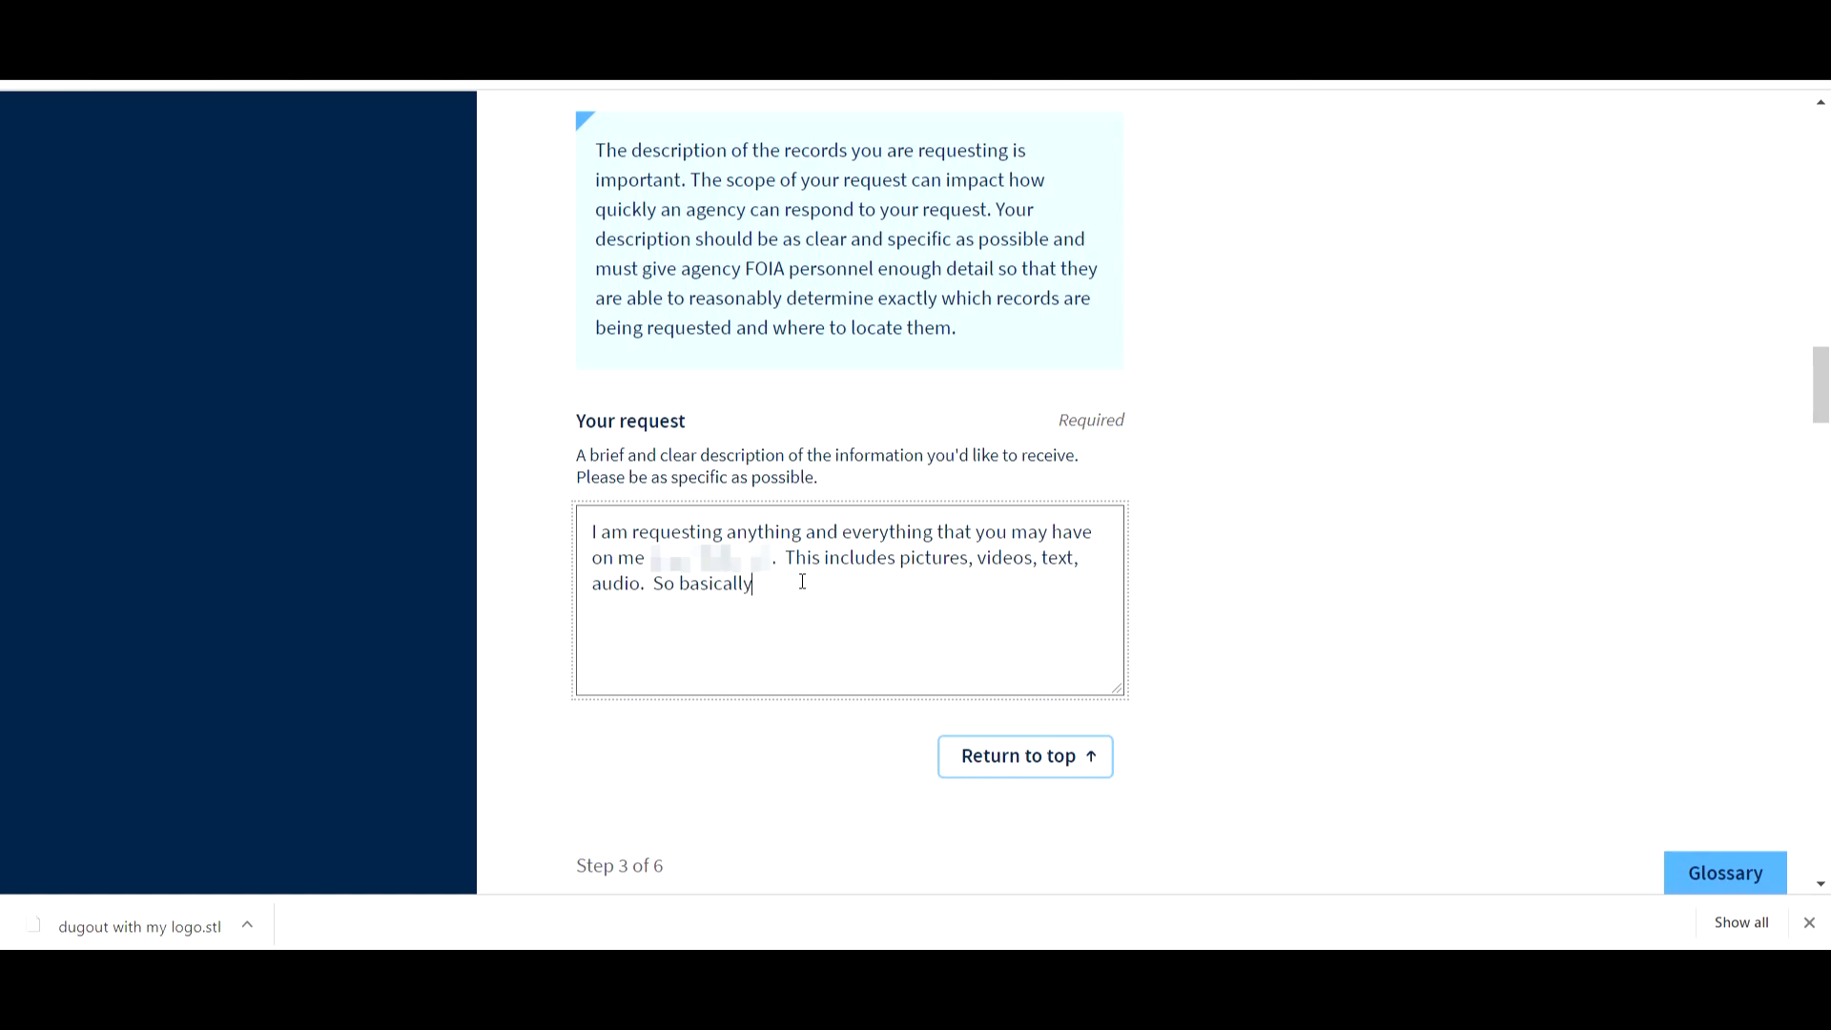
text(I)
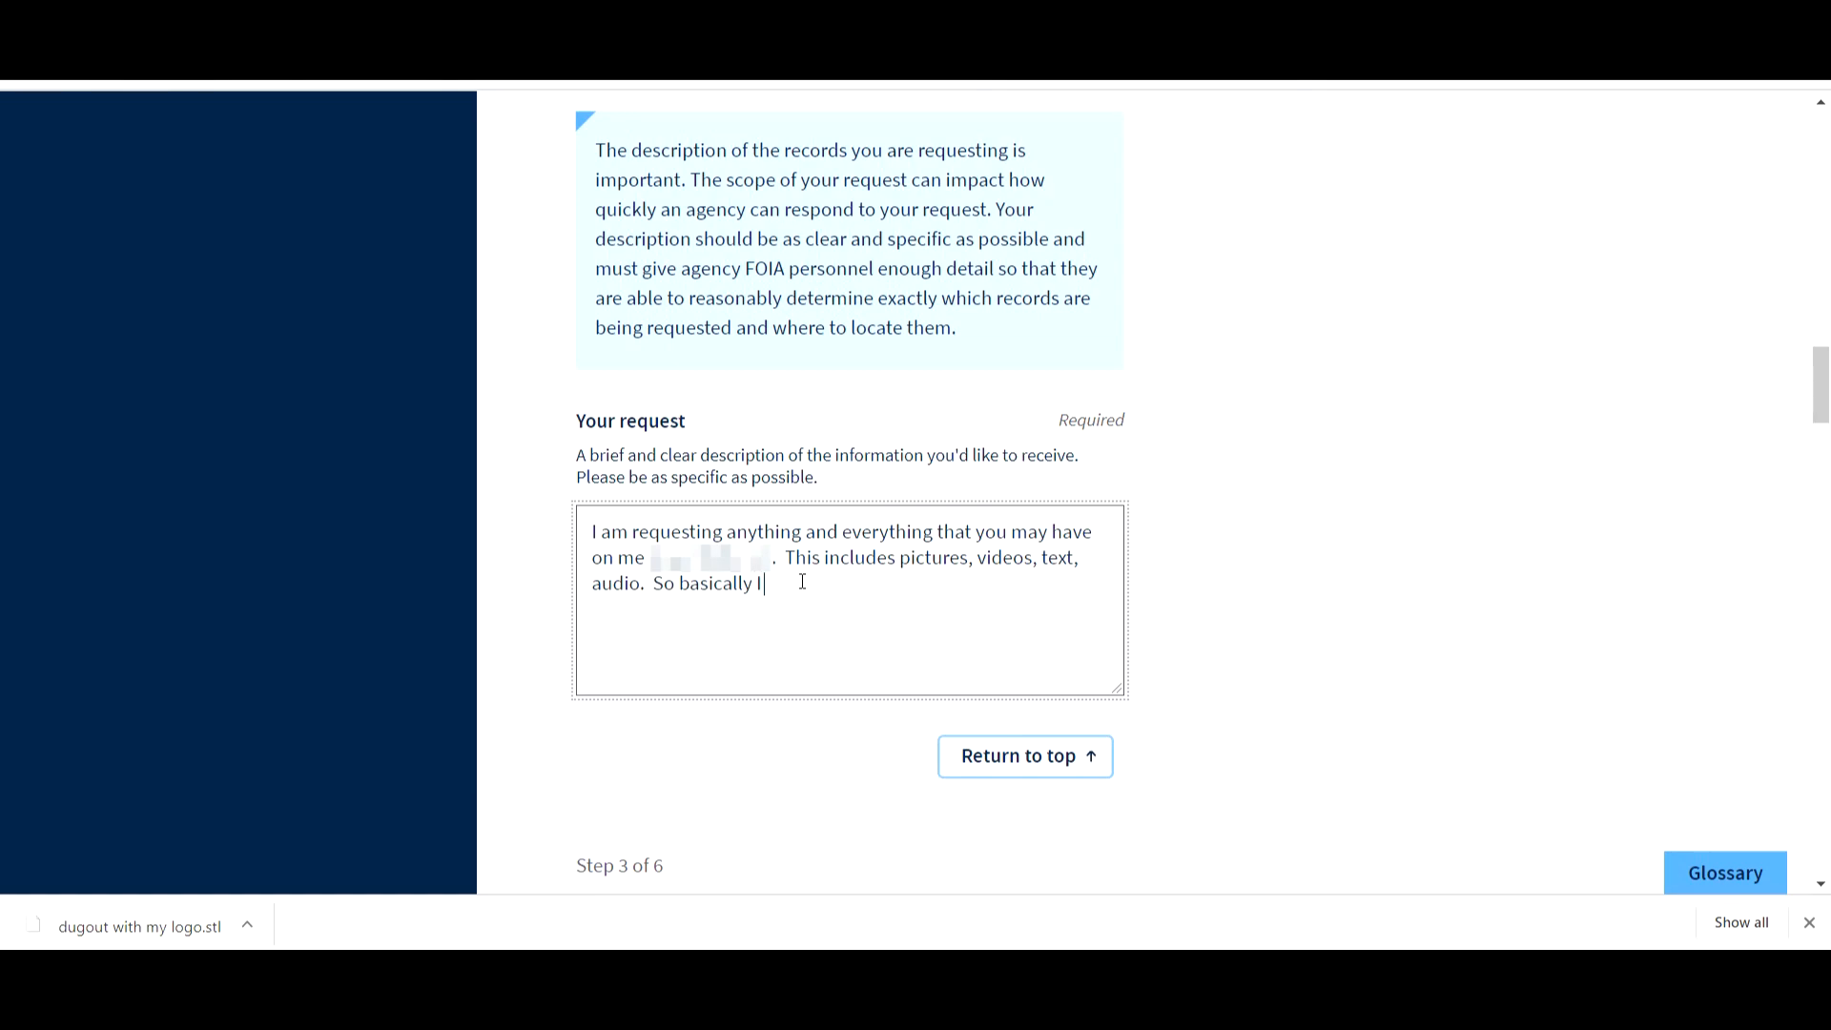
text(am res)
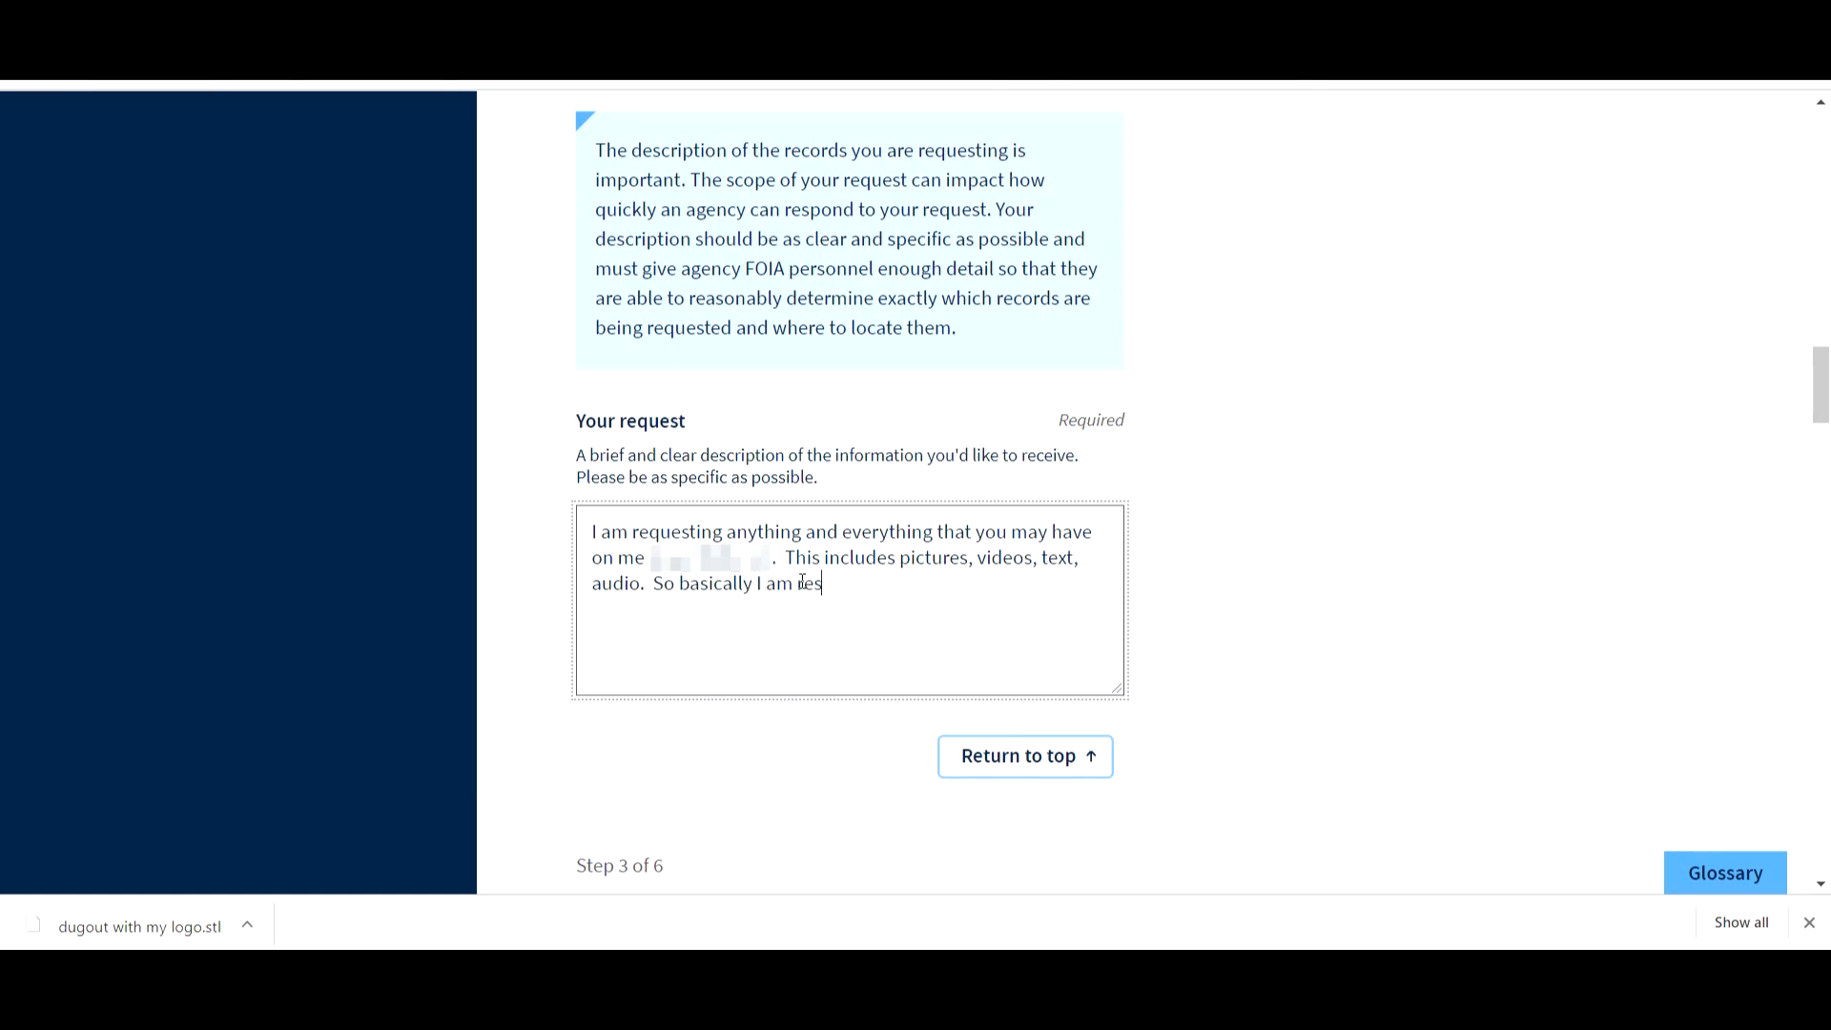
text(questing)
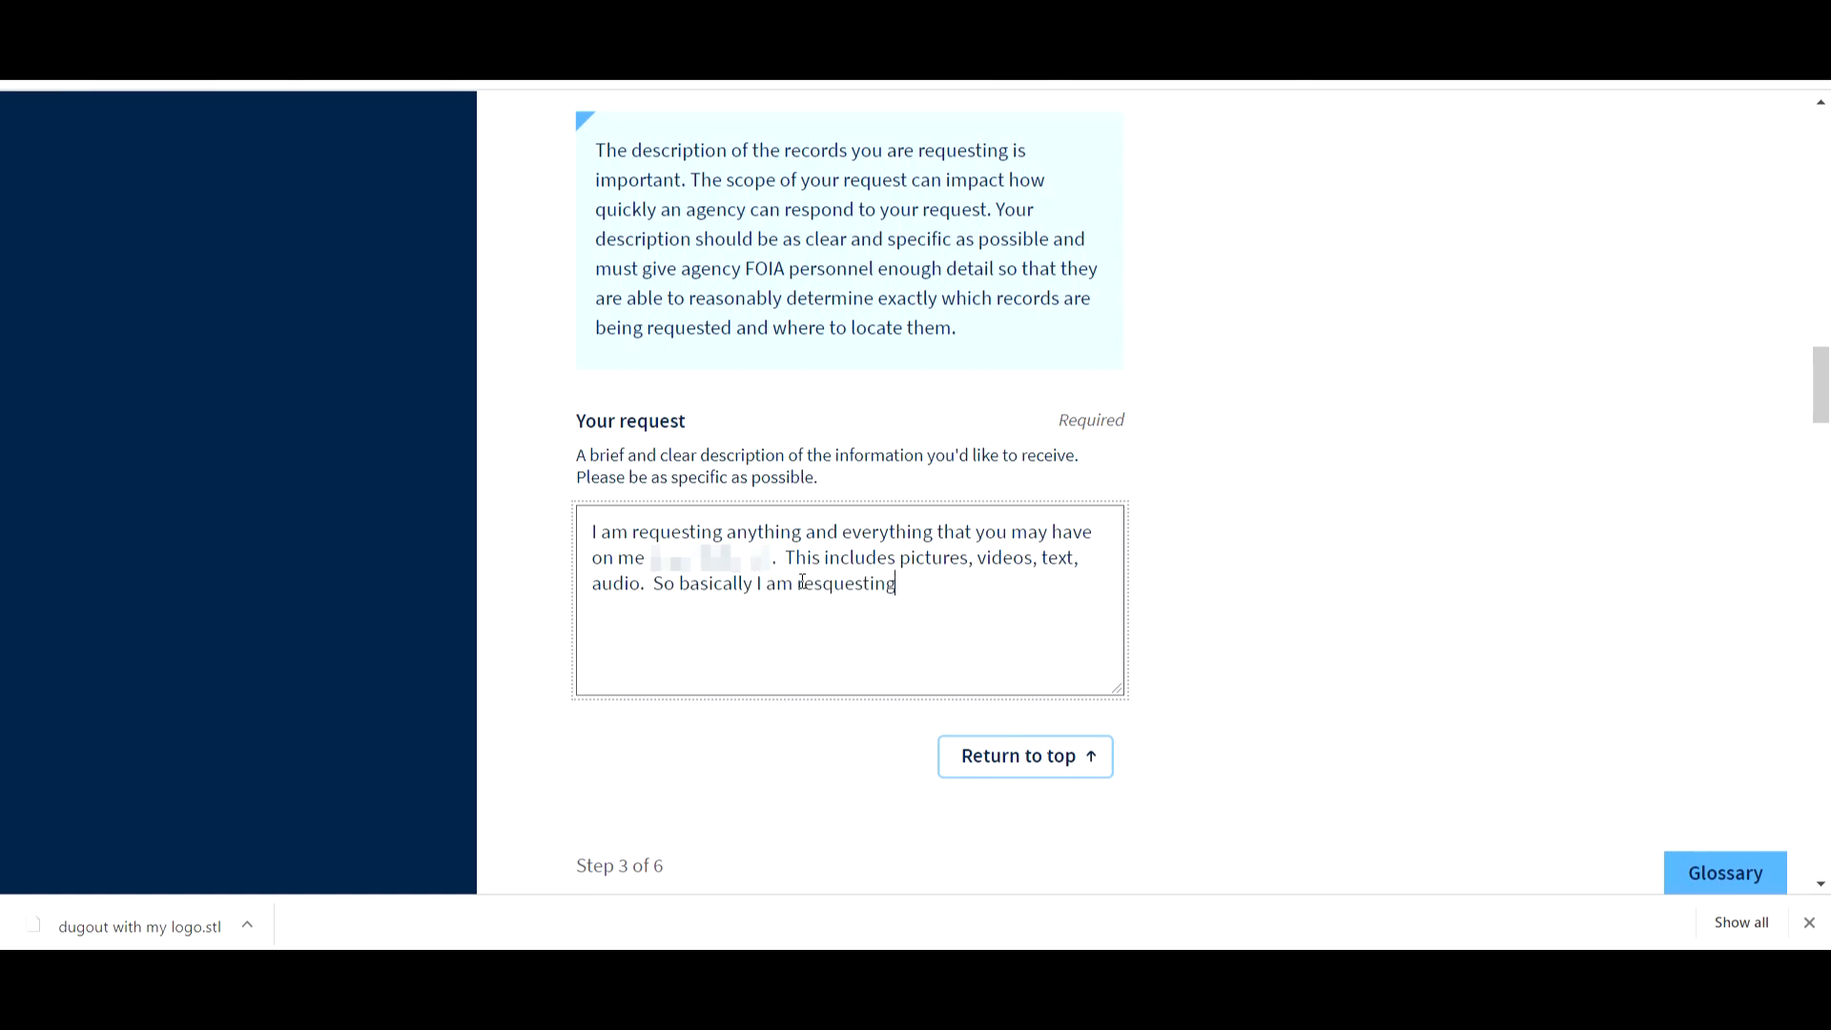
text(anyth)
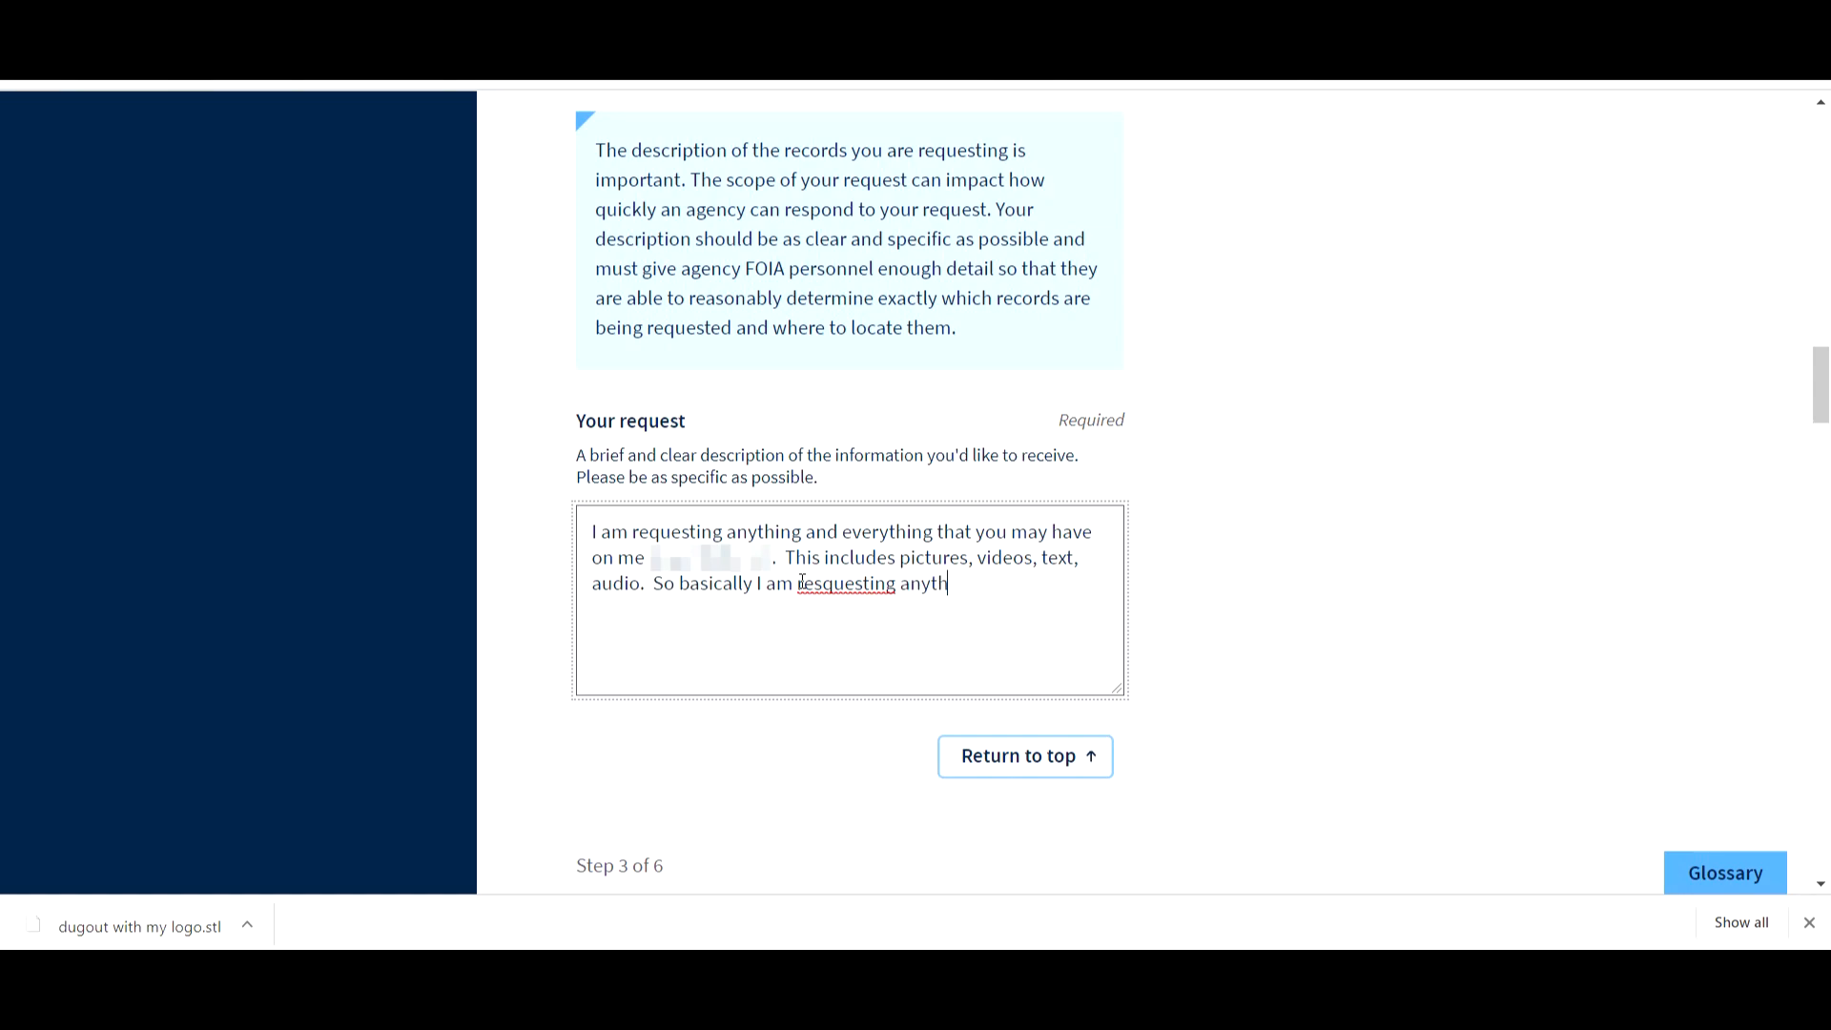
text(ing that you)
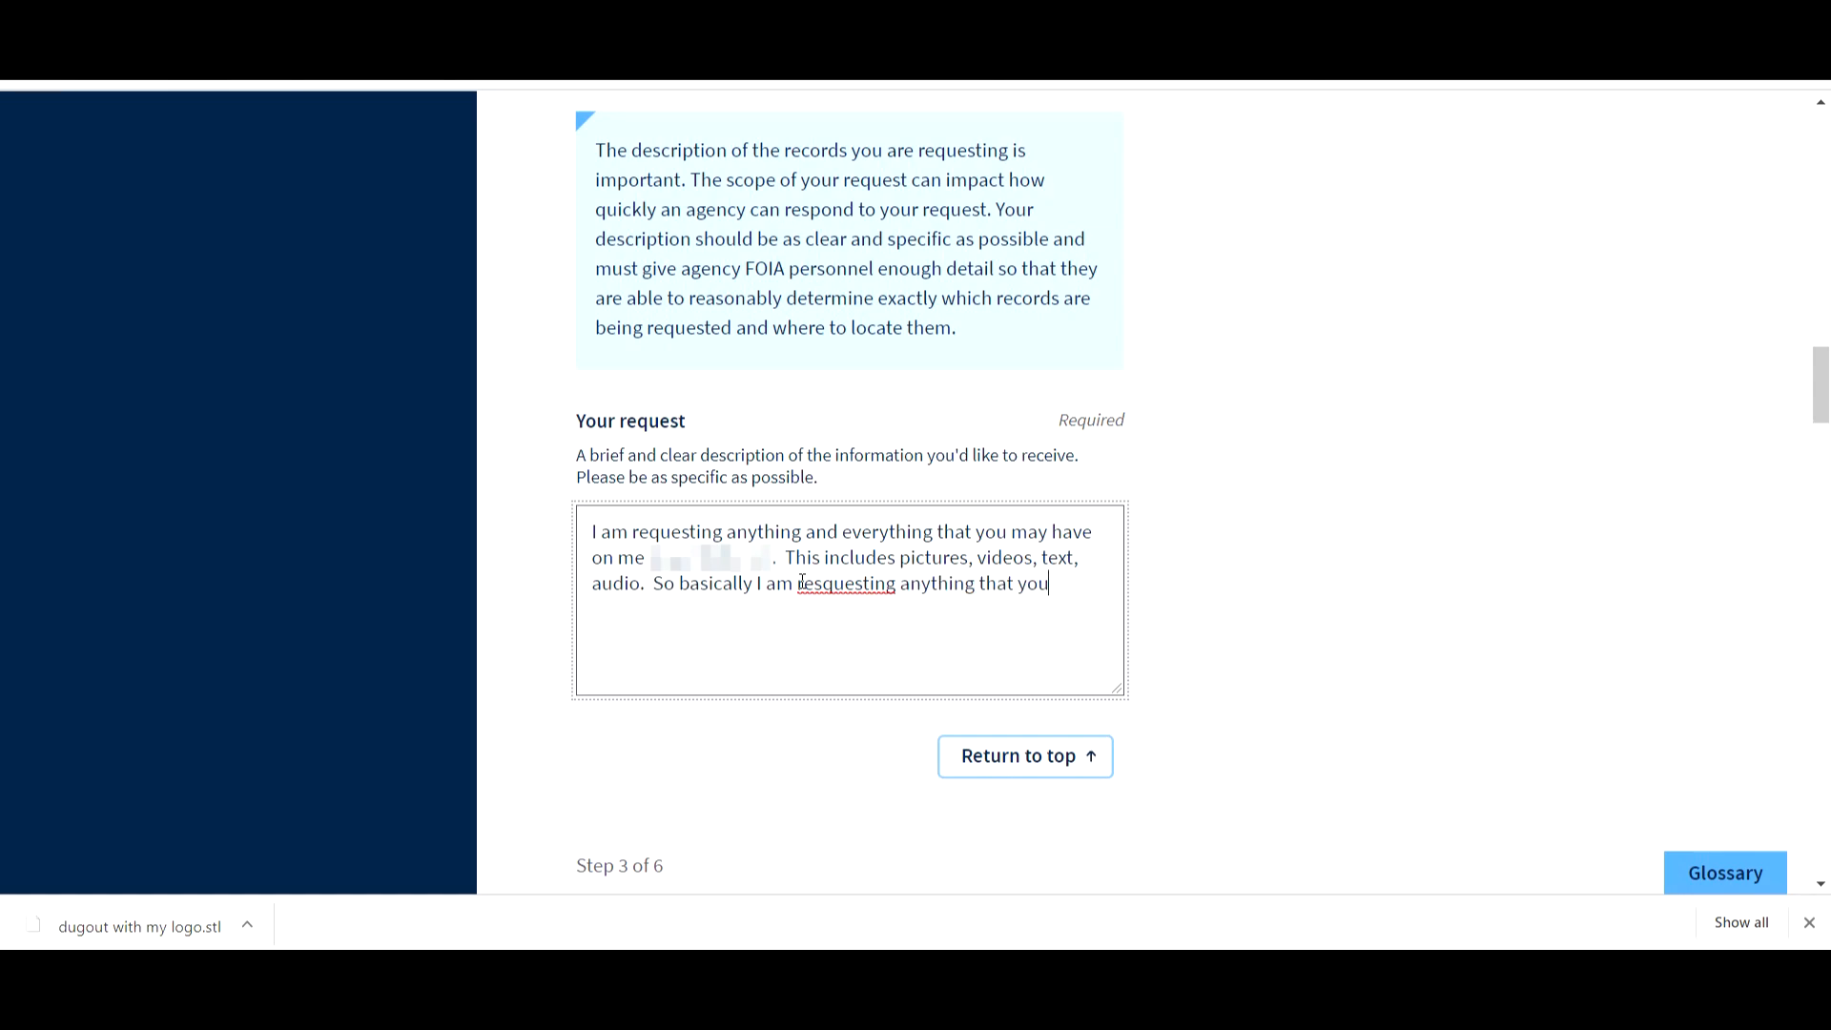
text(hav)
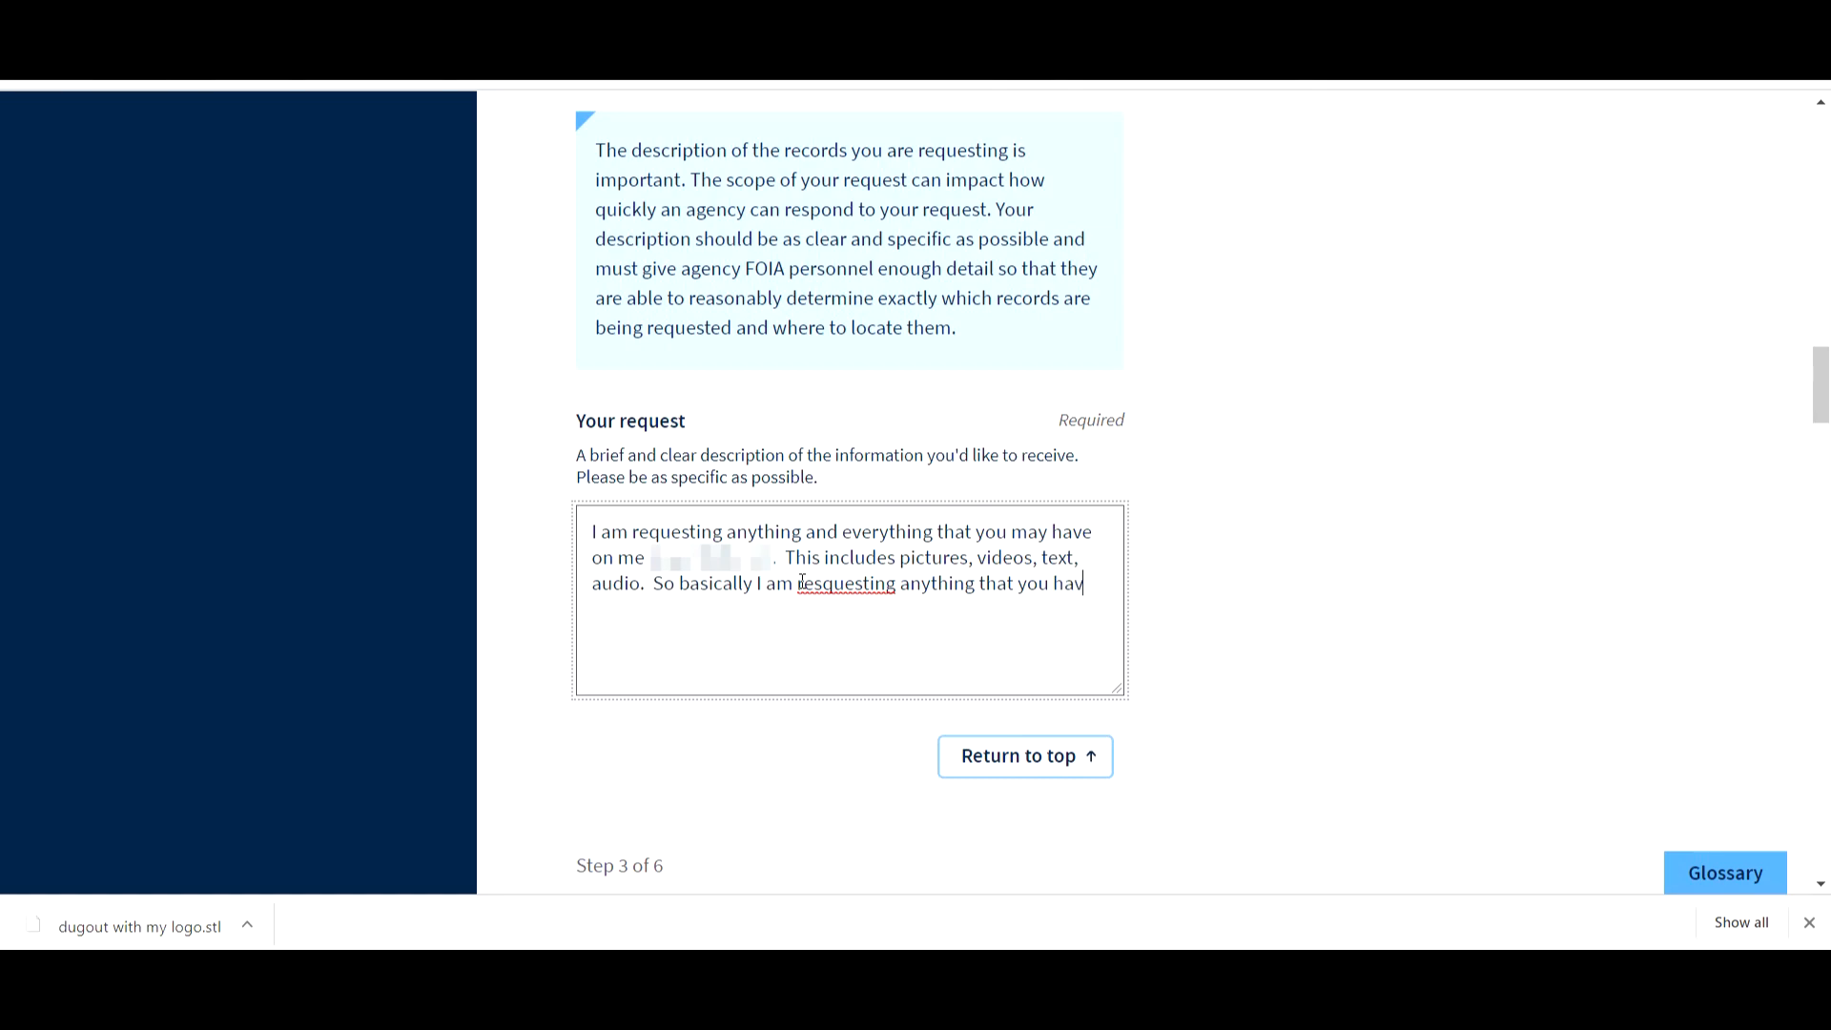
text(e that inv)
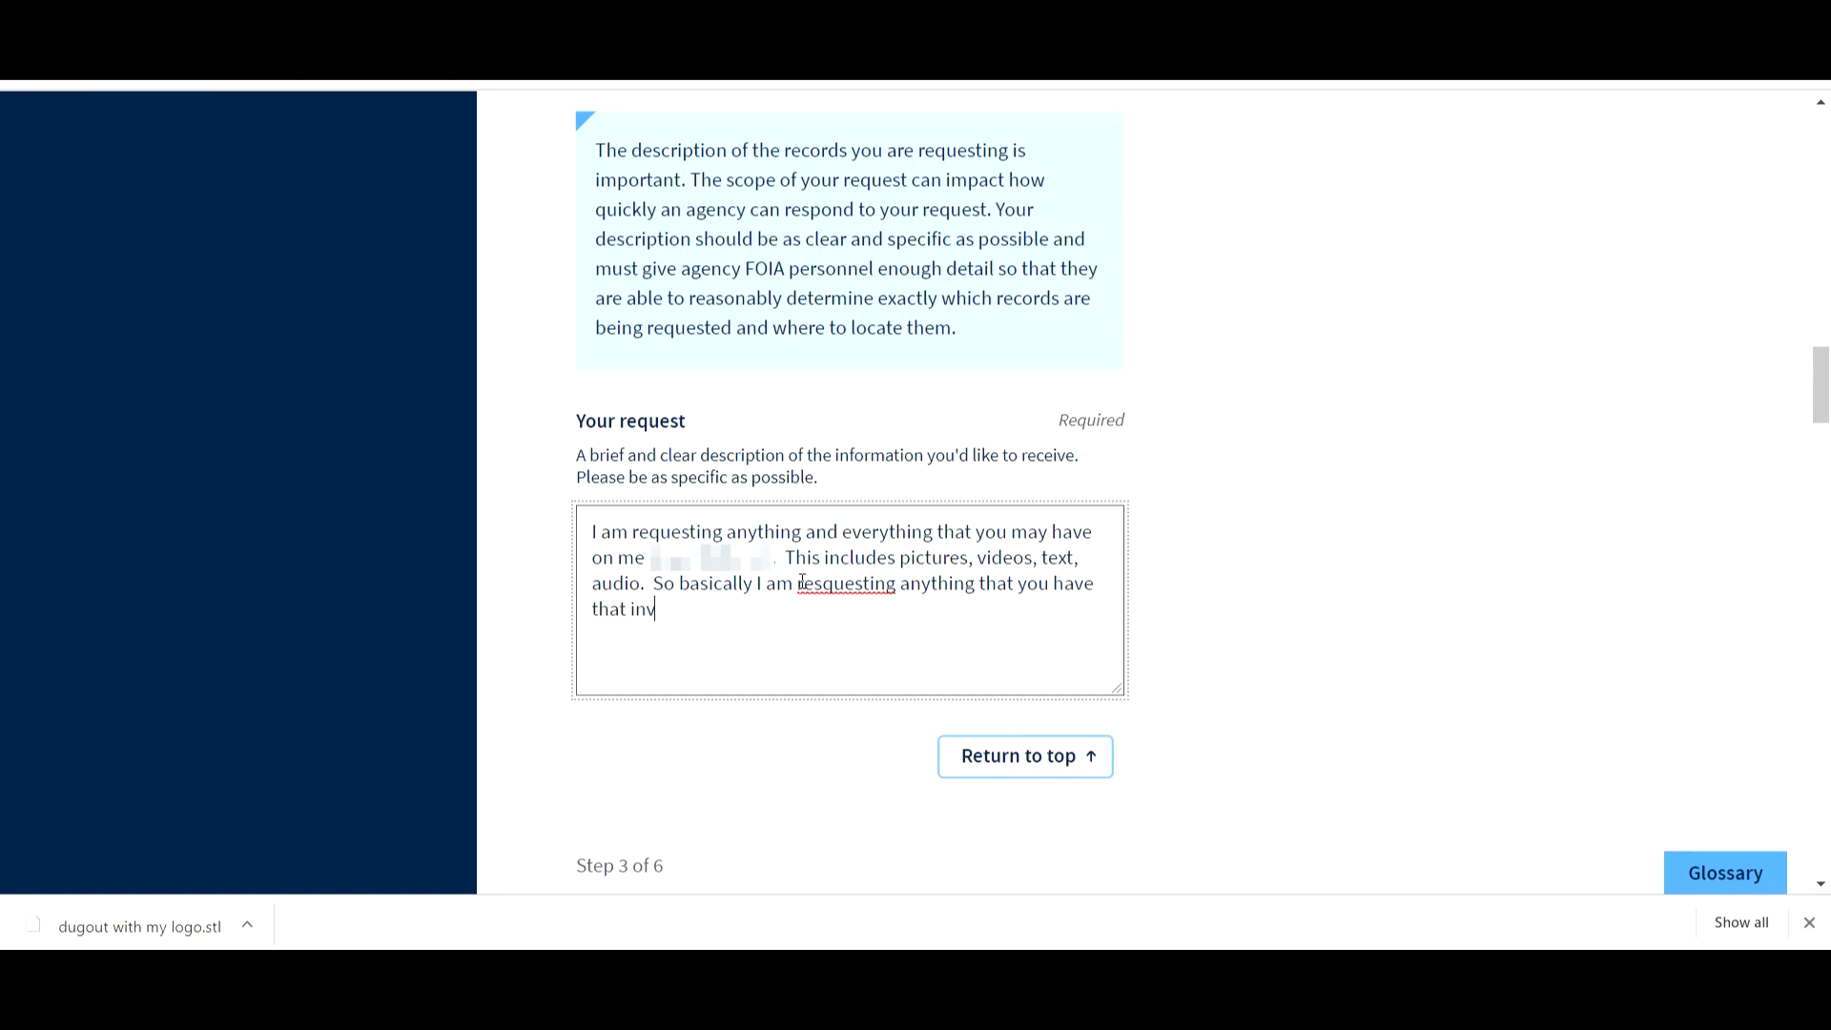
text(ol)
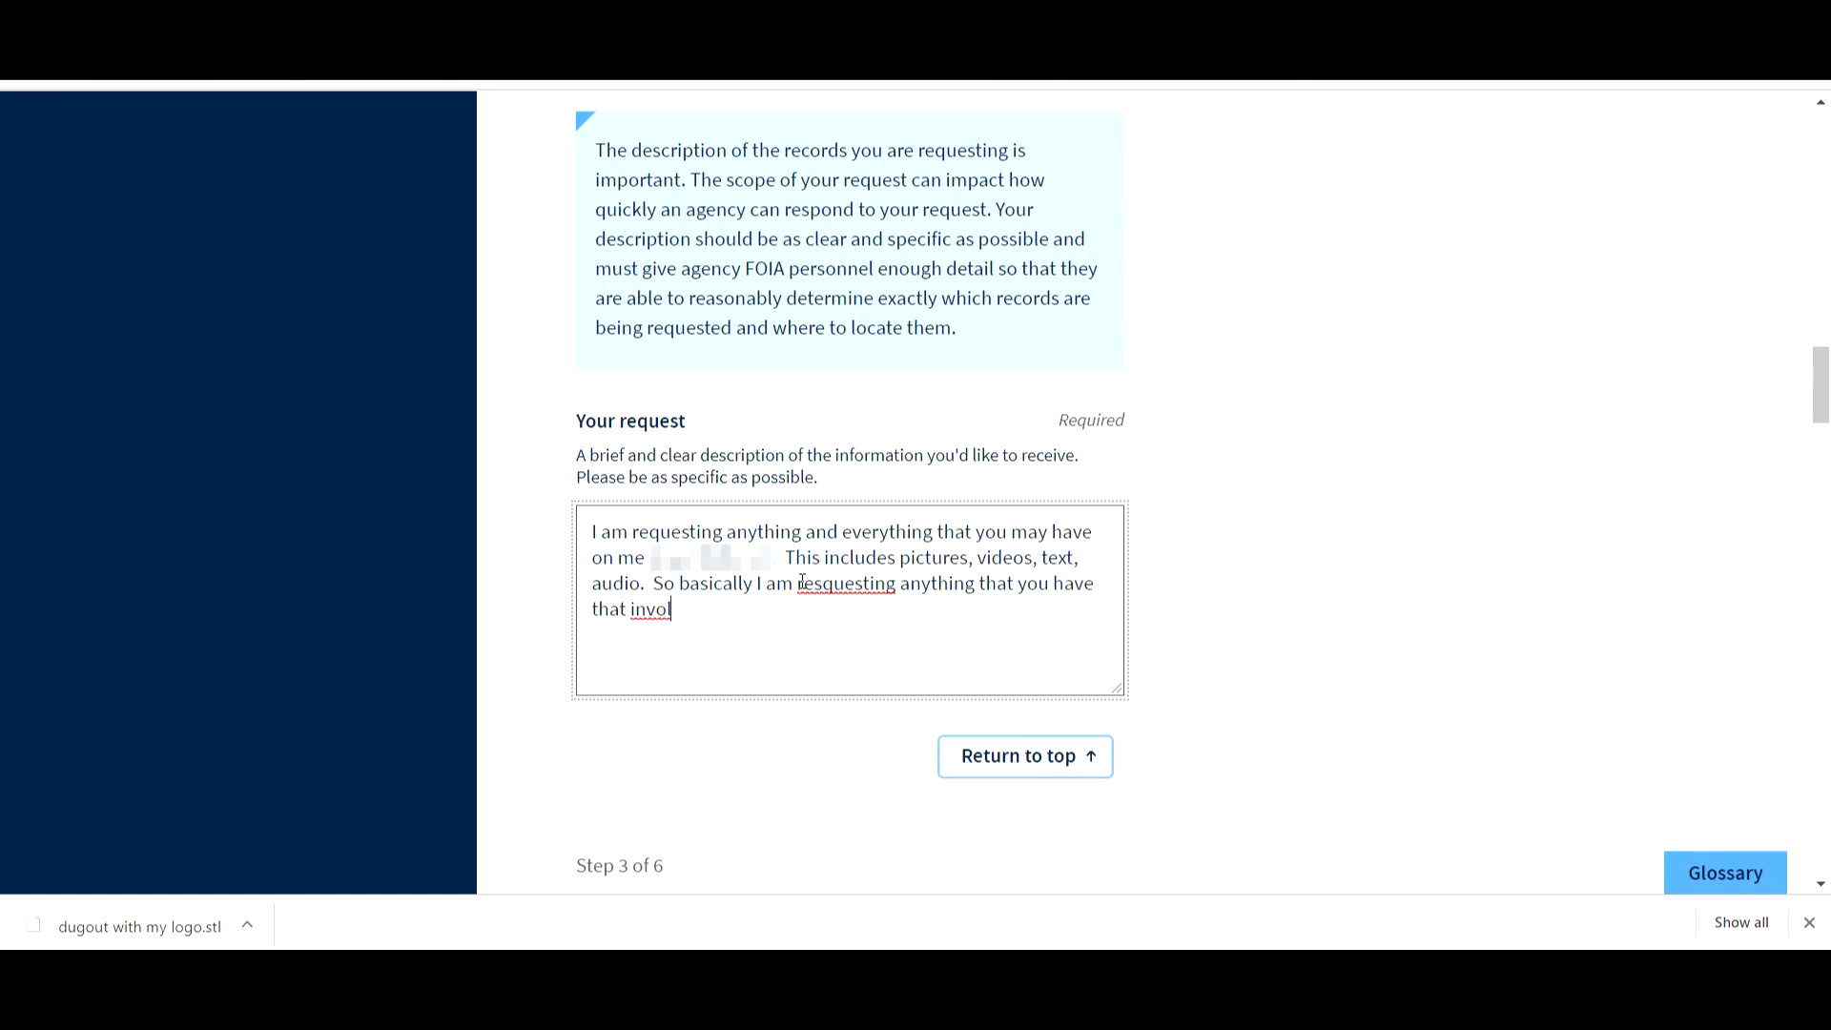
text(lves me)
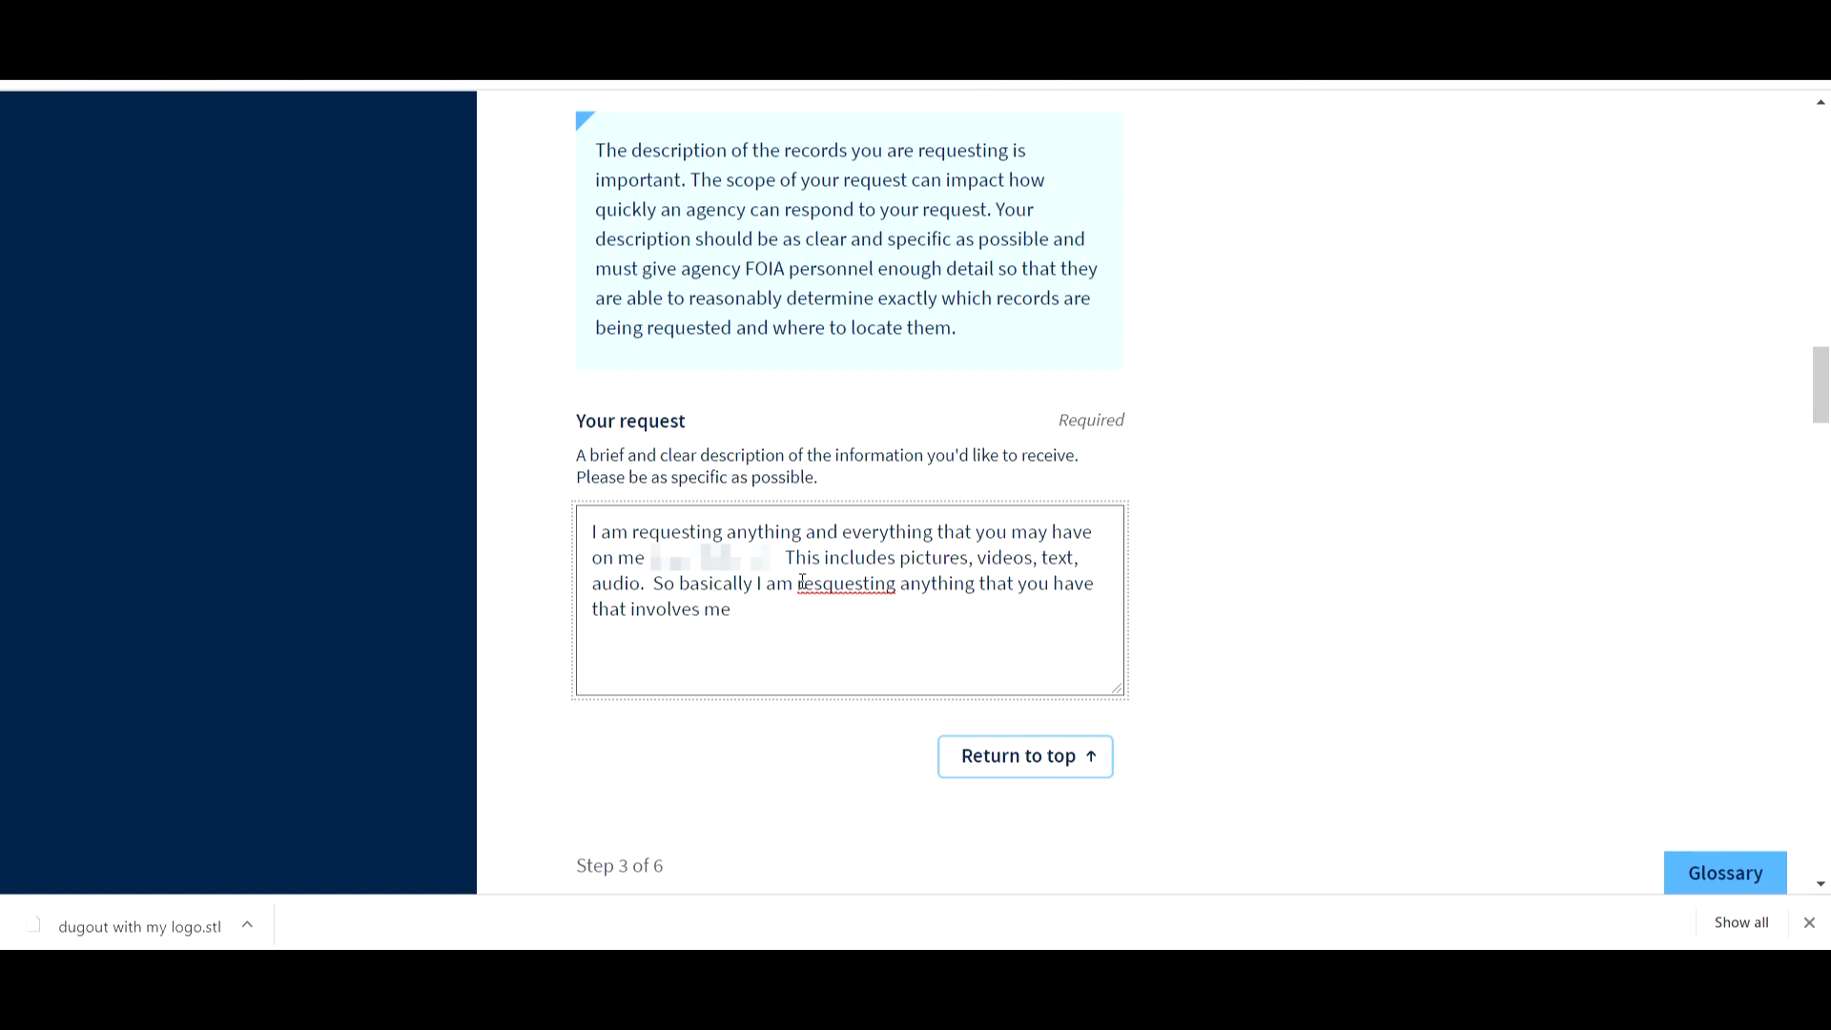
text(, no ma)
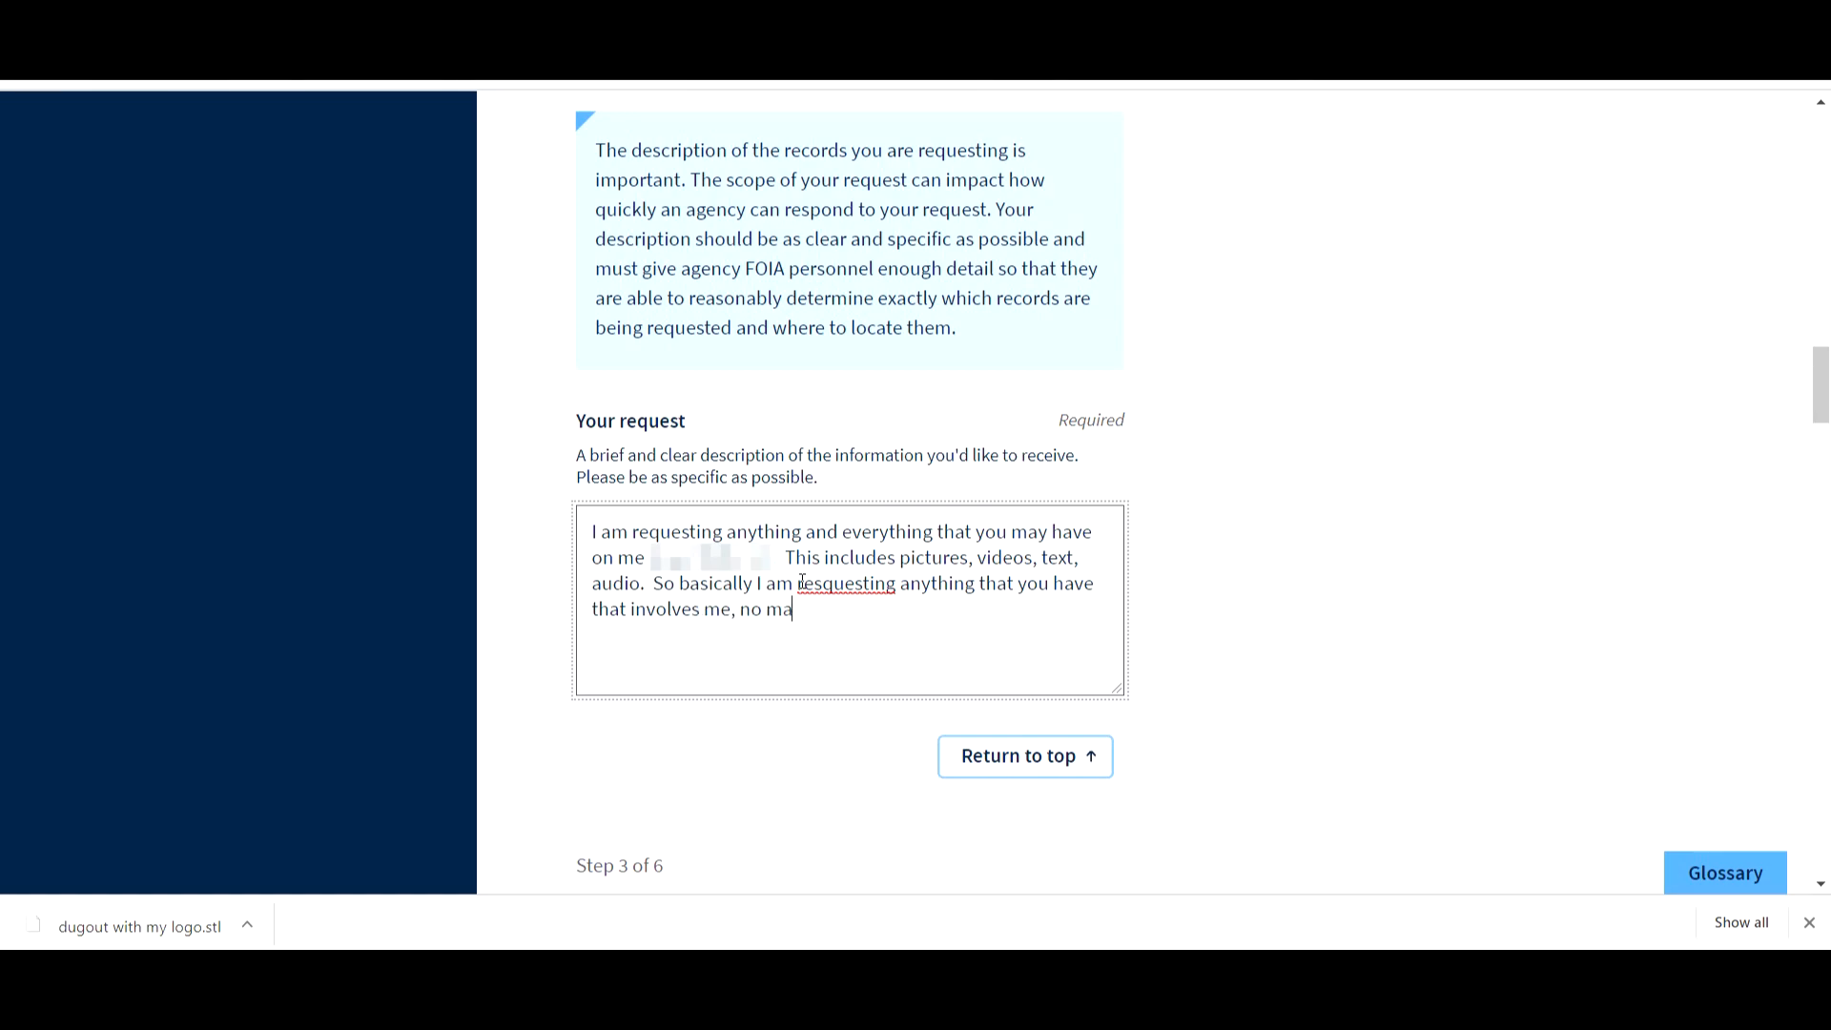
text(tter how so)
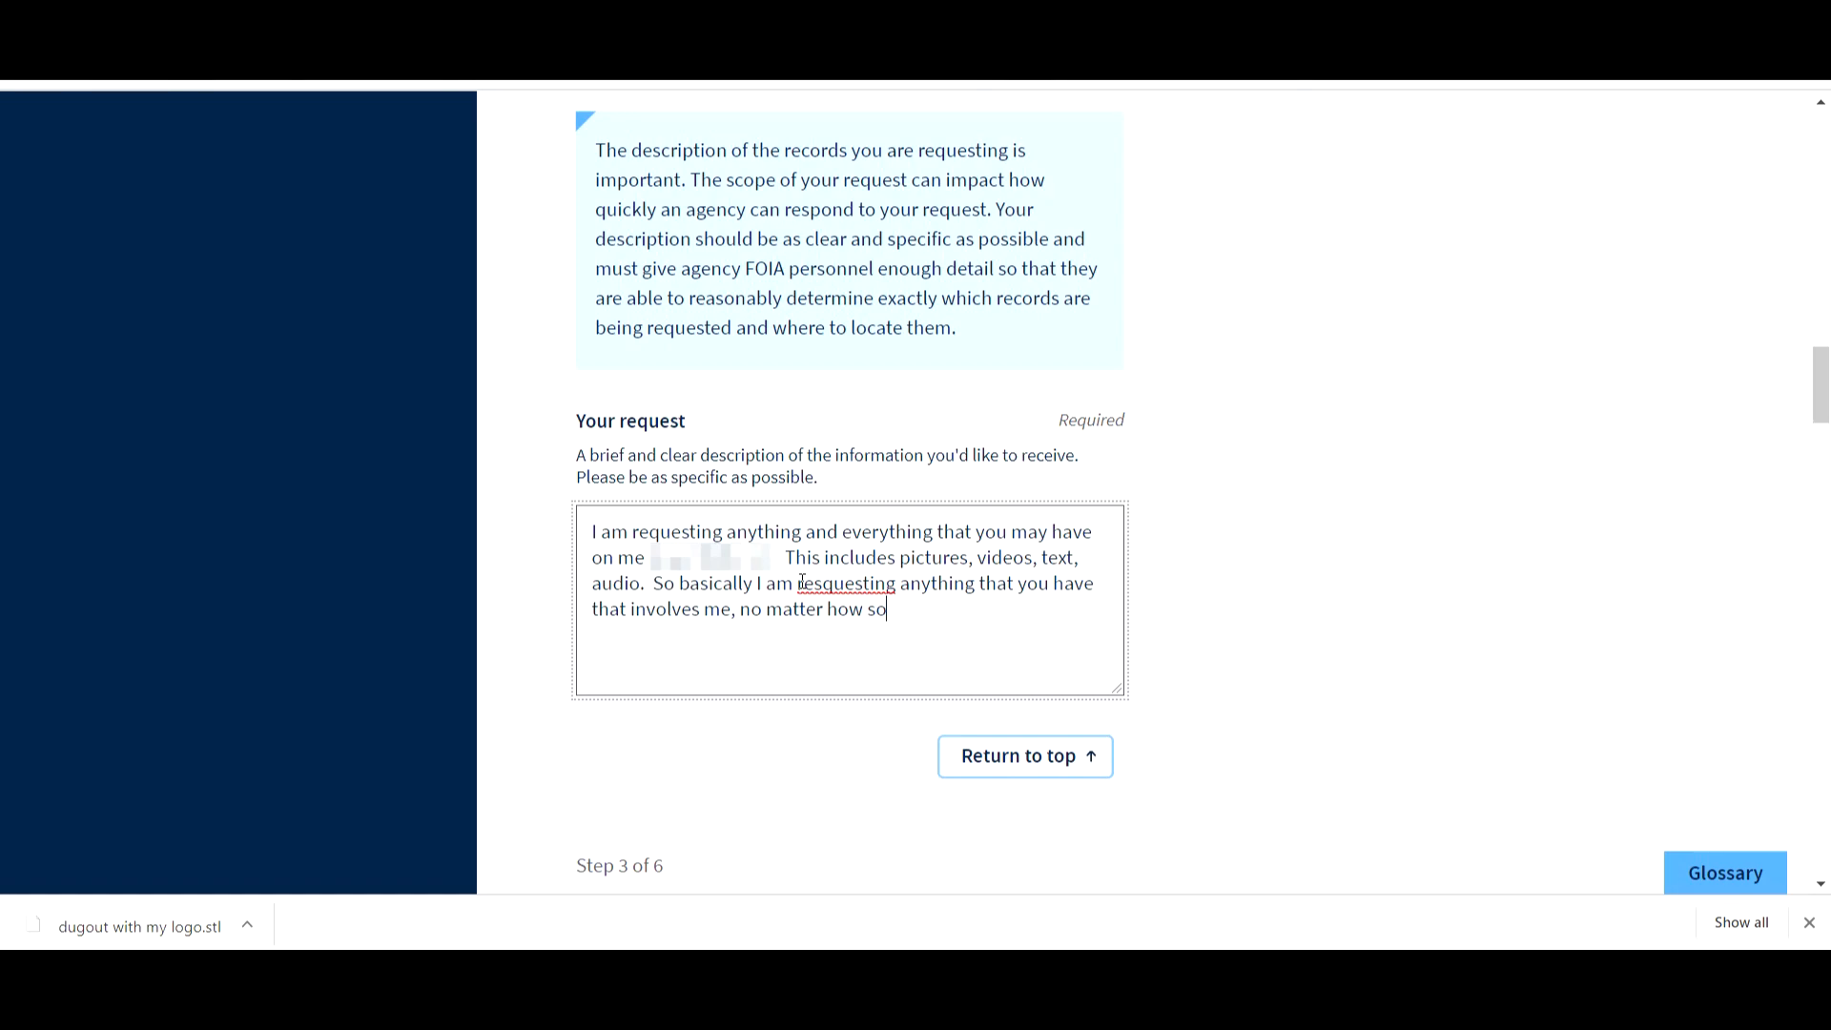
text(mall.  E)
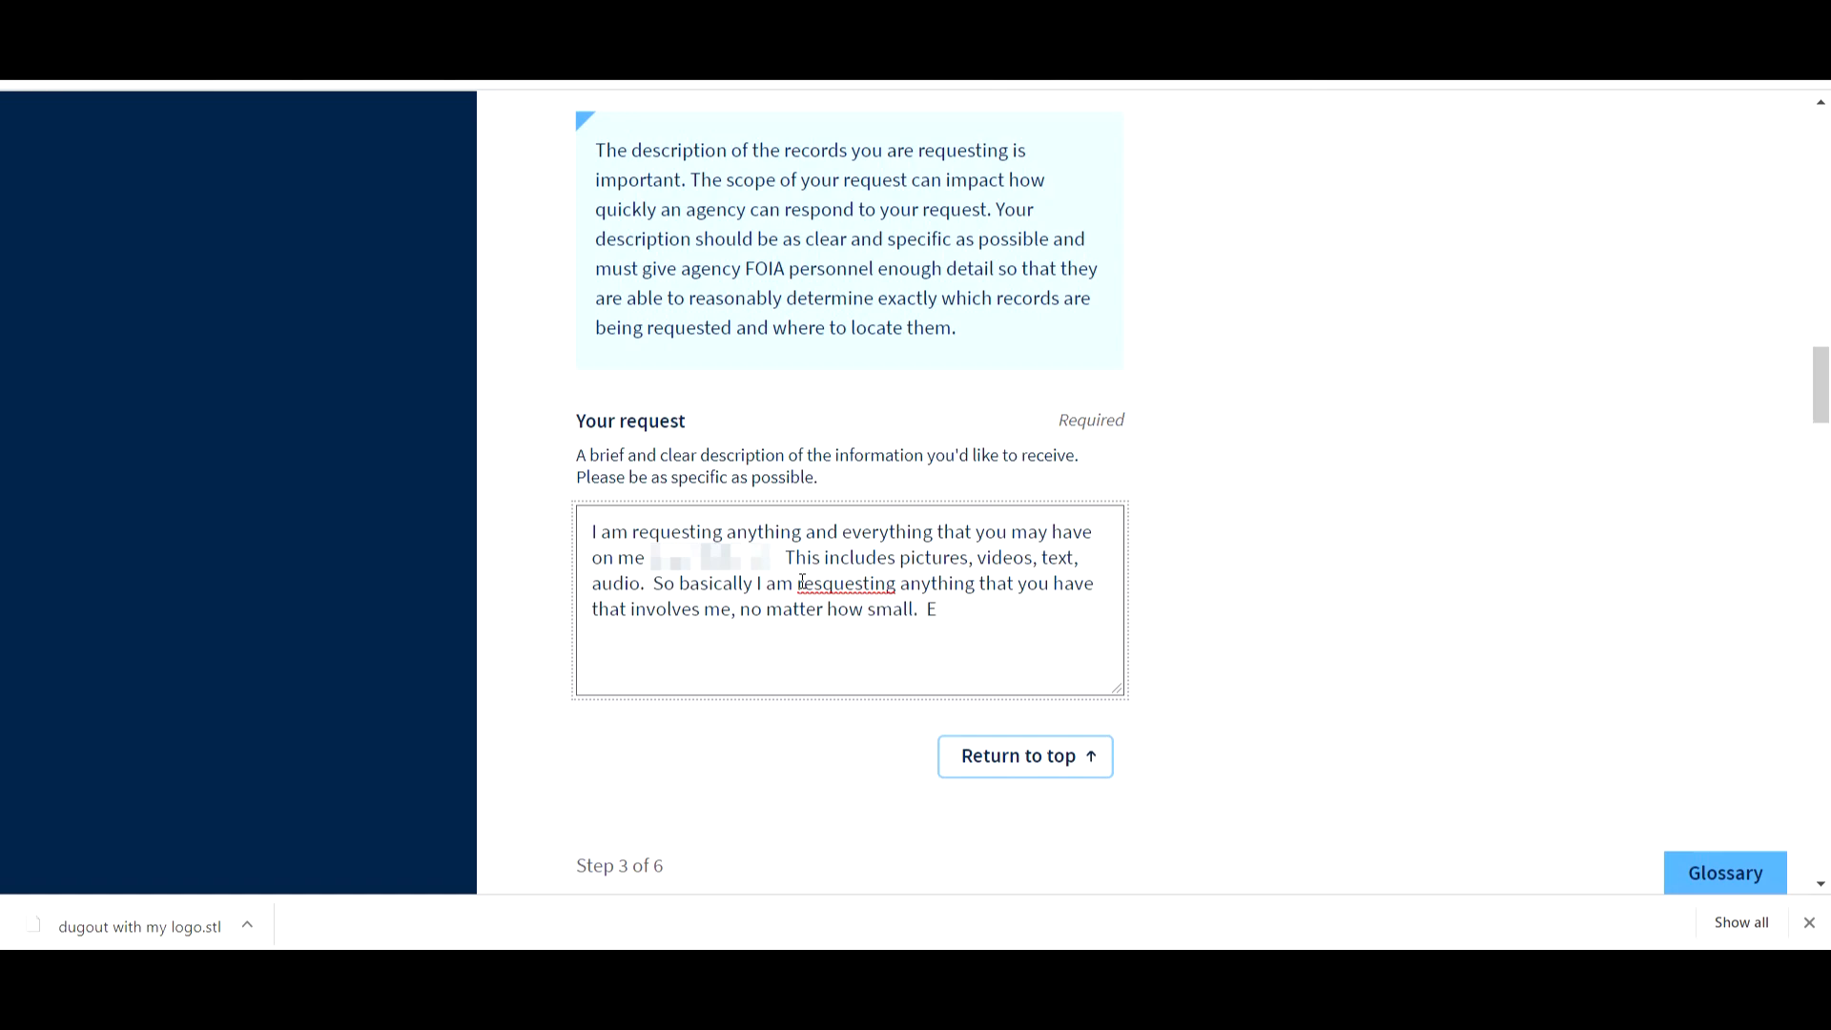
- Finish the description with 'Even text messages.'
text(ven)
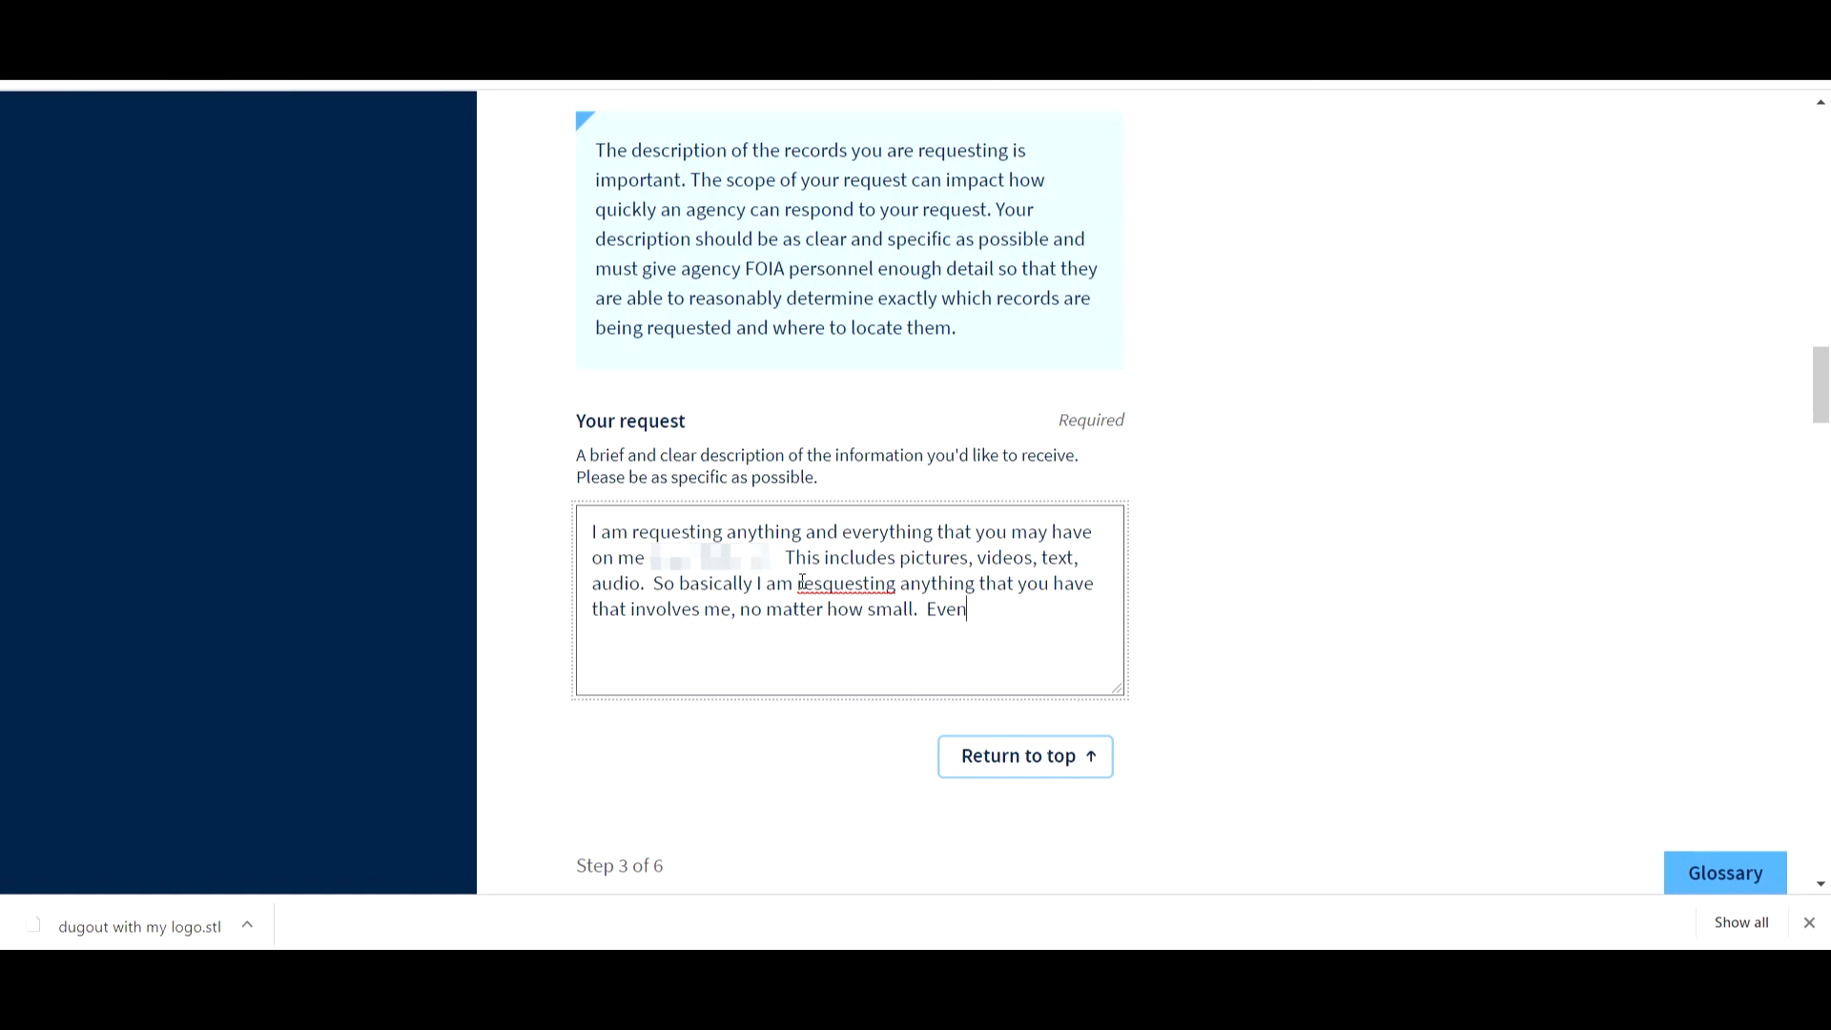
key(Backspace)
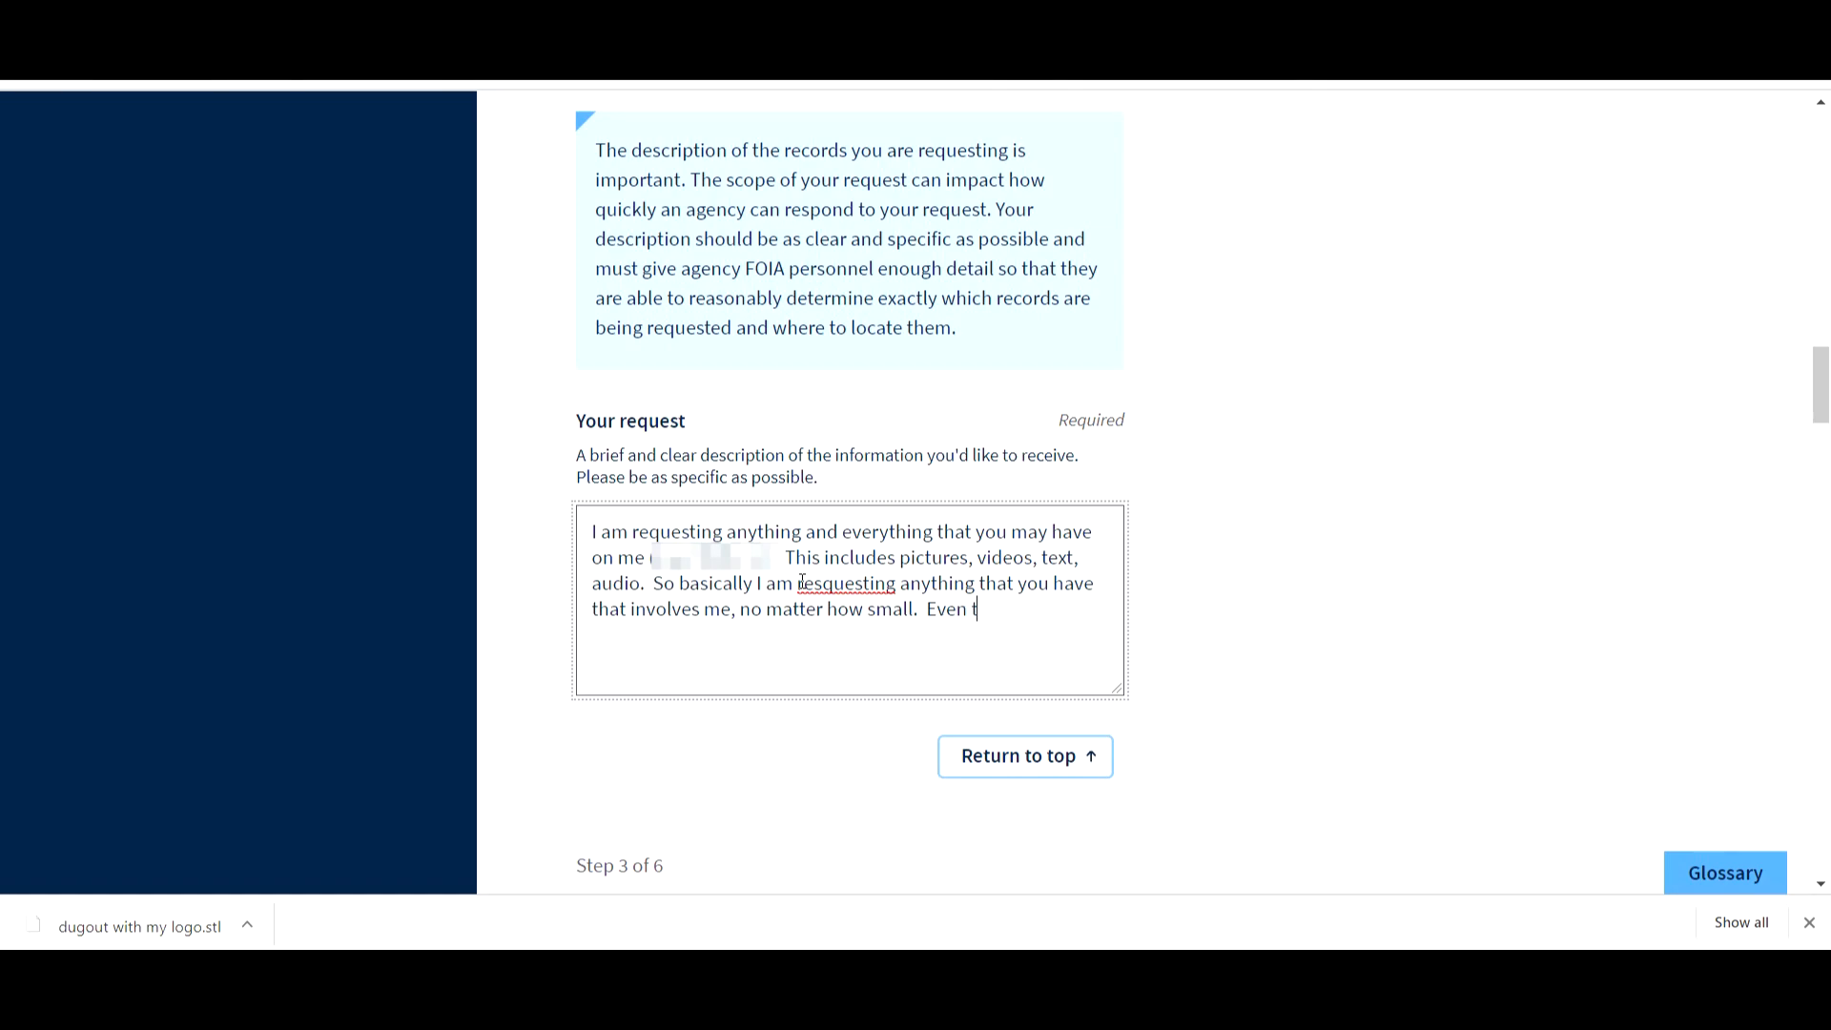
text(ext mess)
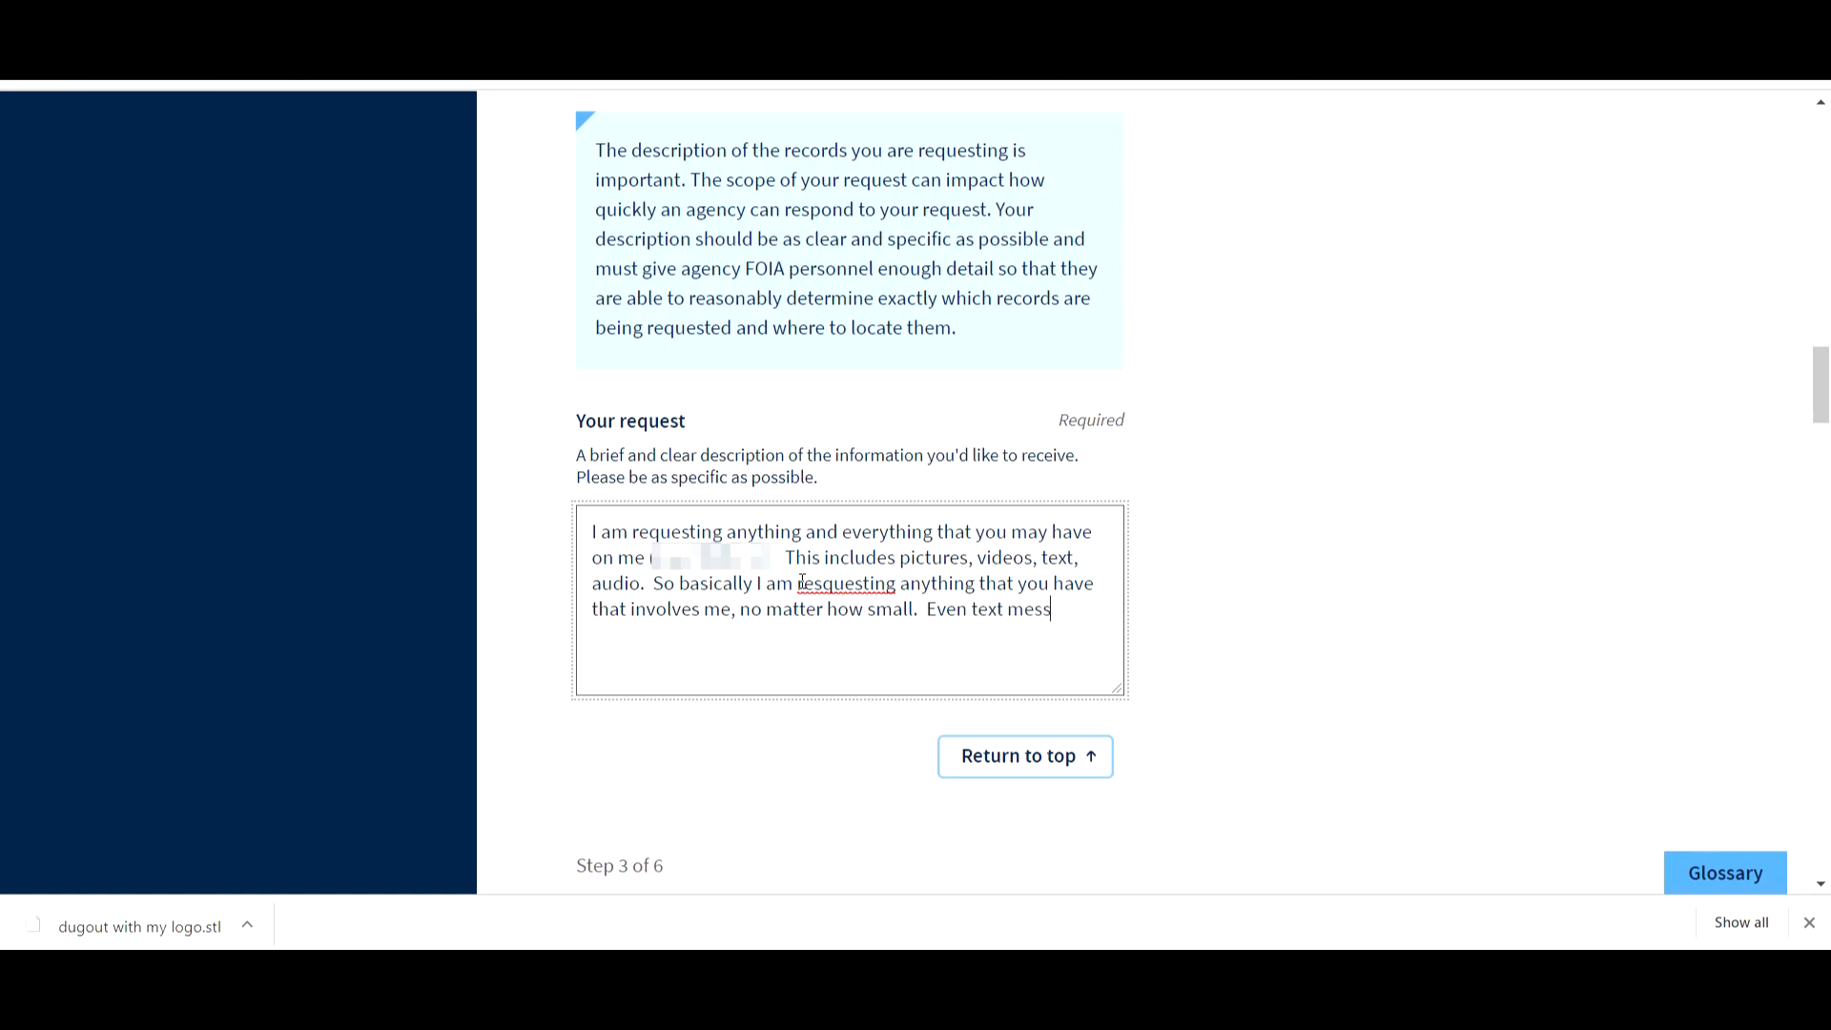
text(ages.)
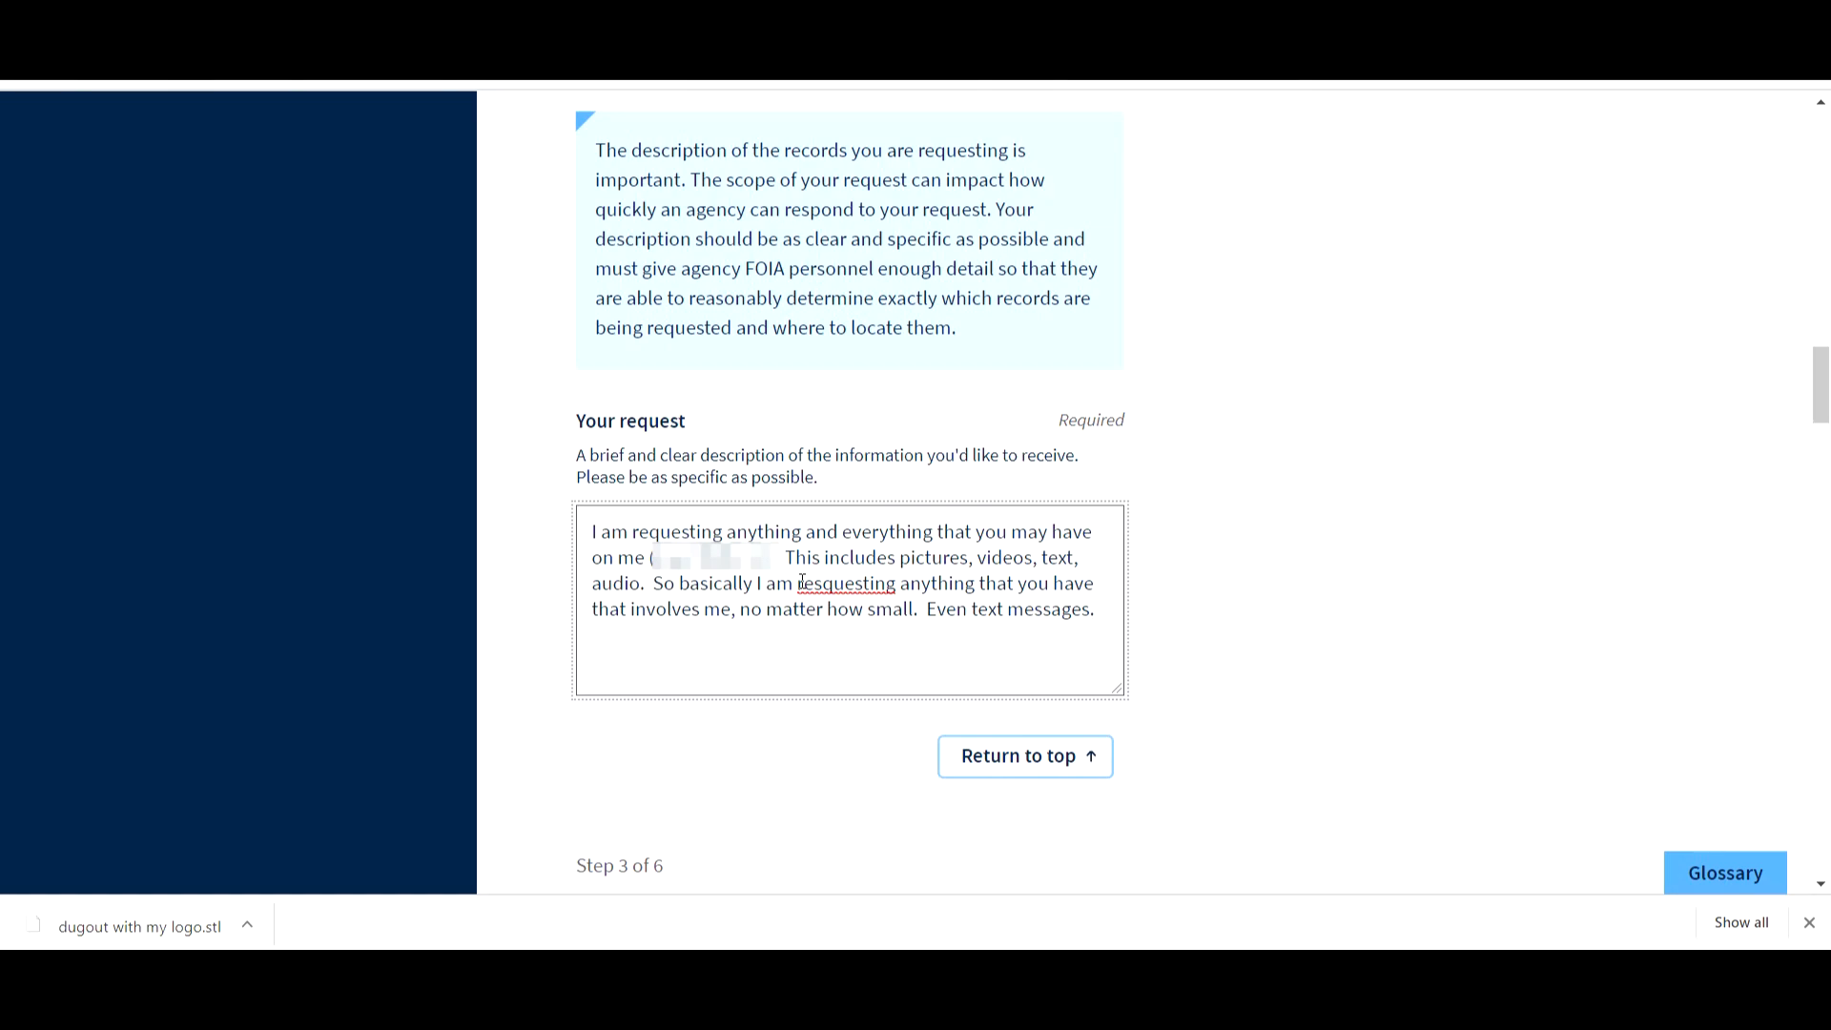
- Upload 107 liscense.jpg as additional identity documentation
scroll(down, 3)
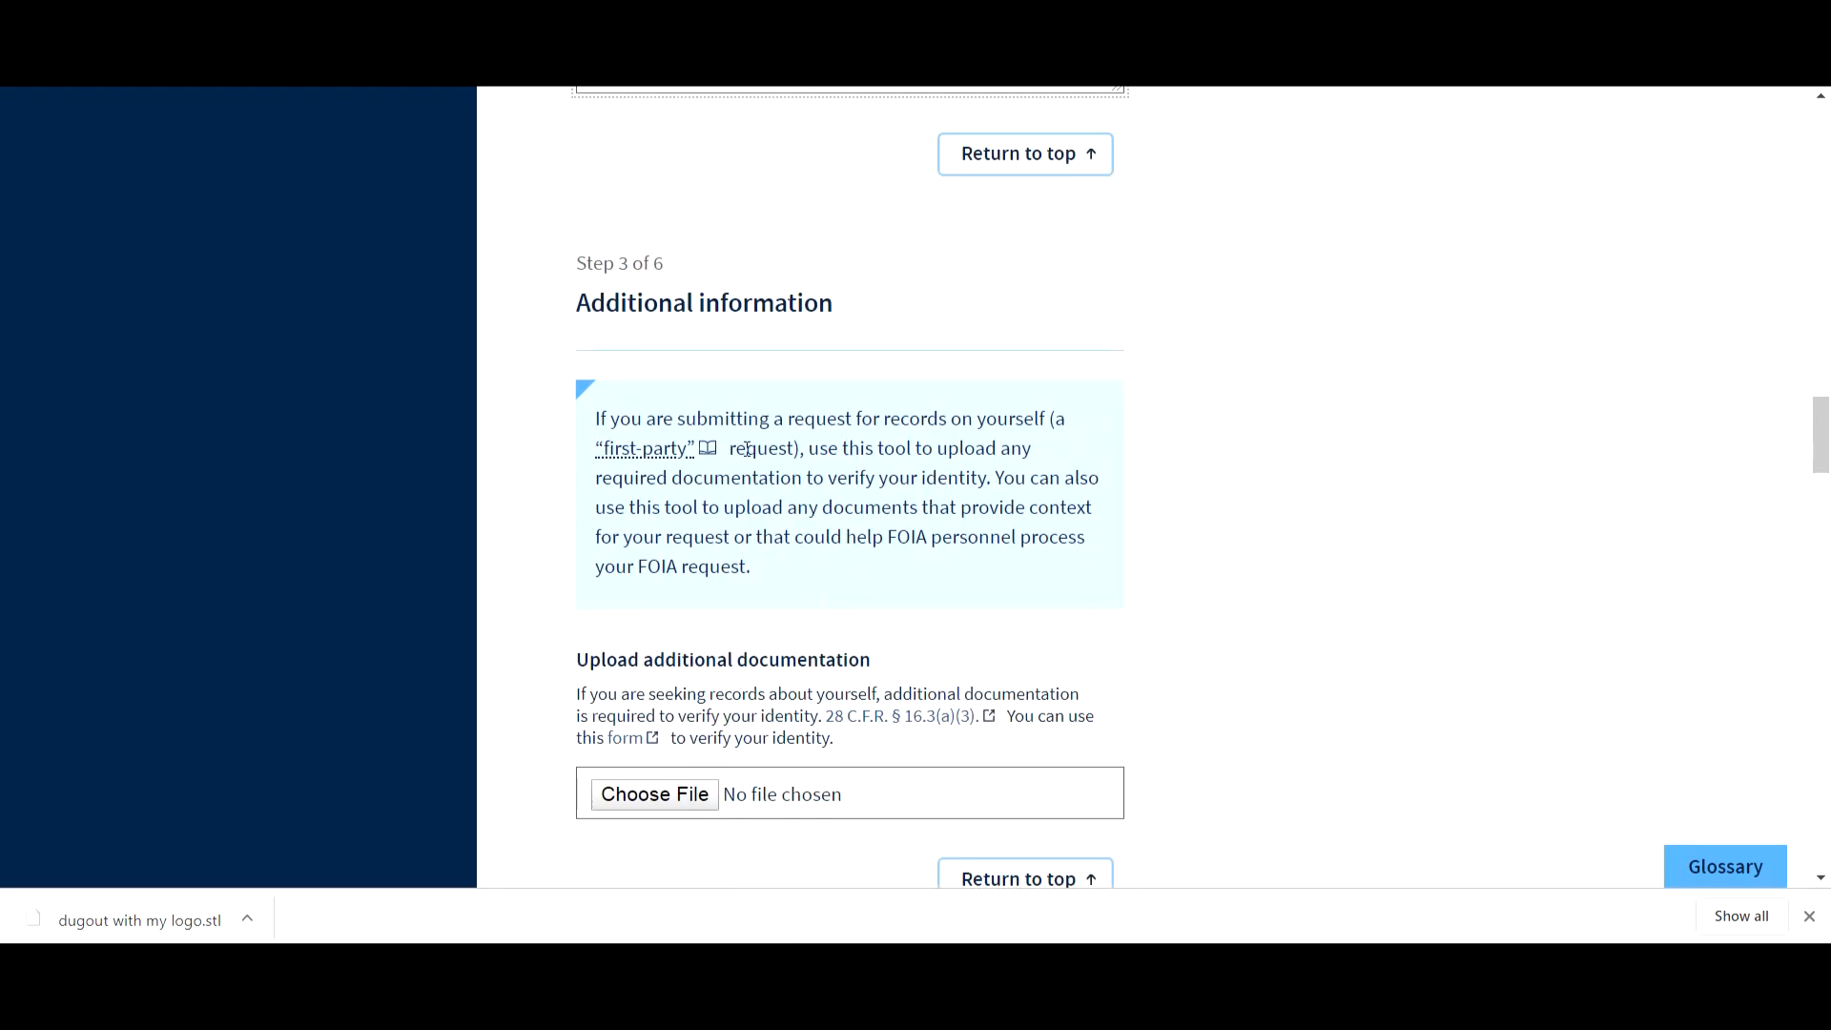
mouse_move(688, 463)
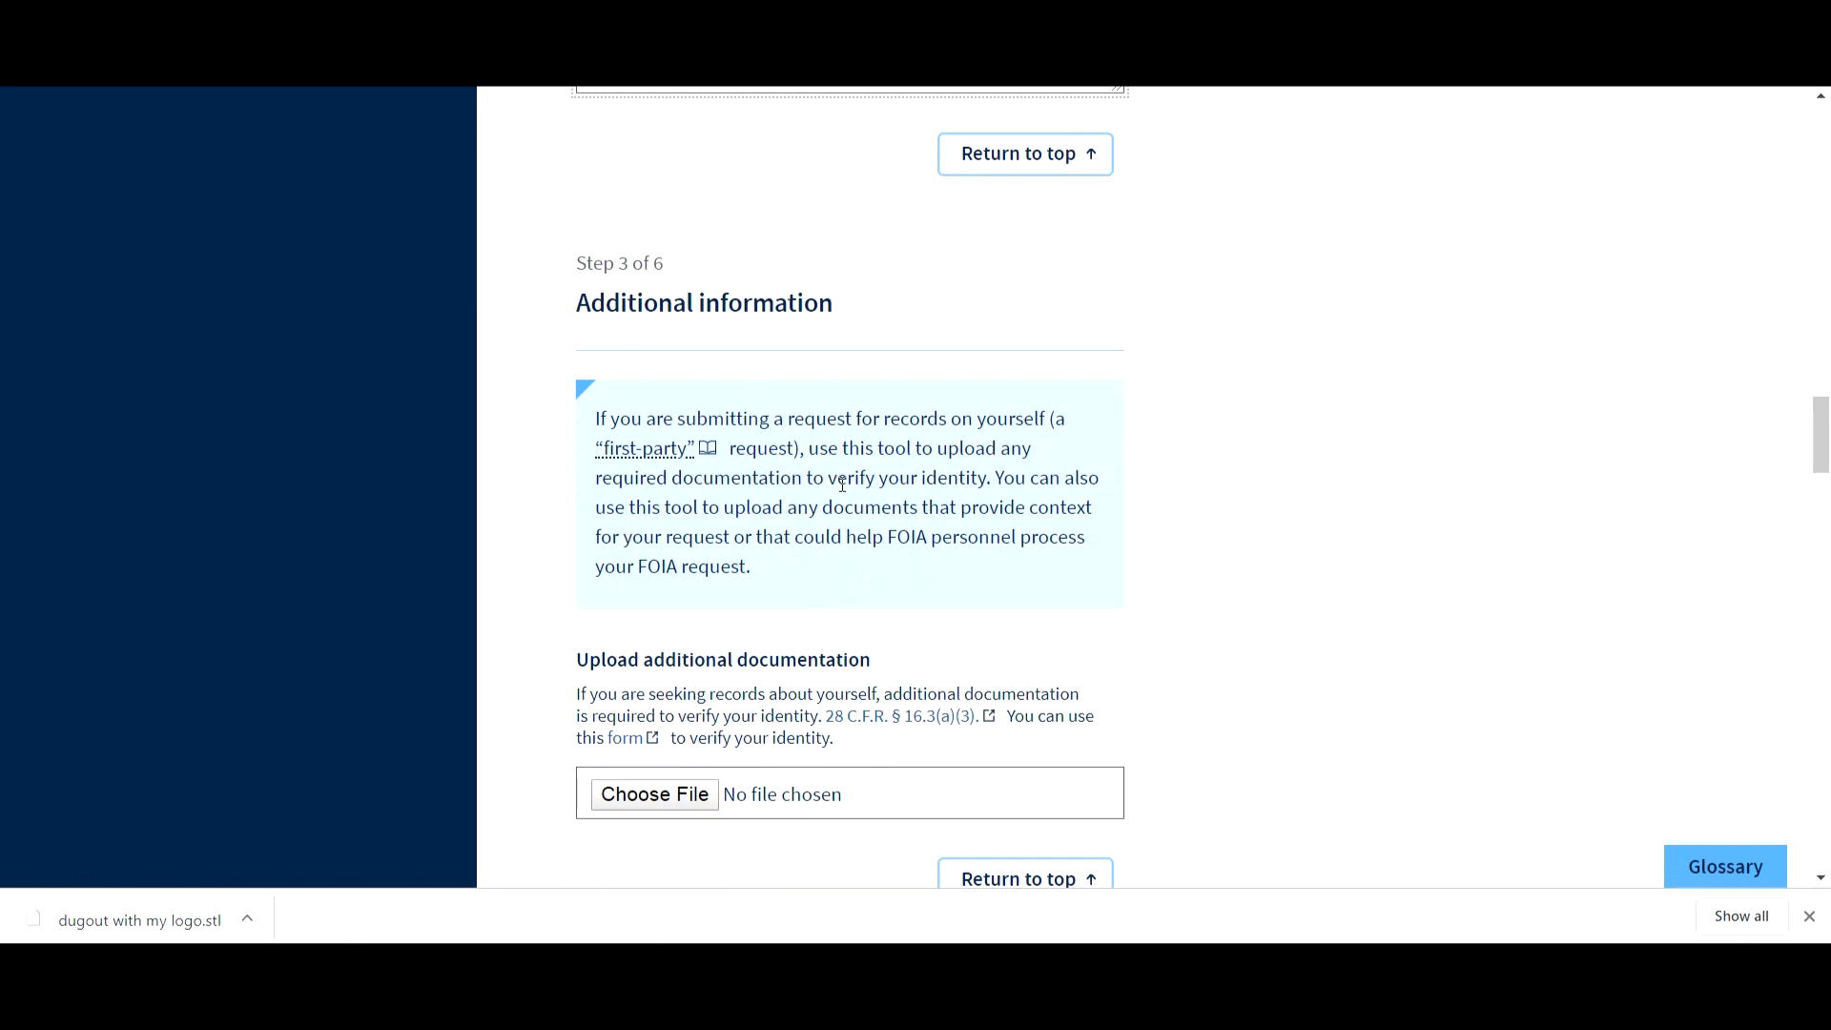
mouse_move(864, 518)
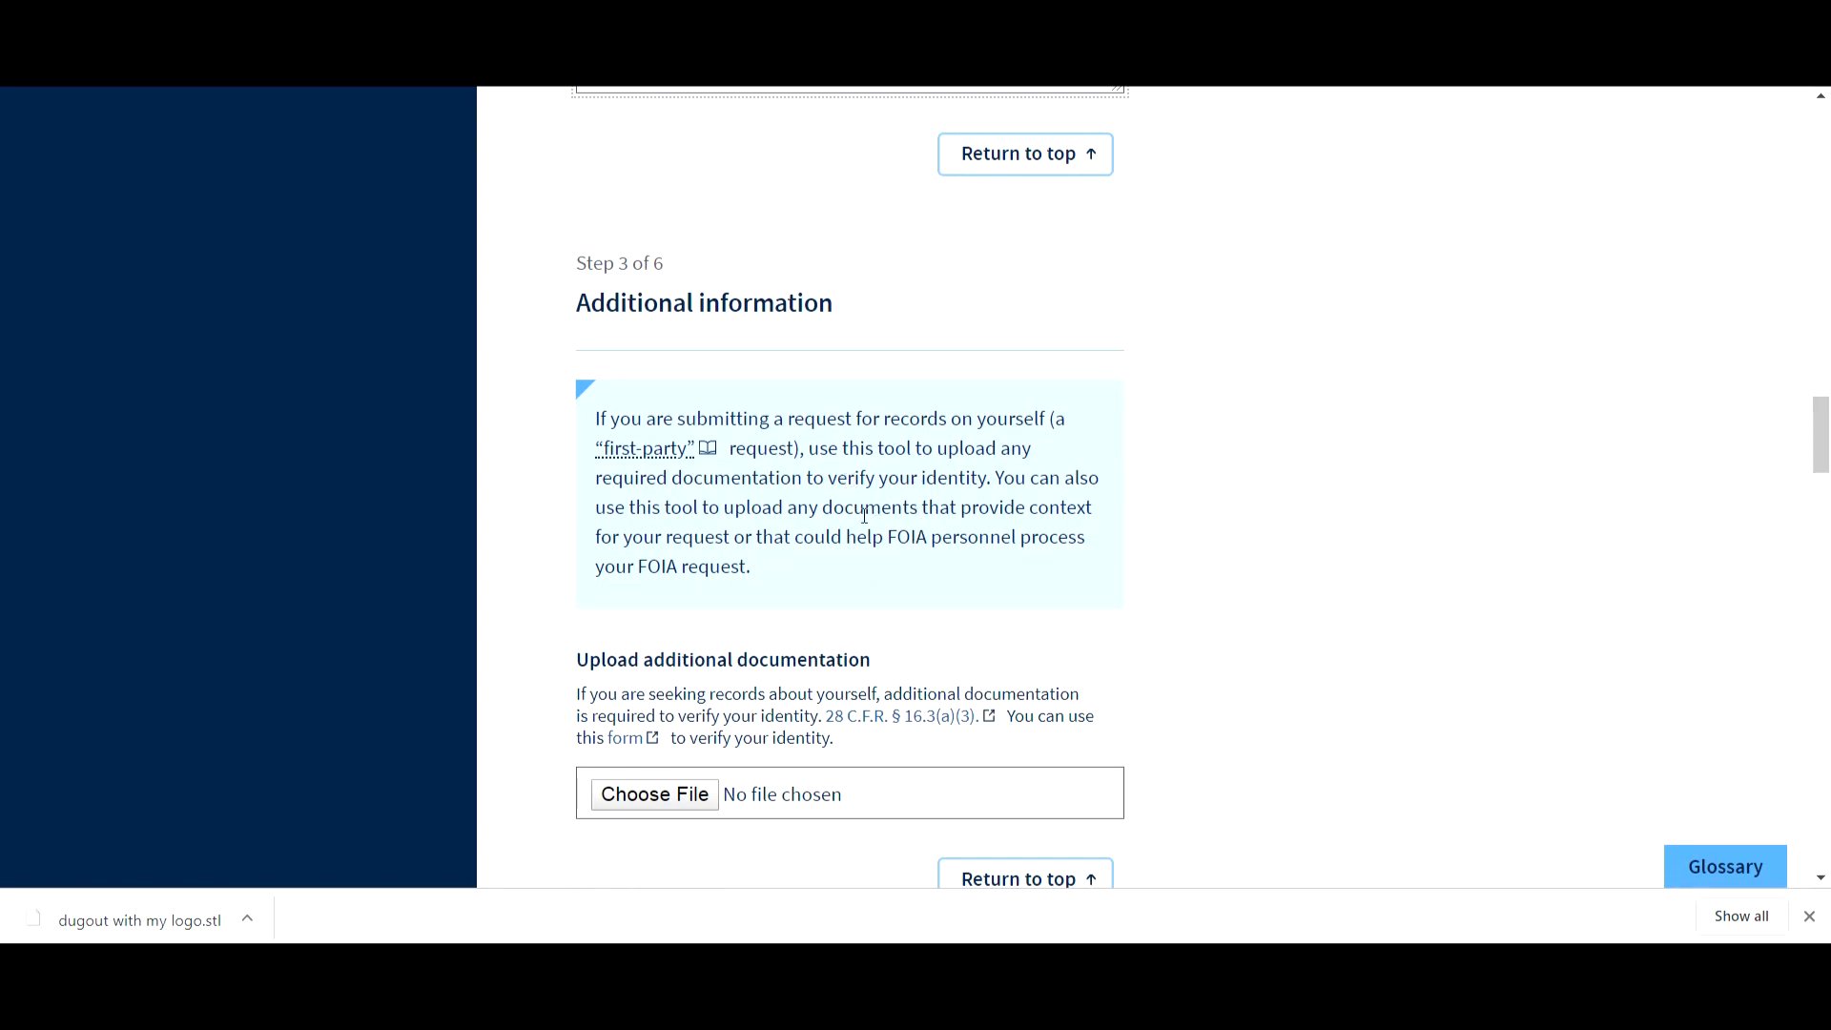
mouse_move(709, 547)
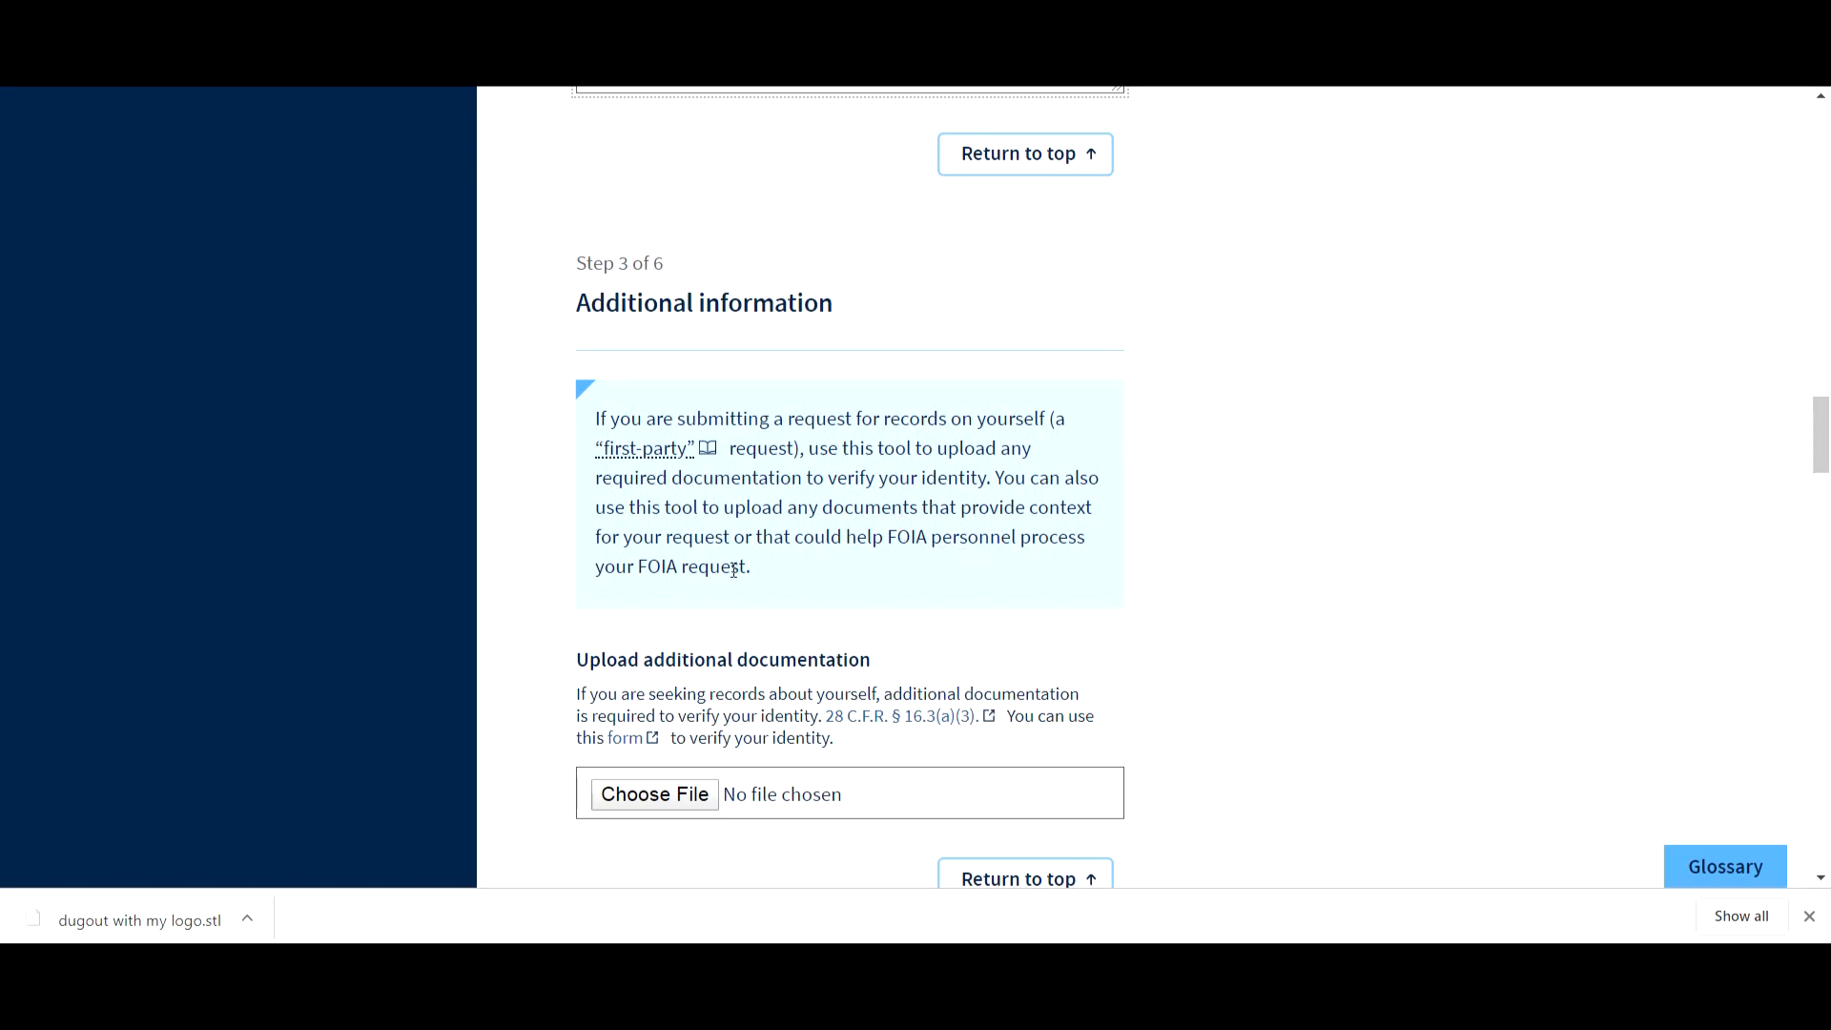
mouse_move(665, 569)
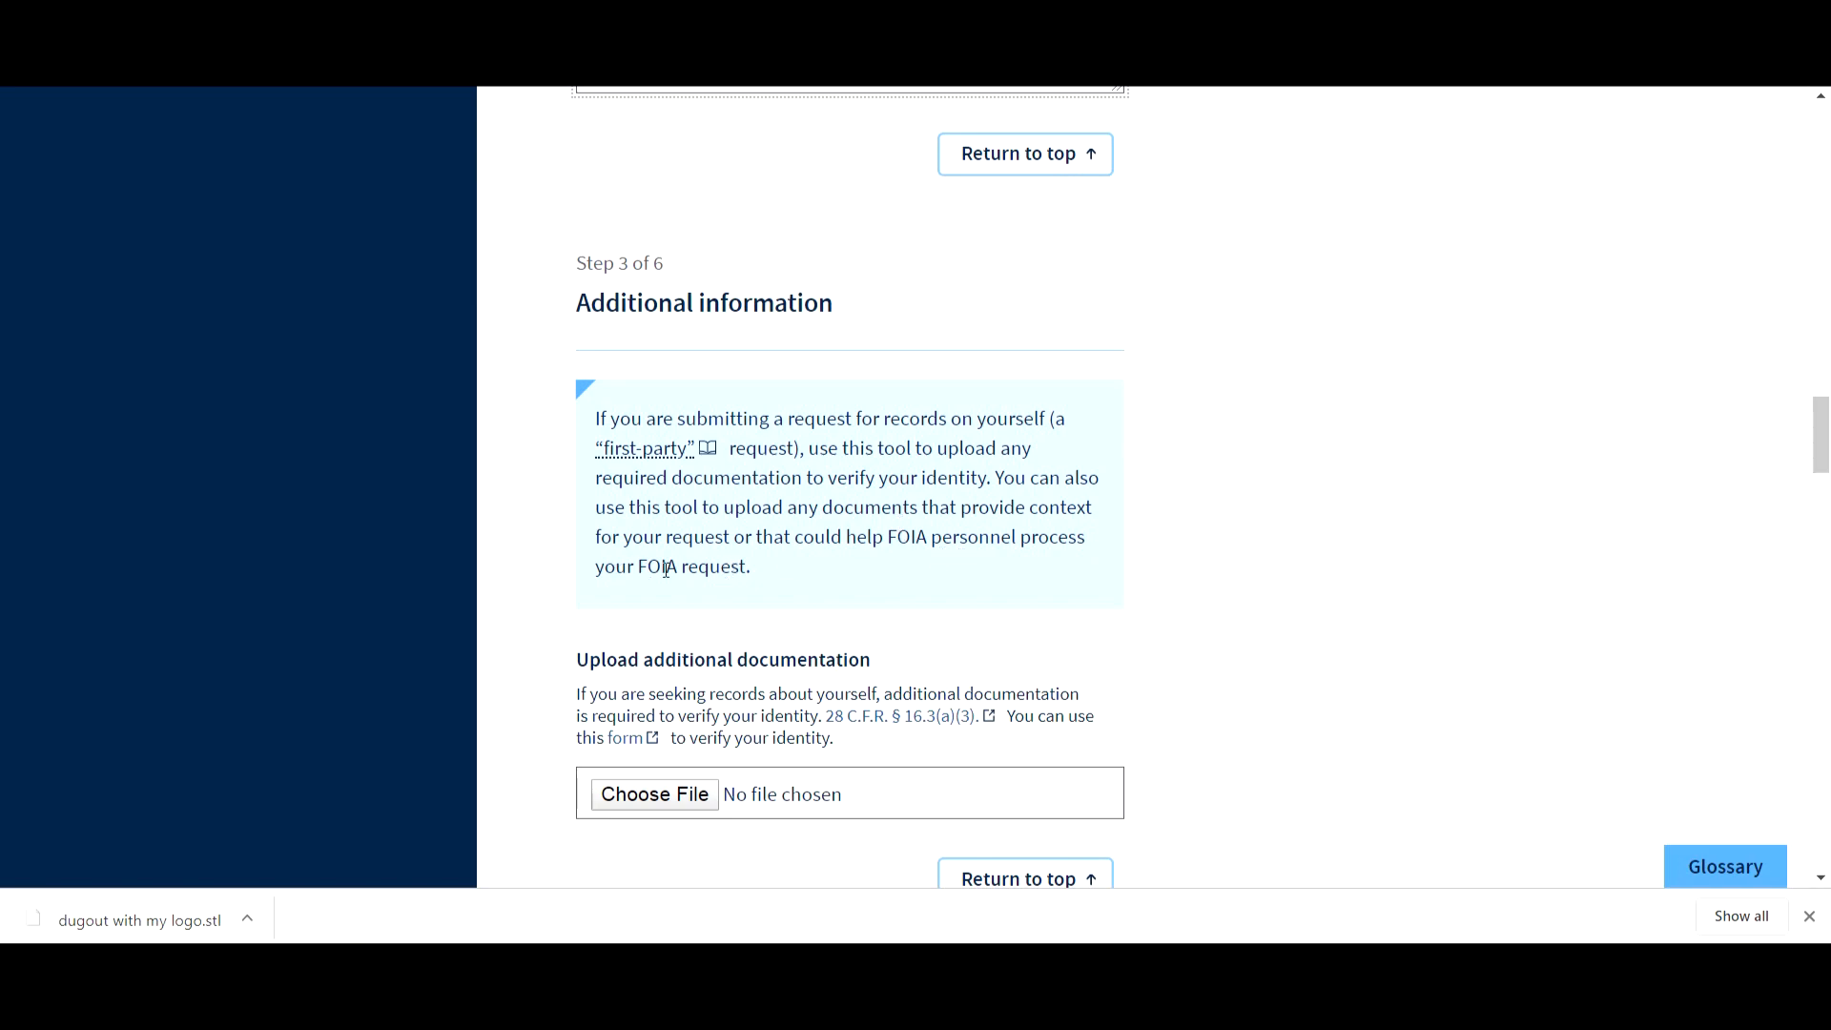
scroll(down, 3)
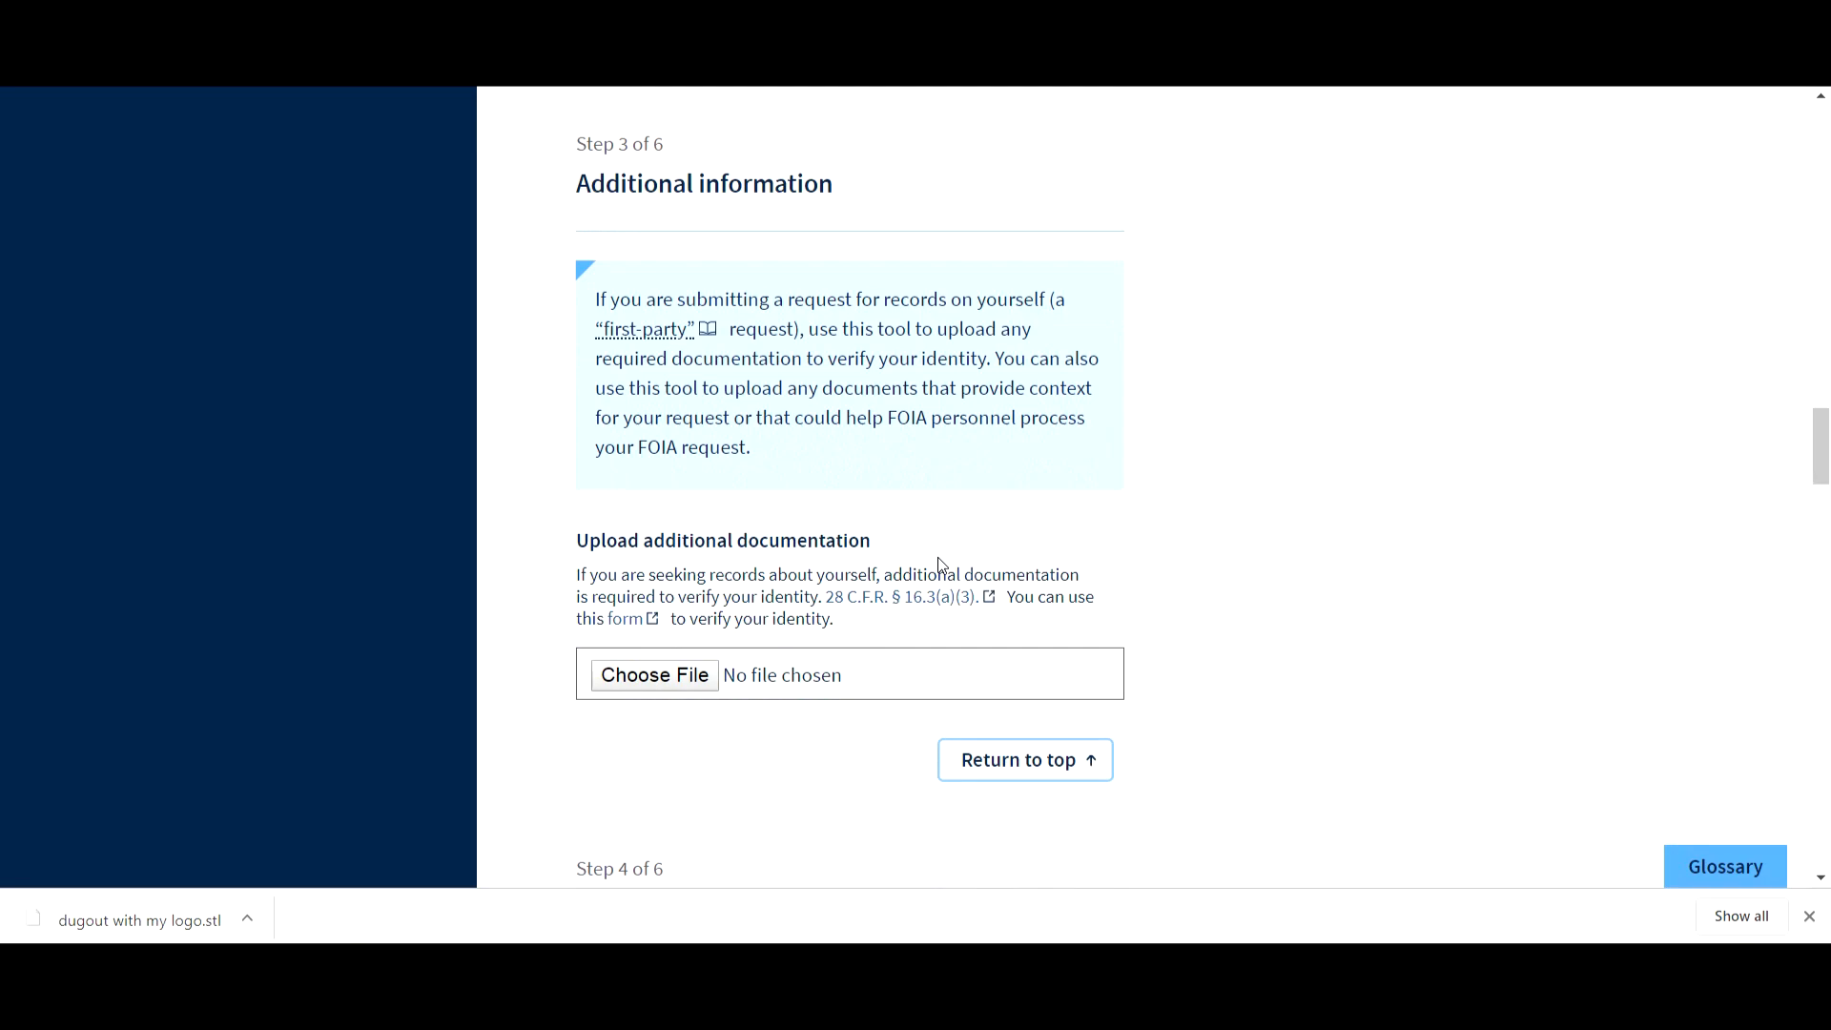
mouse_move(765, 620)
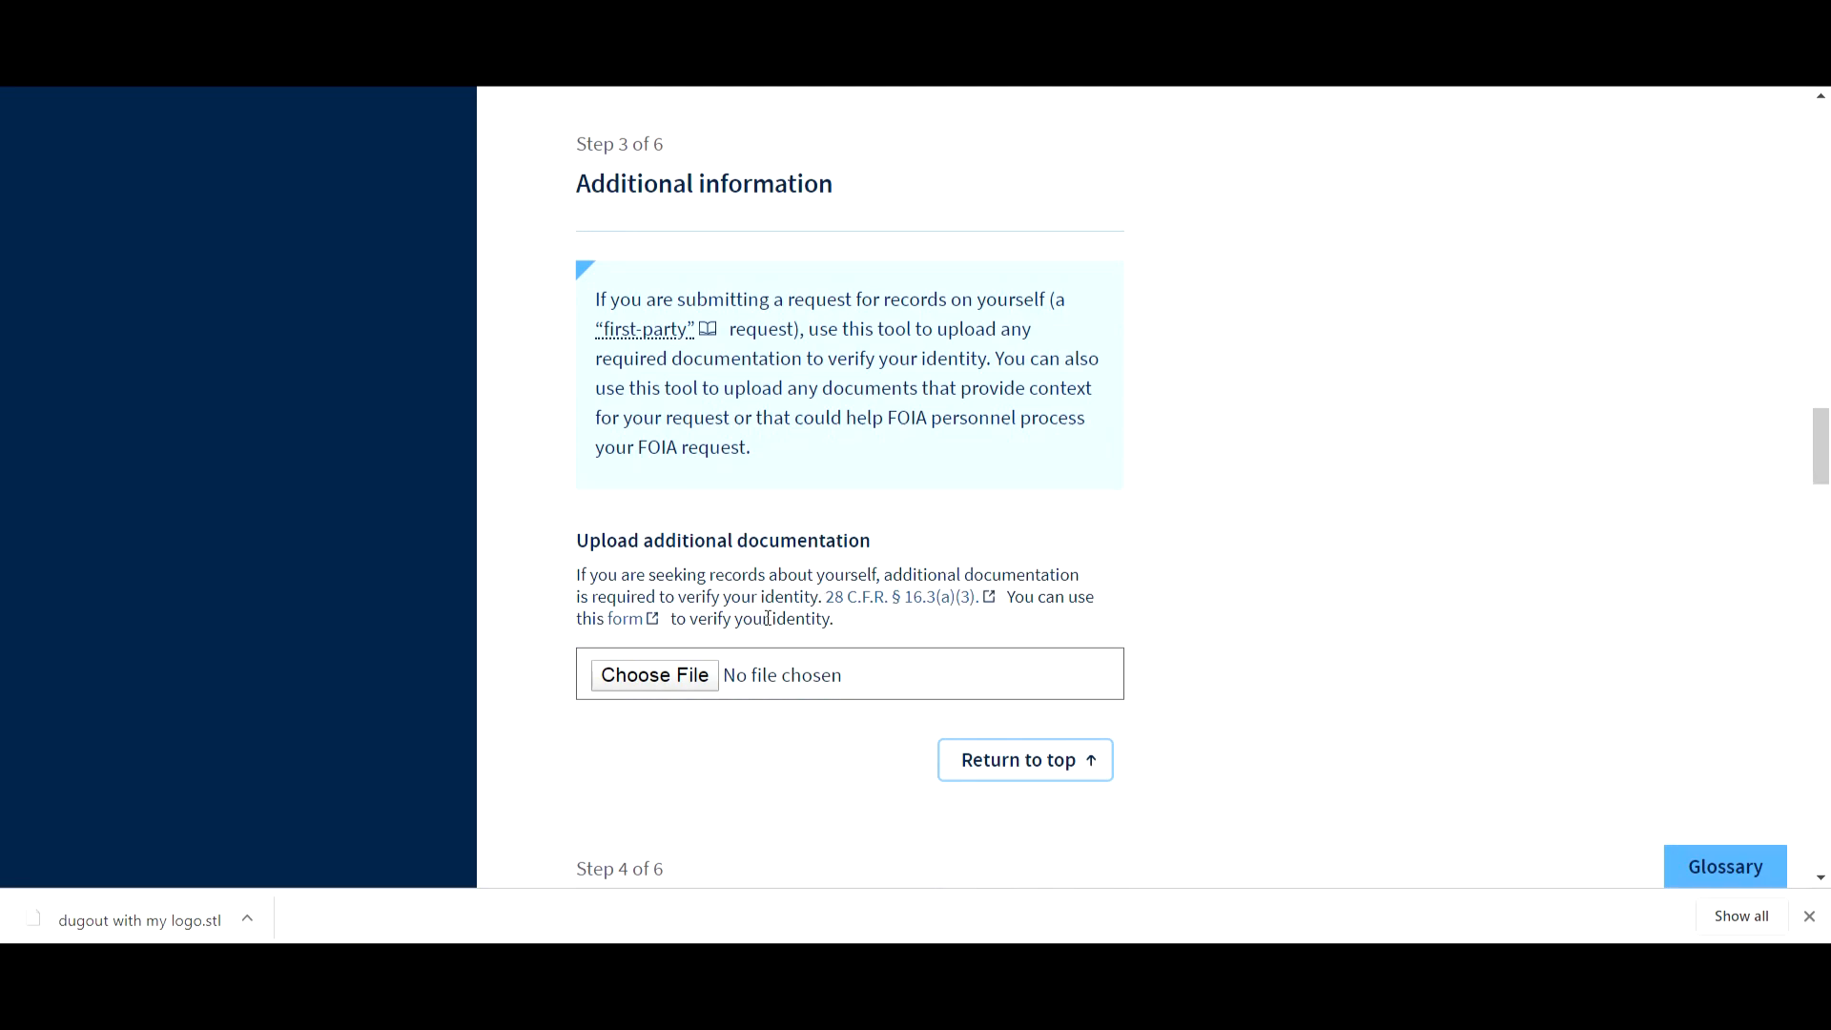
mouse_move(763, 654)
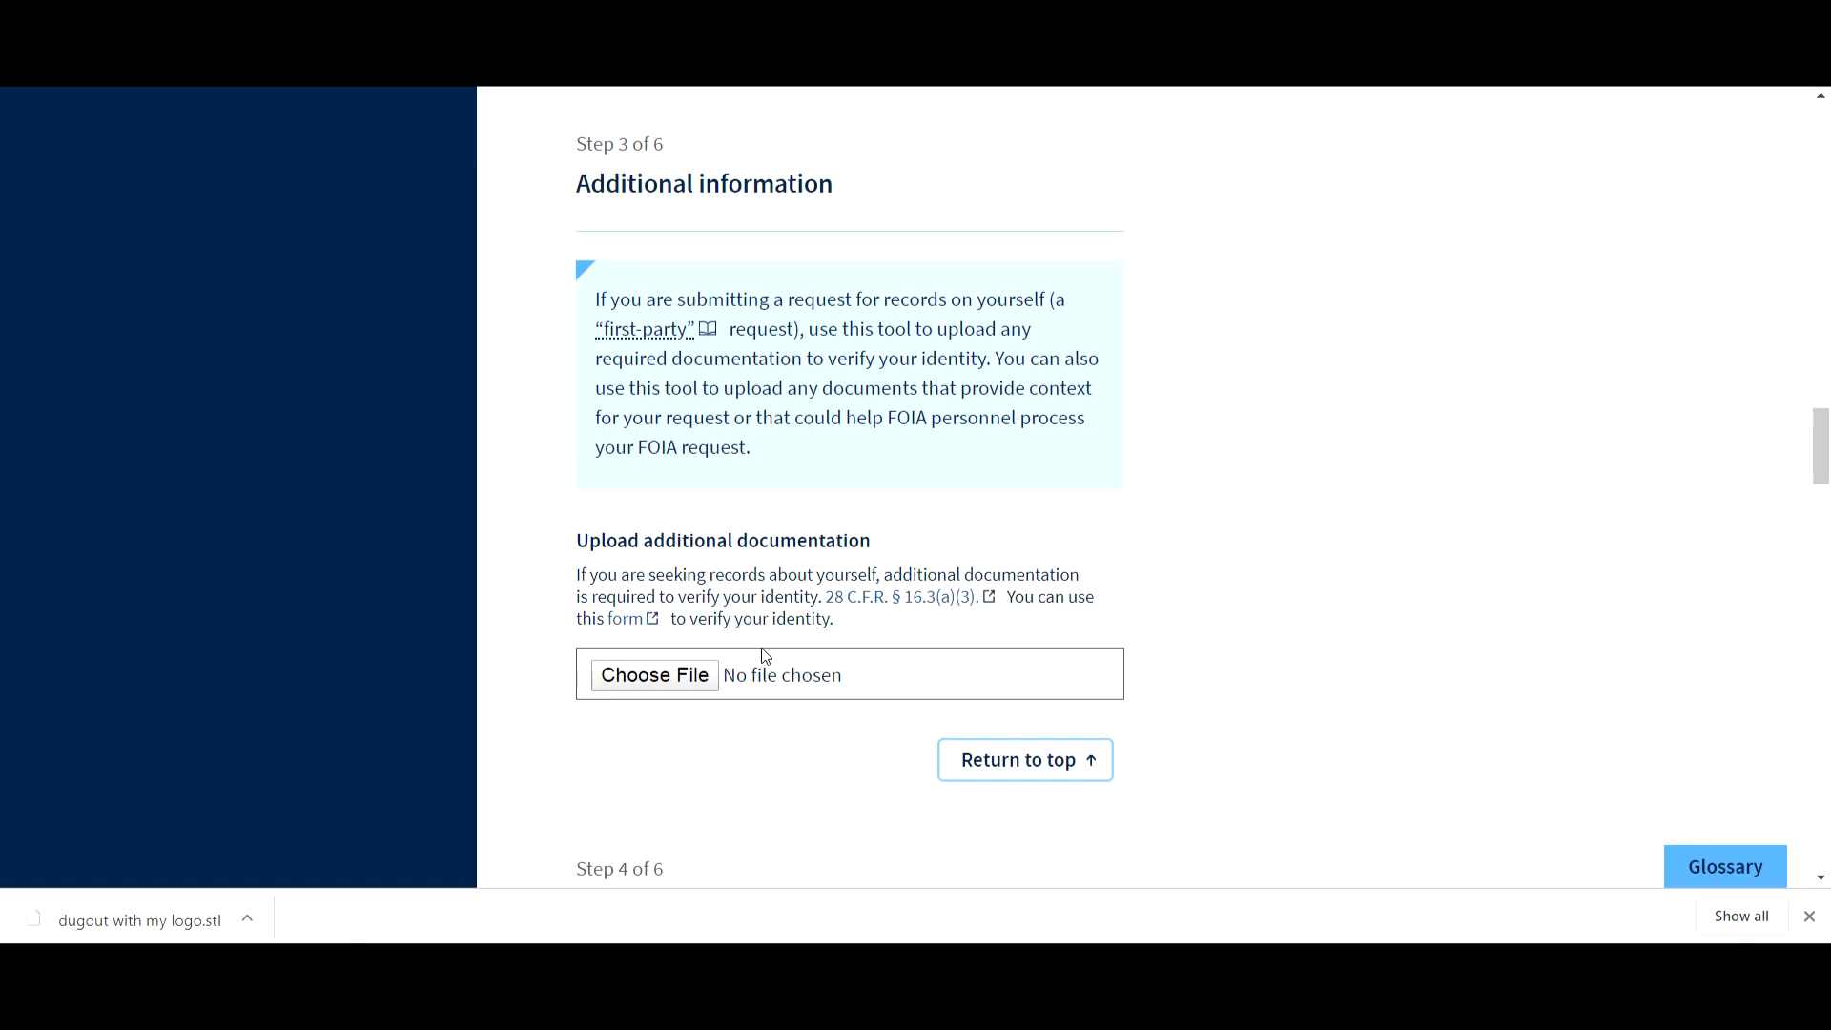
mouse_move(766, 642)
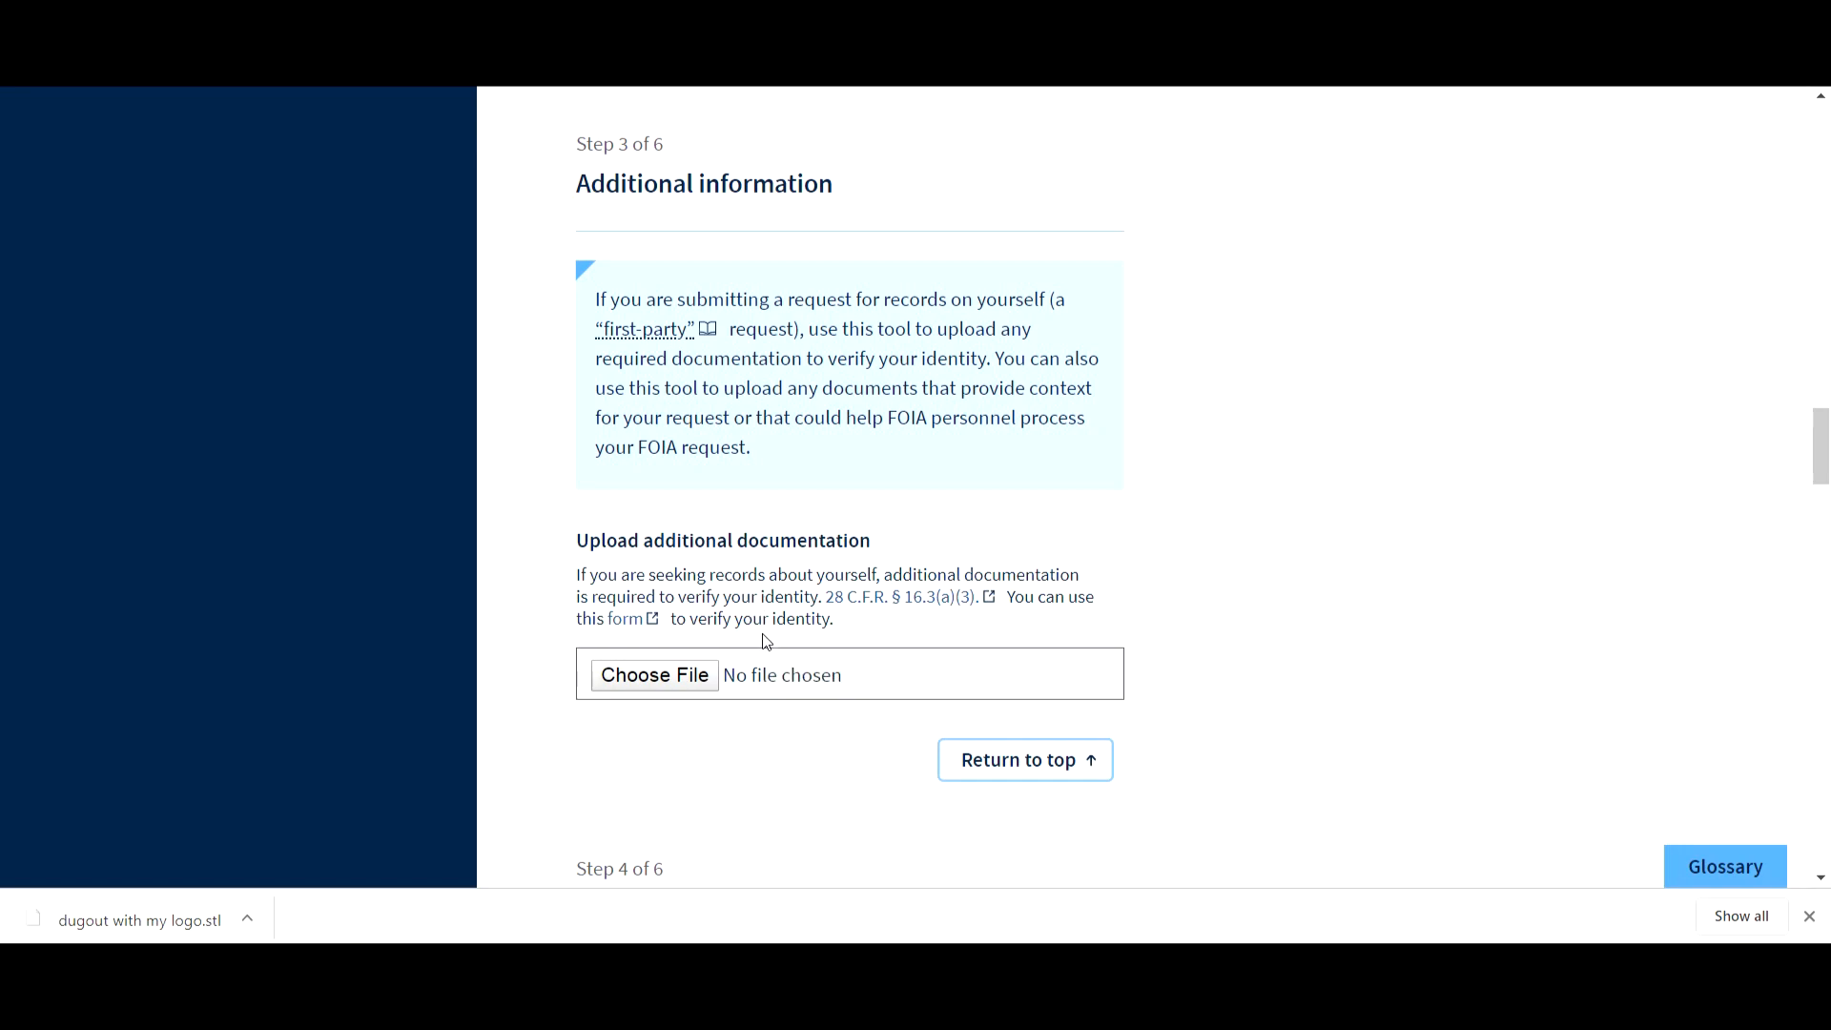
mouse_move(690, 680)
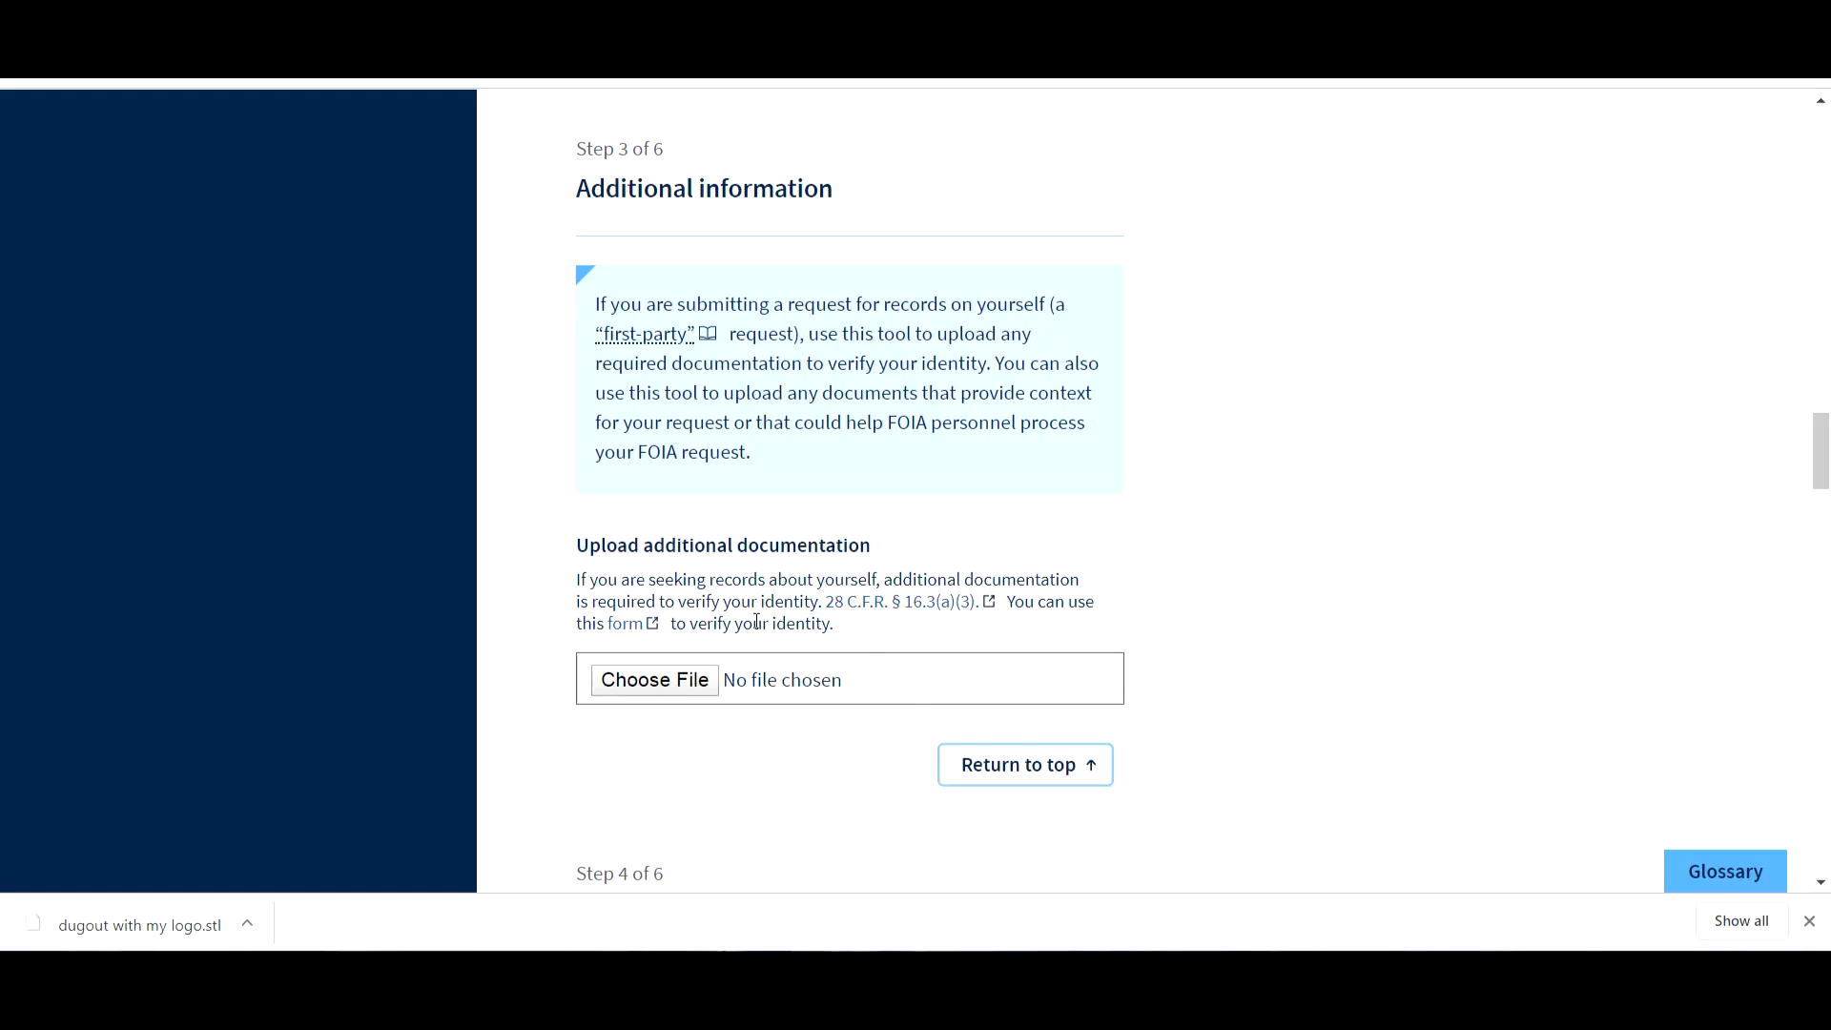
click(655, 680)
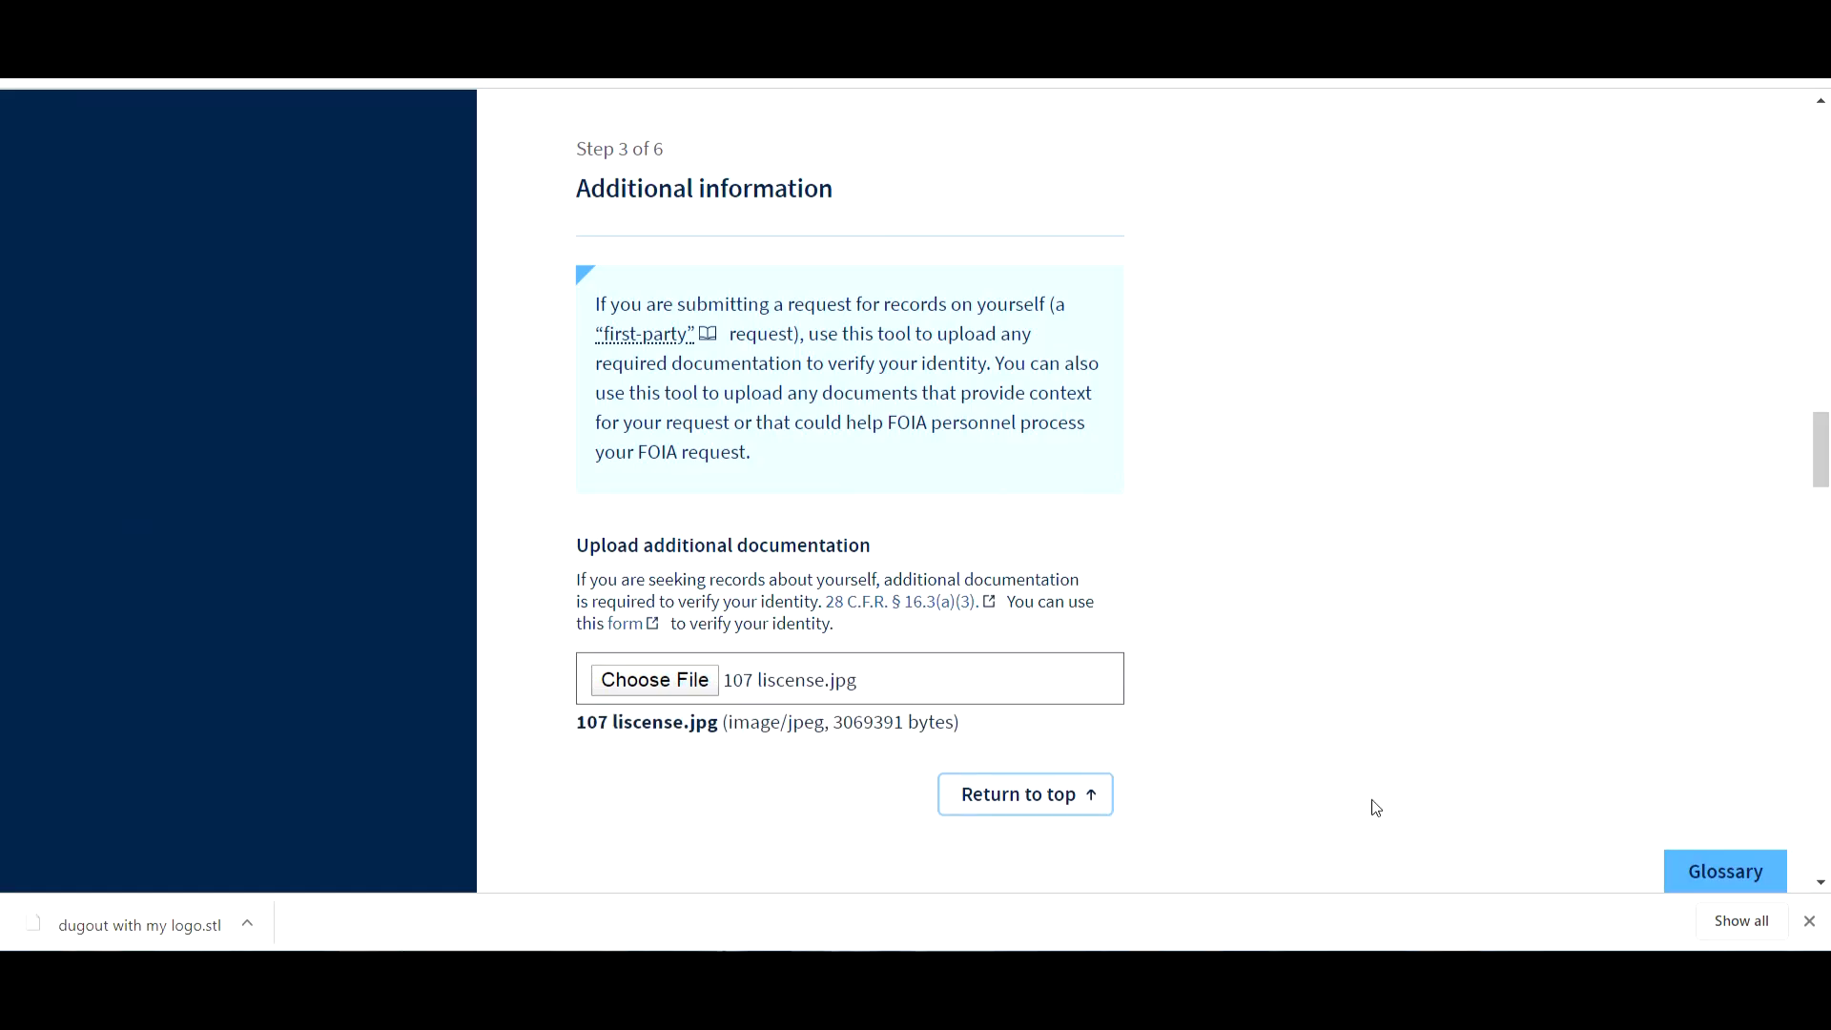
scroll(down, 3)
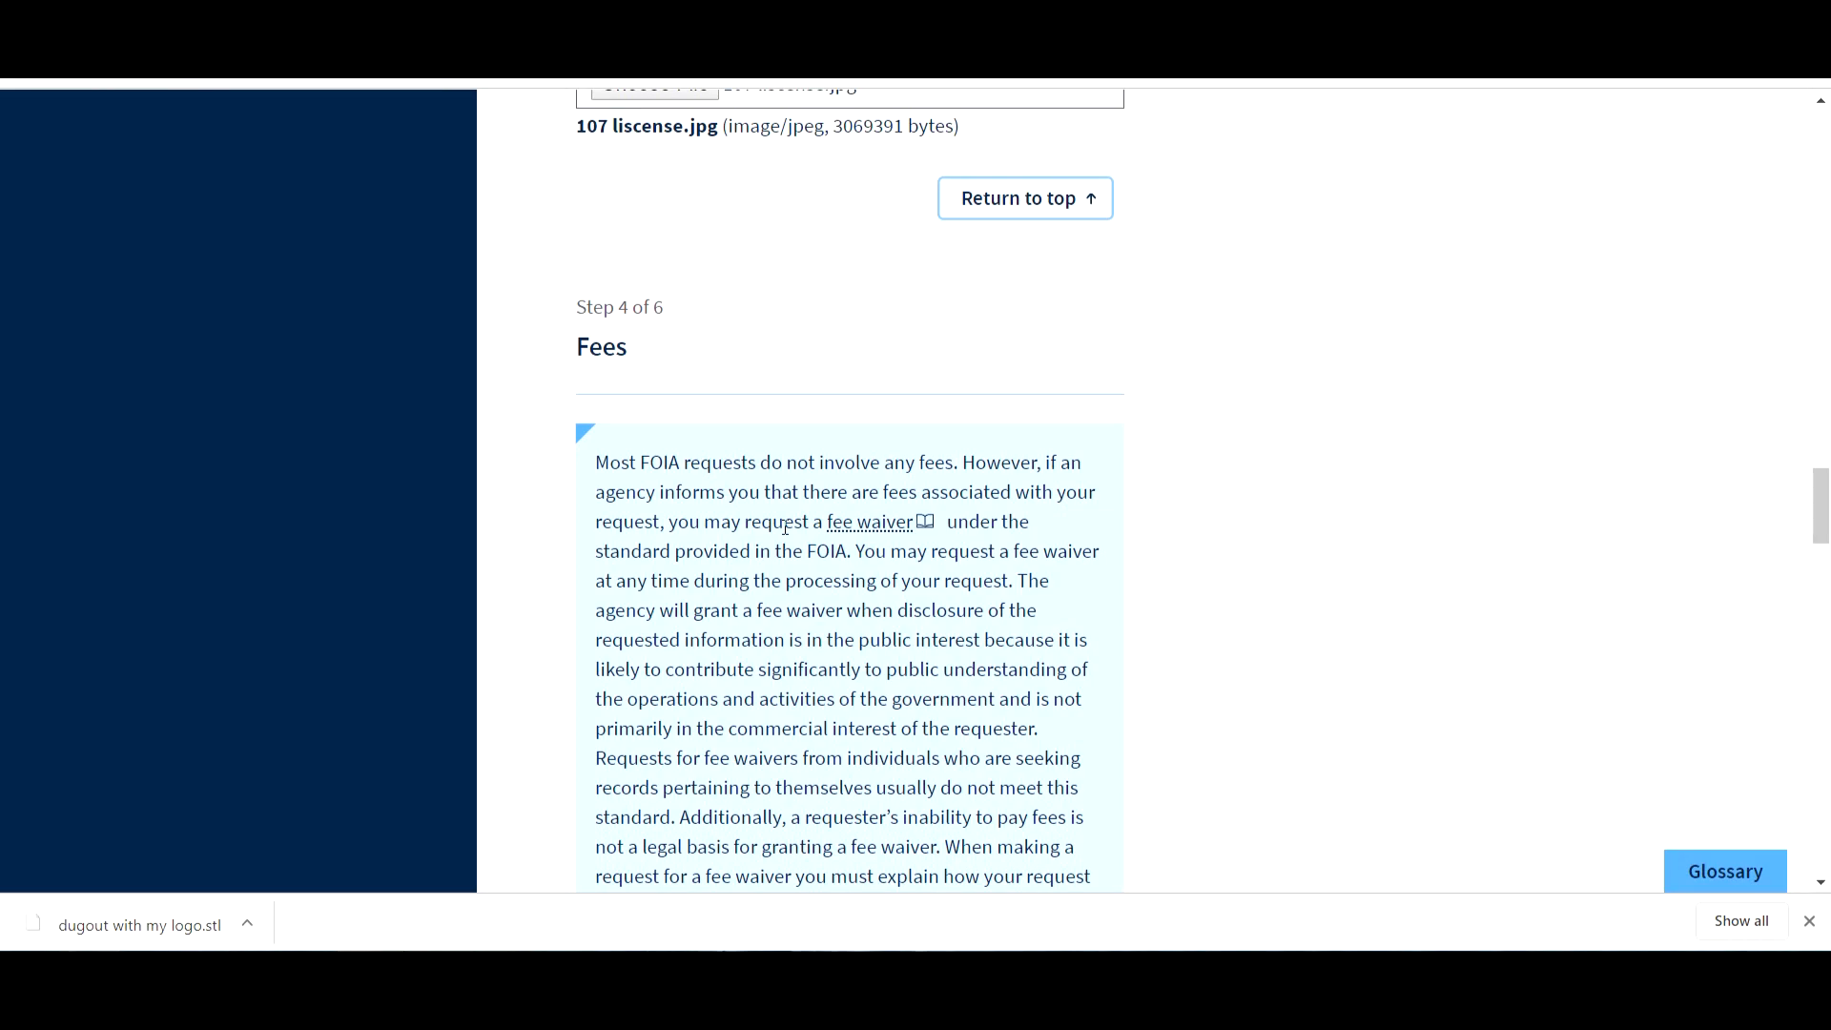
- Set the Fee waiver dropdown to Yes on the Fees step
scroll(down, 3)
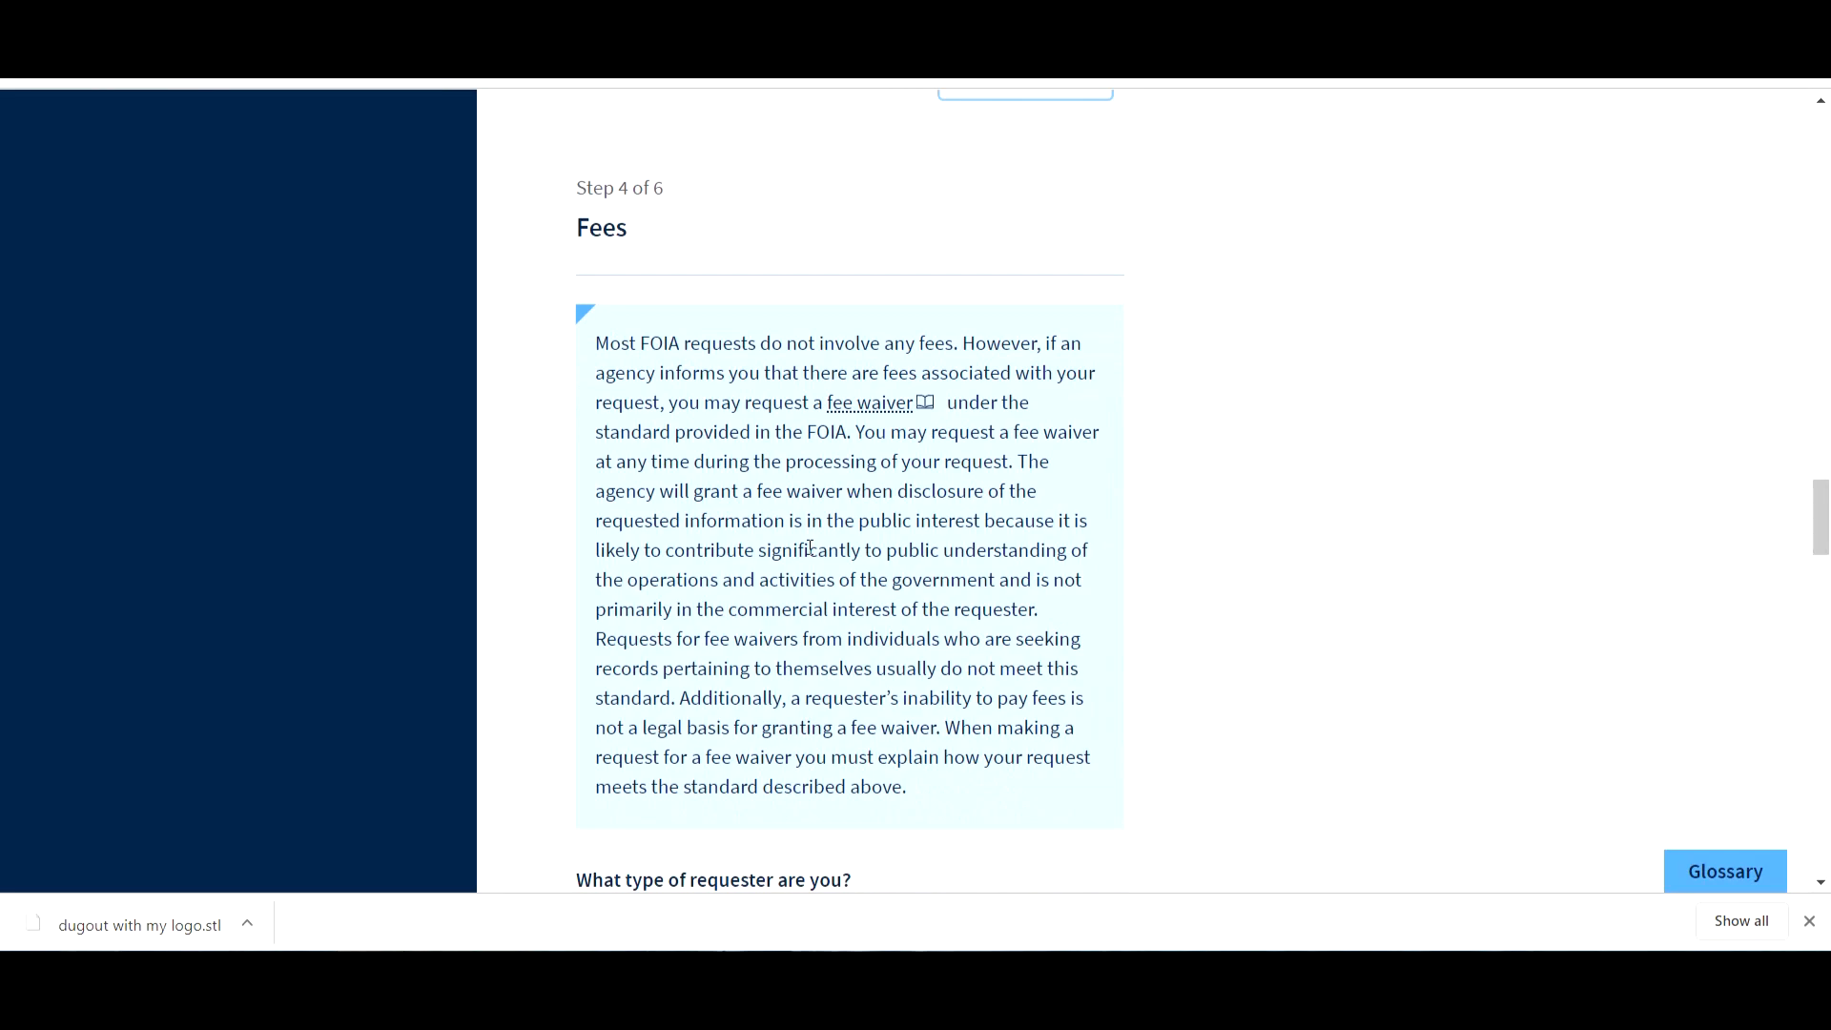
mouse_move(815, 549)
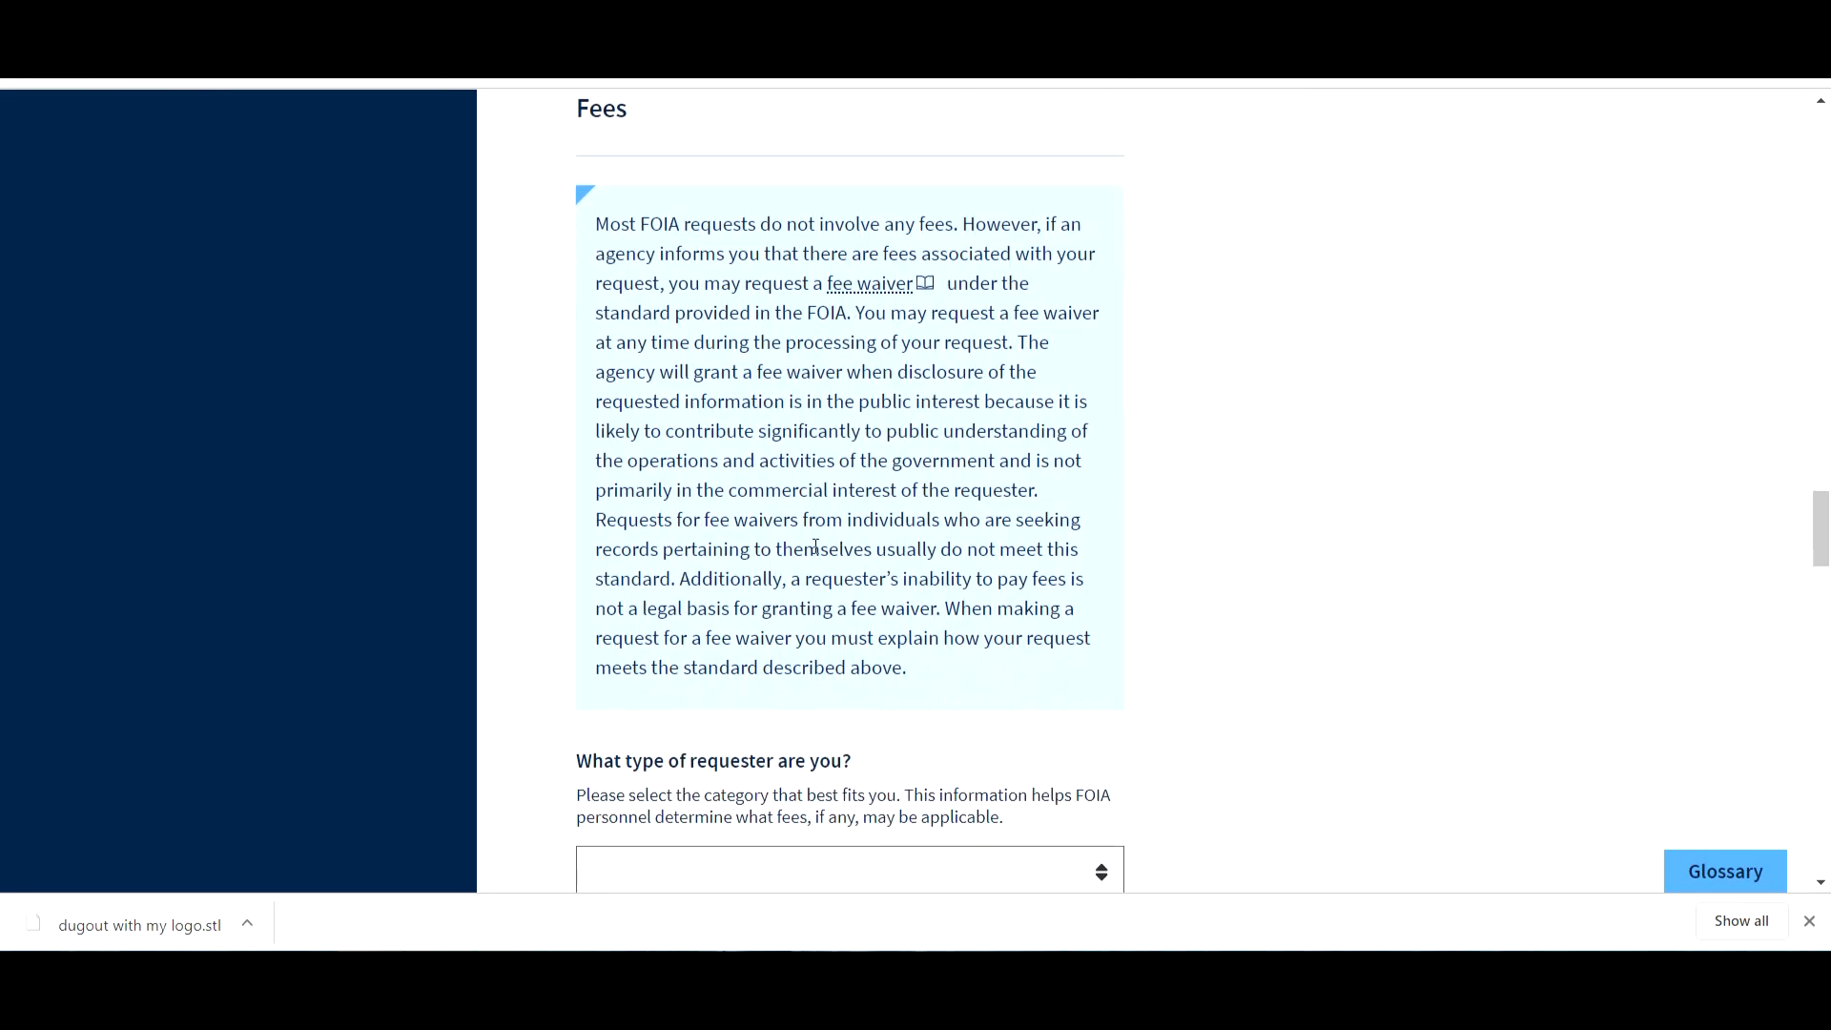
scroll(down, 3)
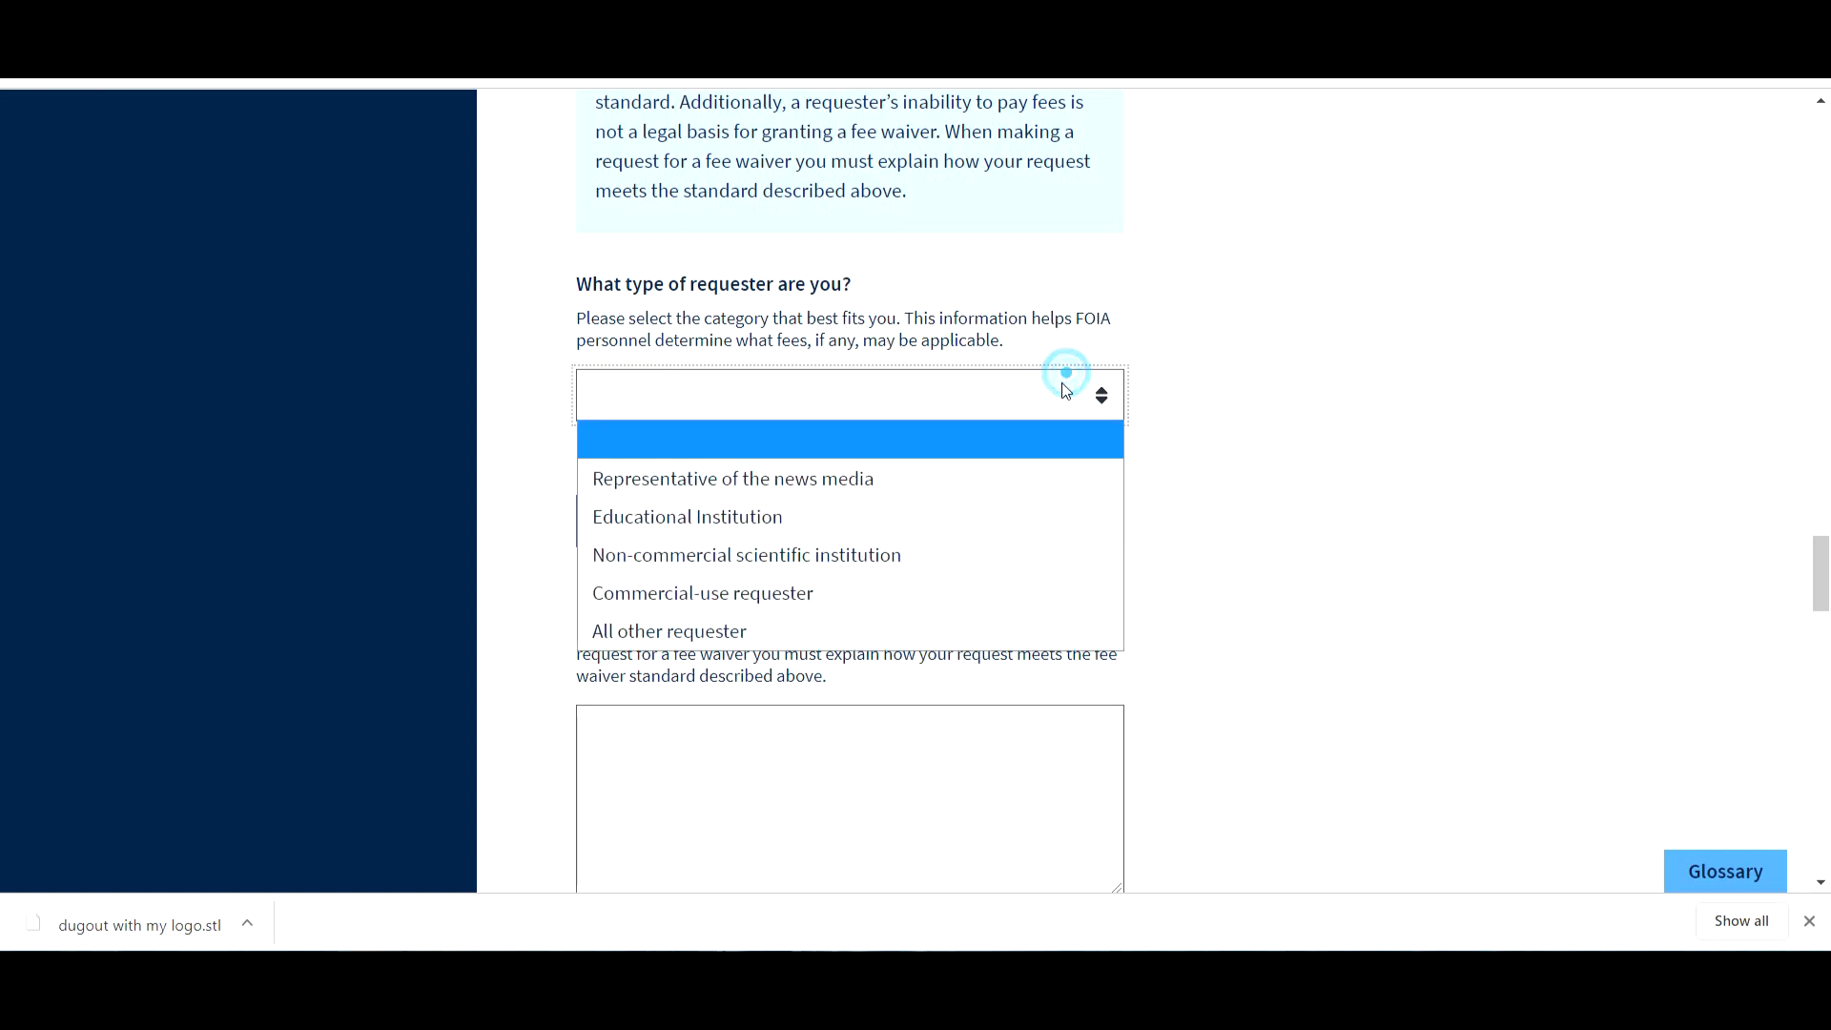
mouse_move(788, 479)
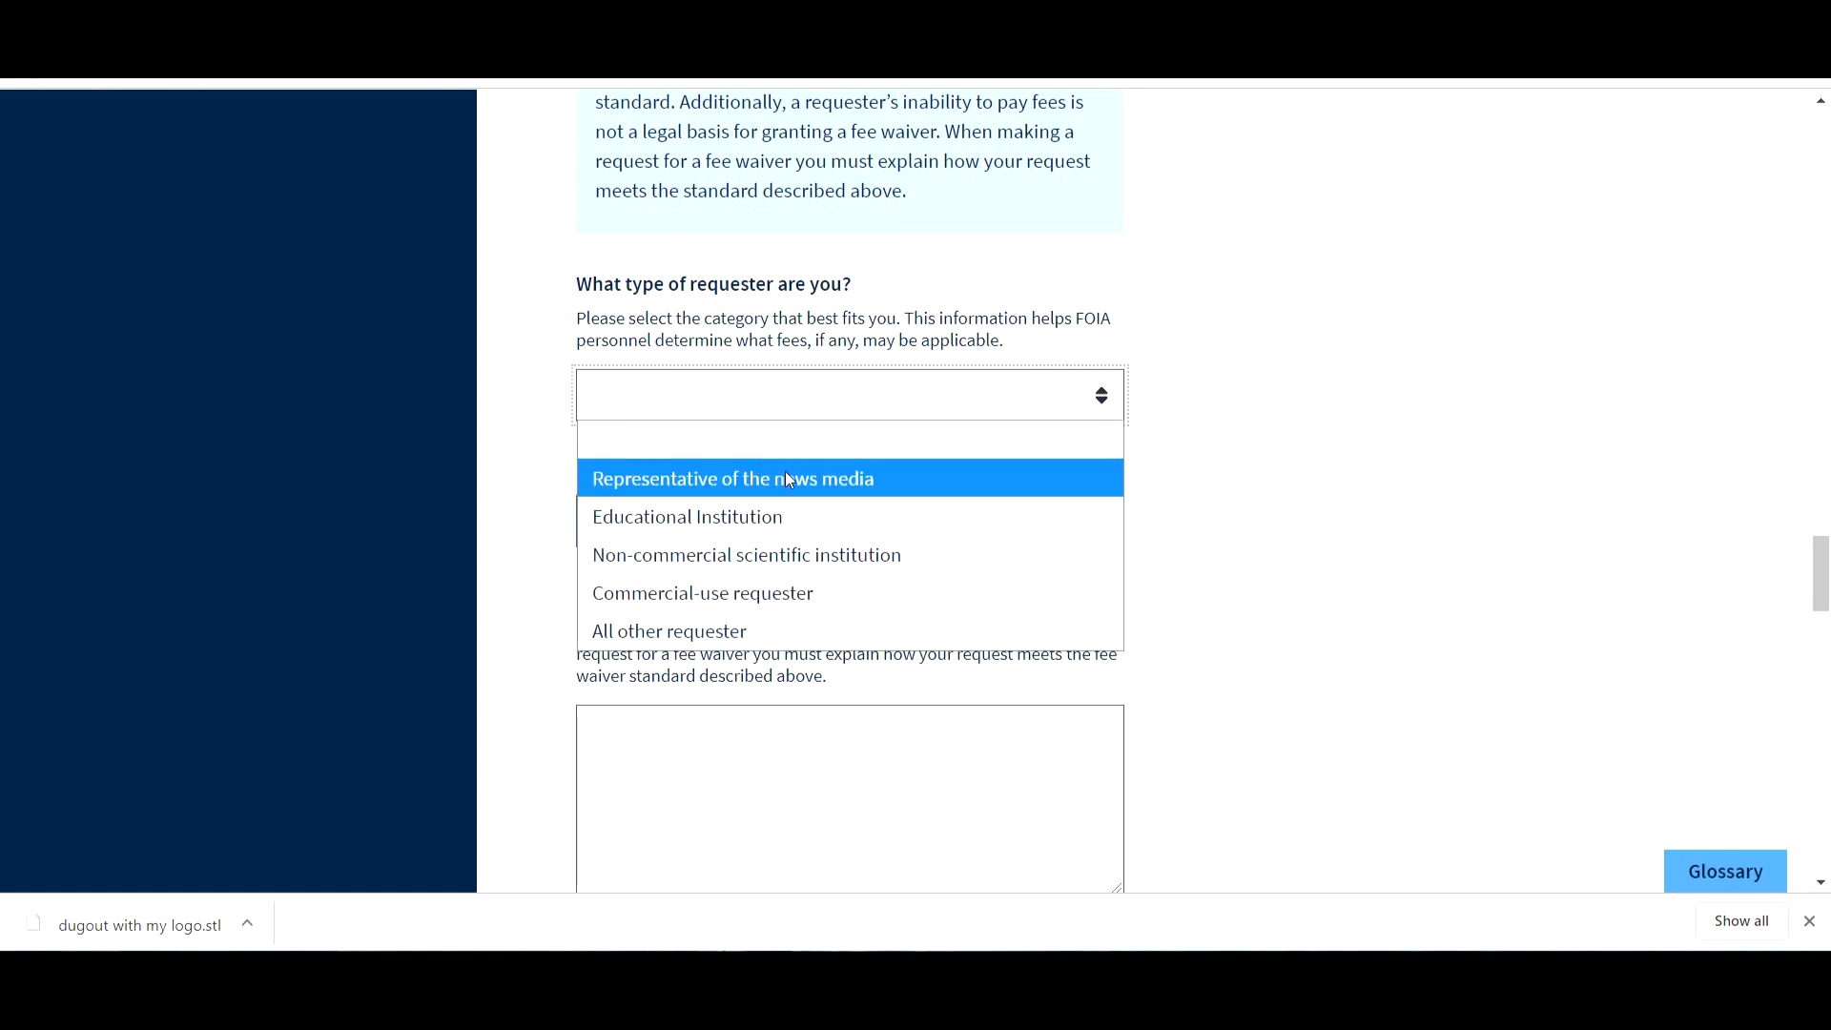
mouse_move(788, 617)
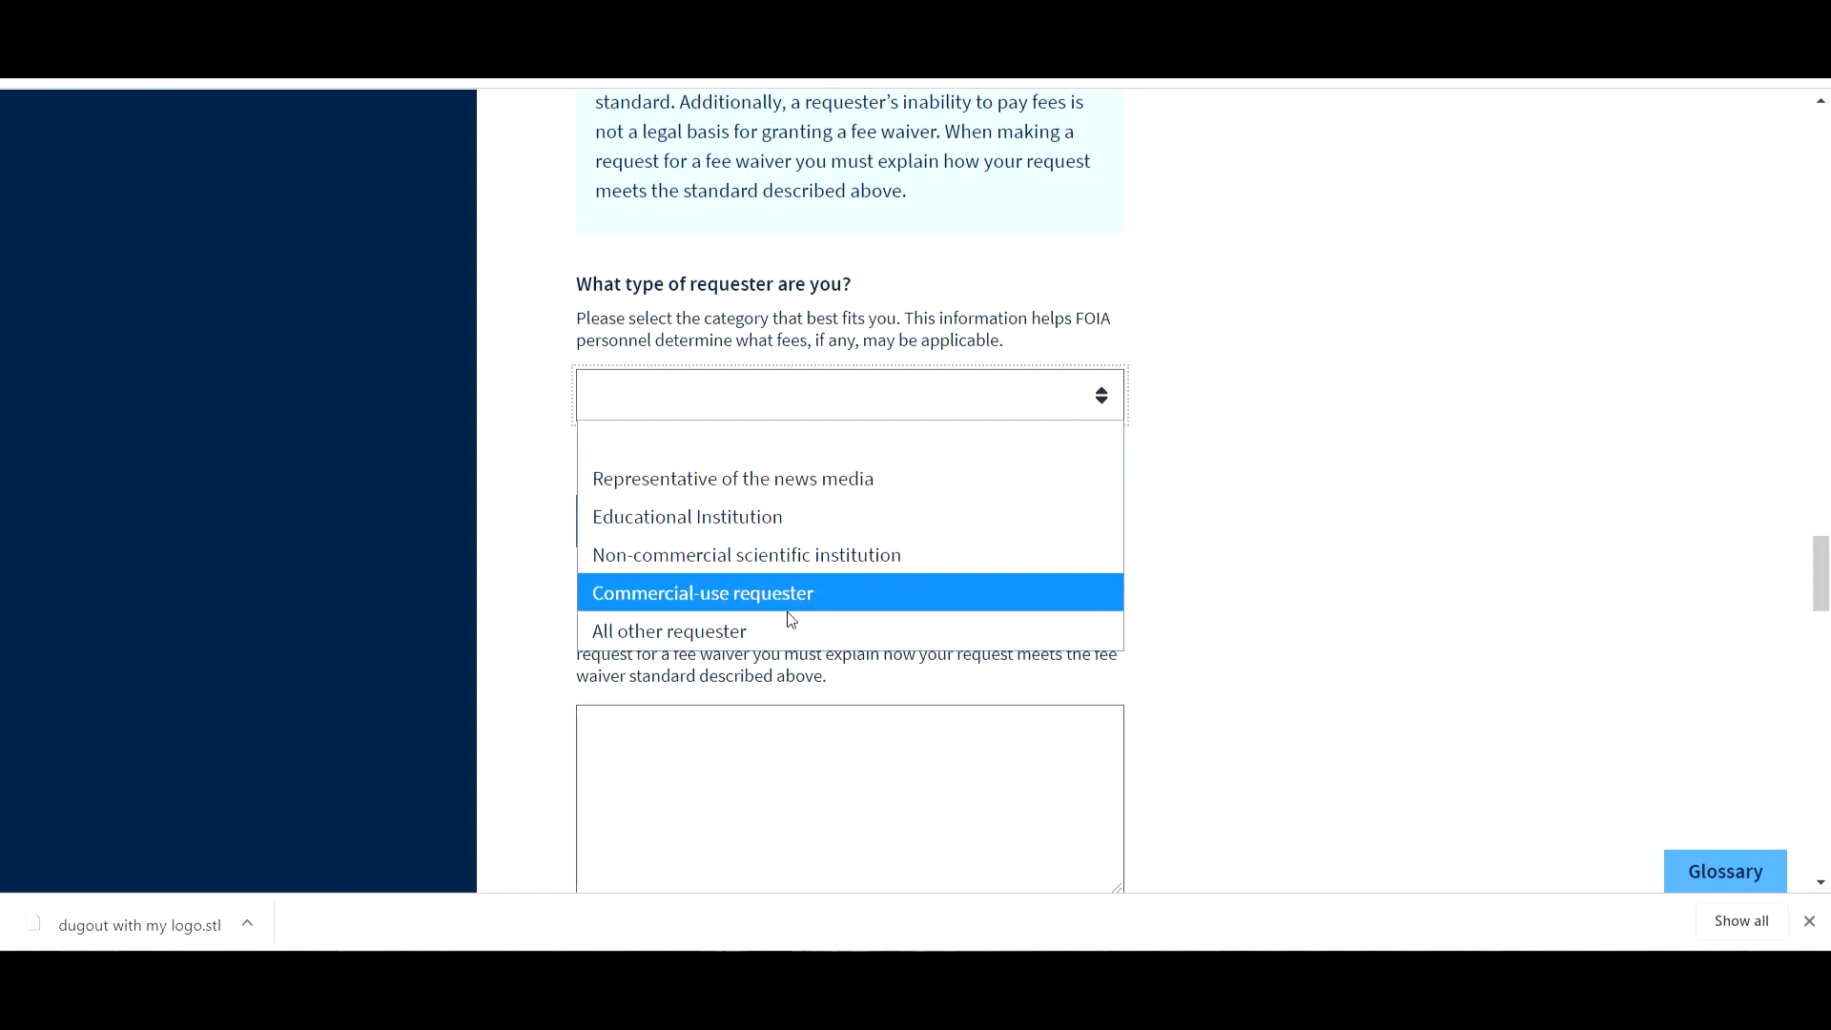
click(669, 630)
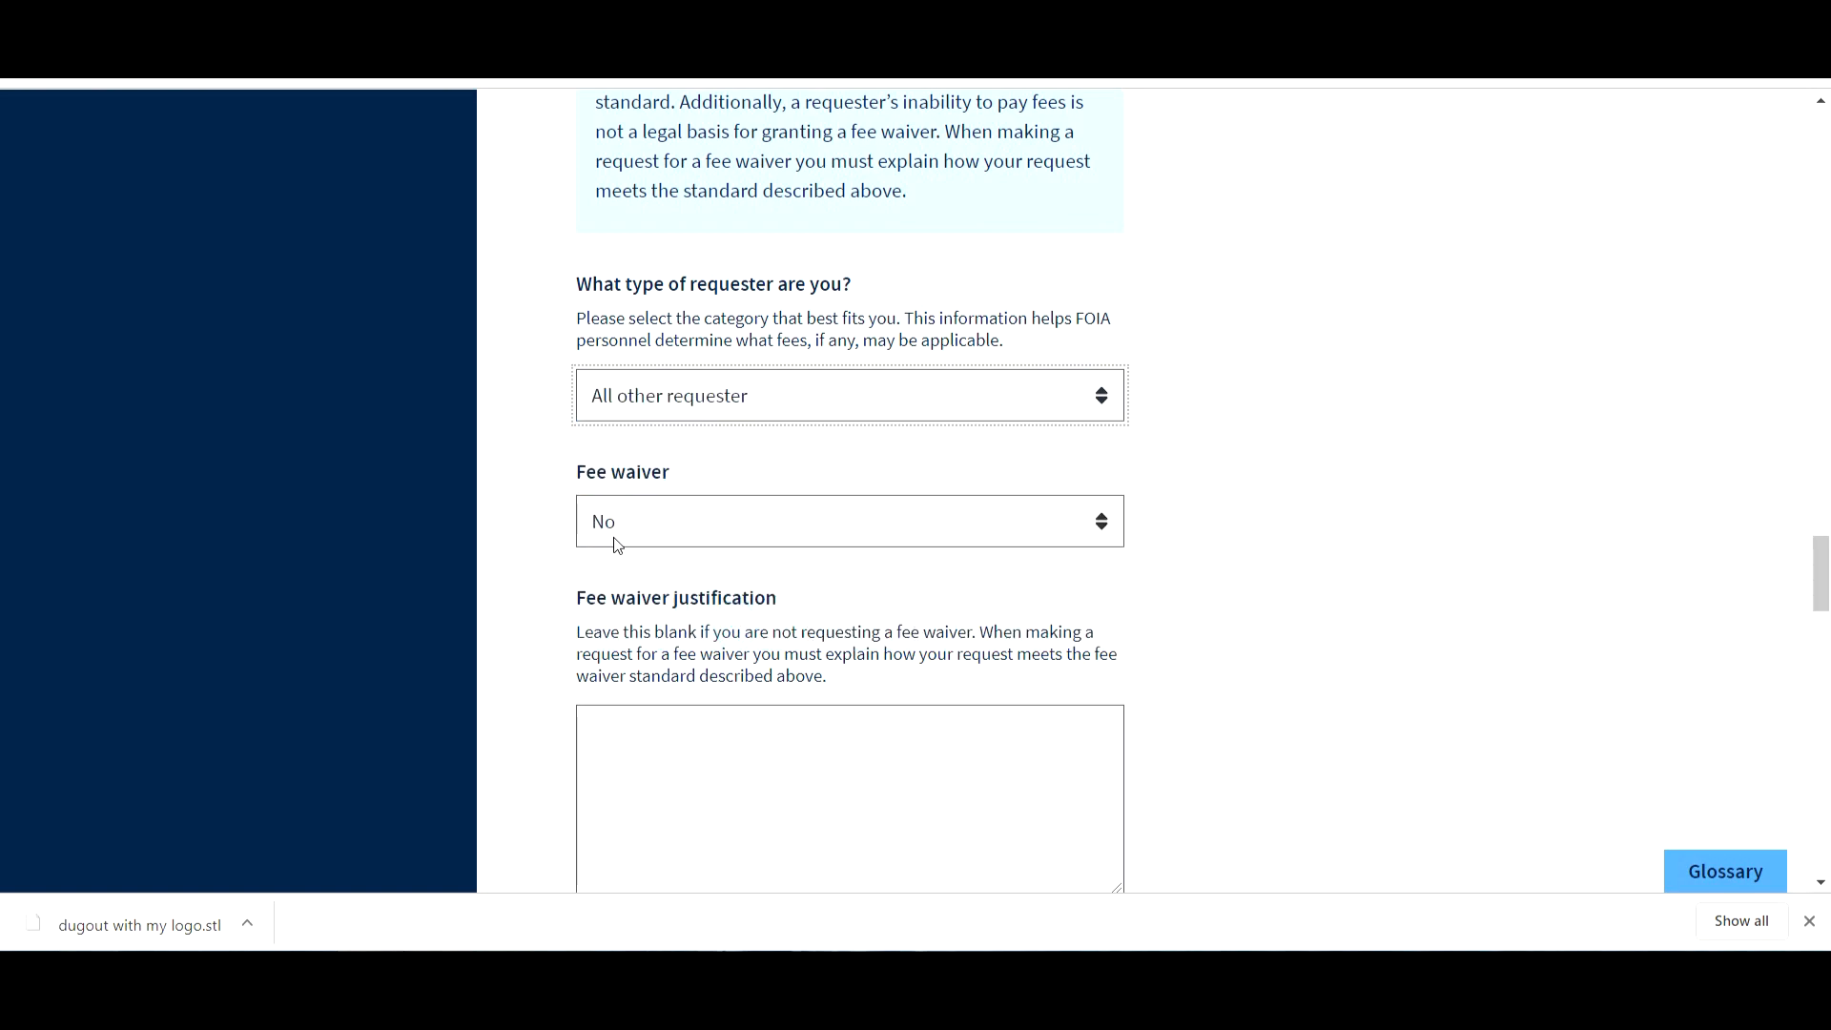
click(849, 520)
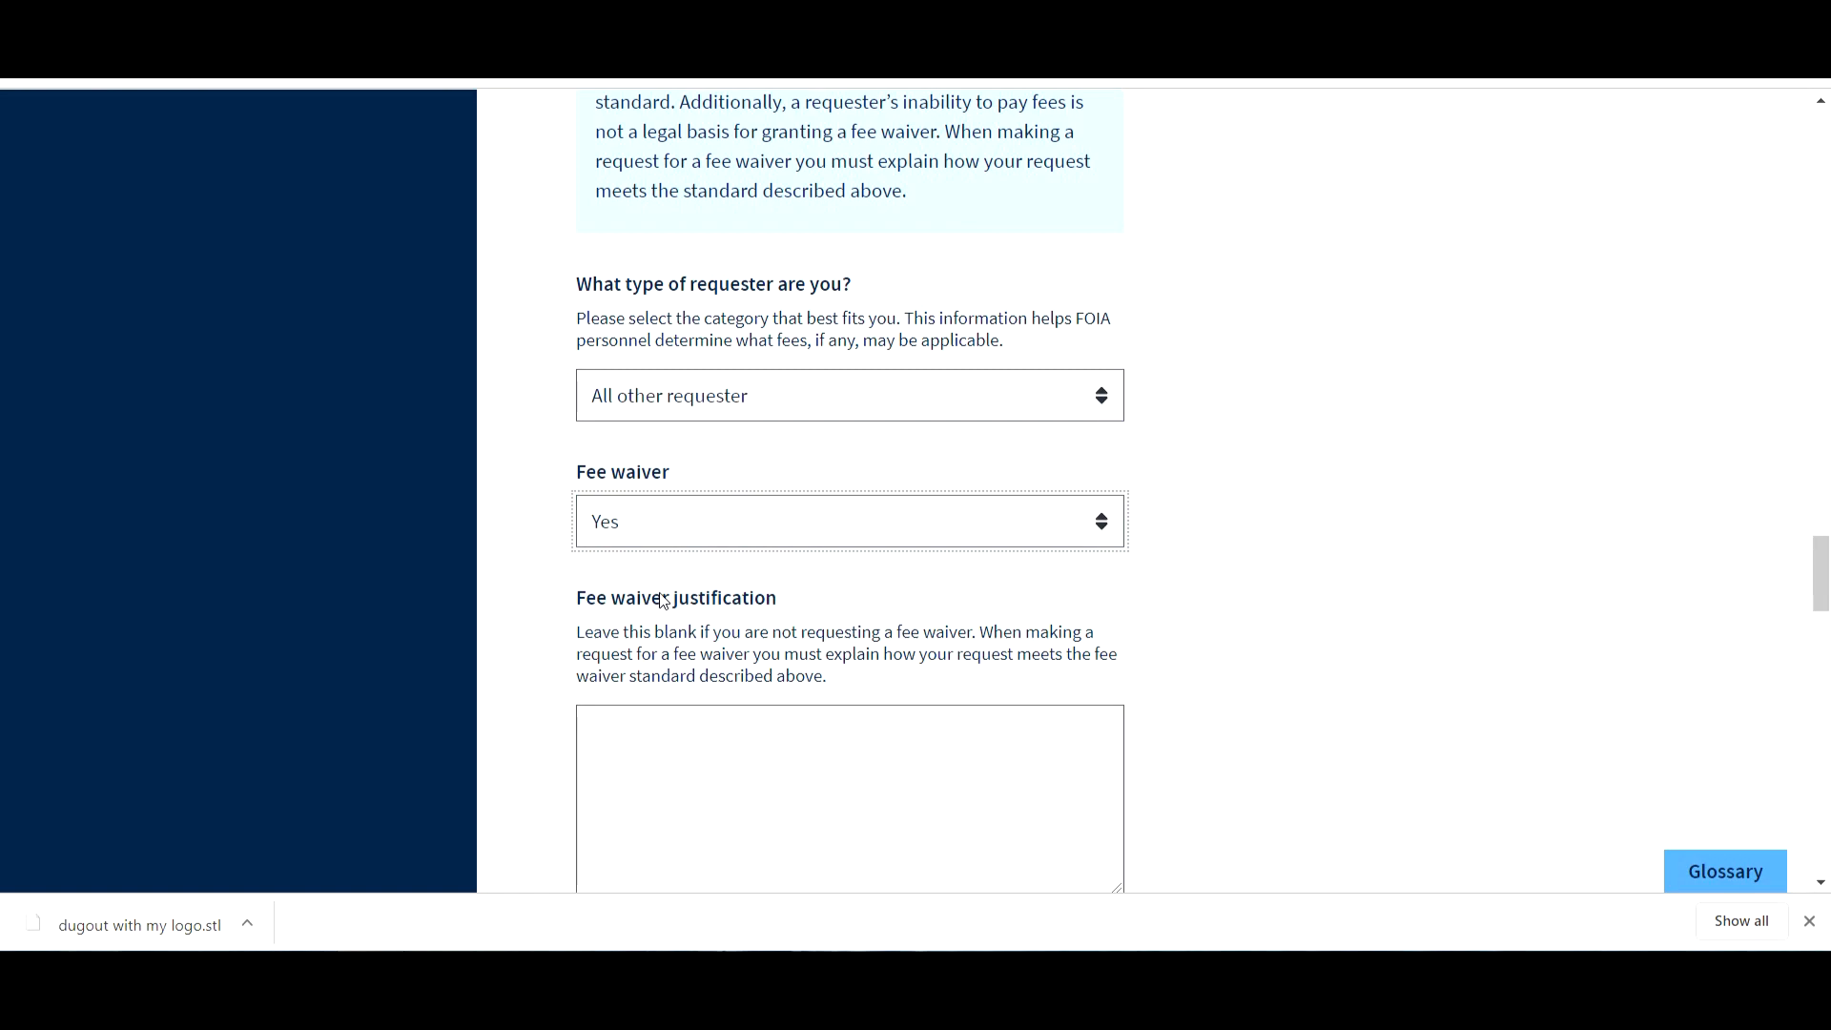
scroll(down, 3)
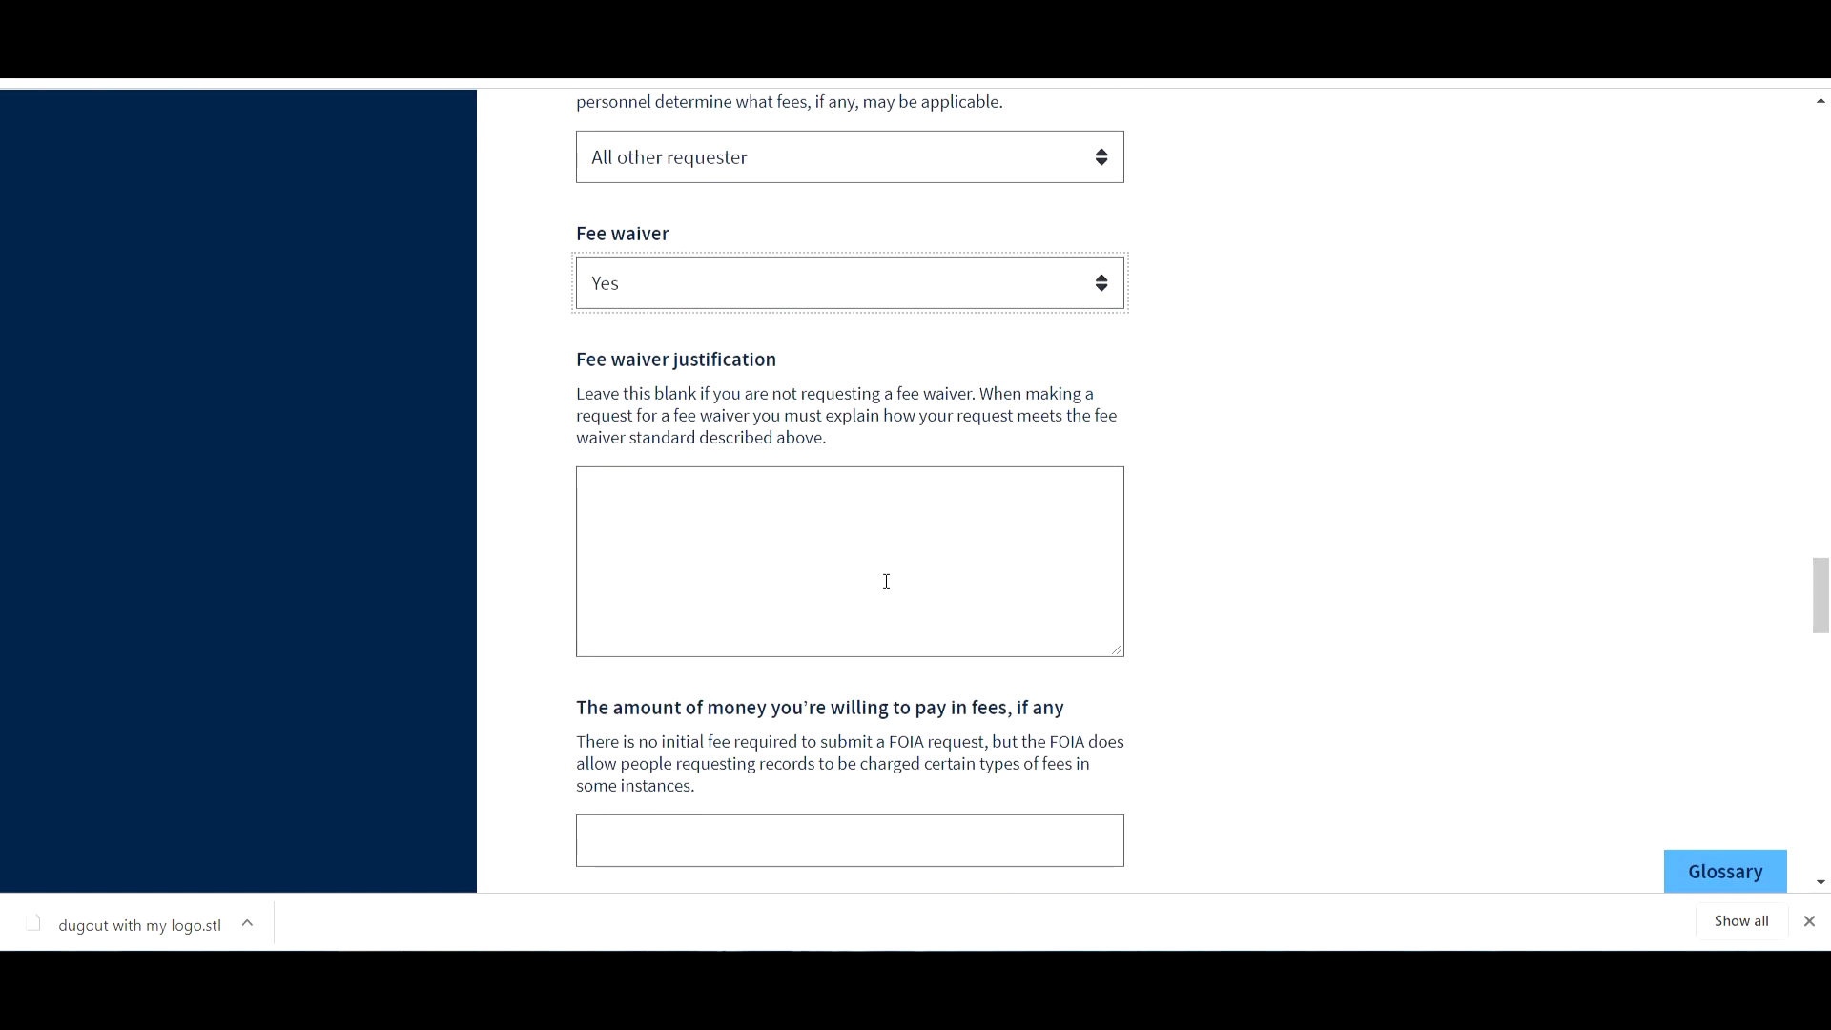
- Write 'I am currently unemployed as of today. So finances will be a problem.' as justification
click(887, 581)
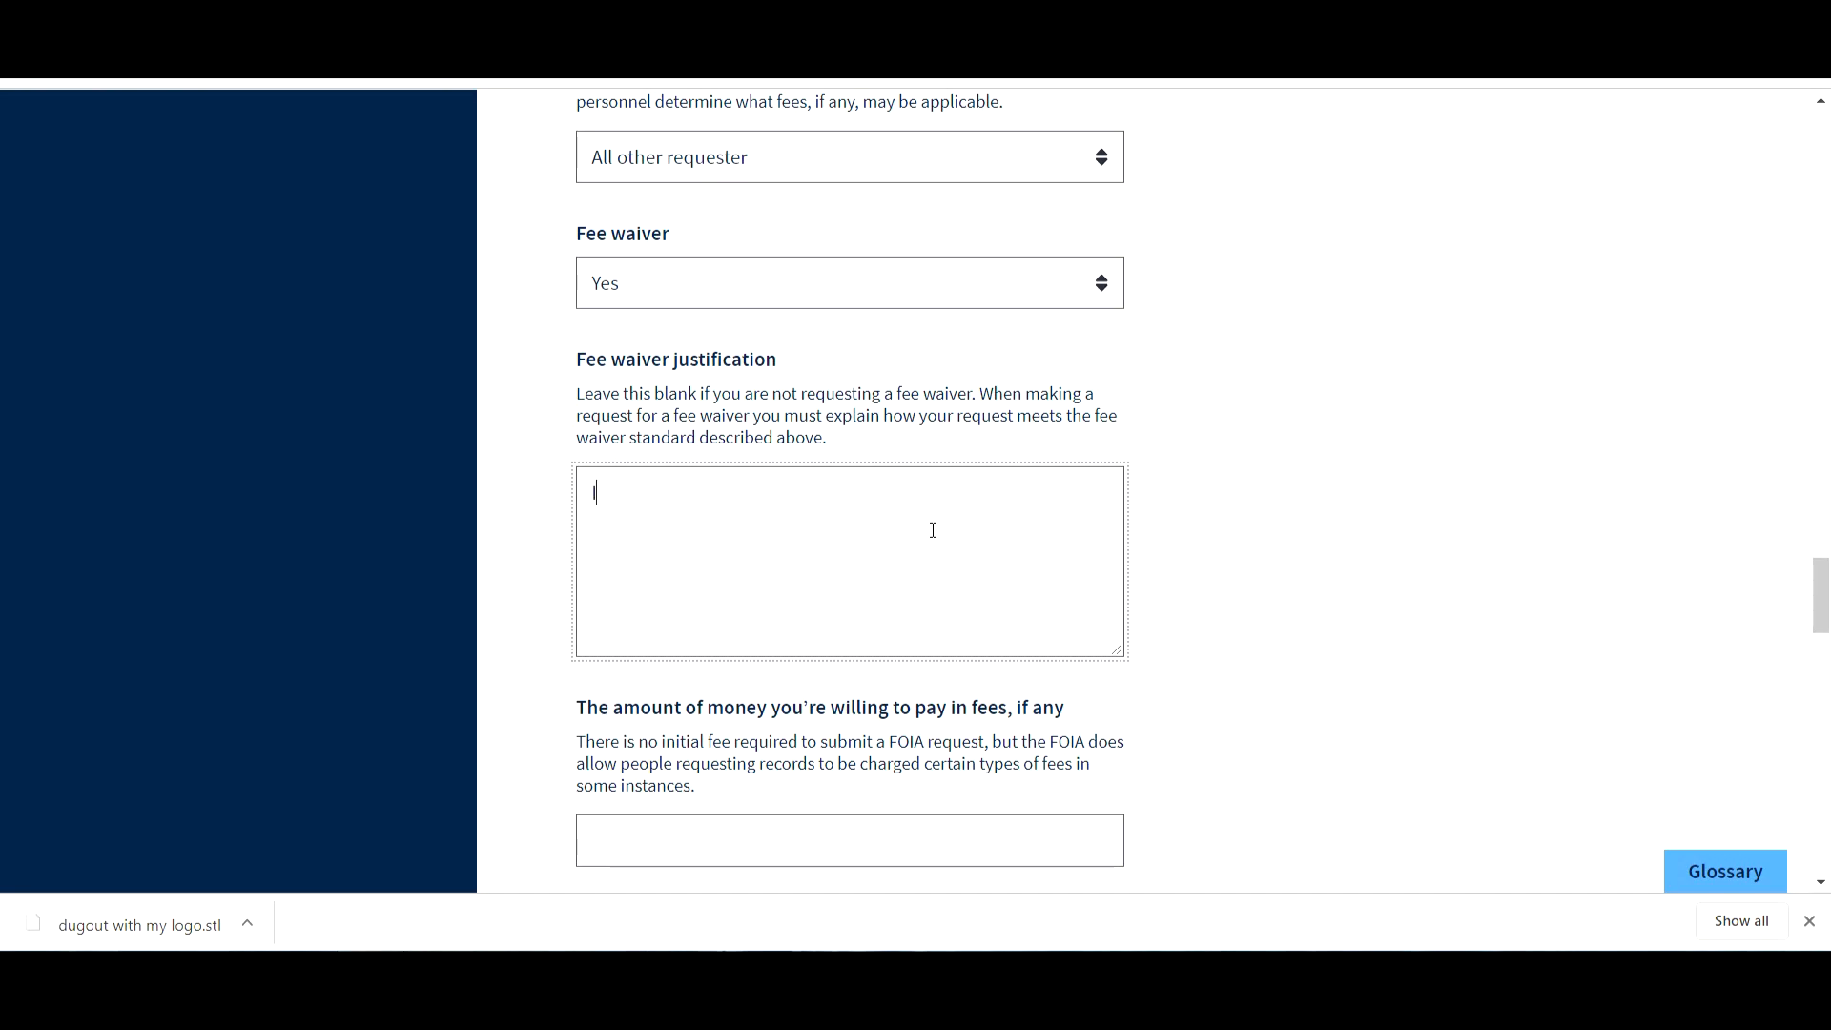
text(I am c)
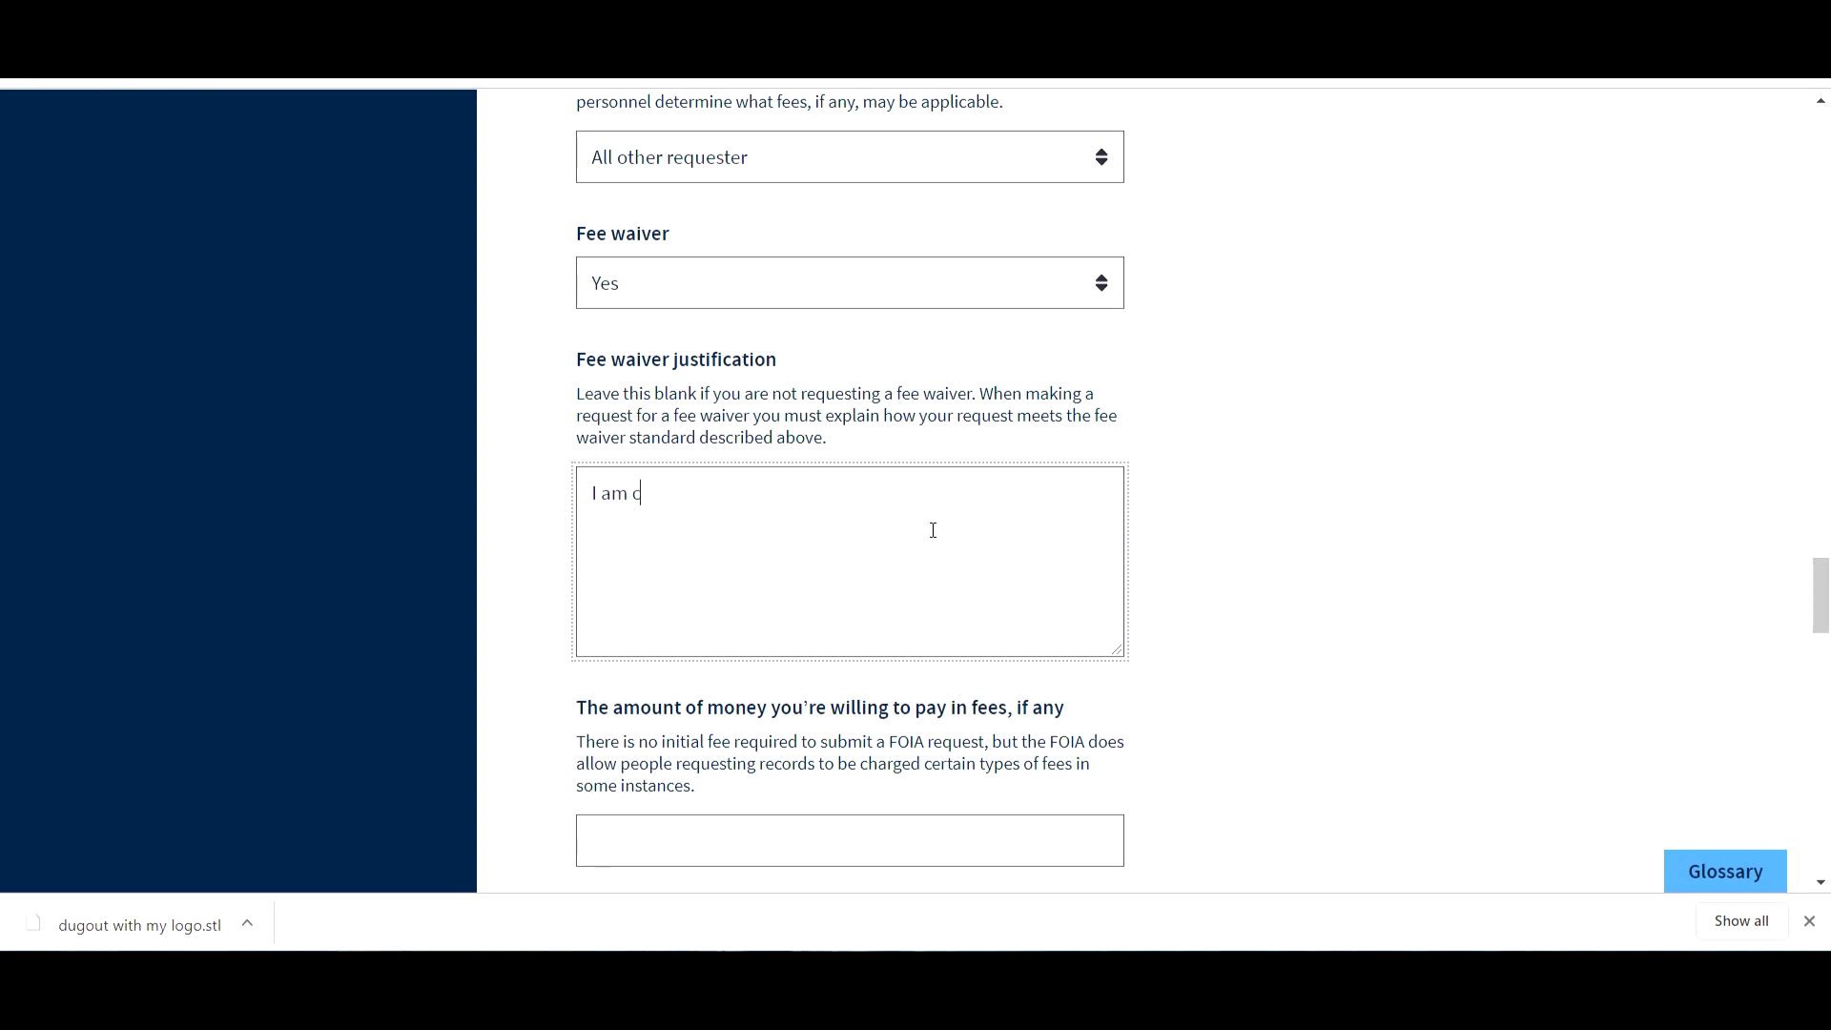
text(urrently)
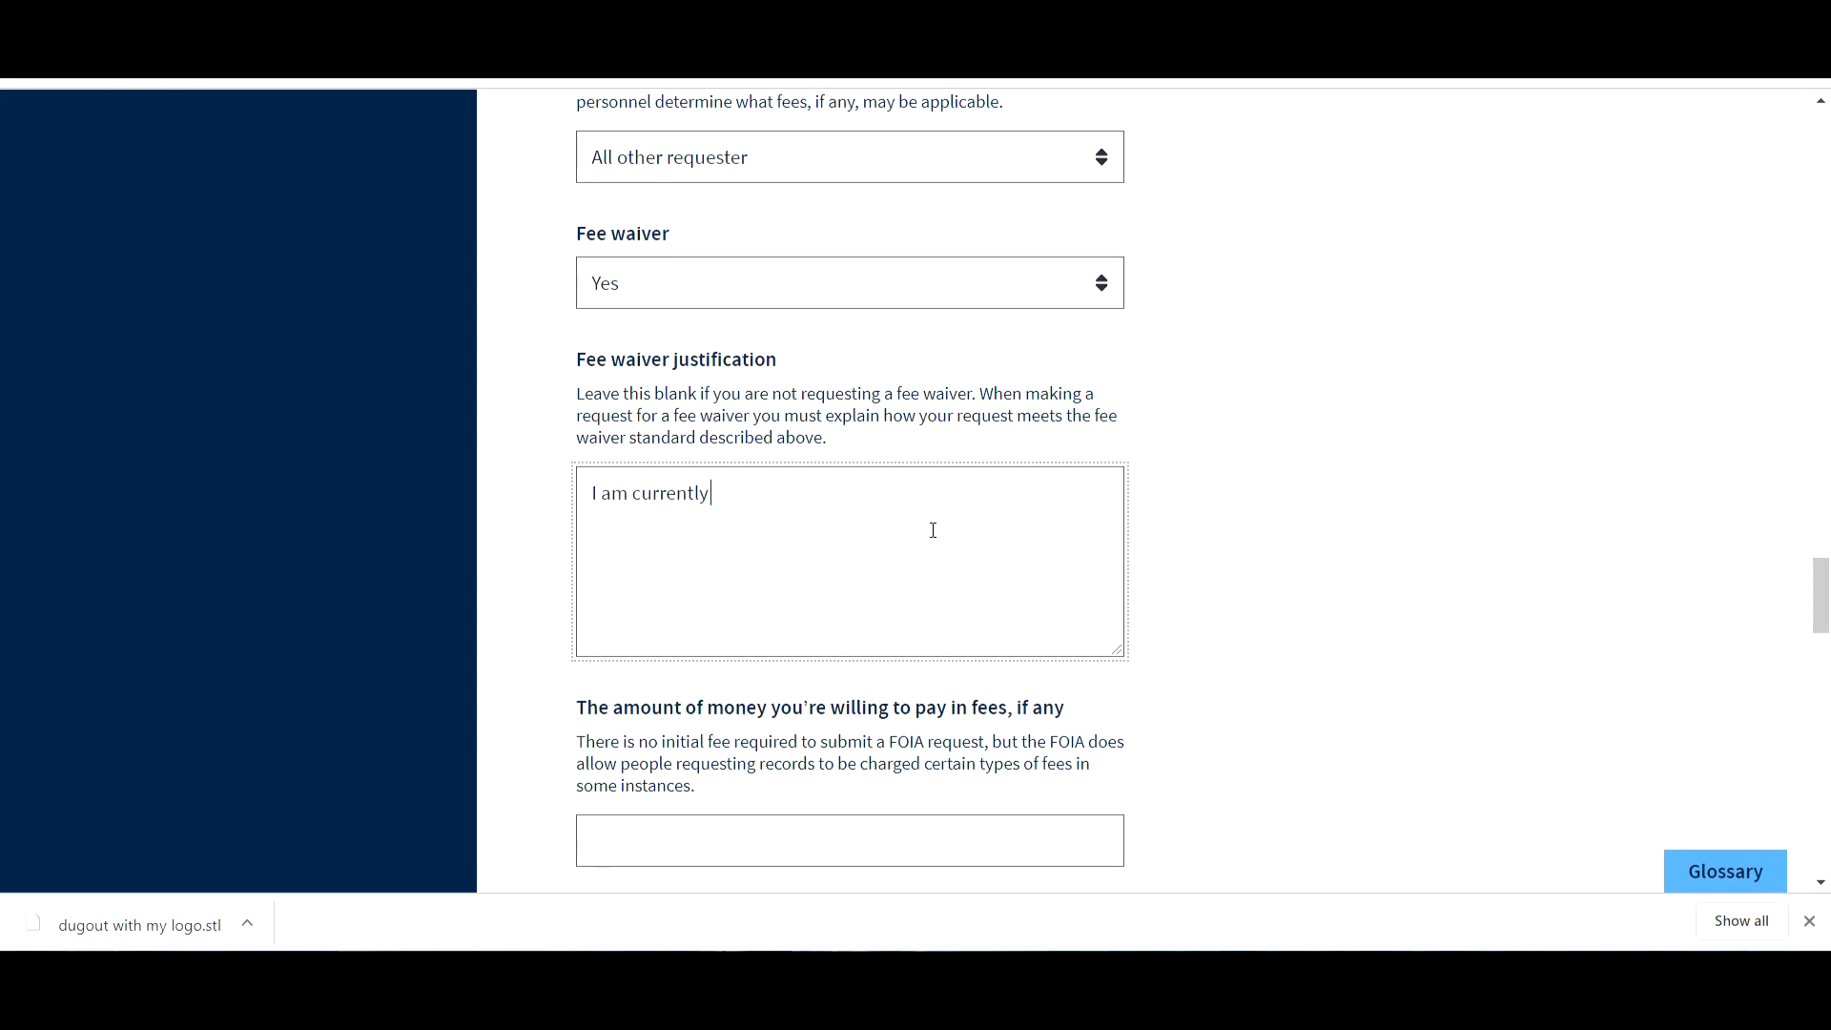
text(unemployed a)
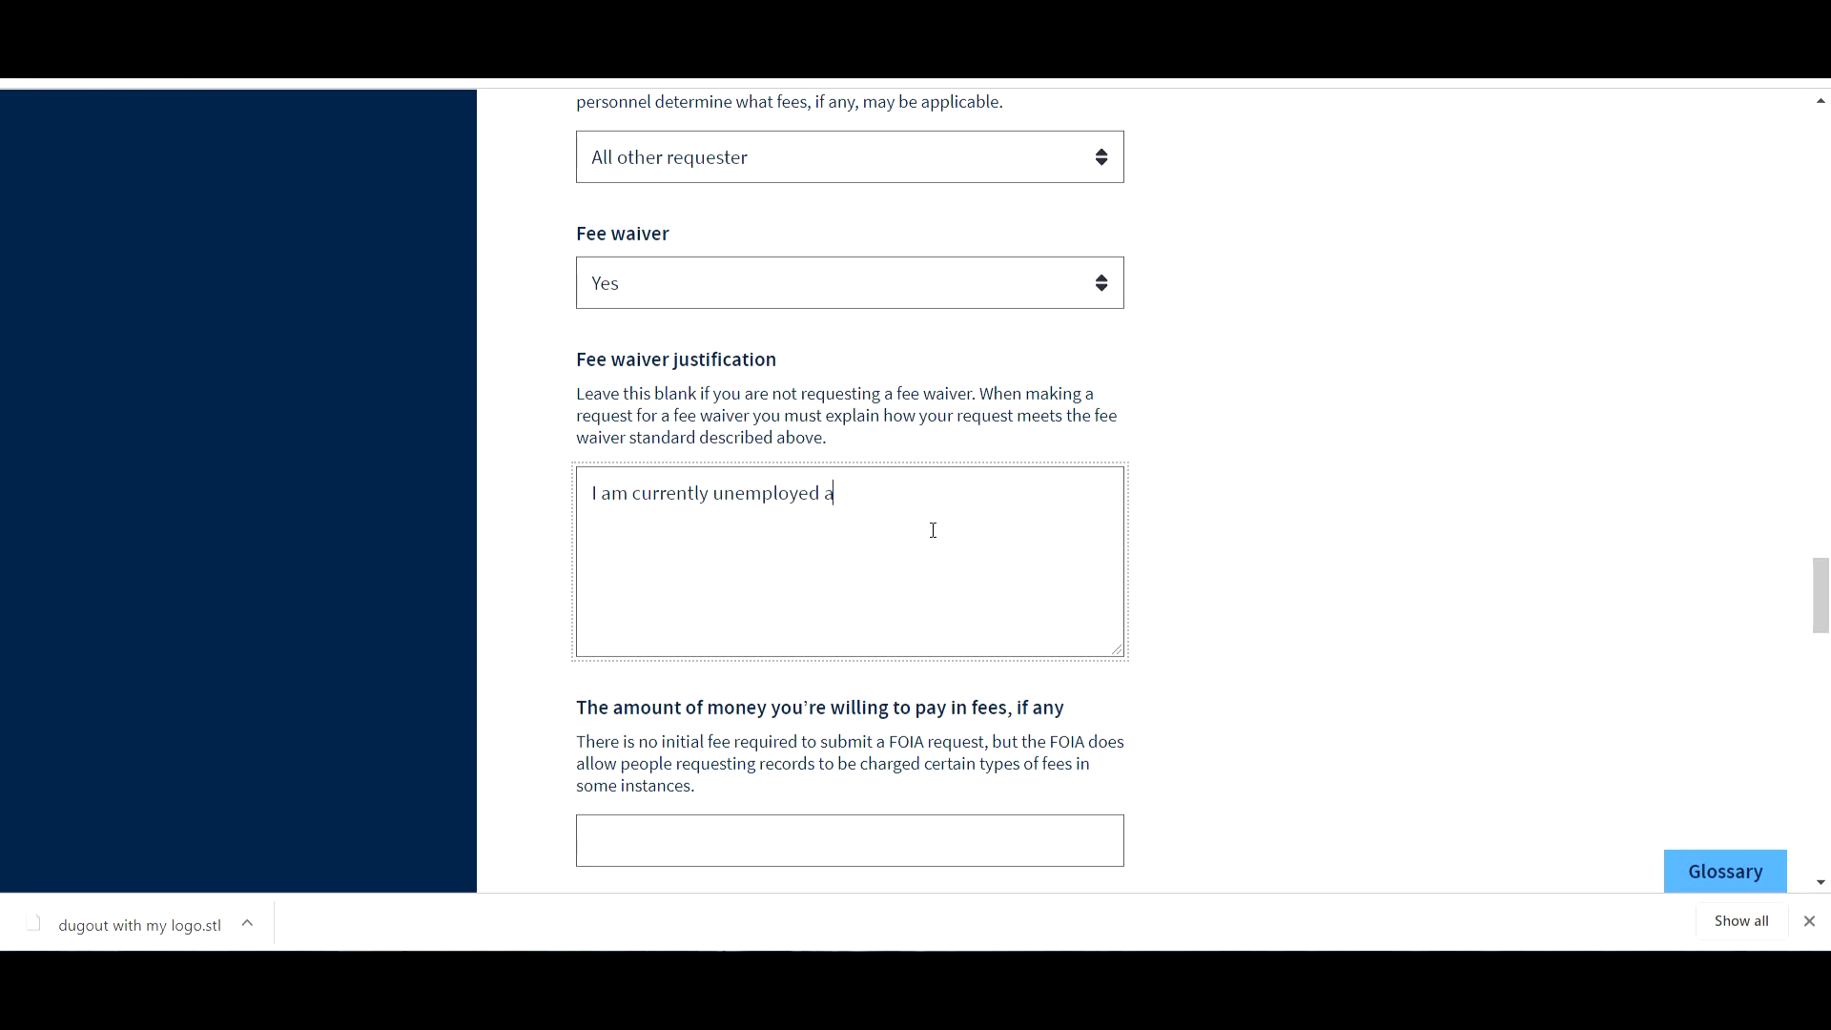
text(s of toda)
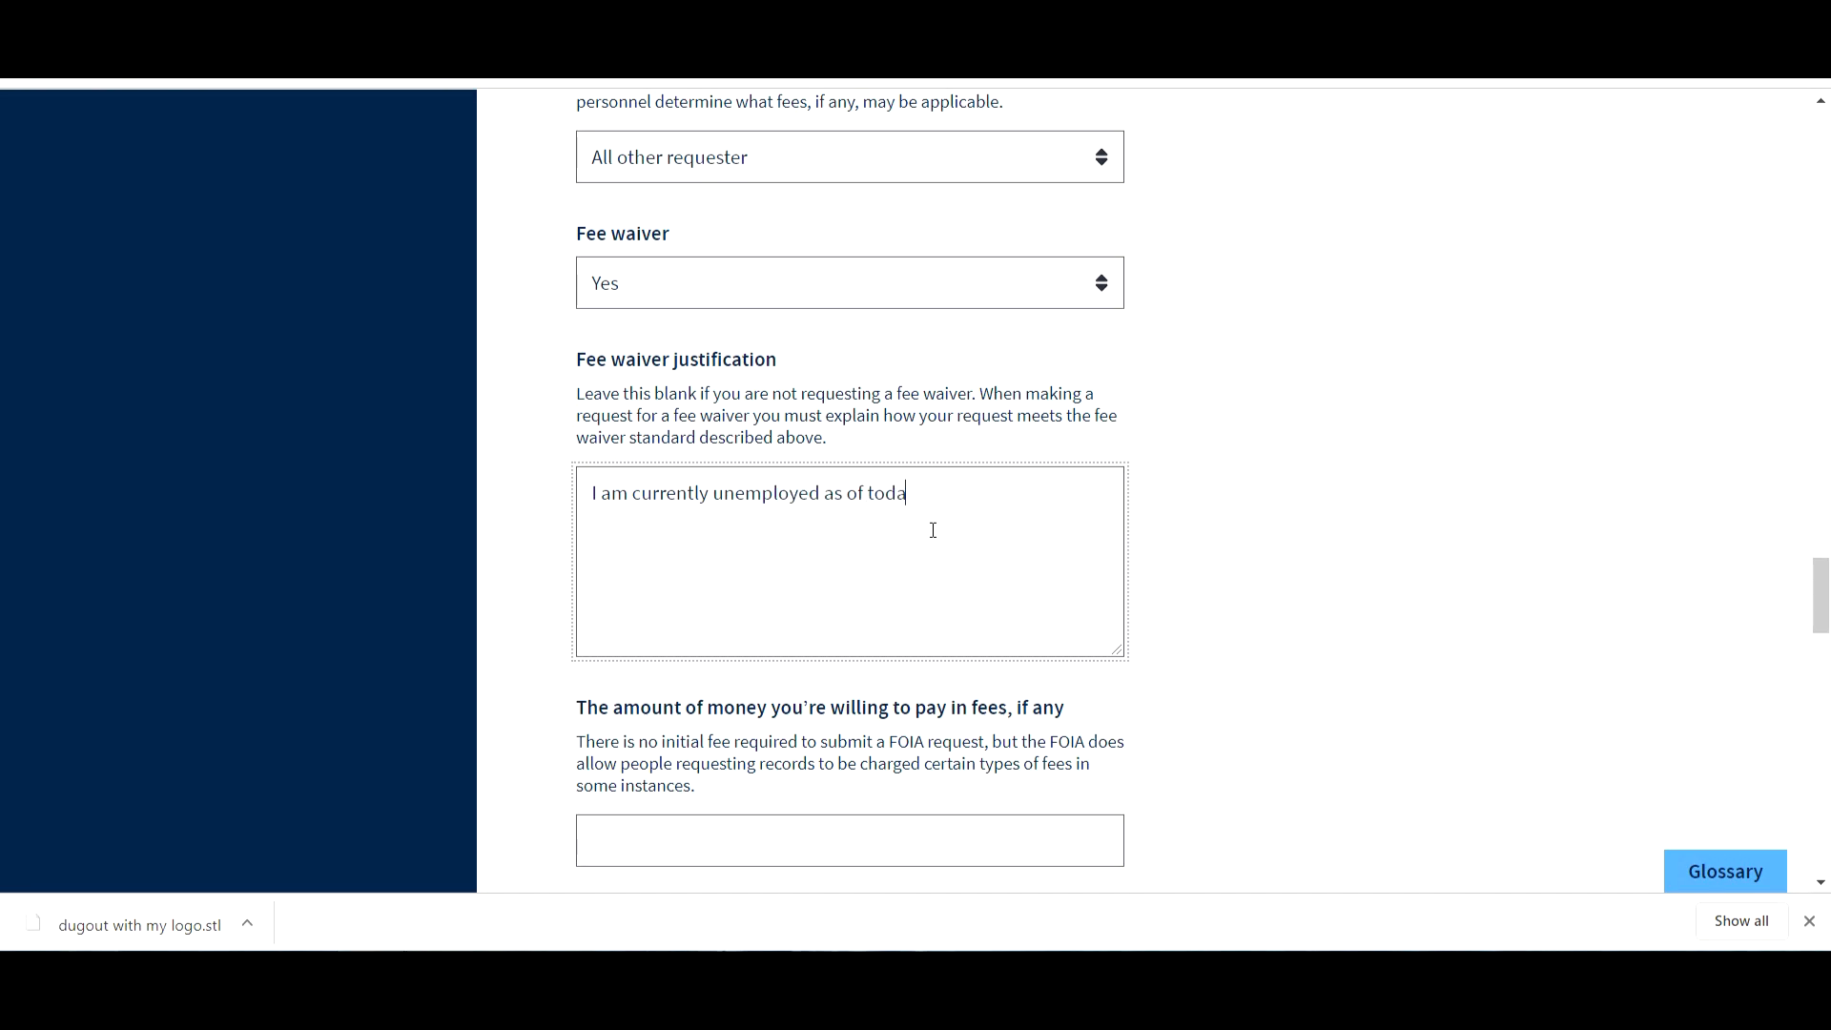
text(y.)
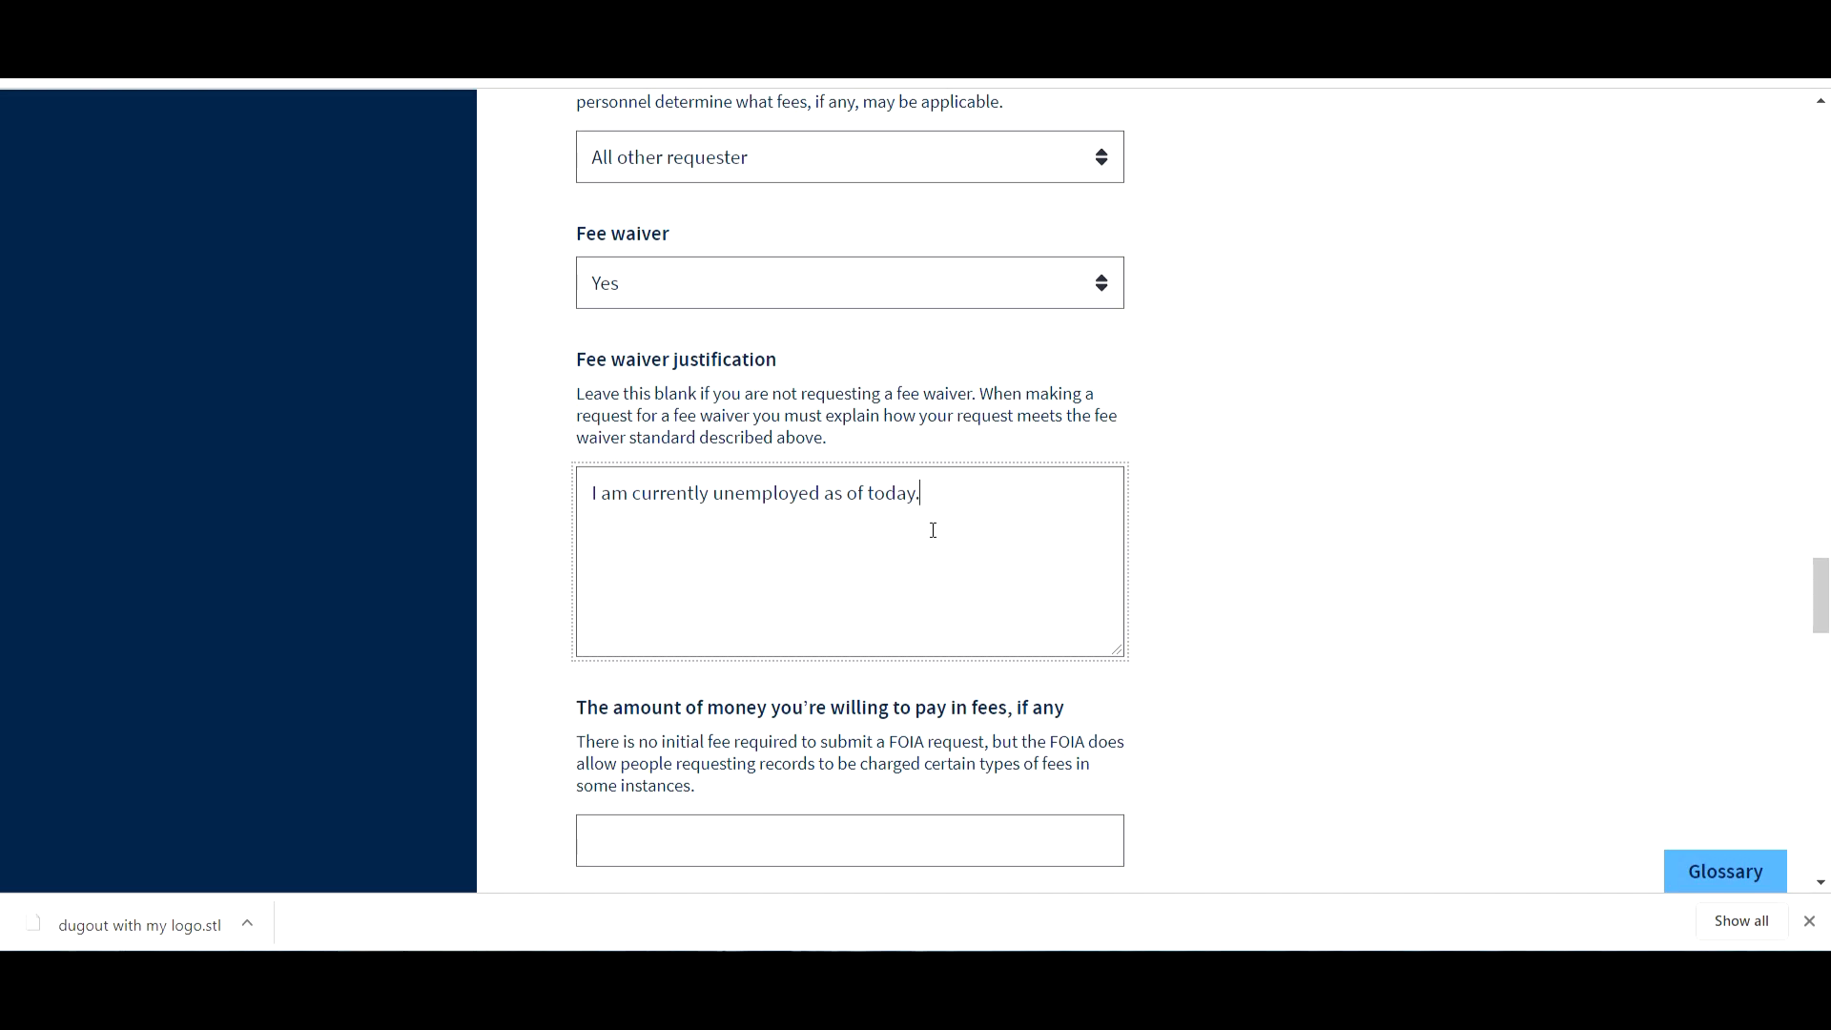
text(S)
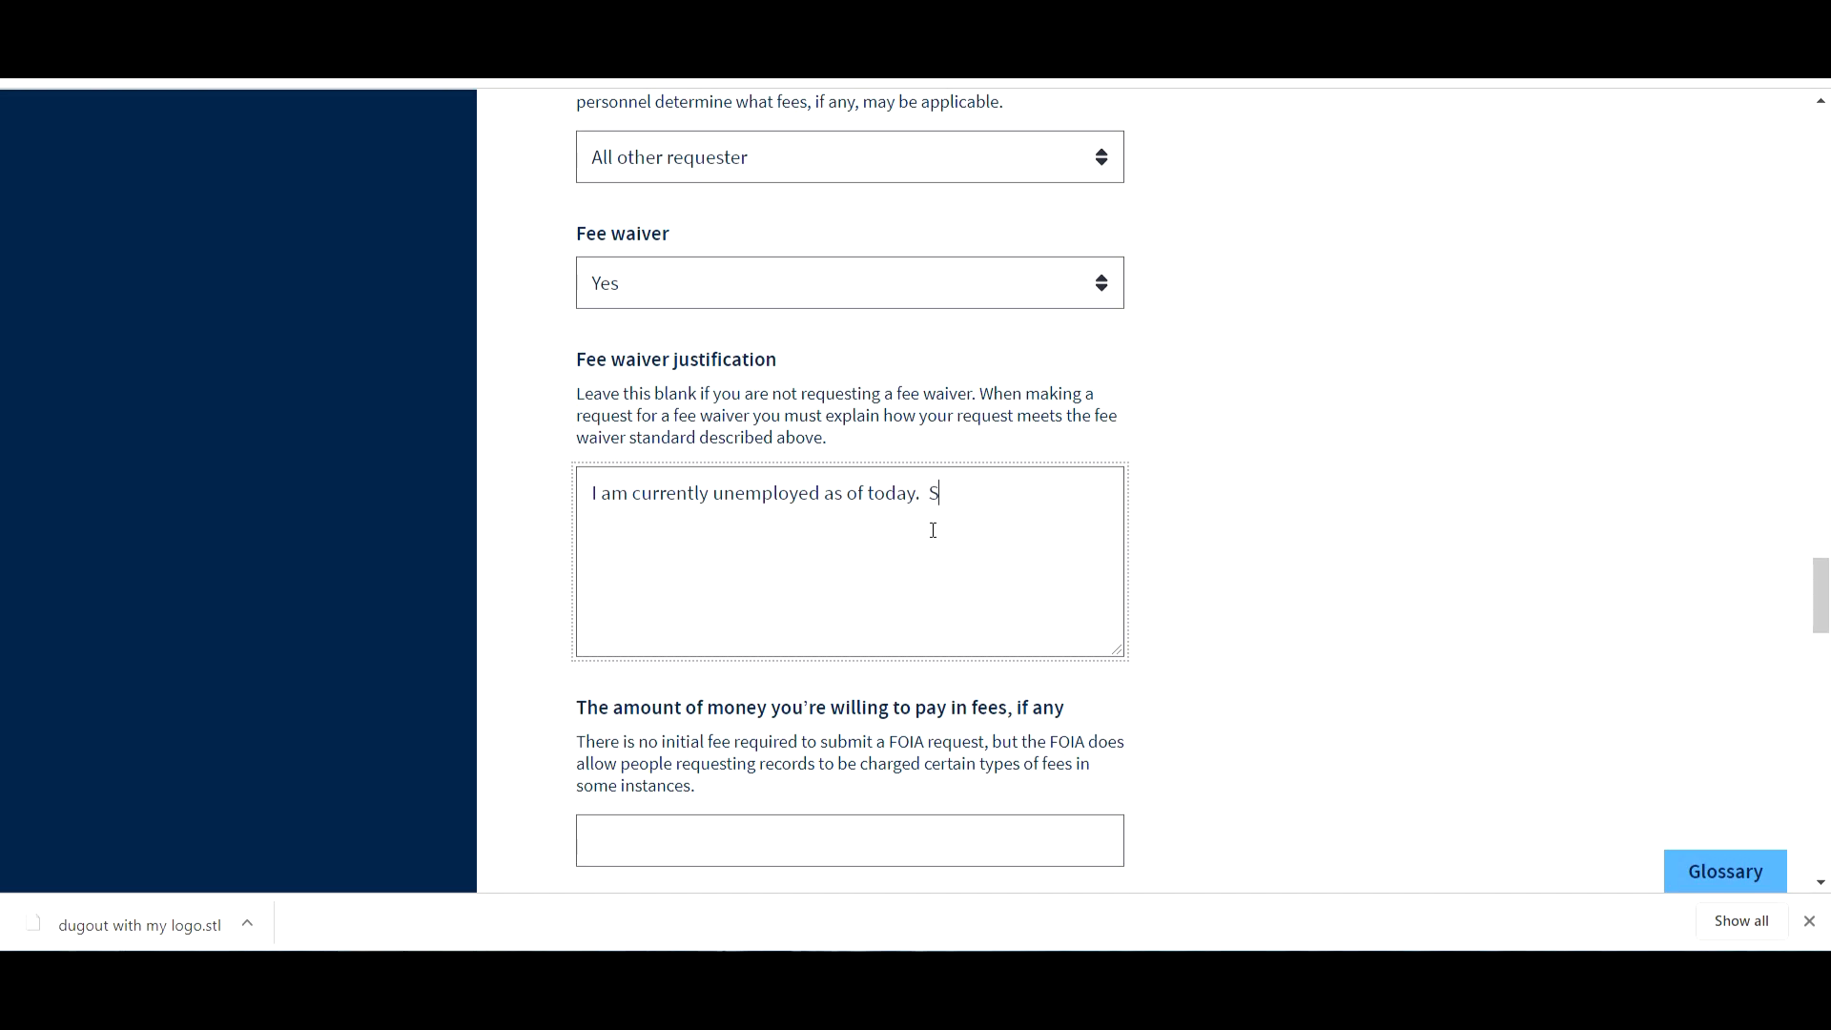
text(o)
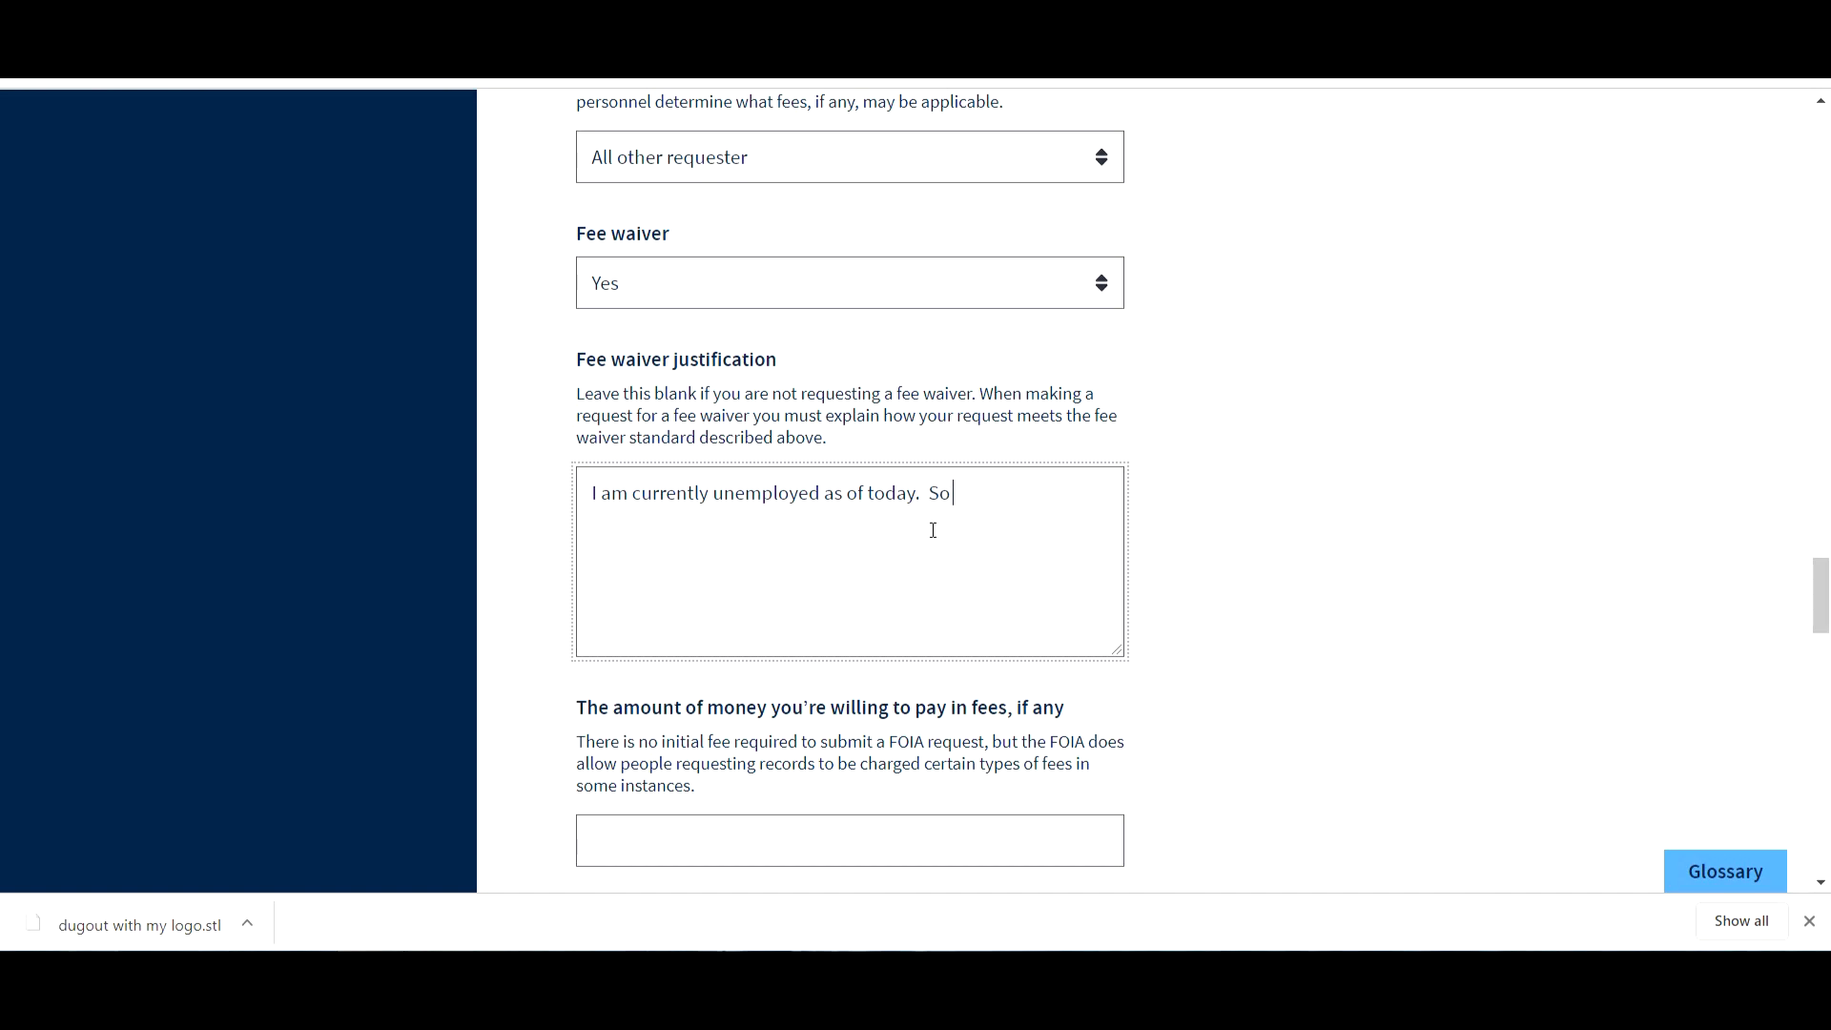
text(finance)
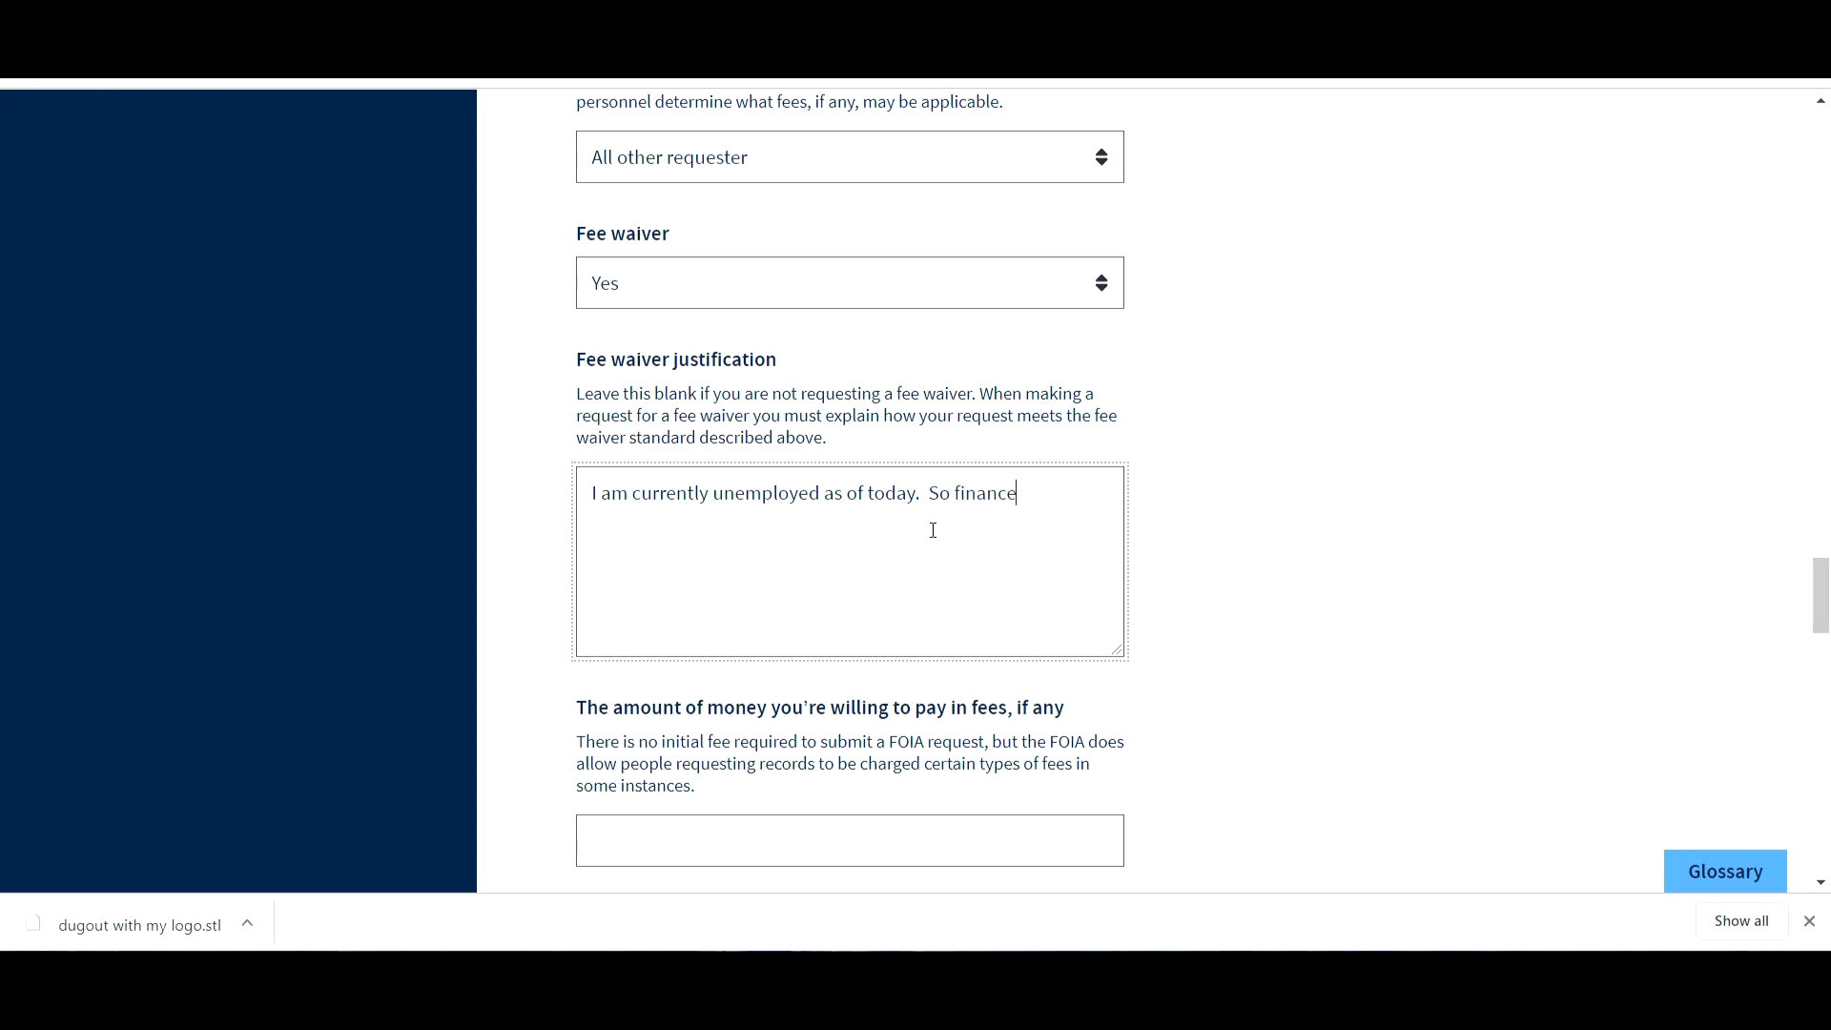
text(s will bve)
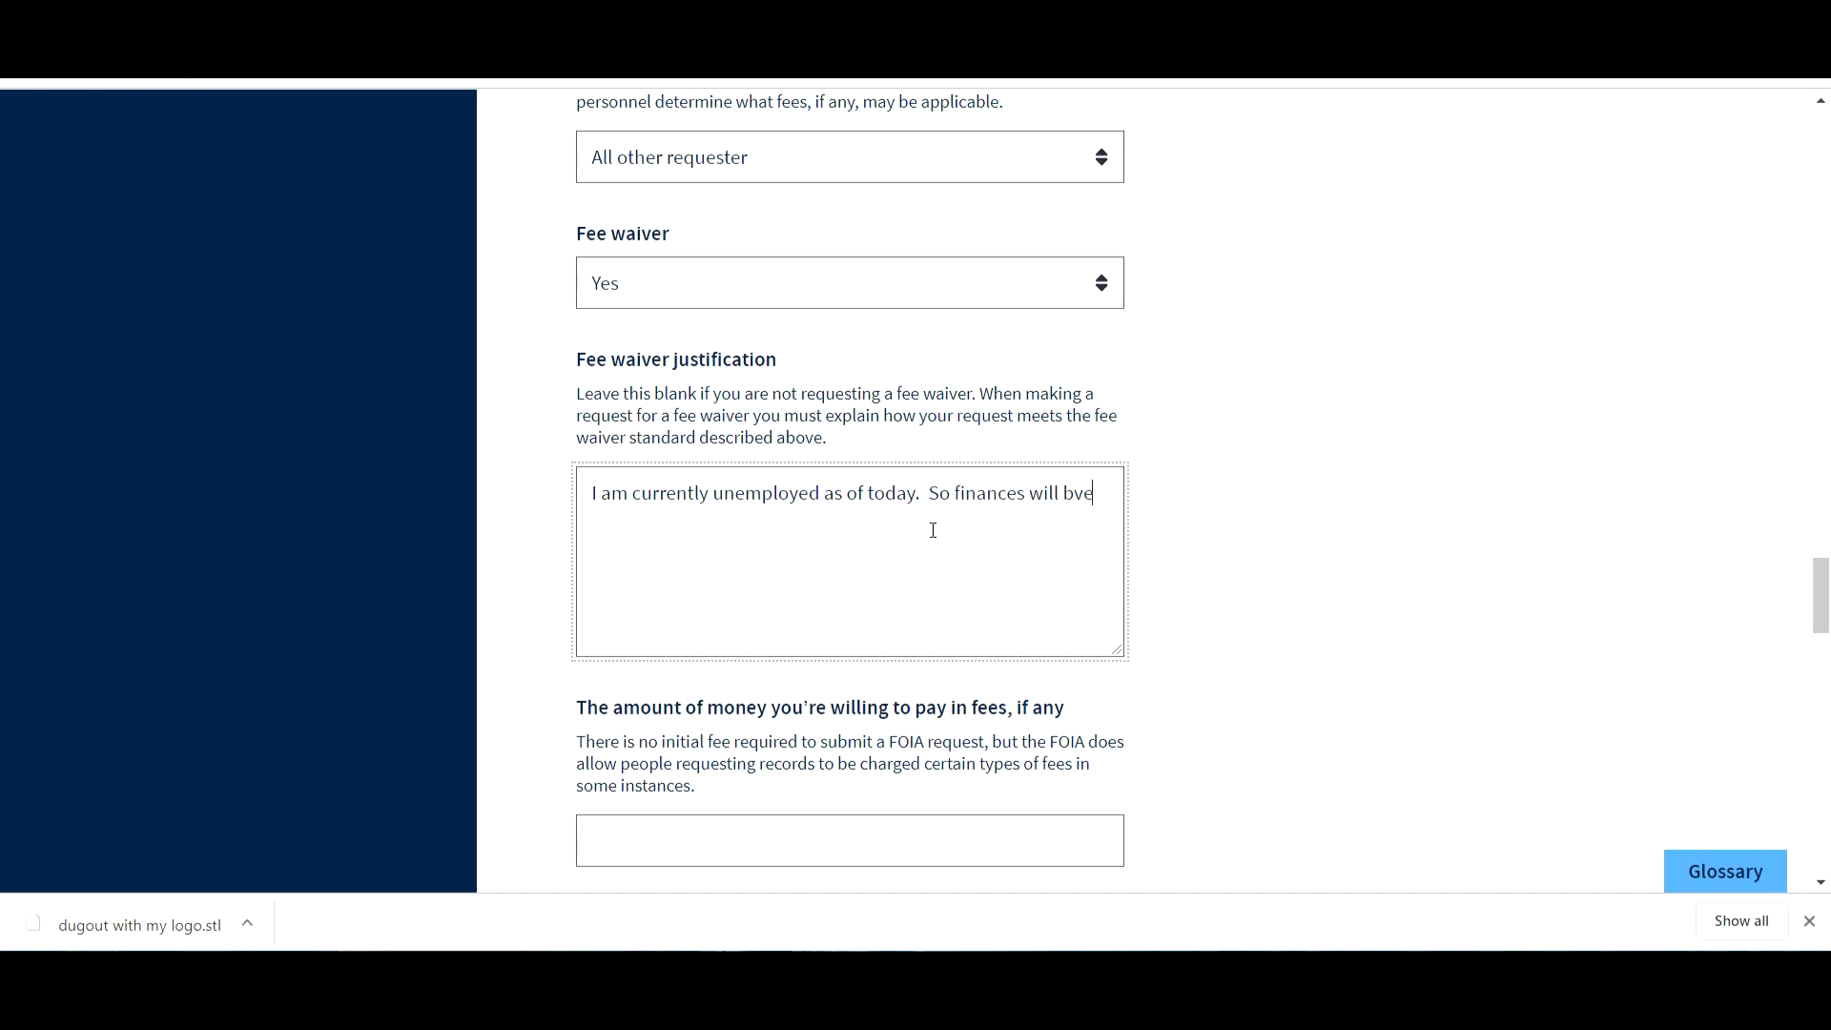
text(be a)
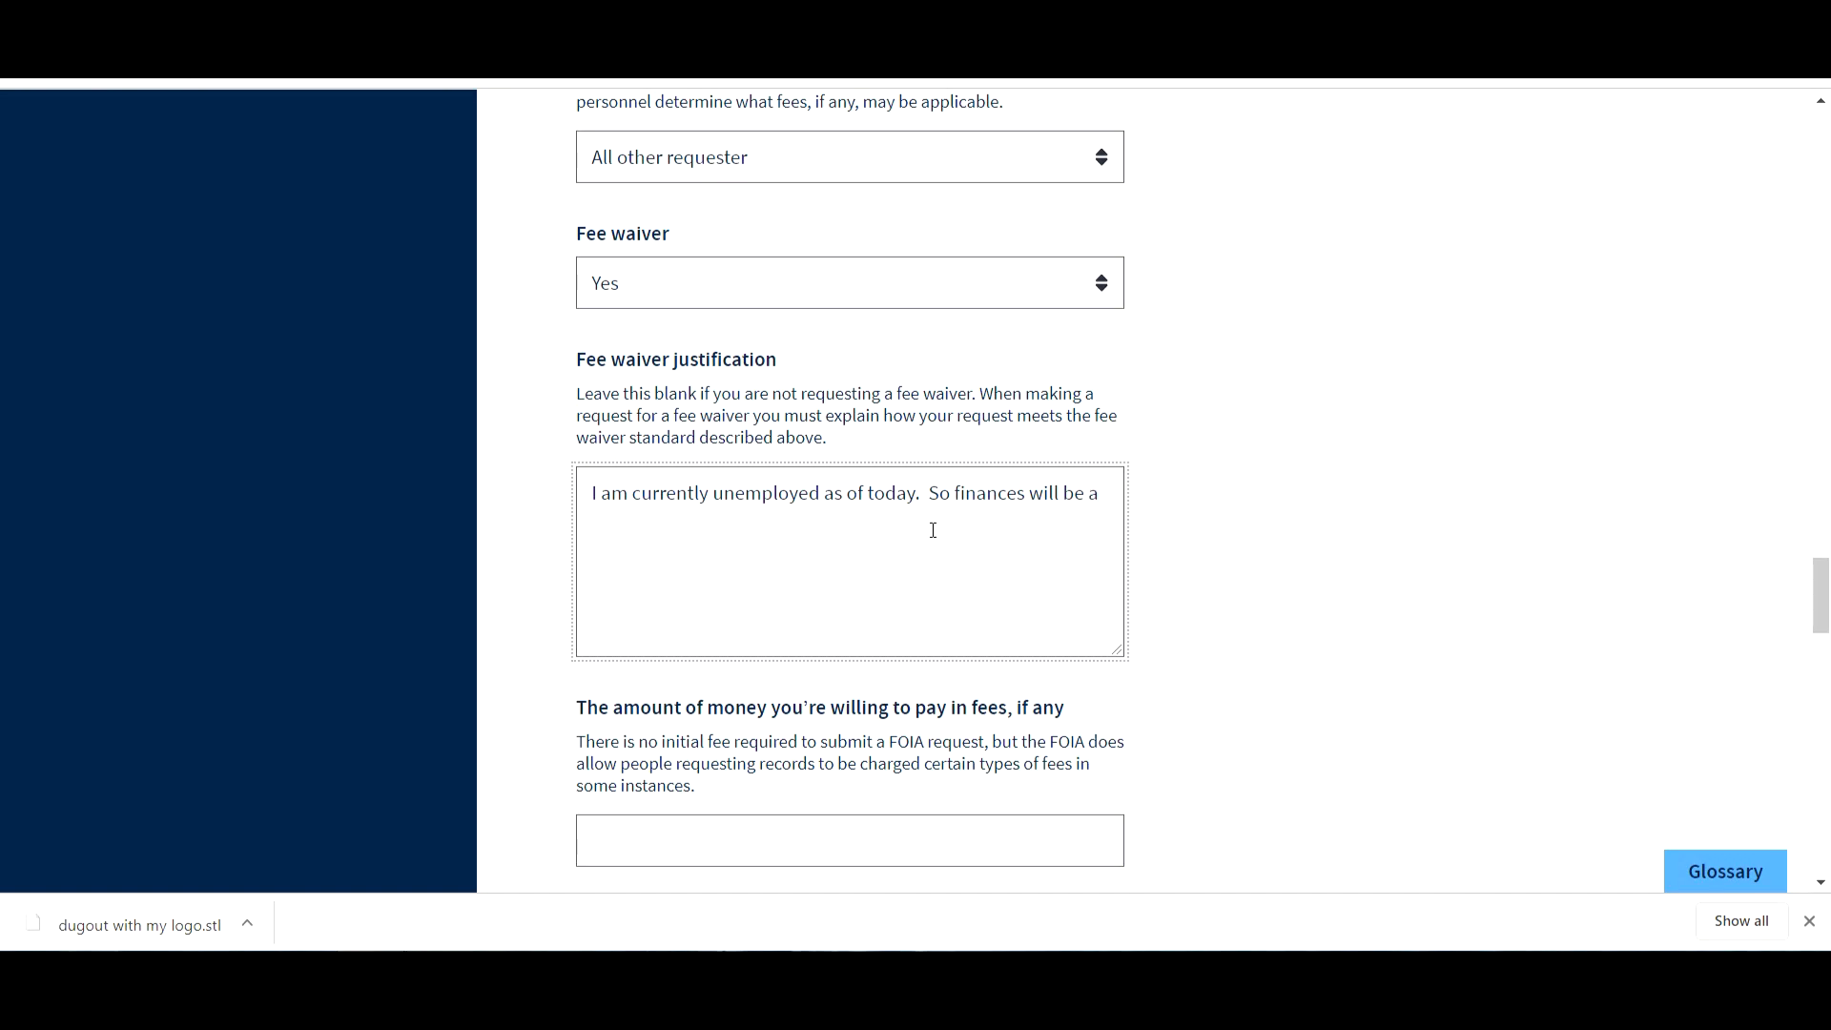
text(pro)
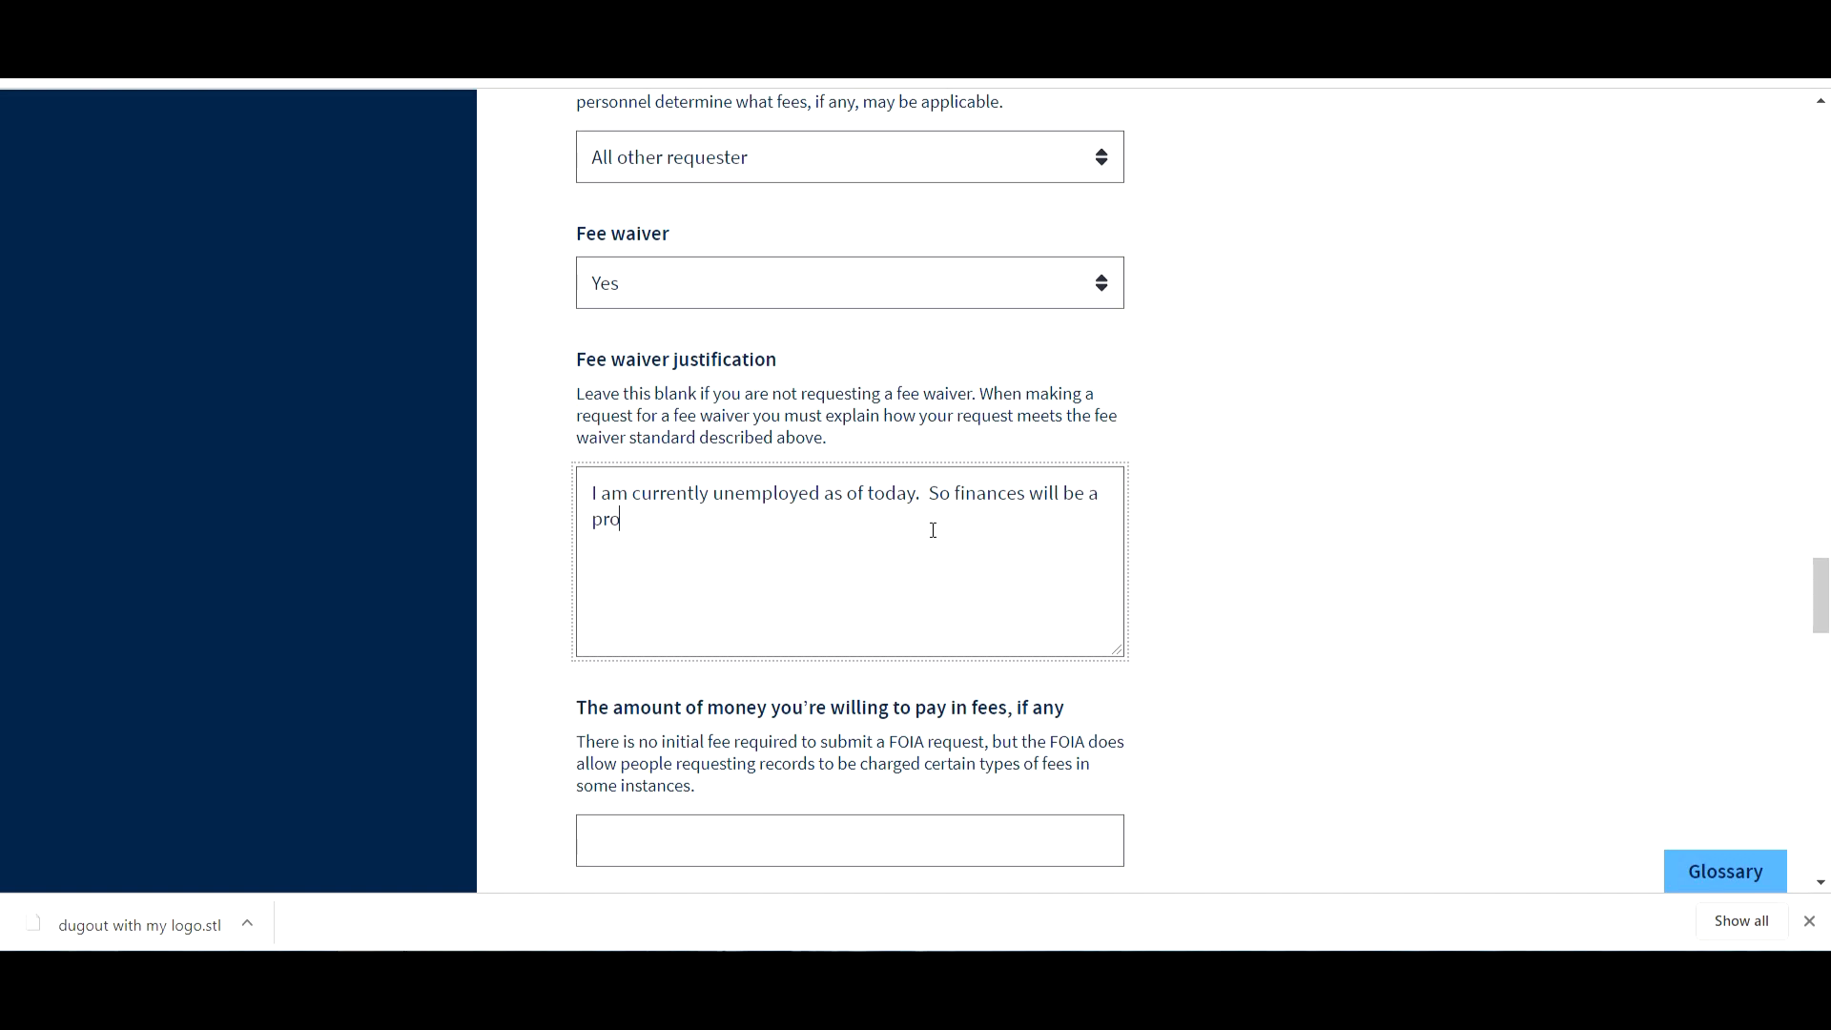
text(blem.)
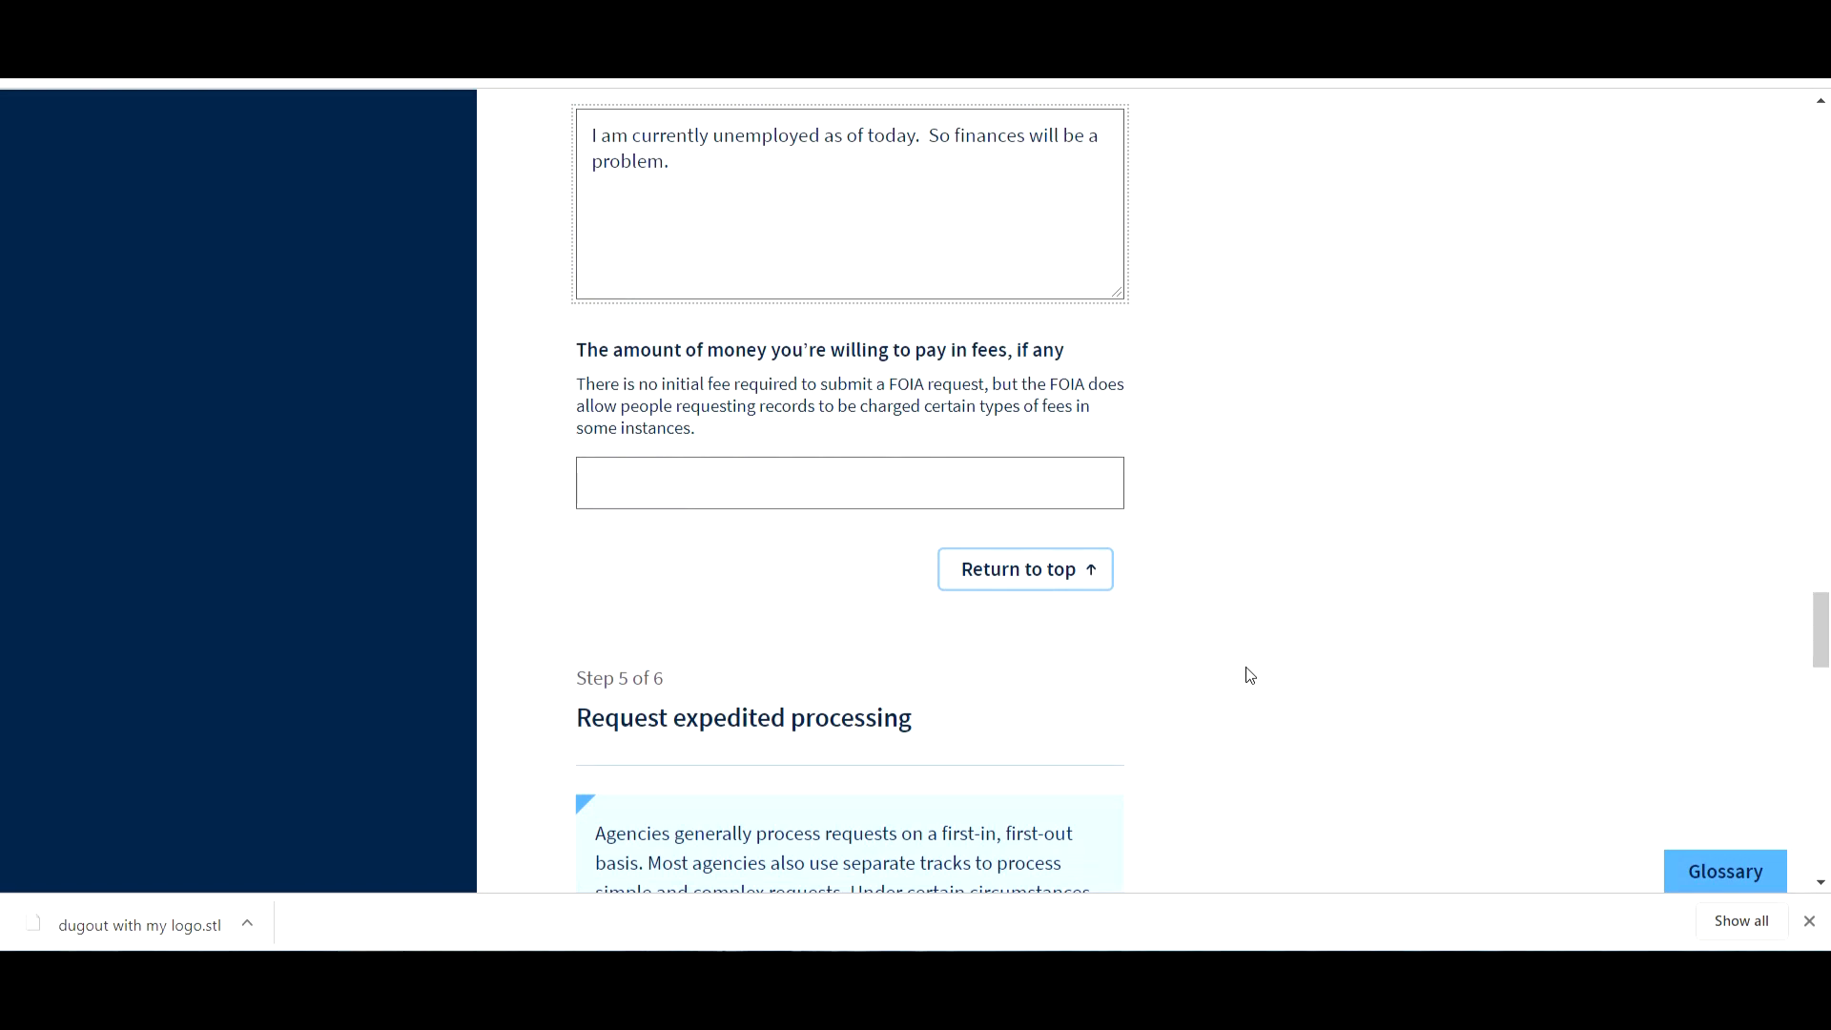
mouse_move(825, 435)
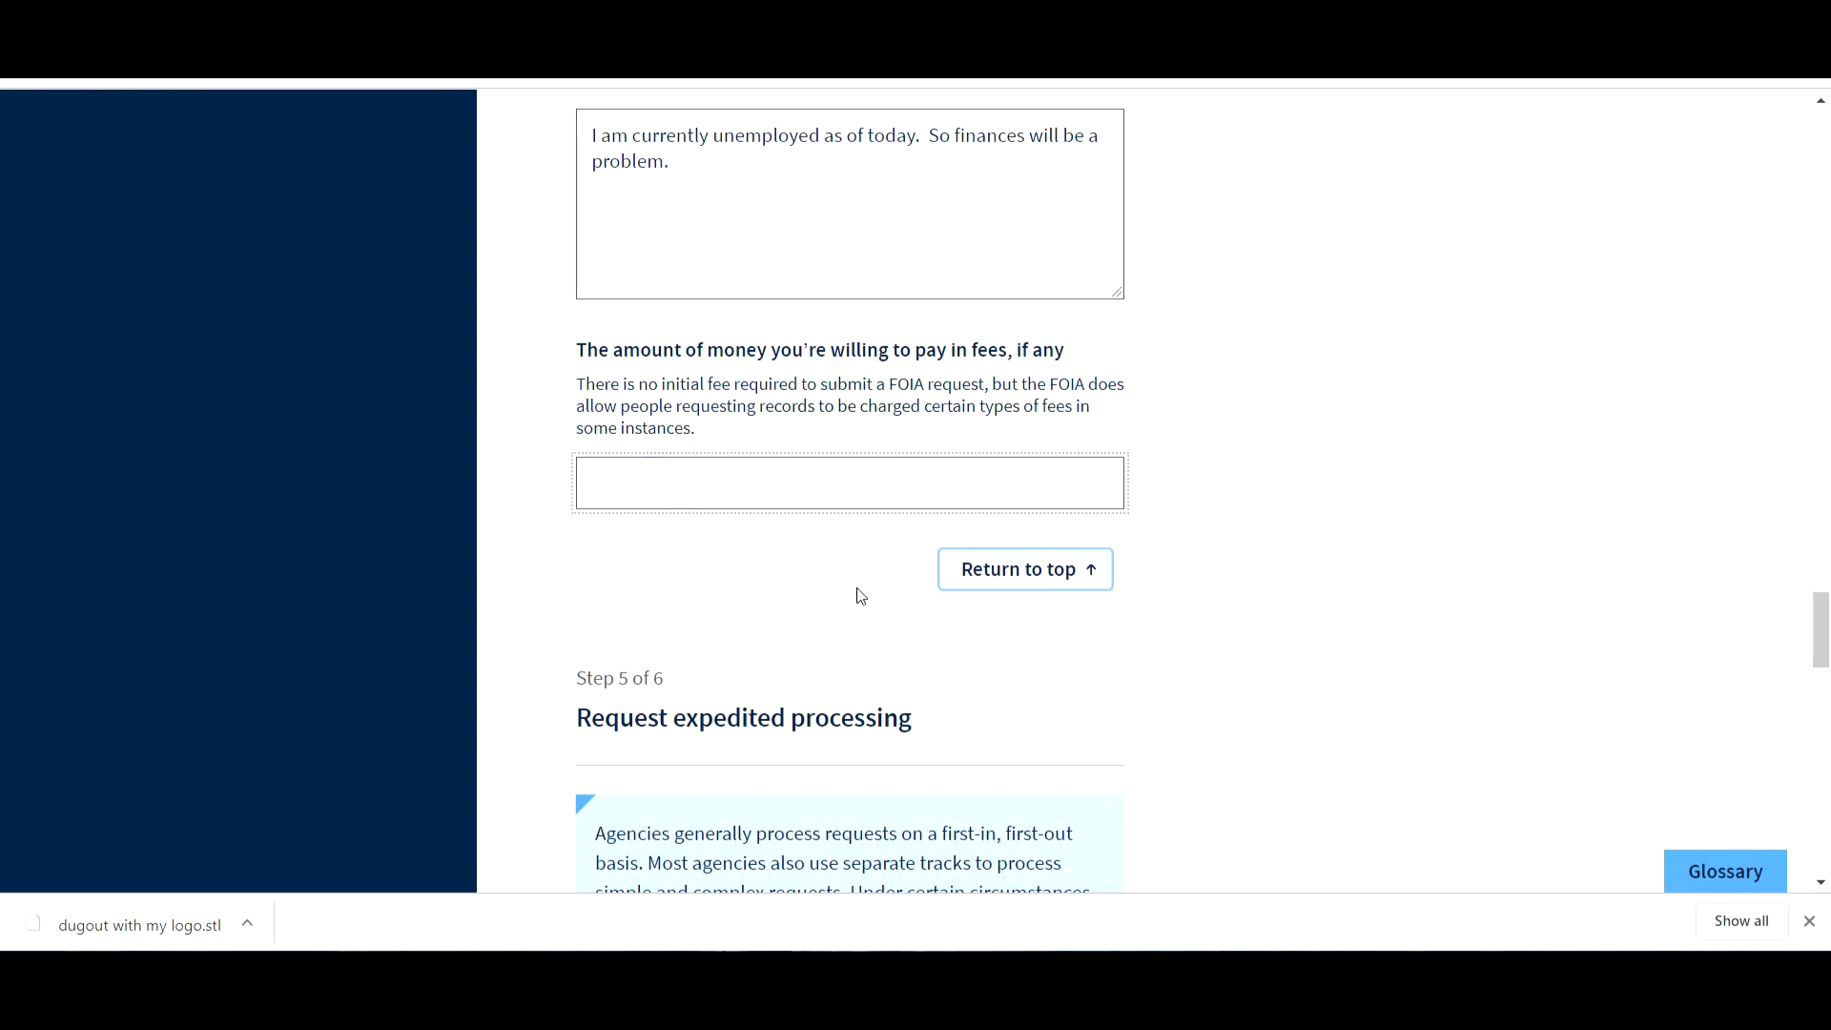
- Enter '1 dollar' as the amount willing to pay in fees
text(1)
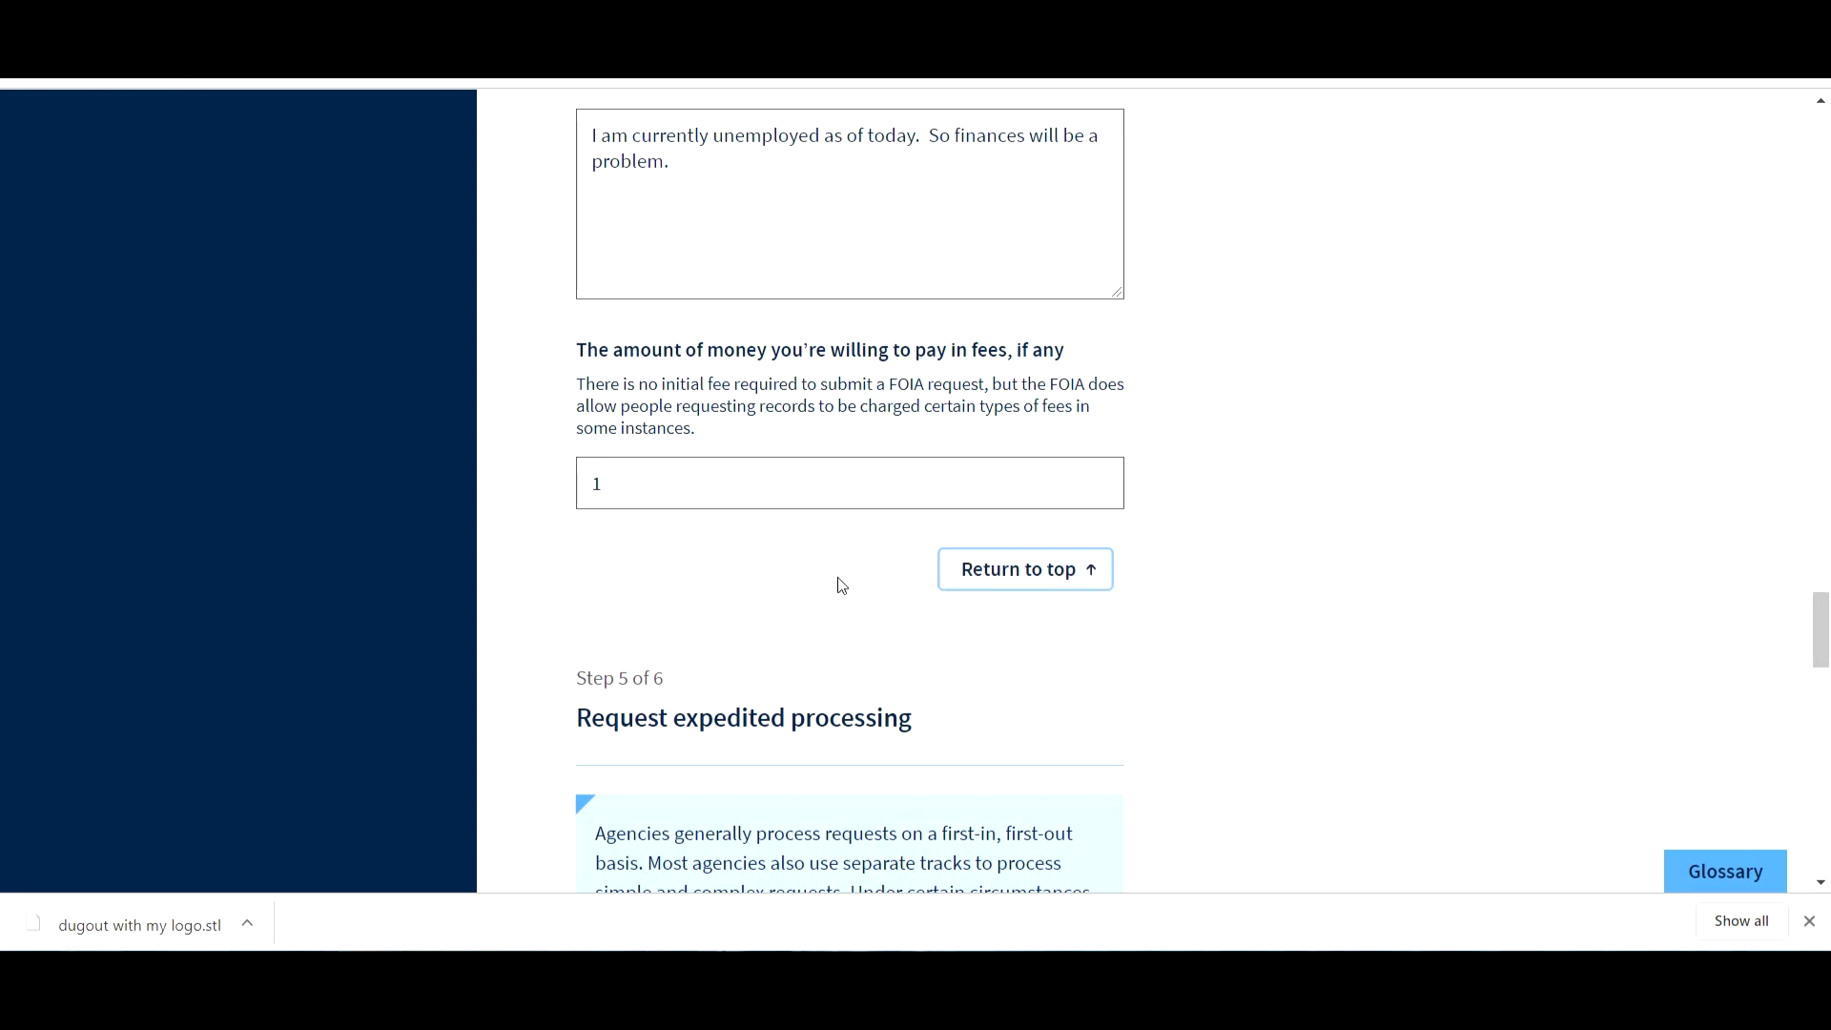
click(687, 484)
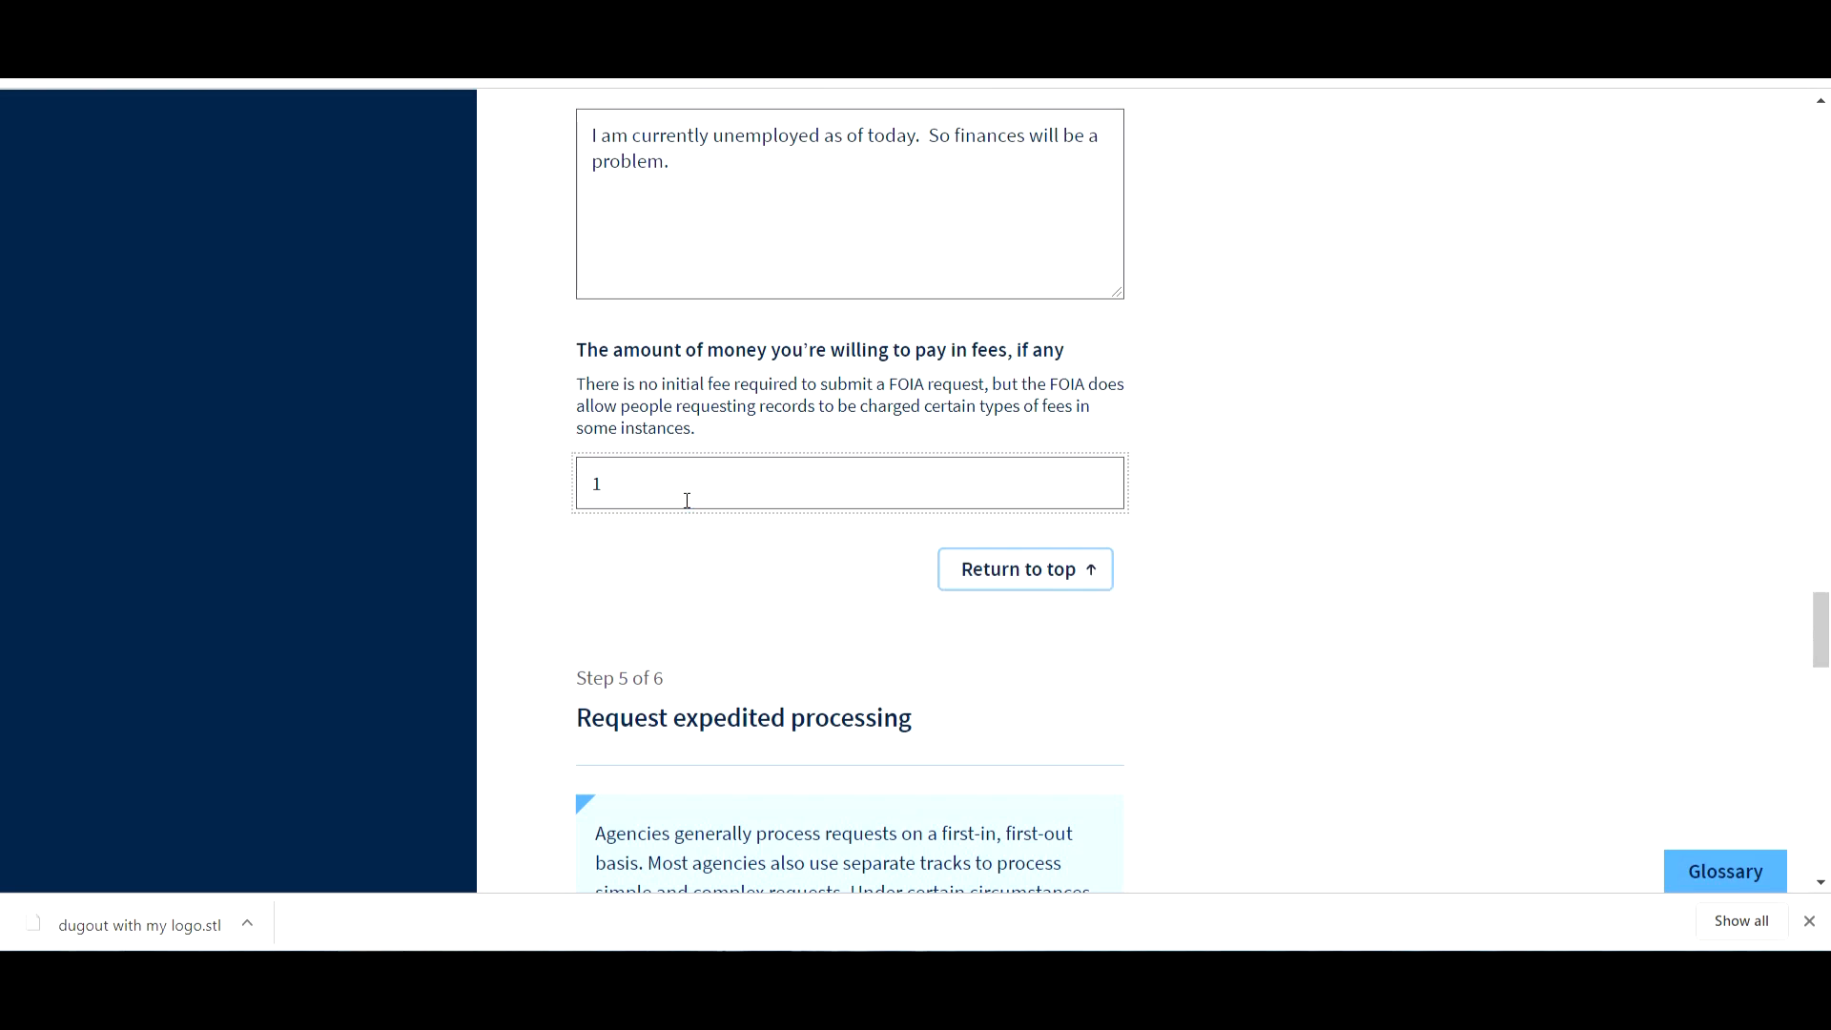
text(dollar)
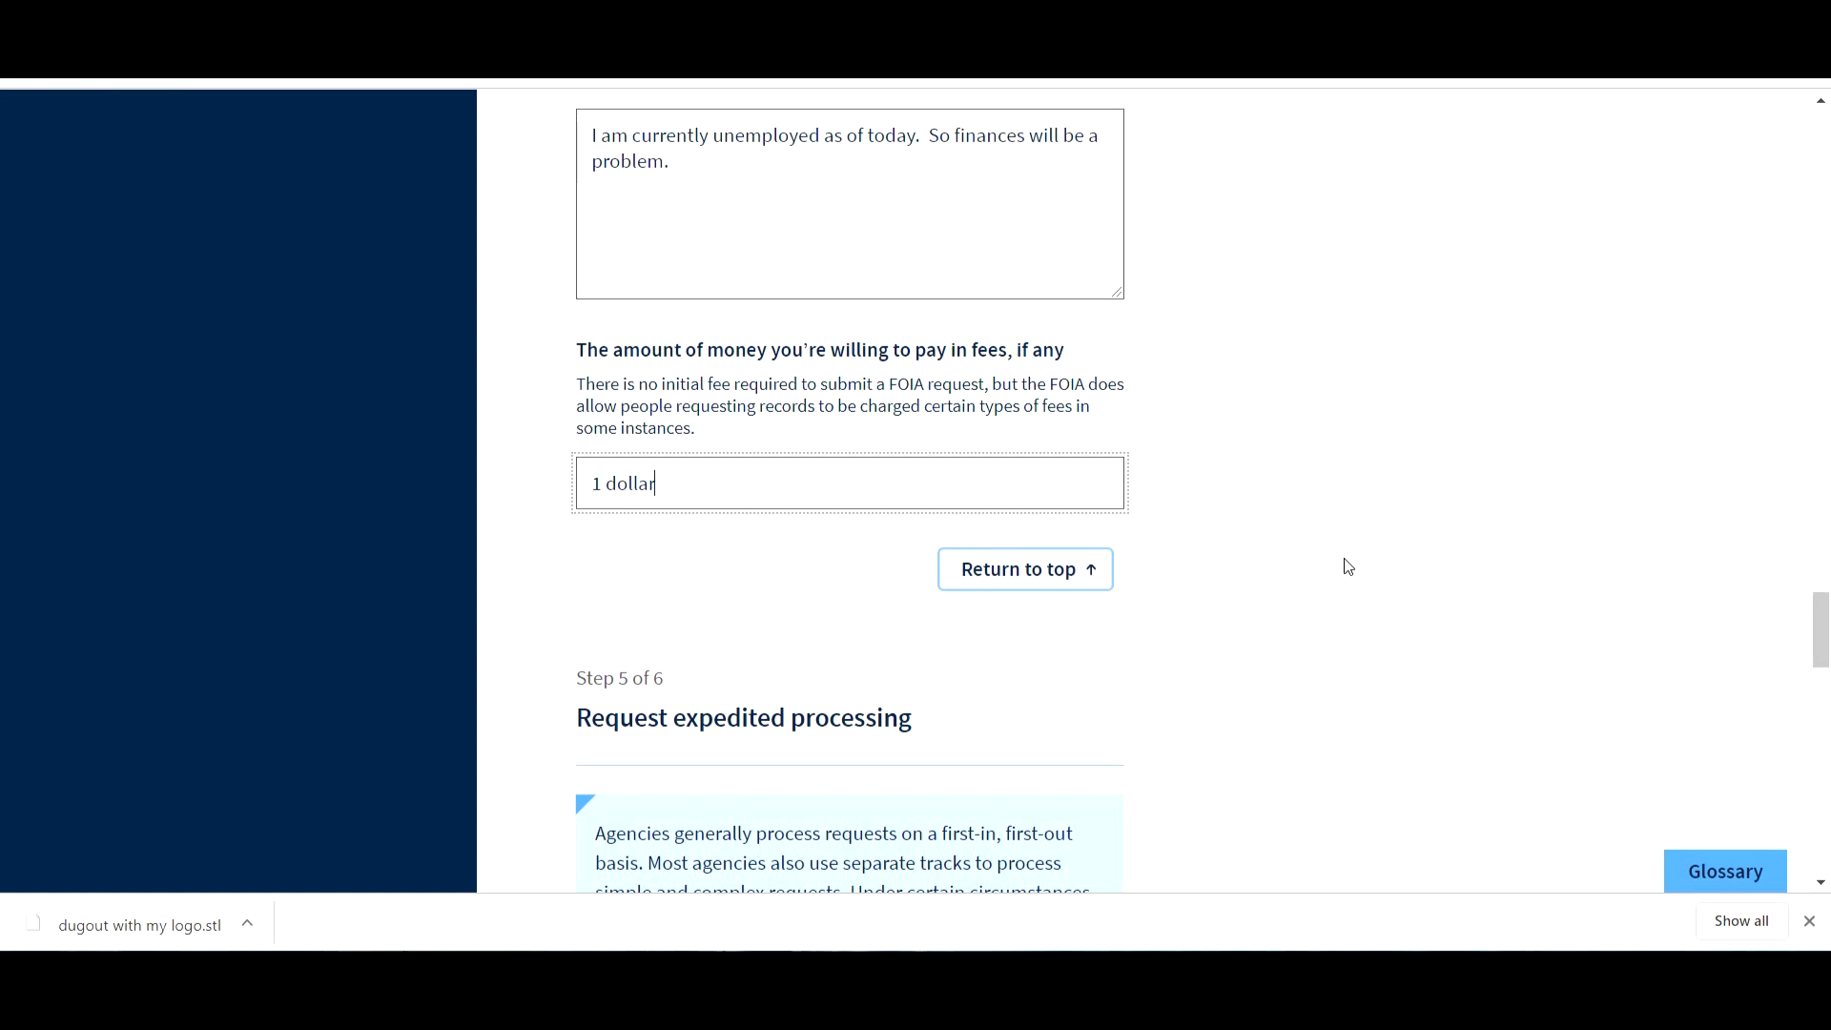
scroll(down, 3)
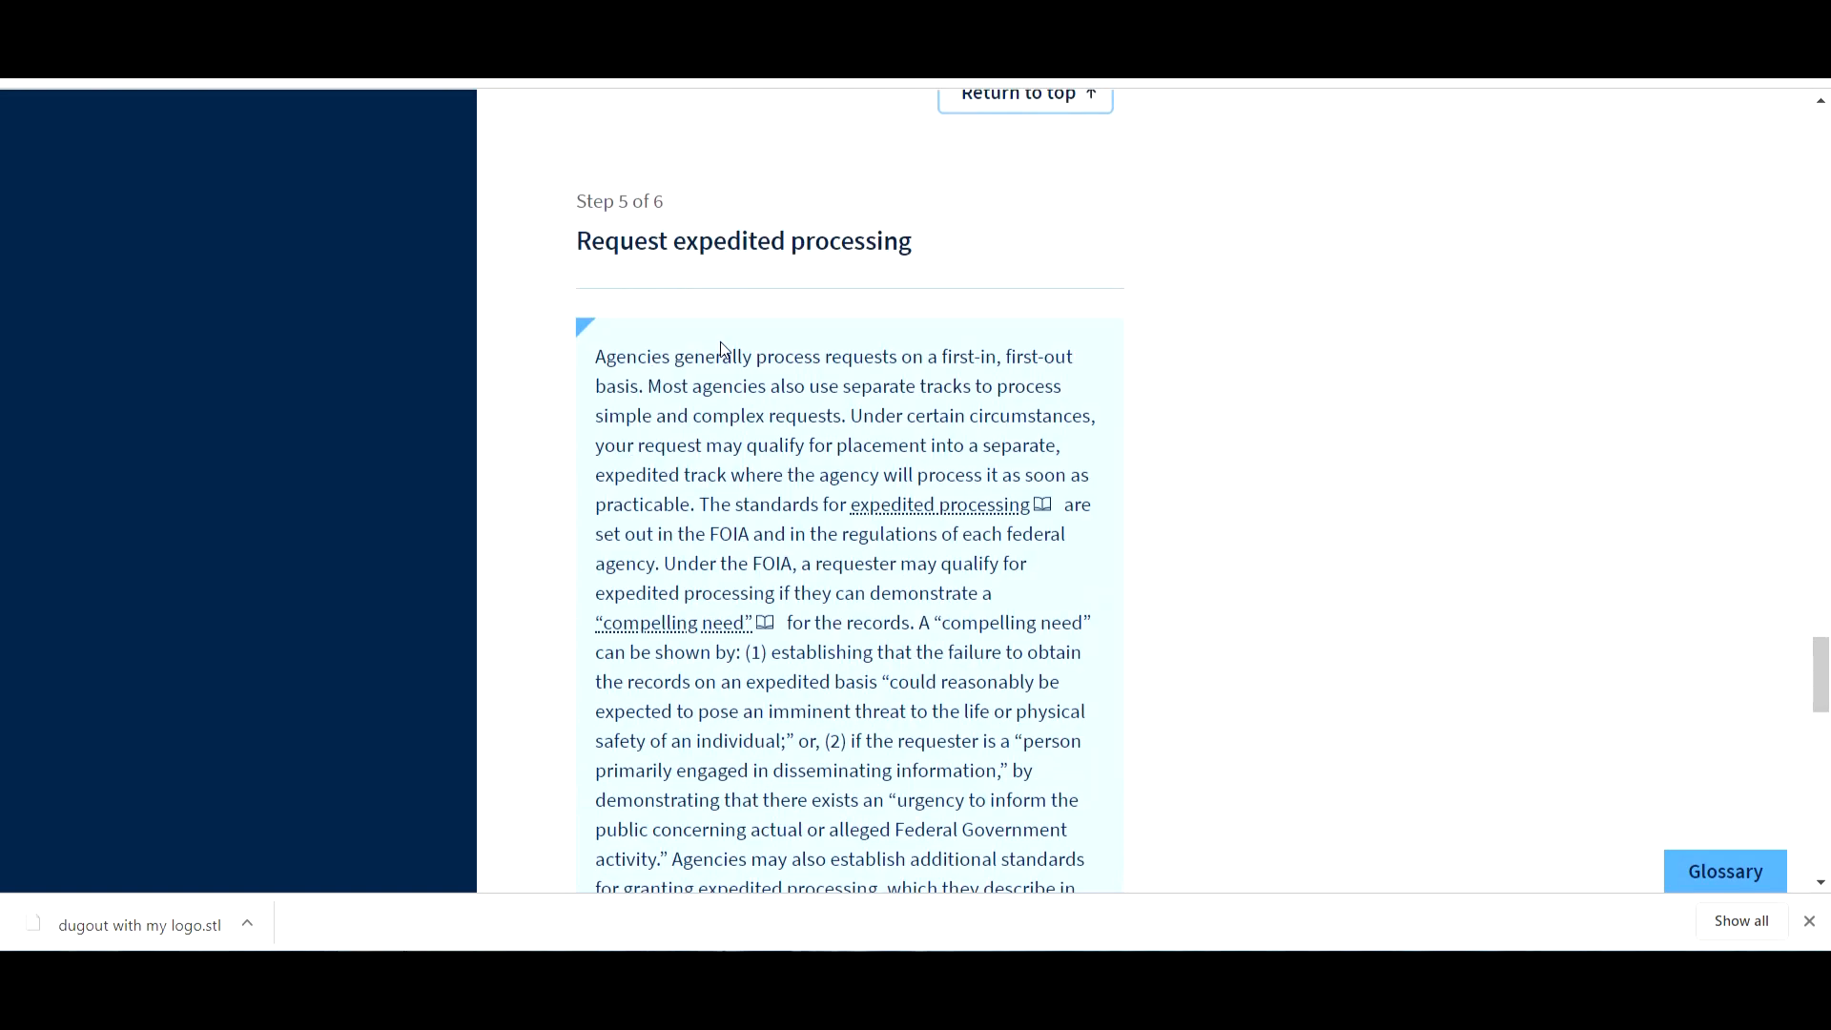
mouse_move(729, 431)
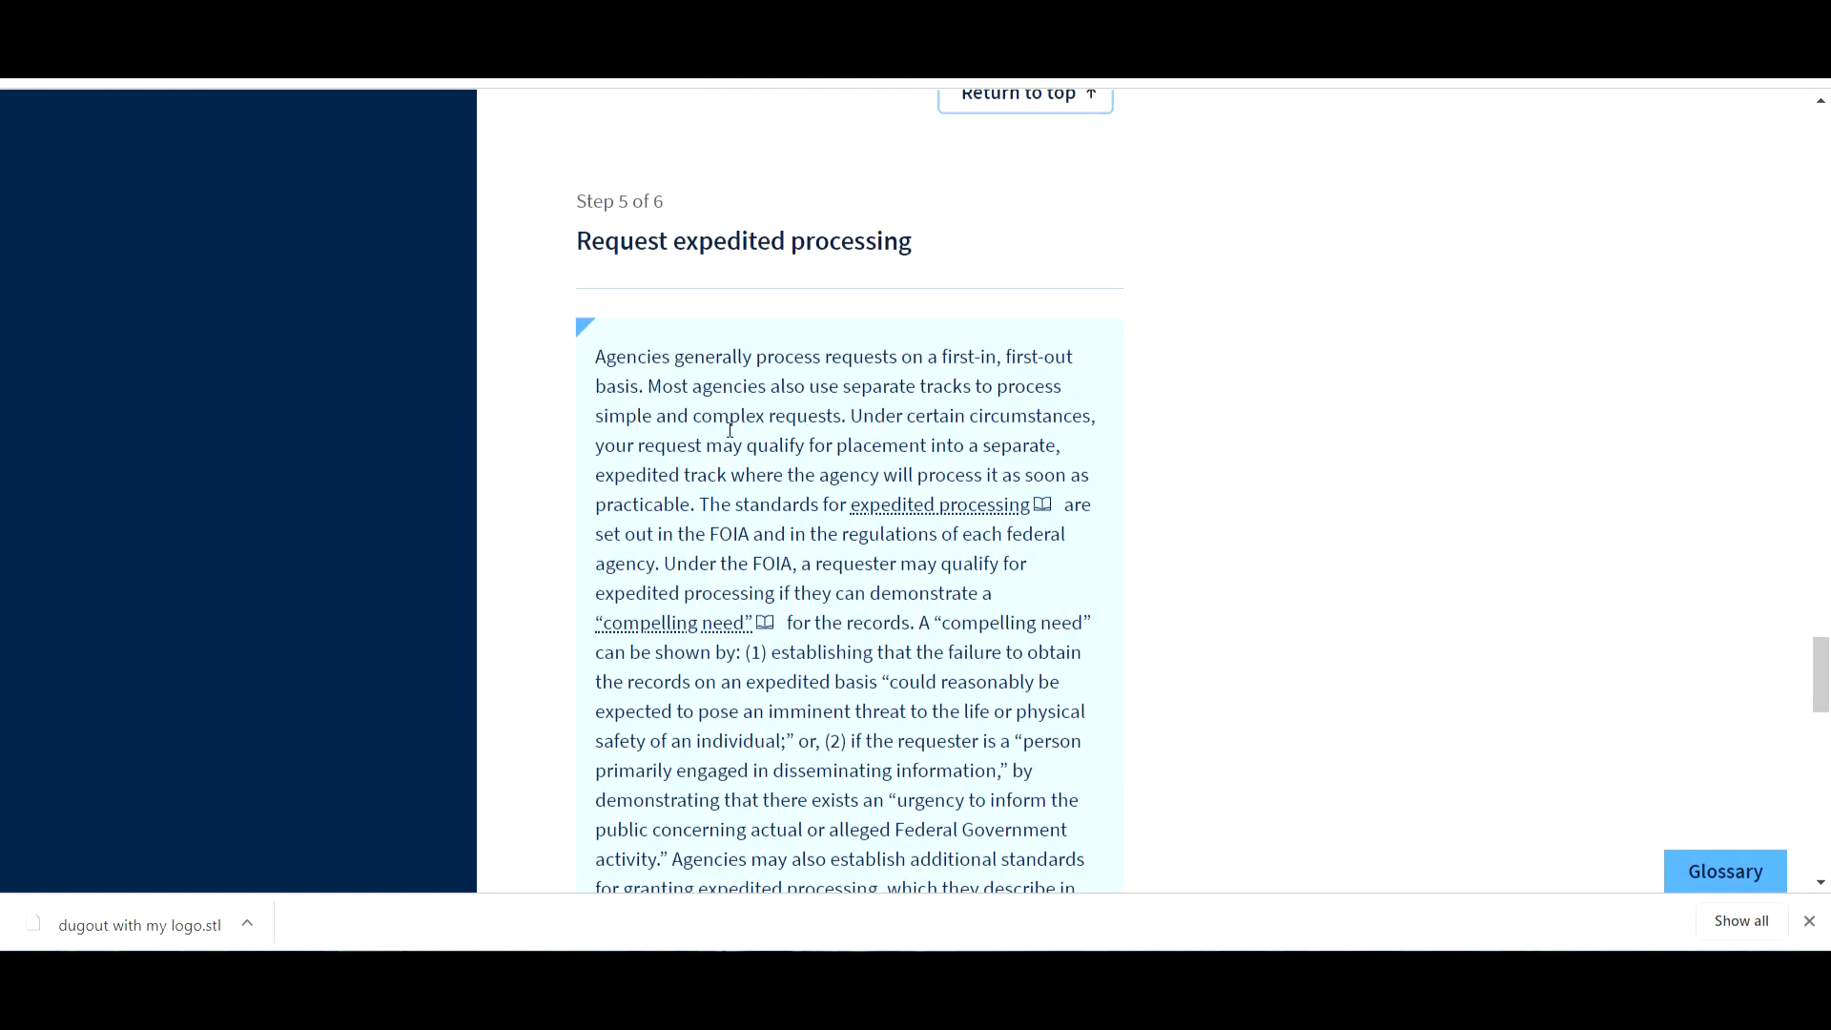
mouse_move(959, 433)
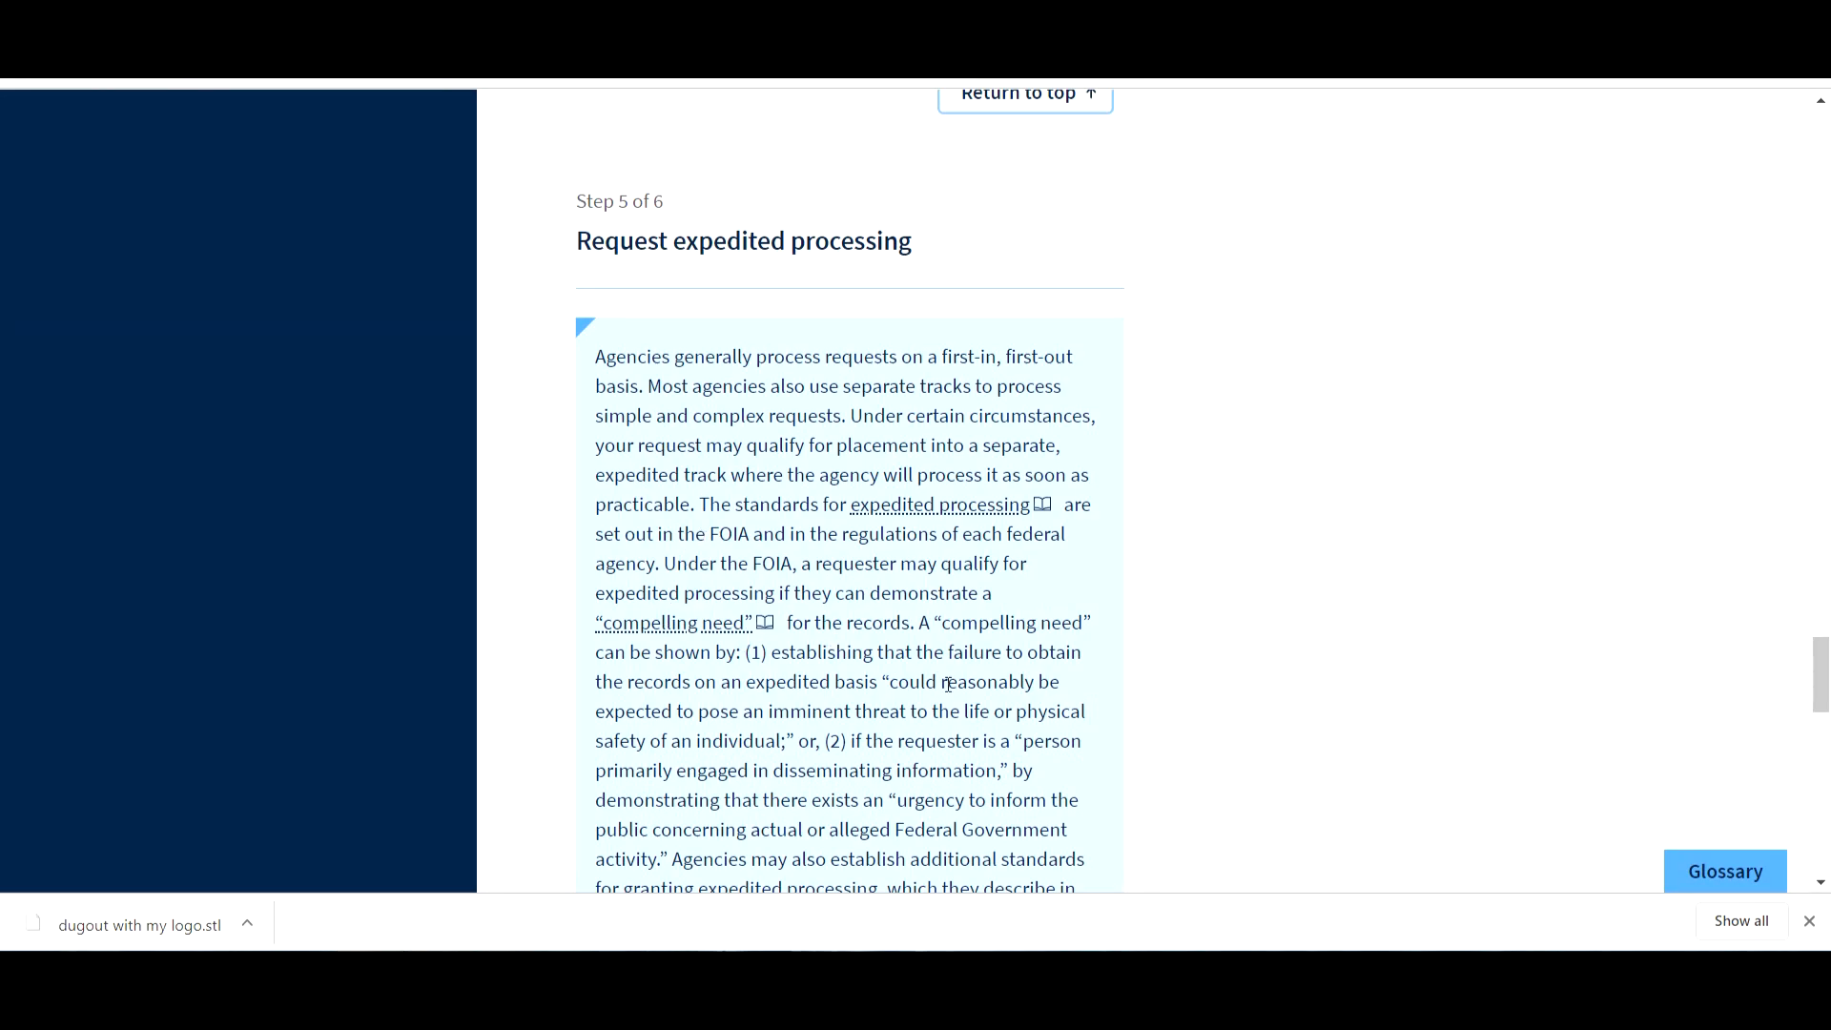
scroll(down, 3)
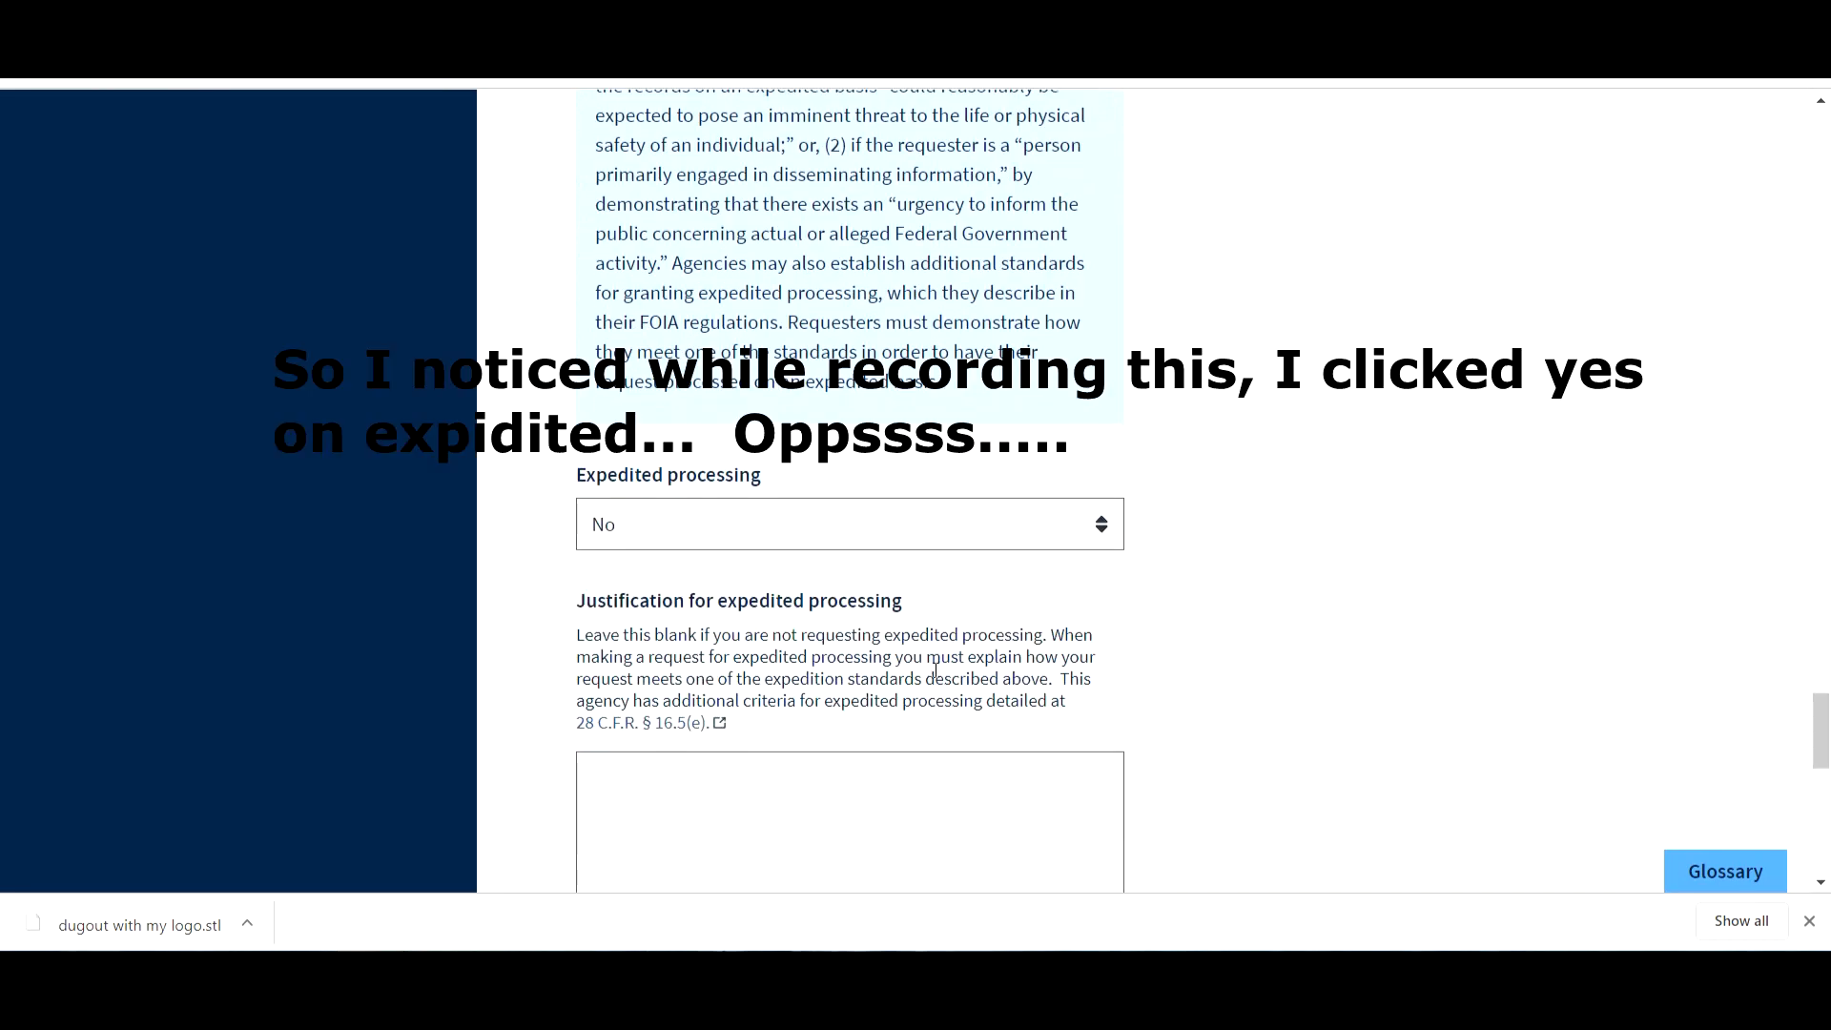
click(849, 524)
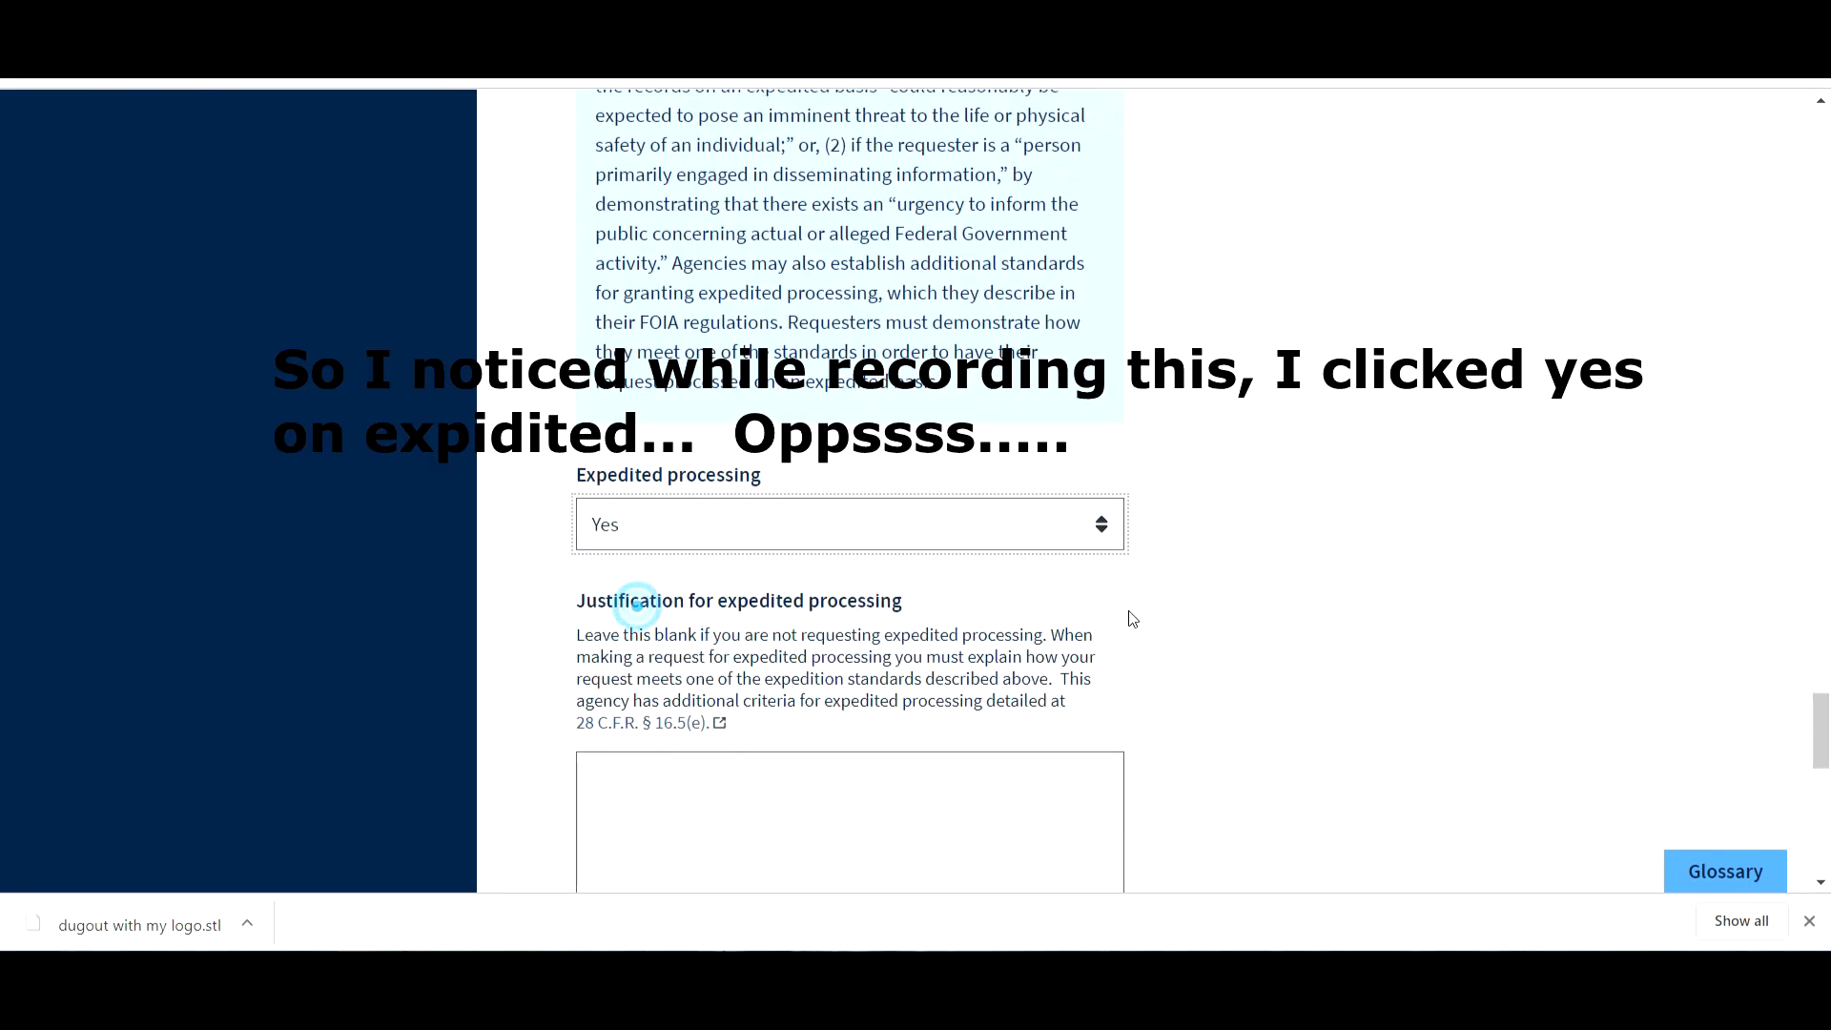
scroll(down, 3)
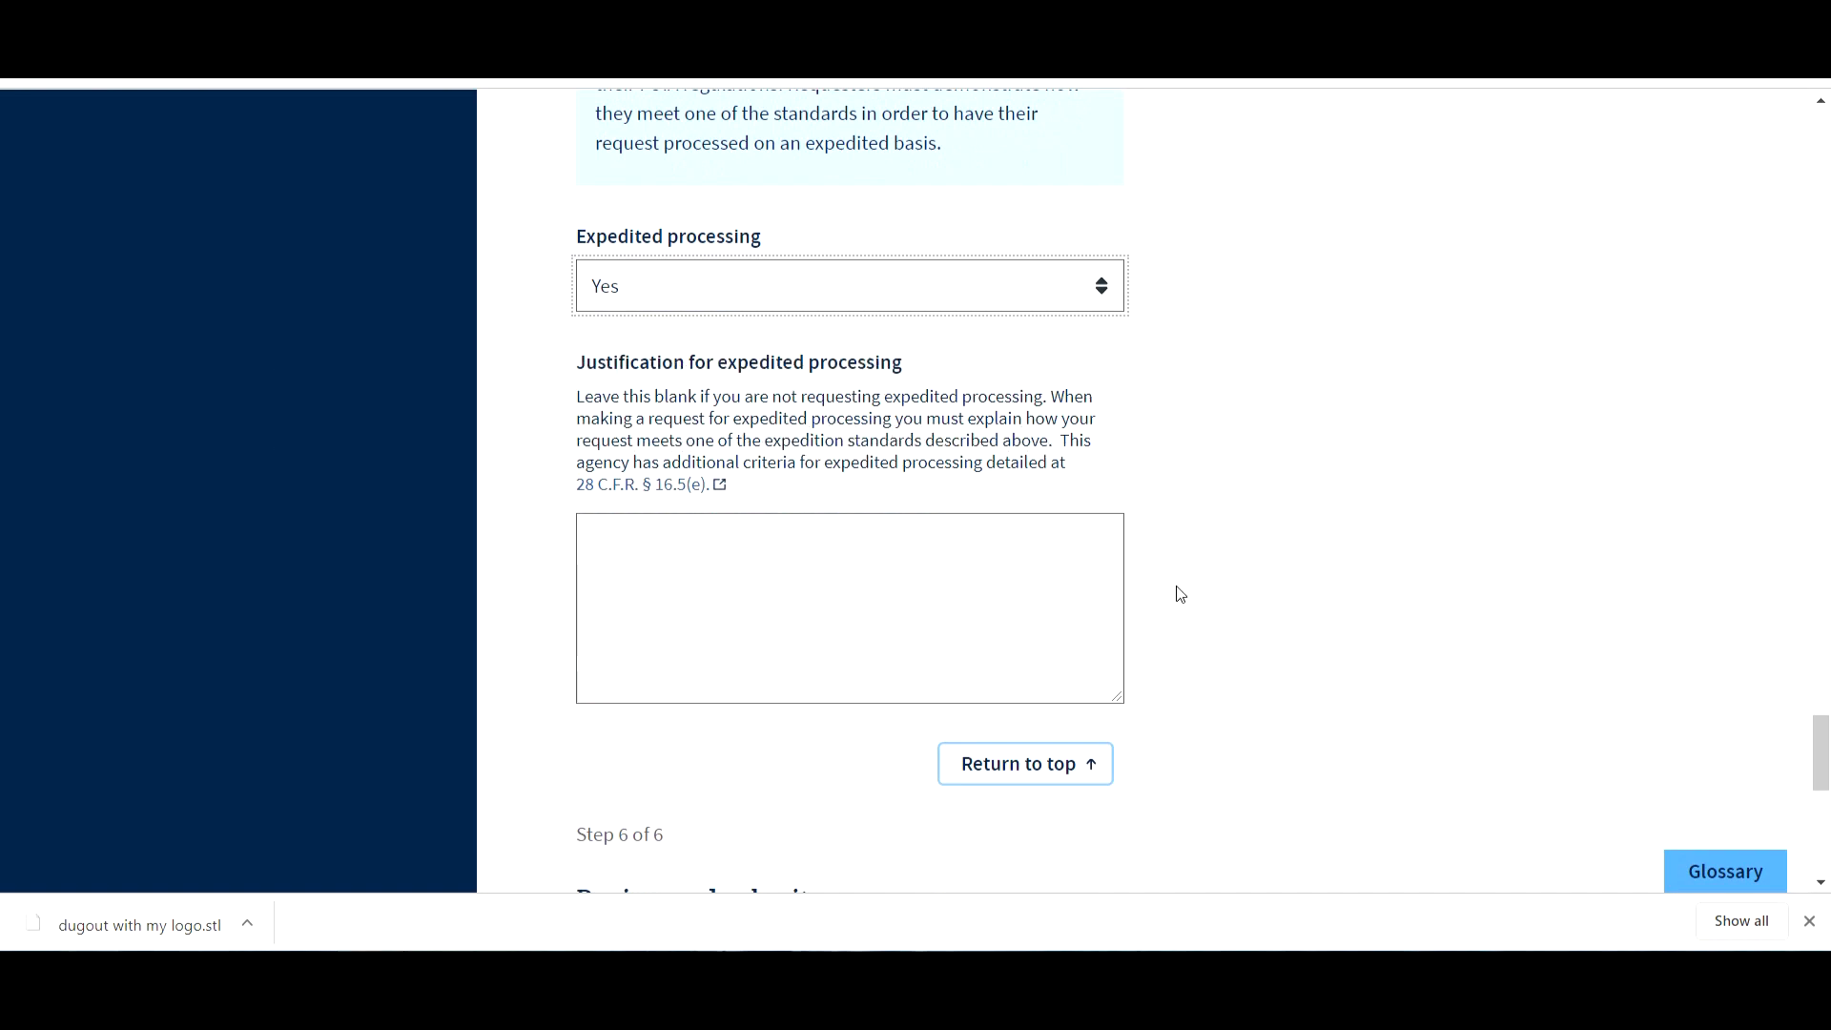
scroll(down, 3)
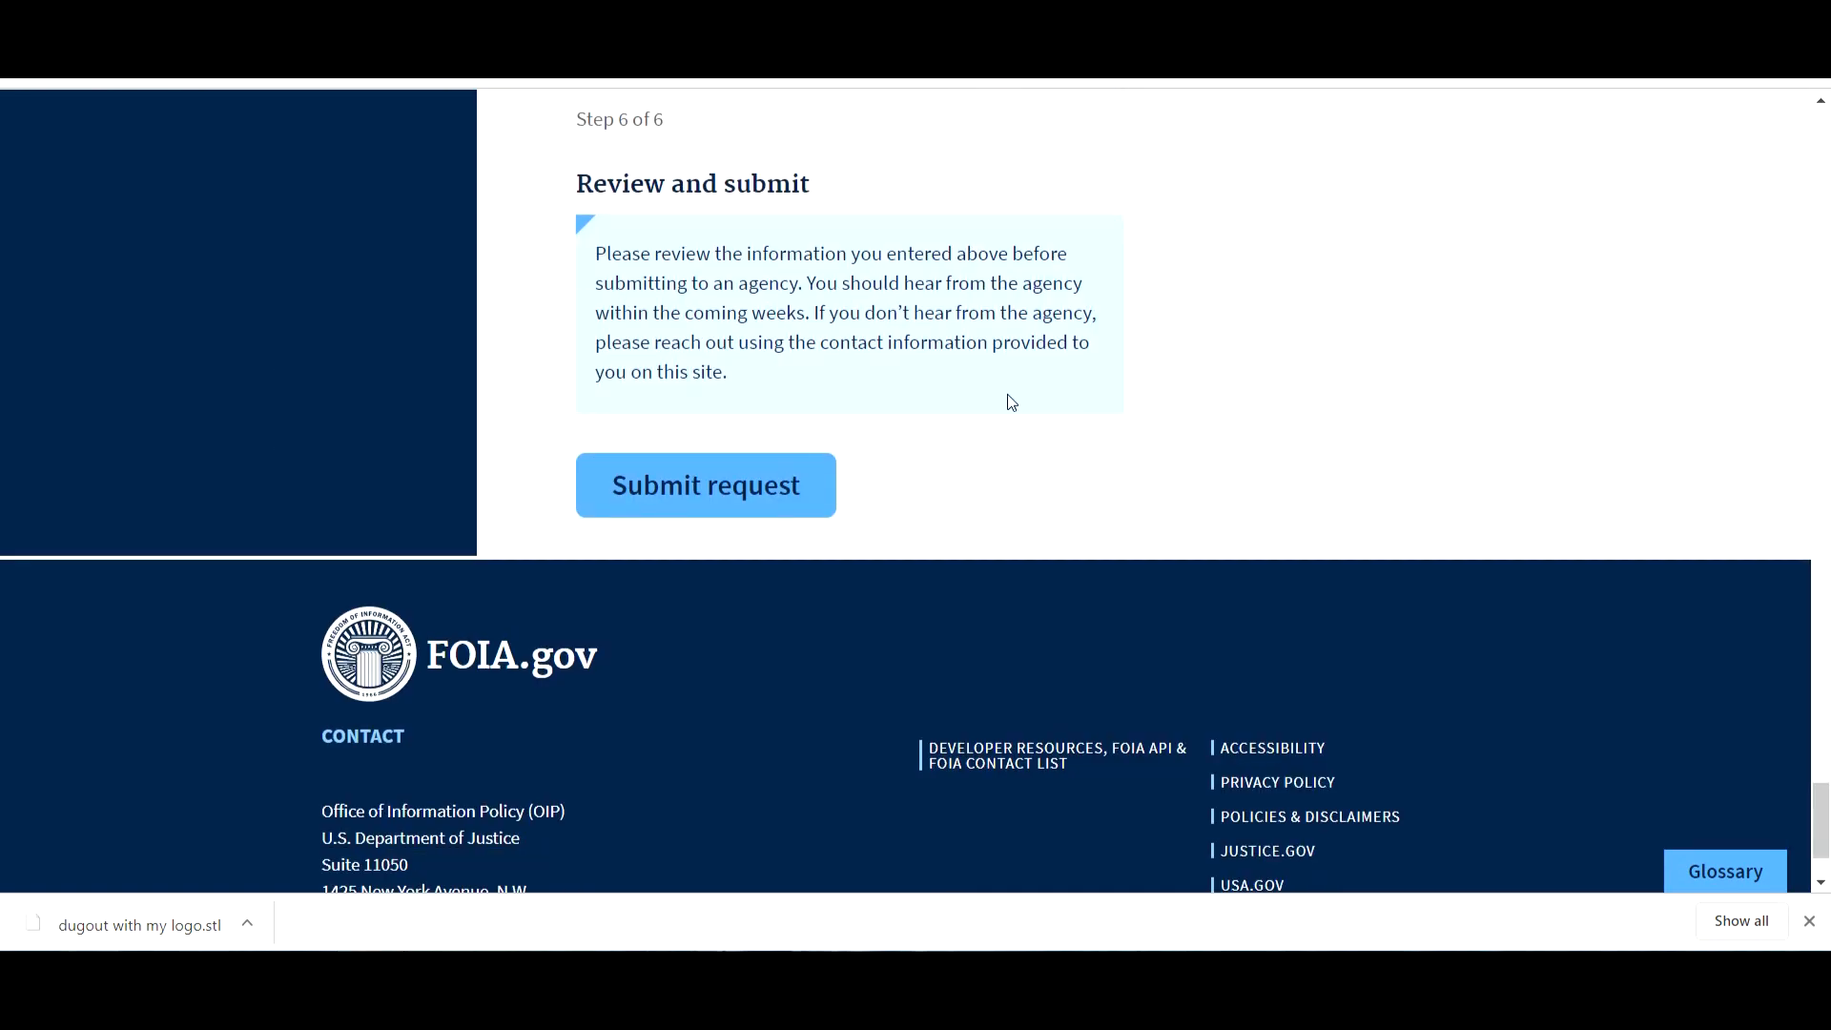
mouse_move(719, 283)
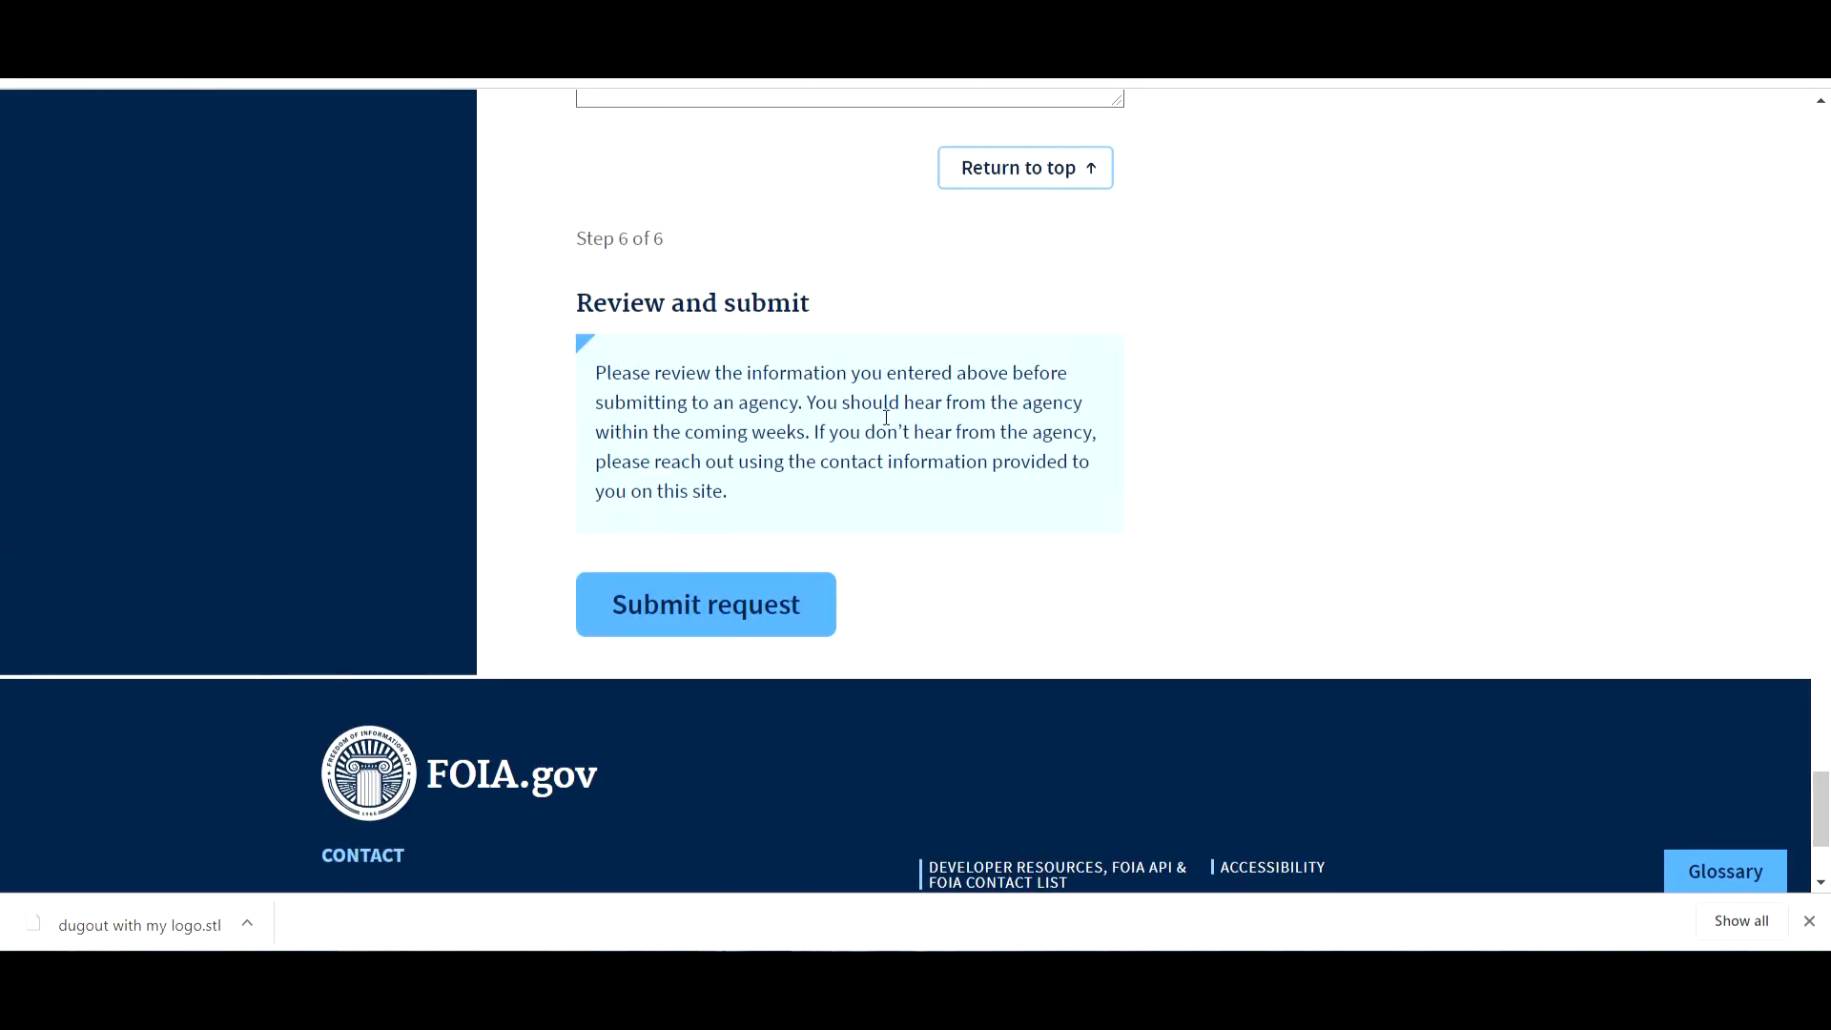
mouse_move(749, 486)
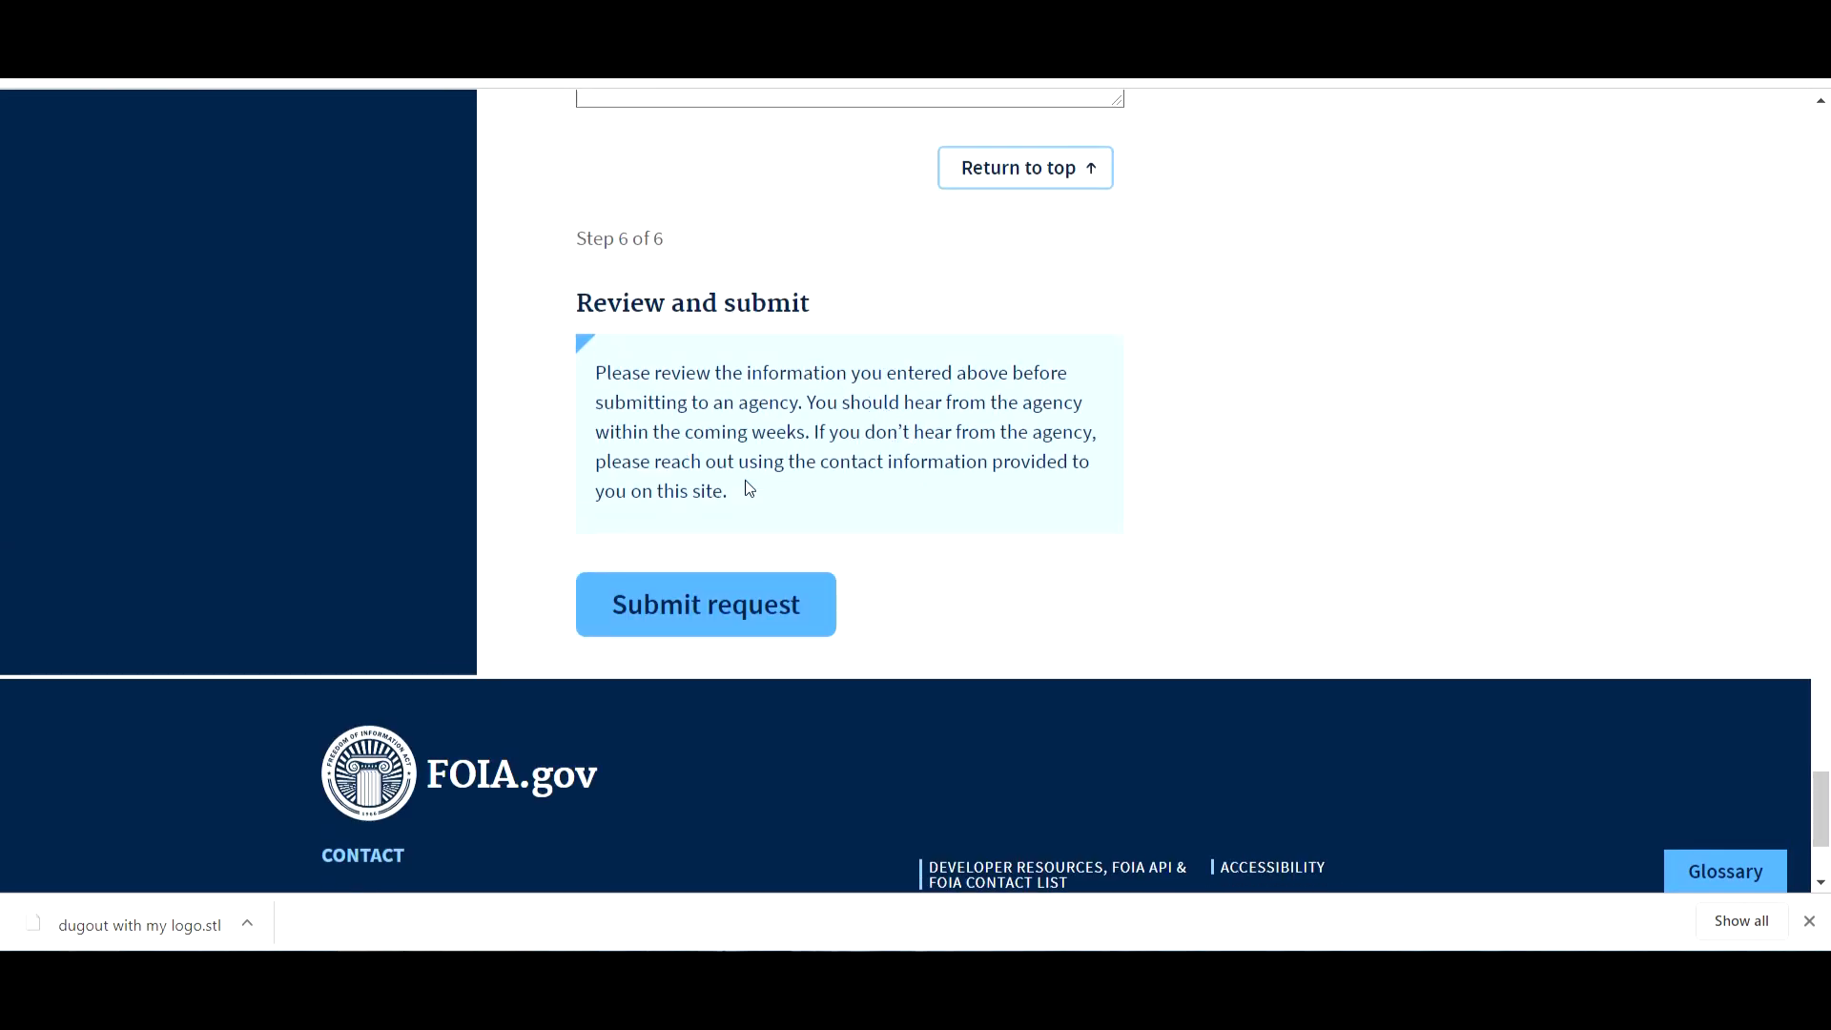
mouse_move(842, 500)
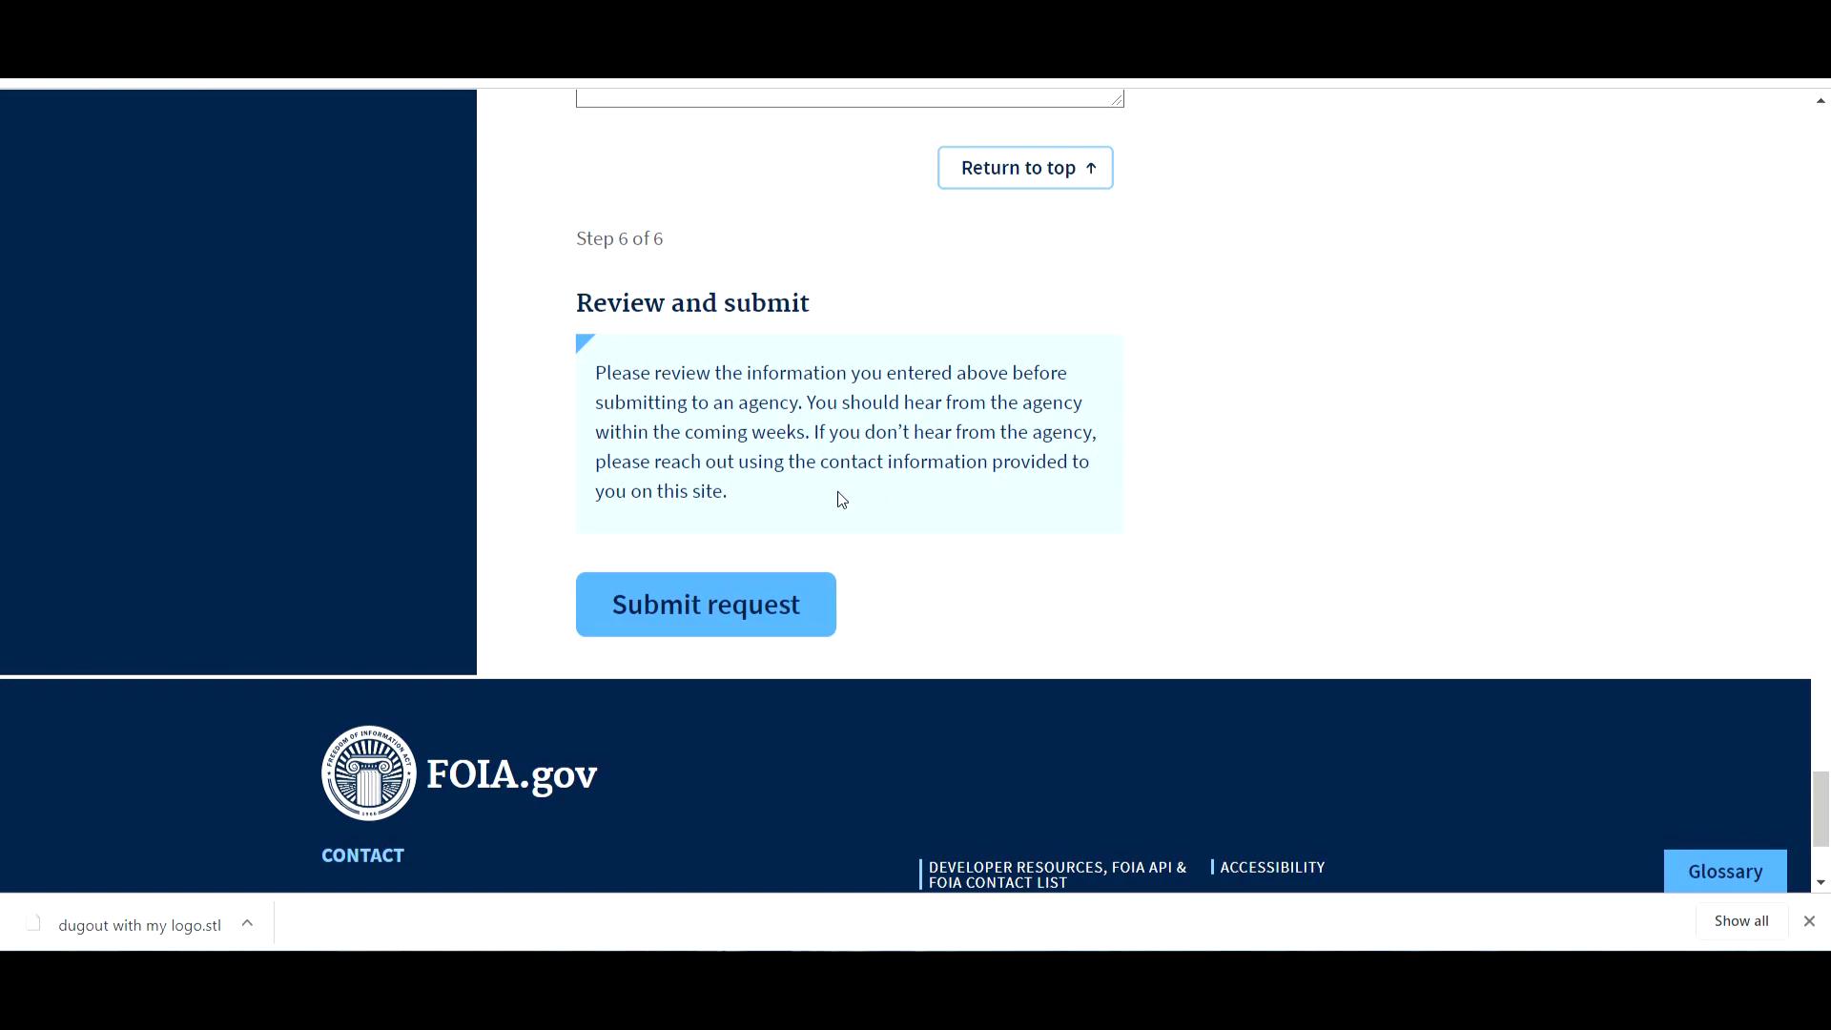
mouse_move(871, 512)
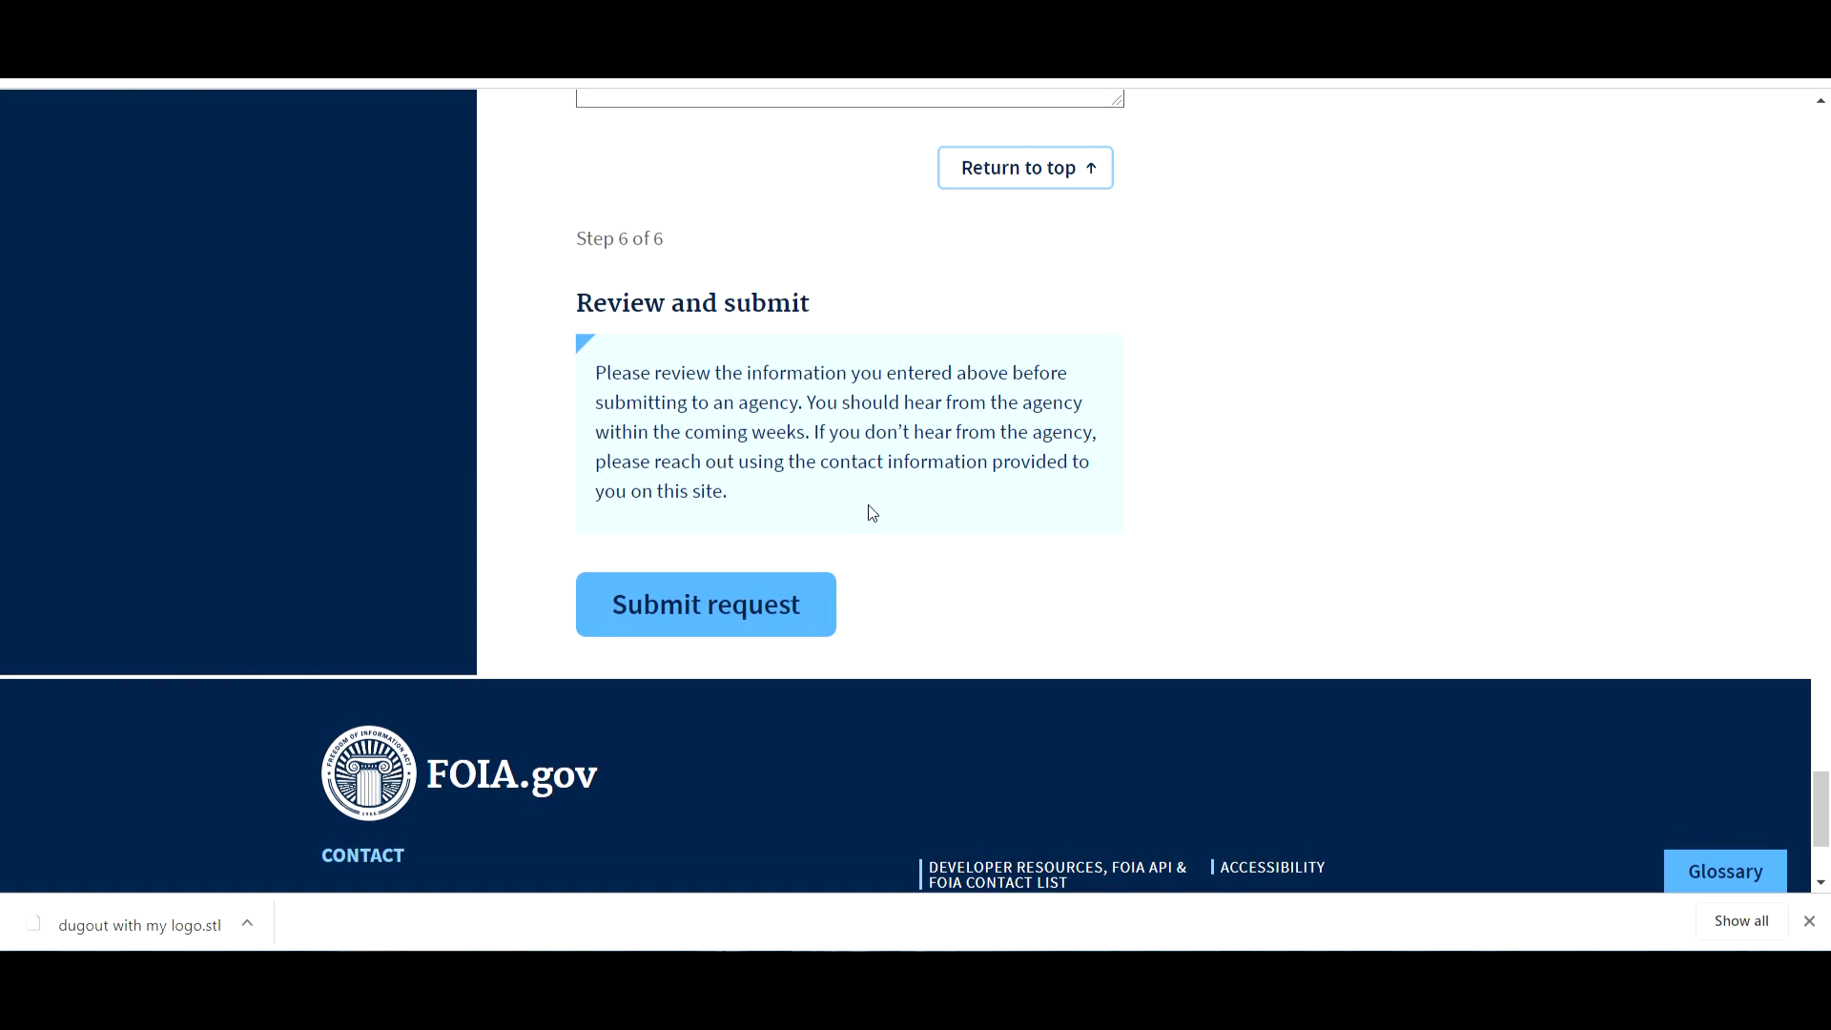
mouse_move(892, 516)
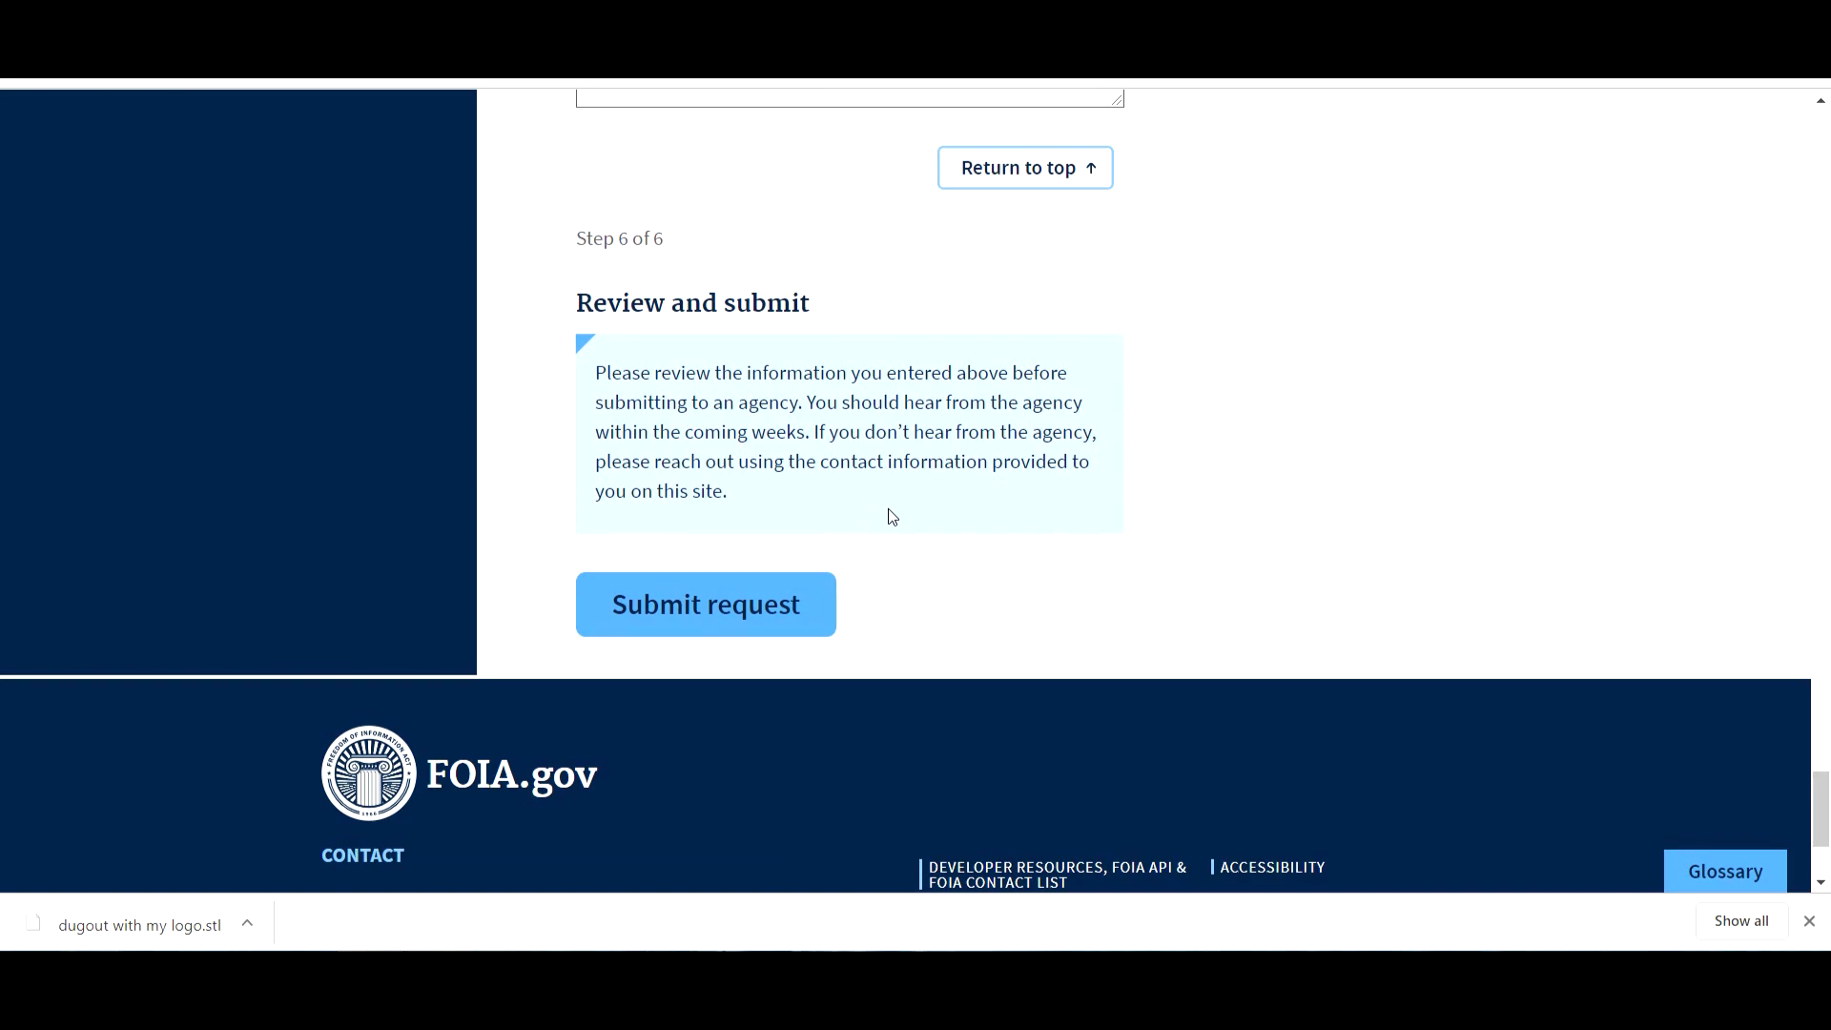
mouse_move(1109, 535)
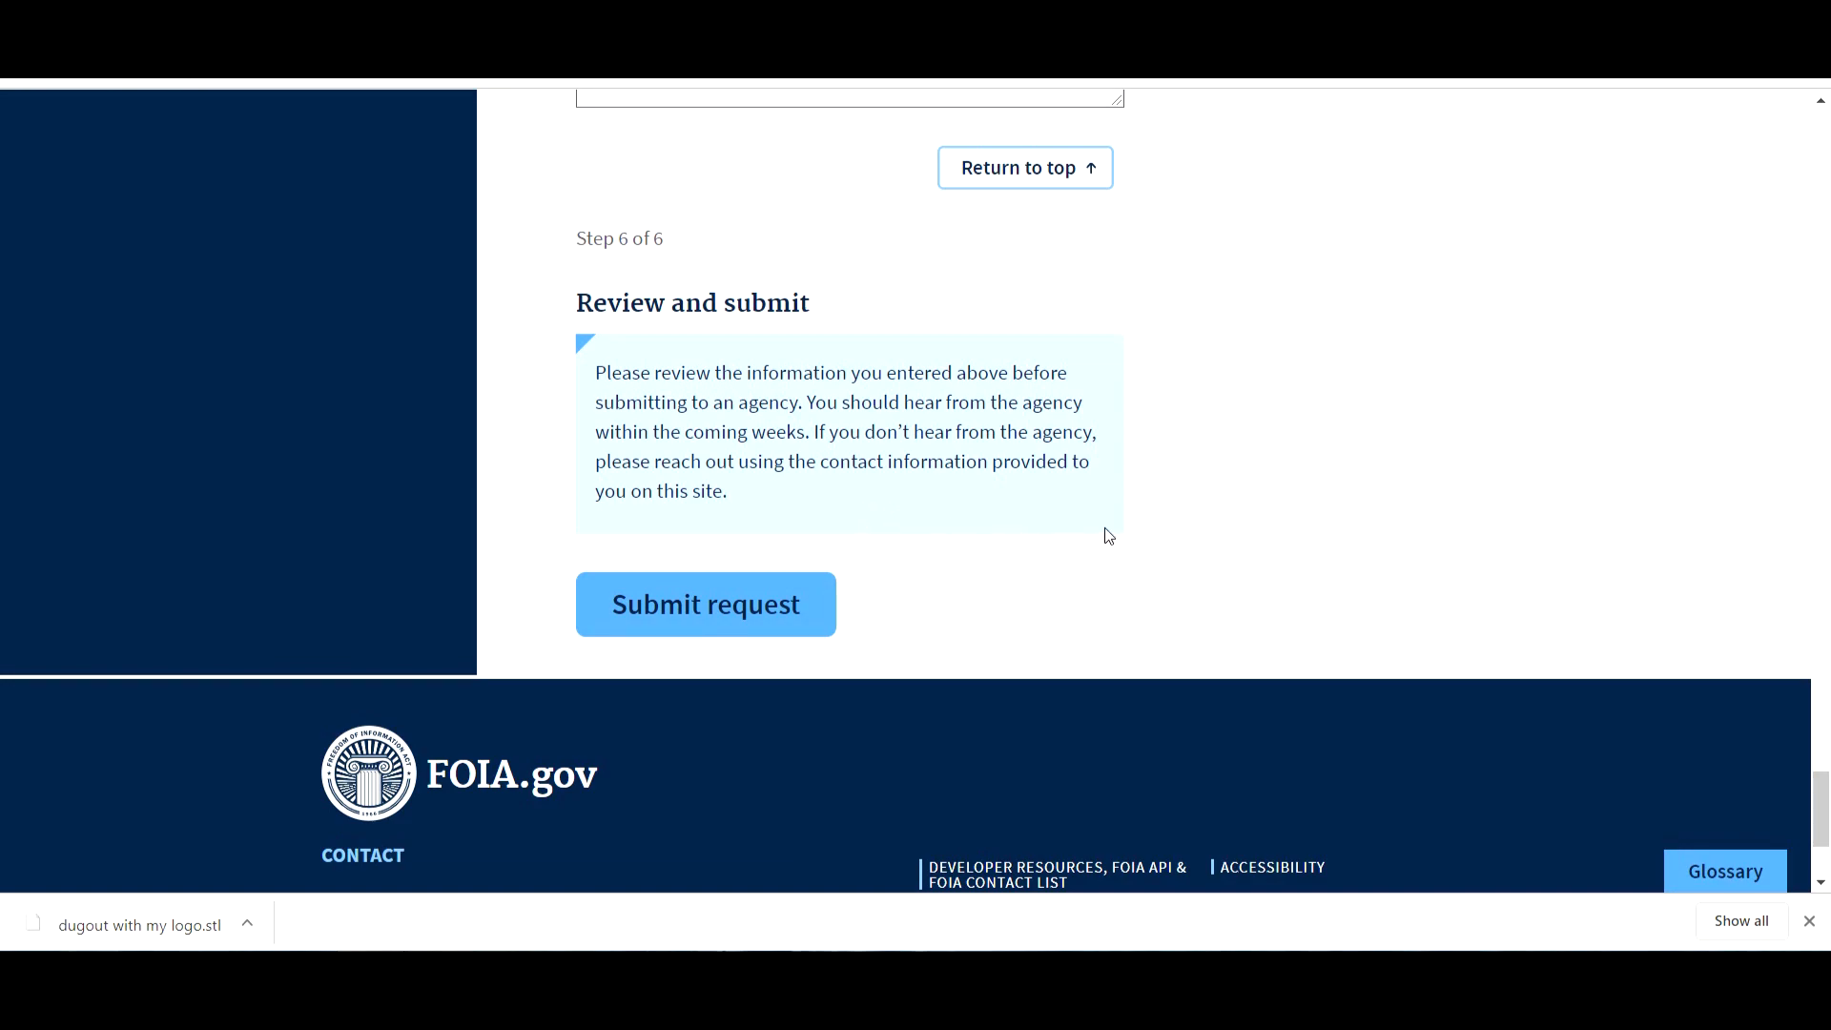
scroll(down, 3)
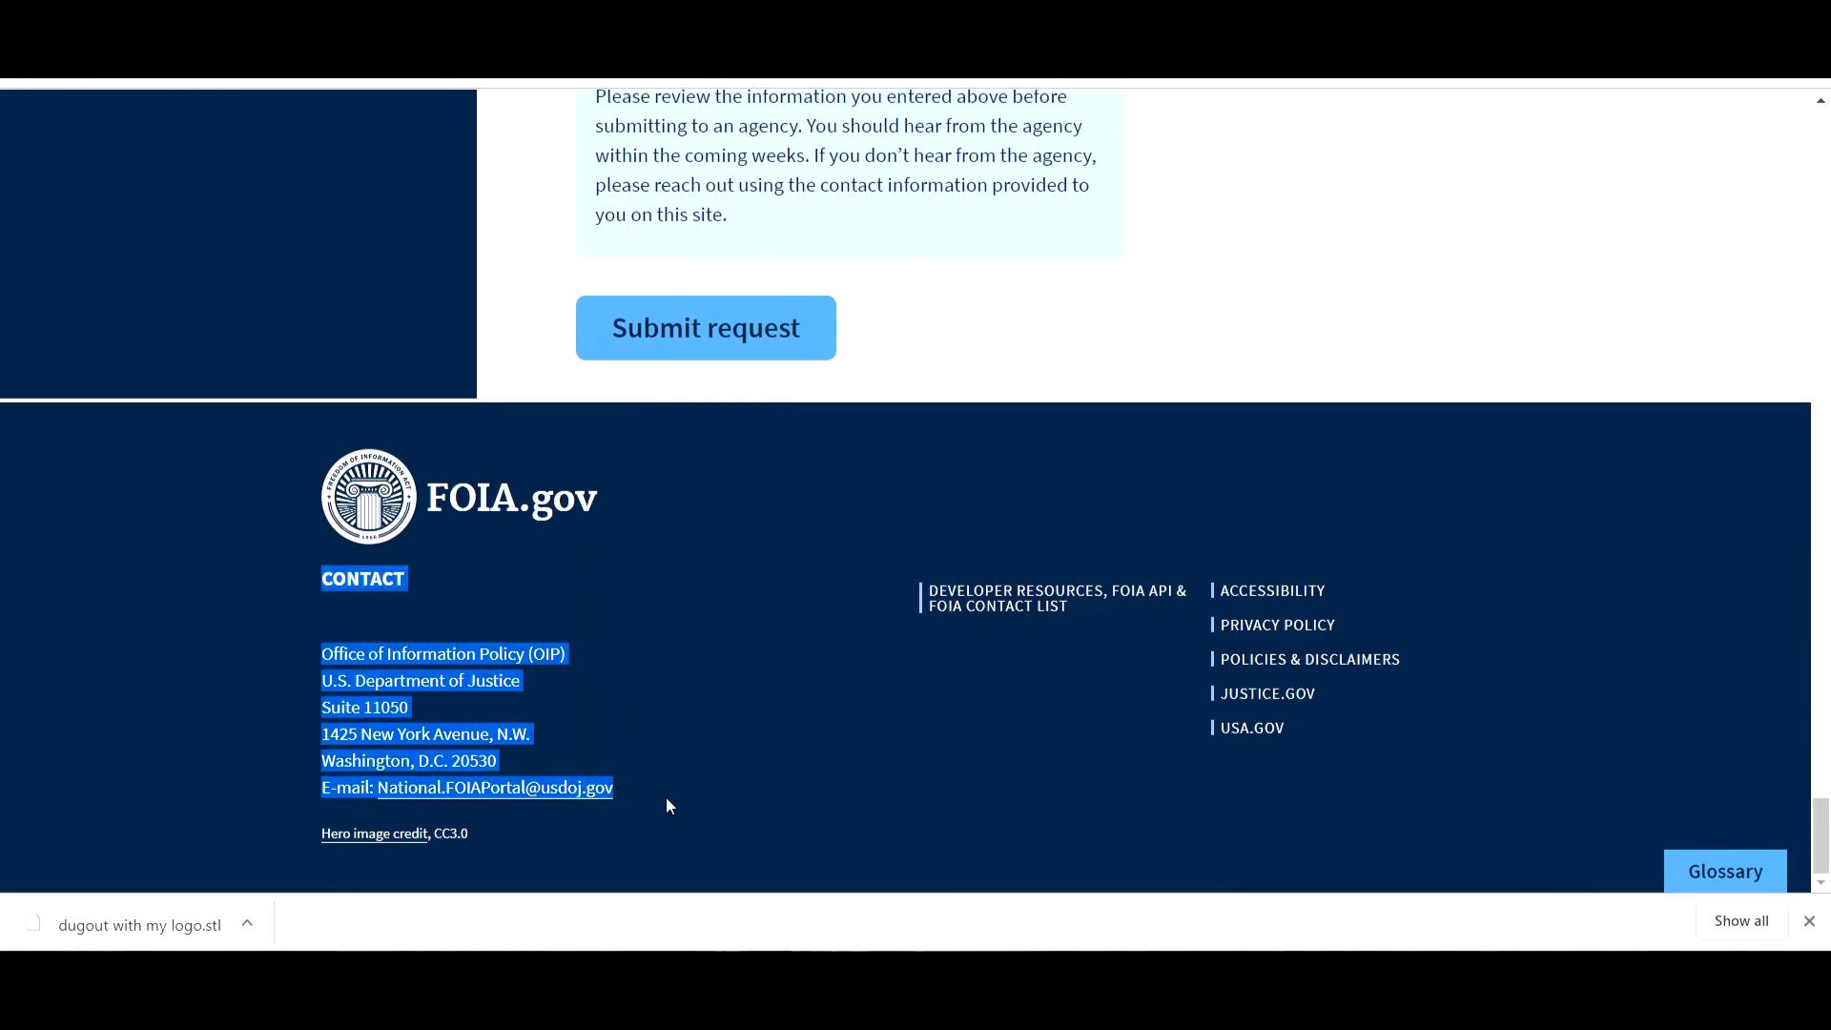
click(752, 820)
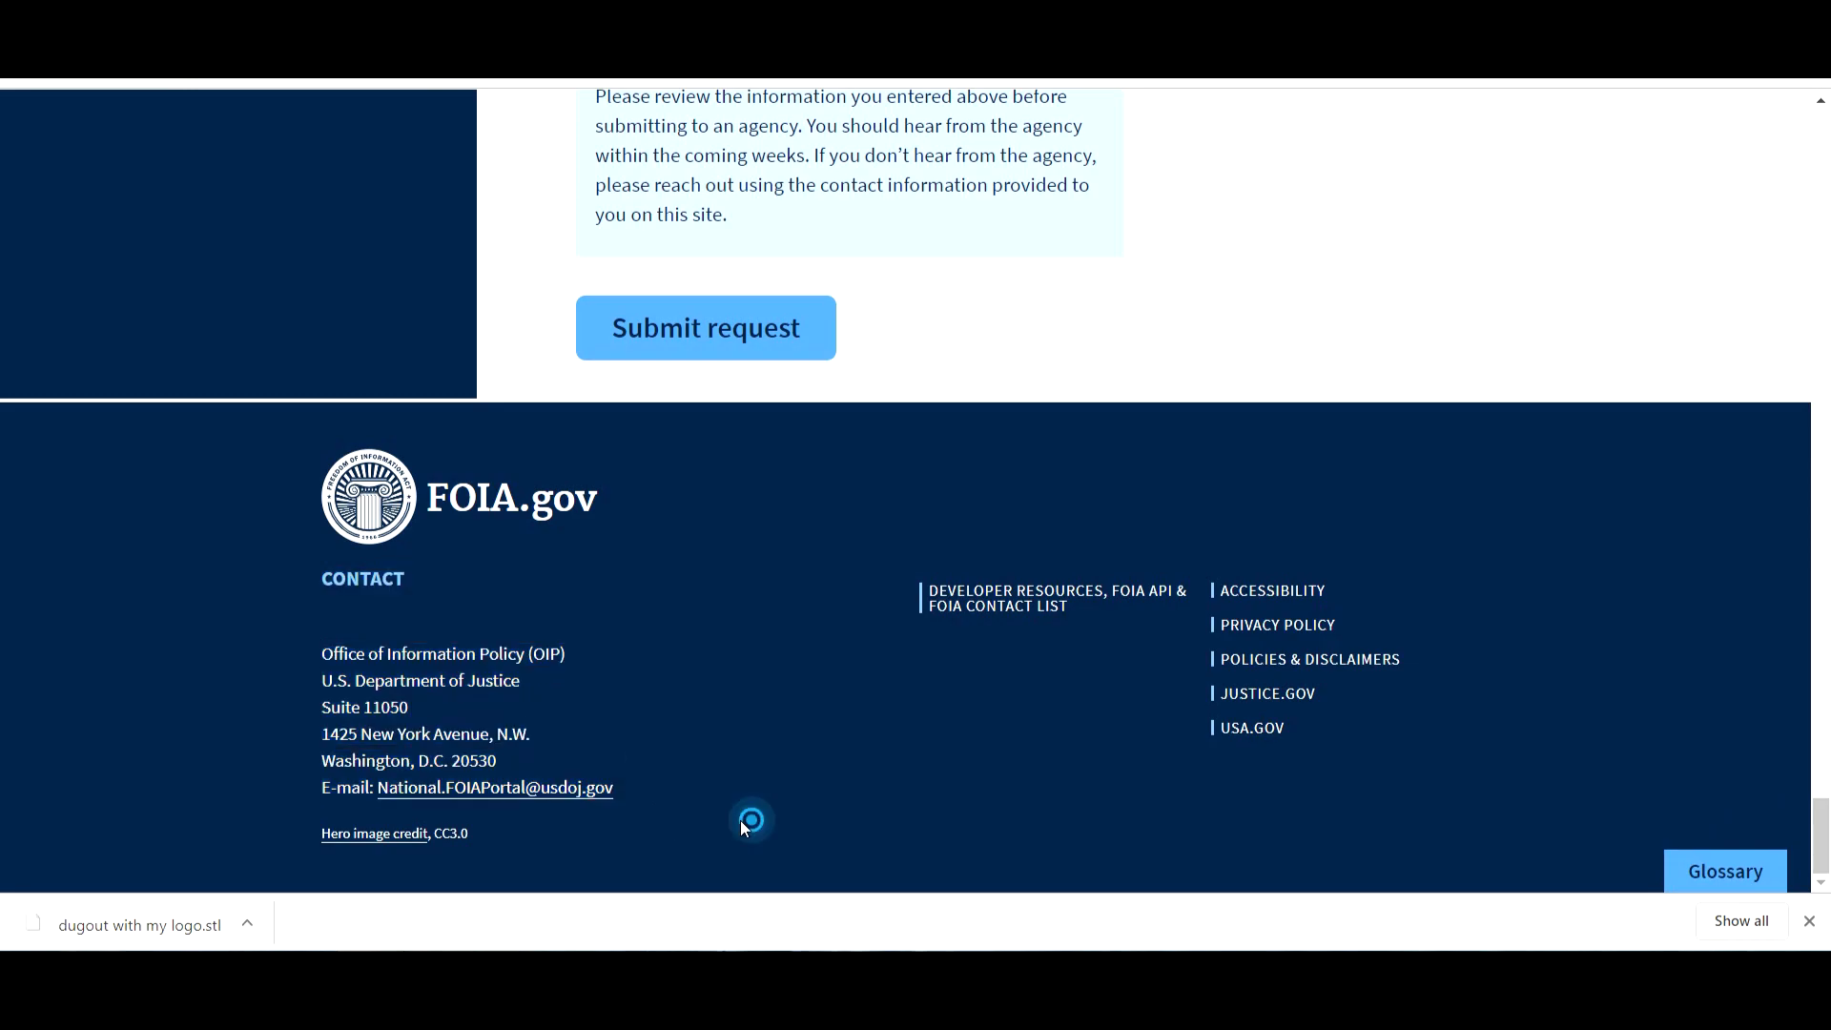
mouse_move(433, 804)
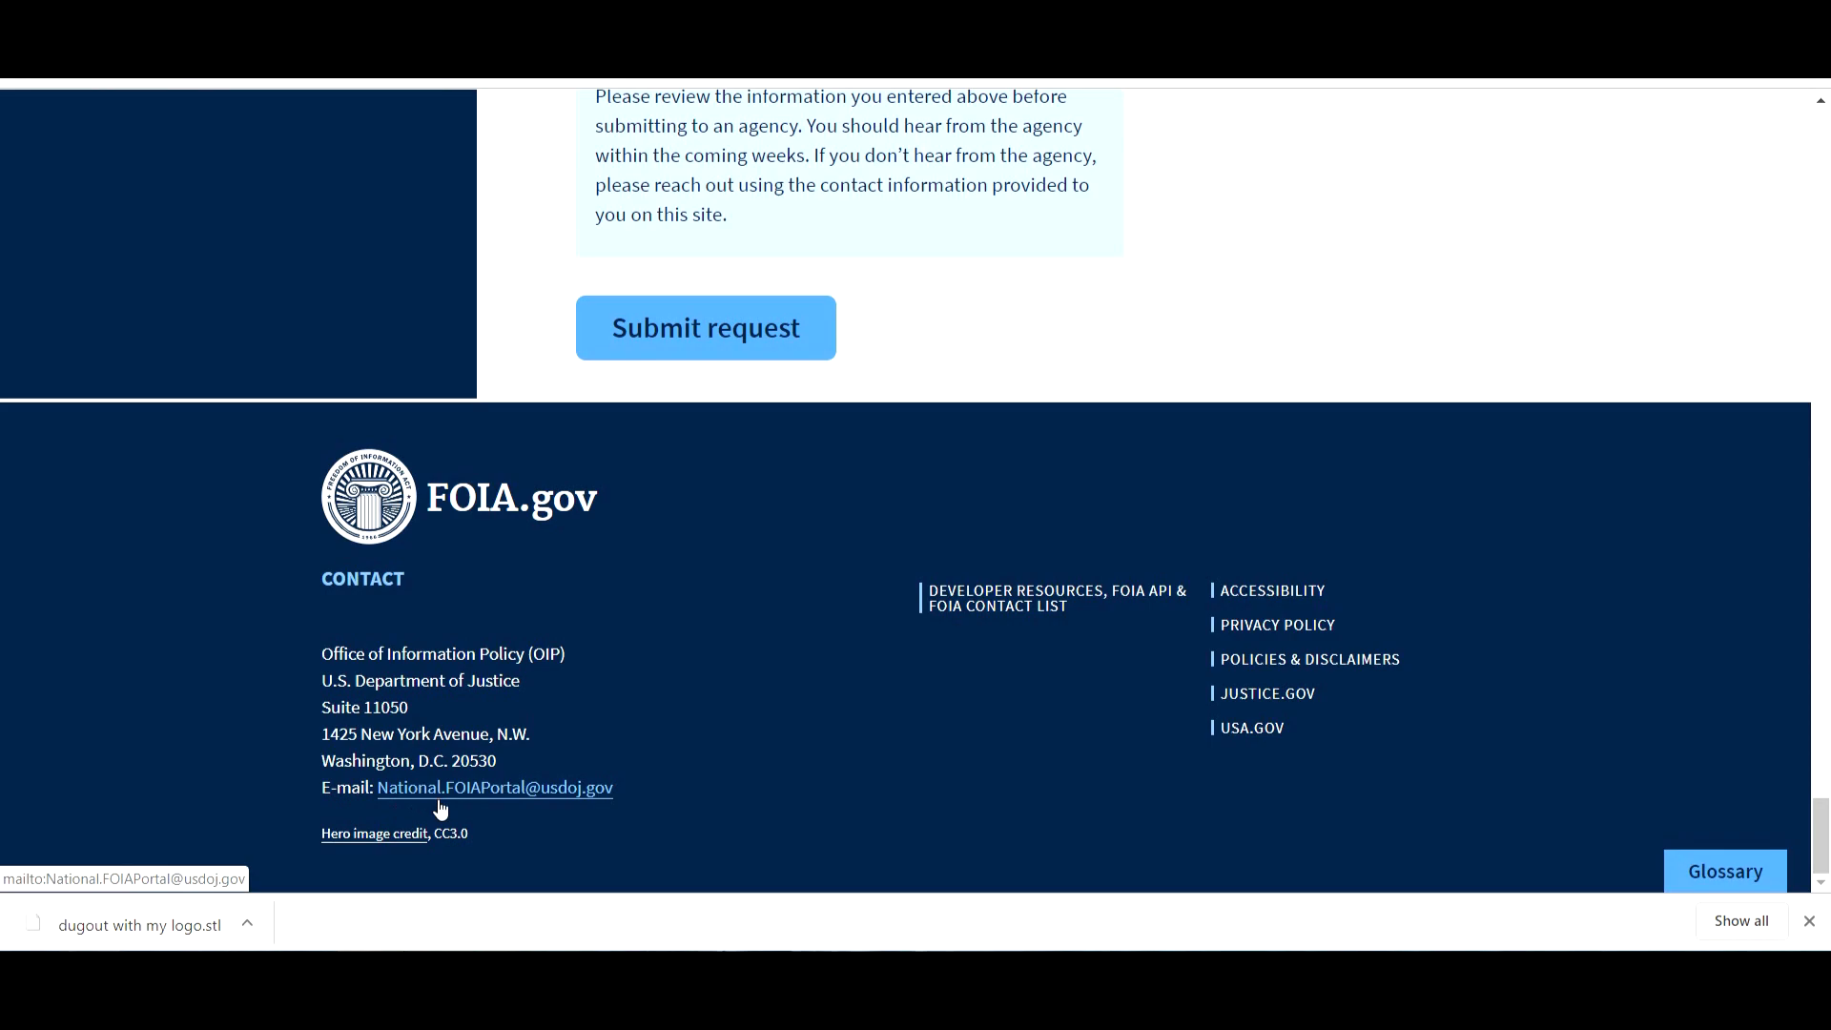
mouse_move(907, 491)
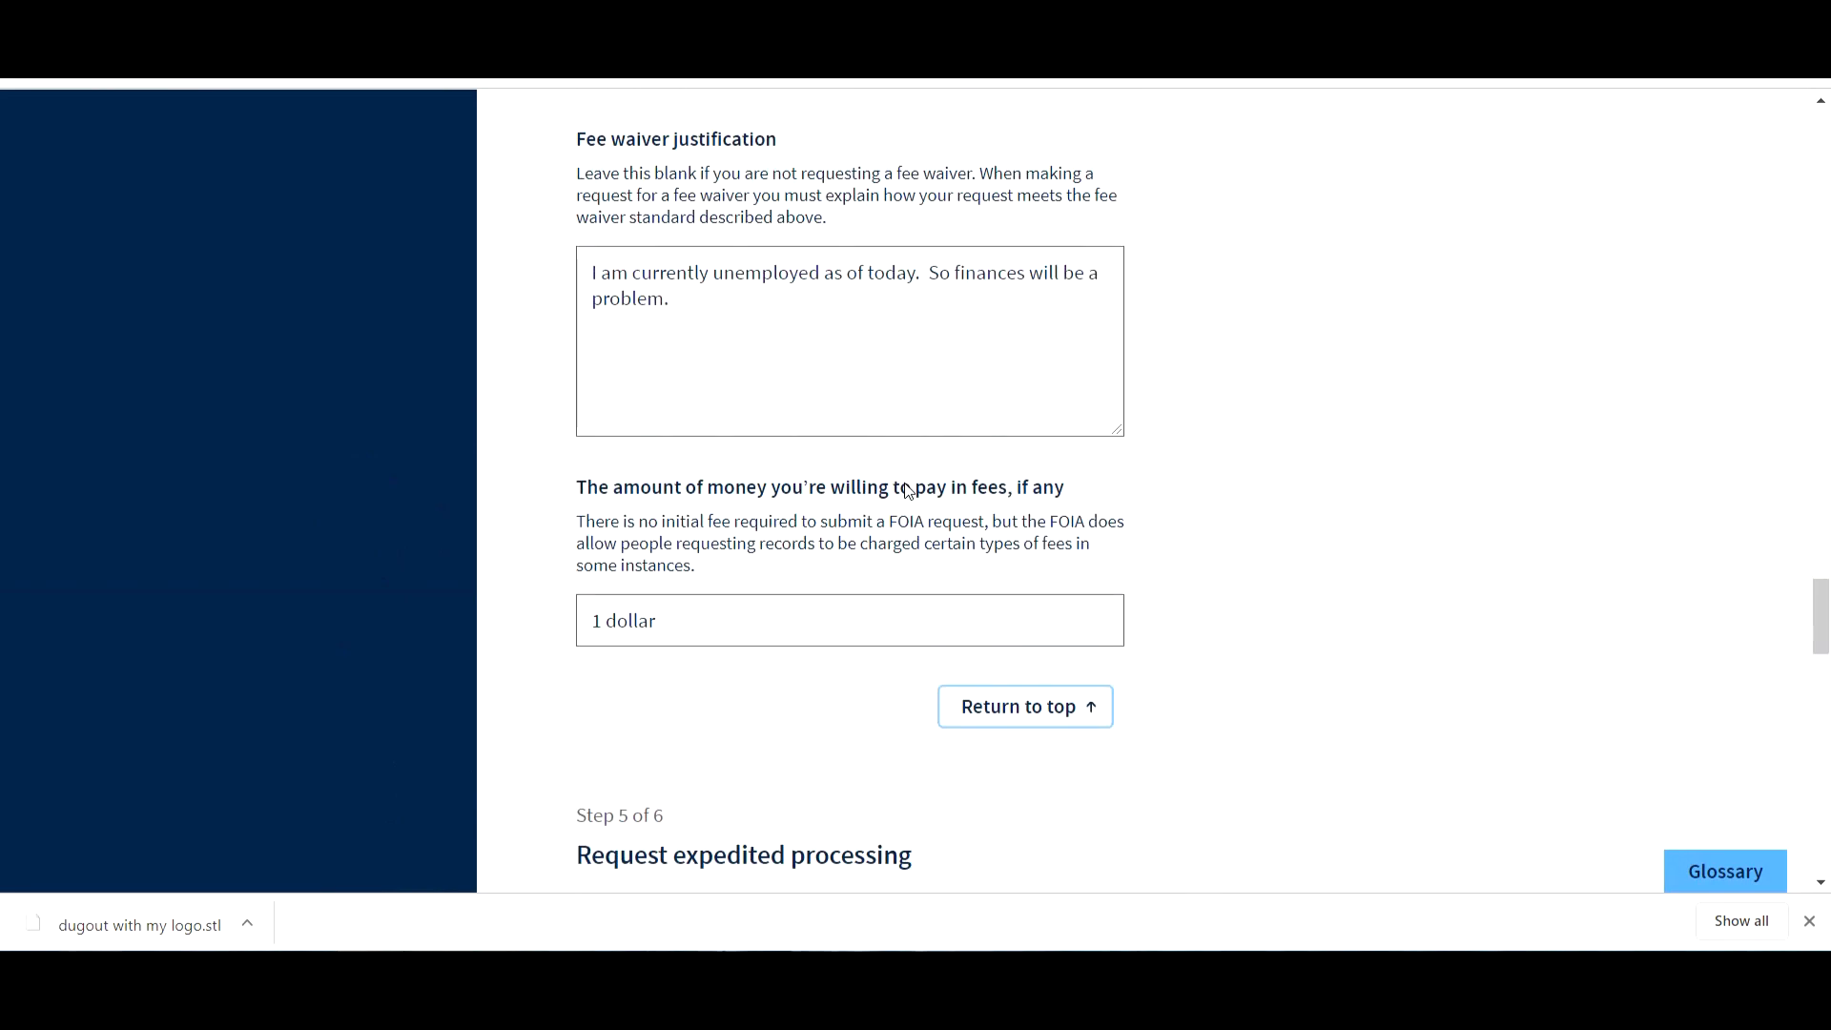
scroll(down, 3)
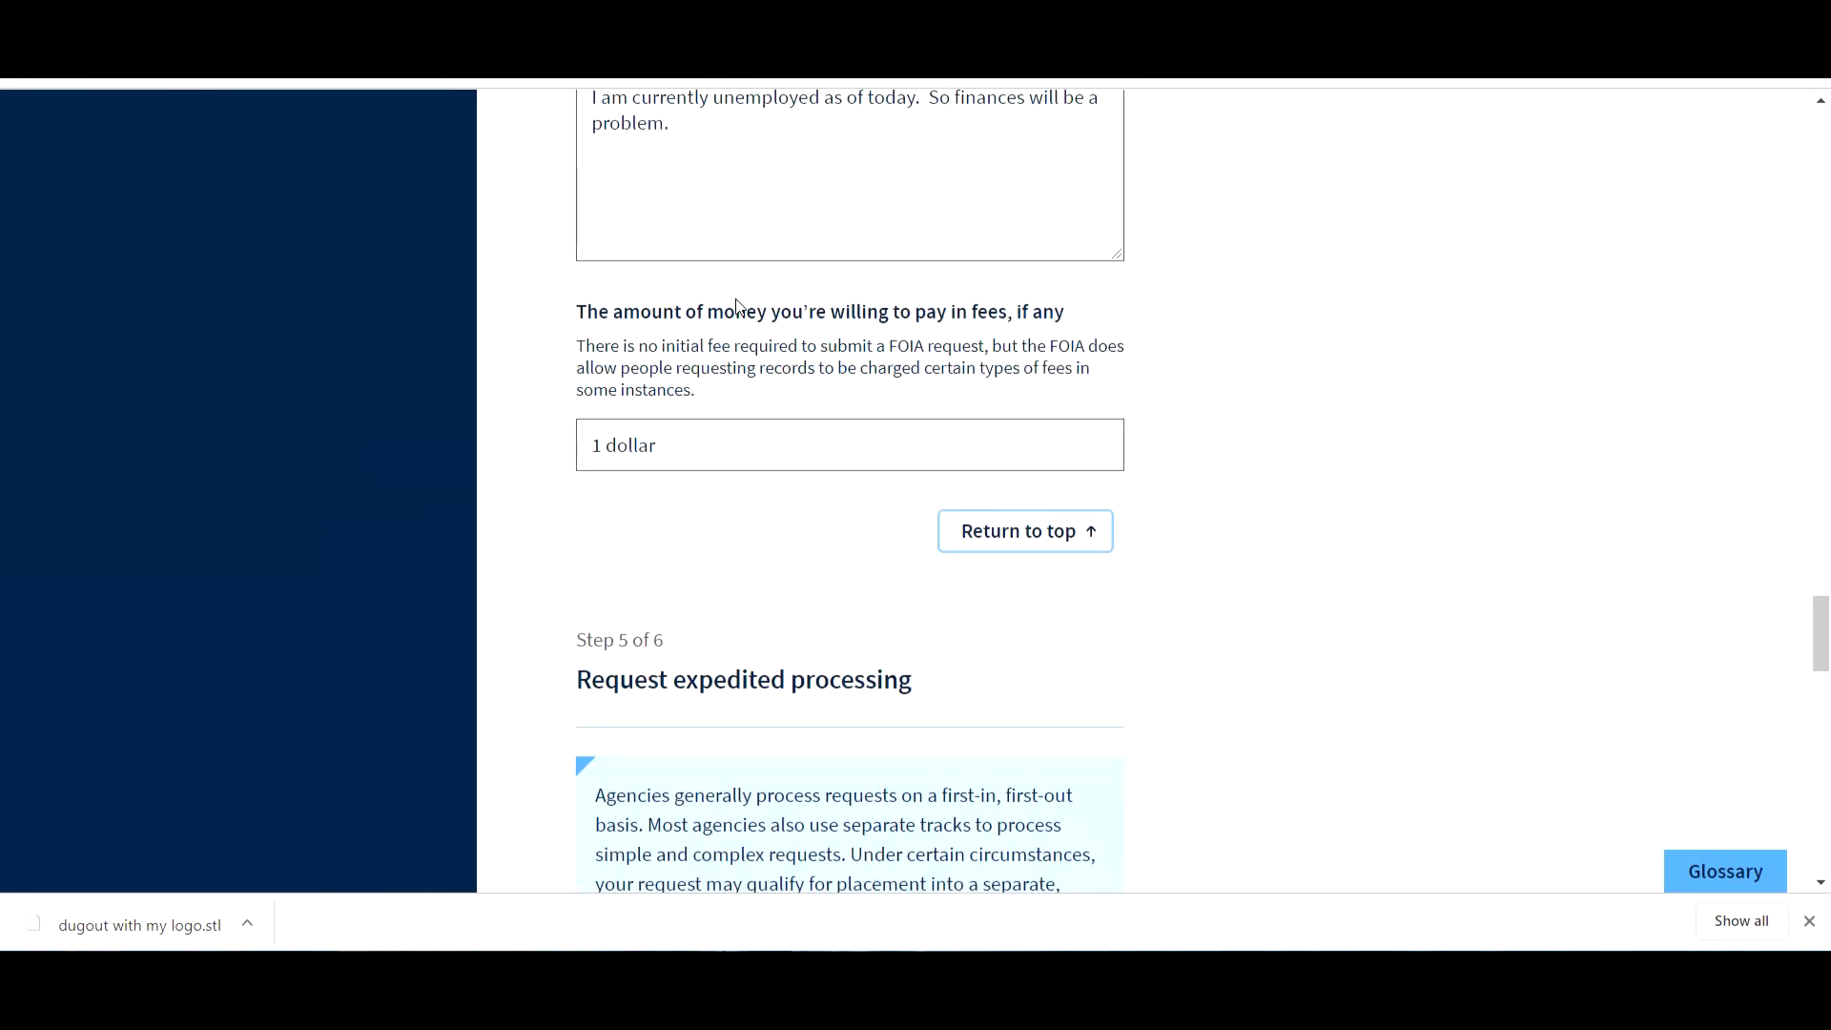
scroll(up, 3)
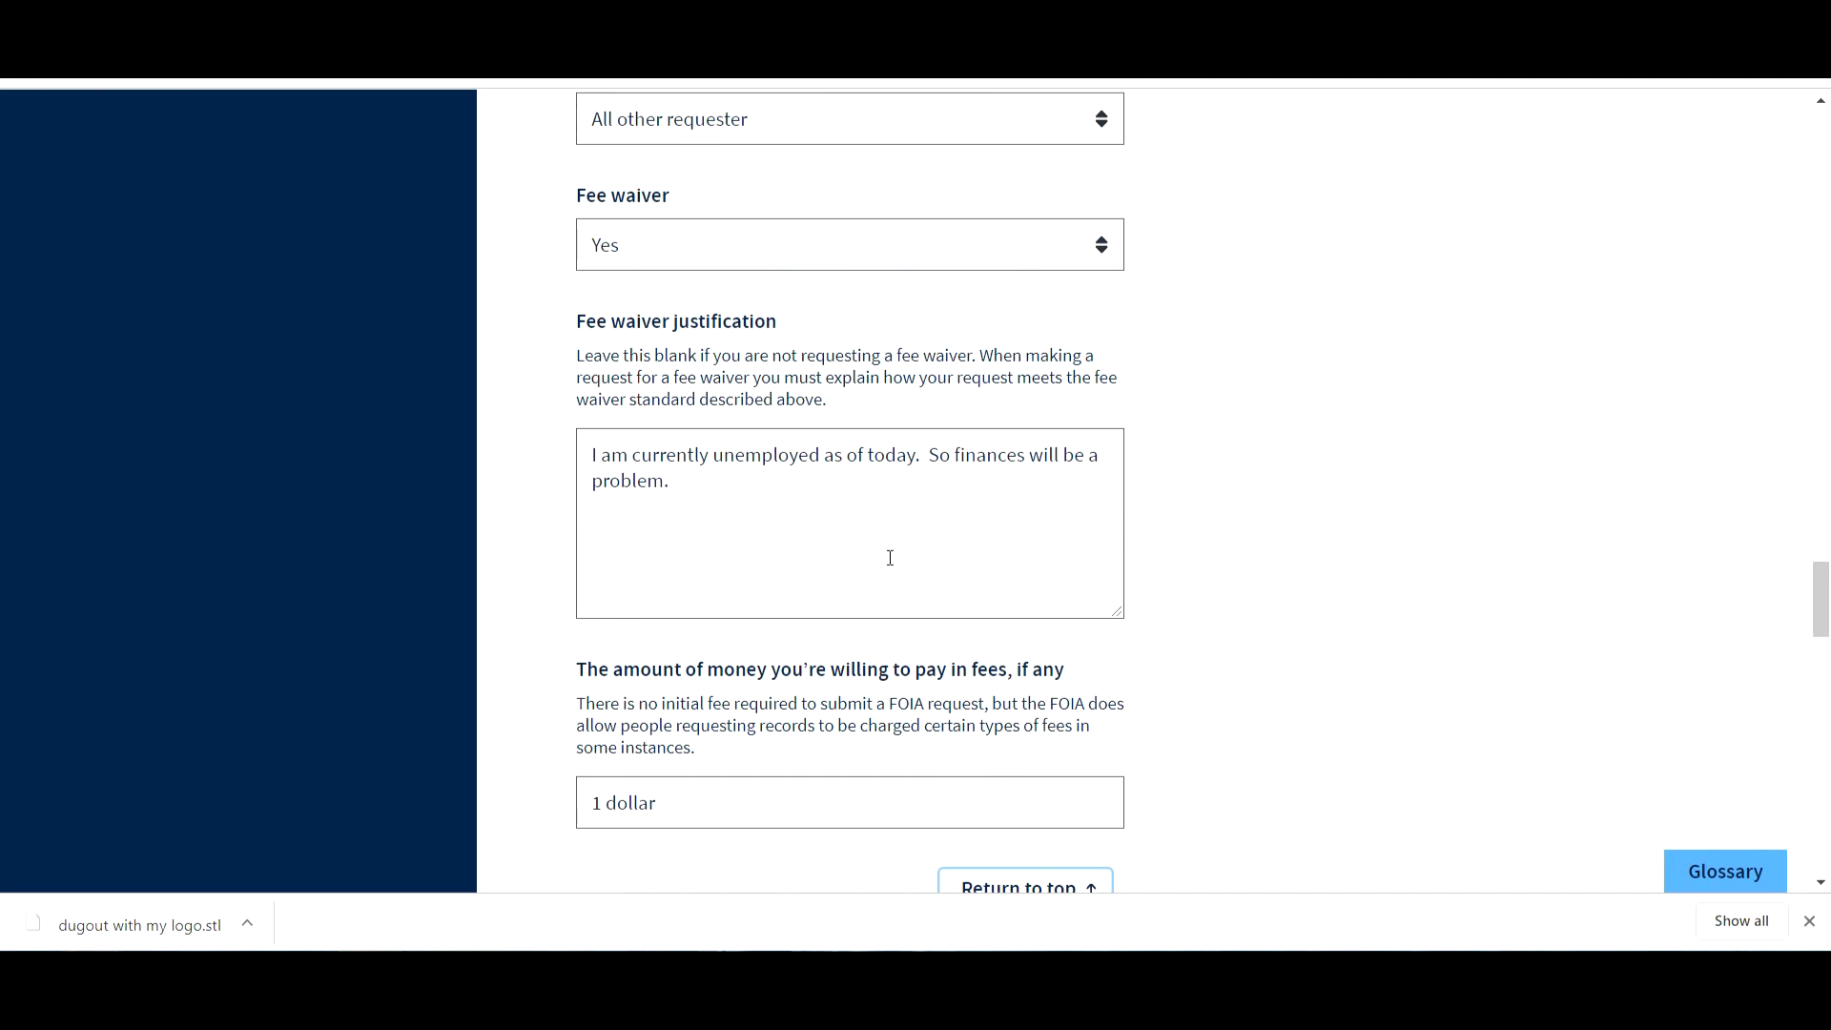
mouse_move(887, 558)
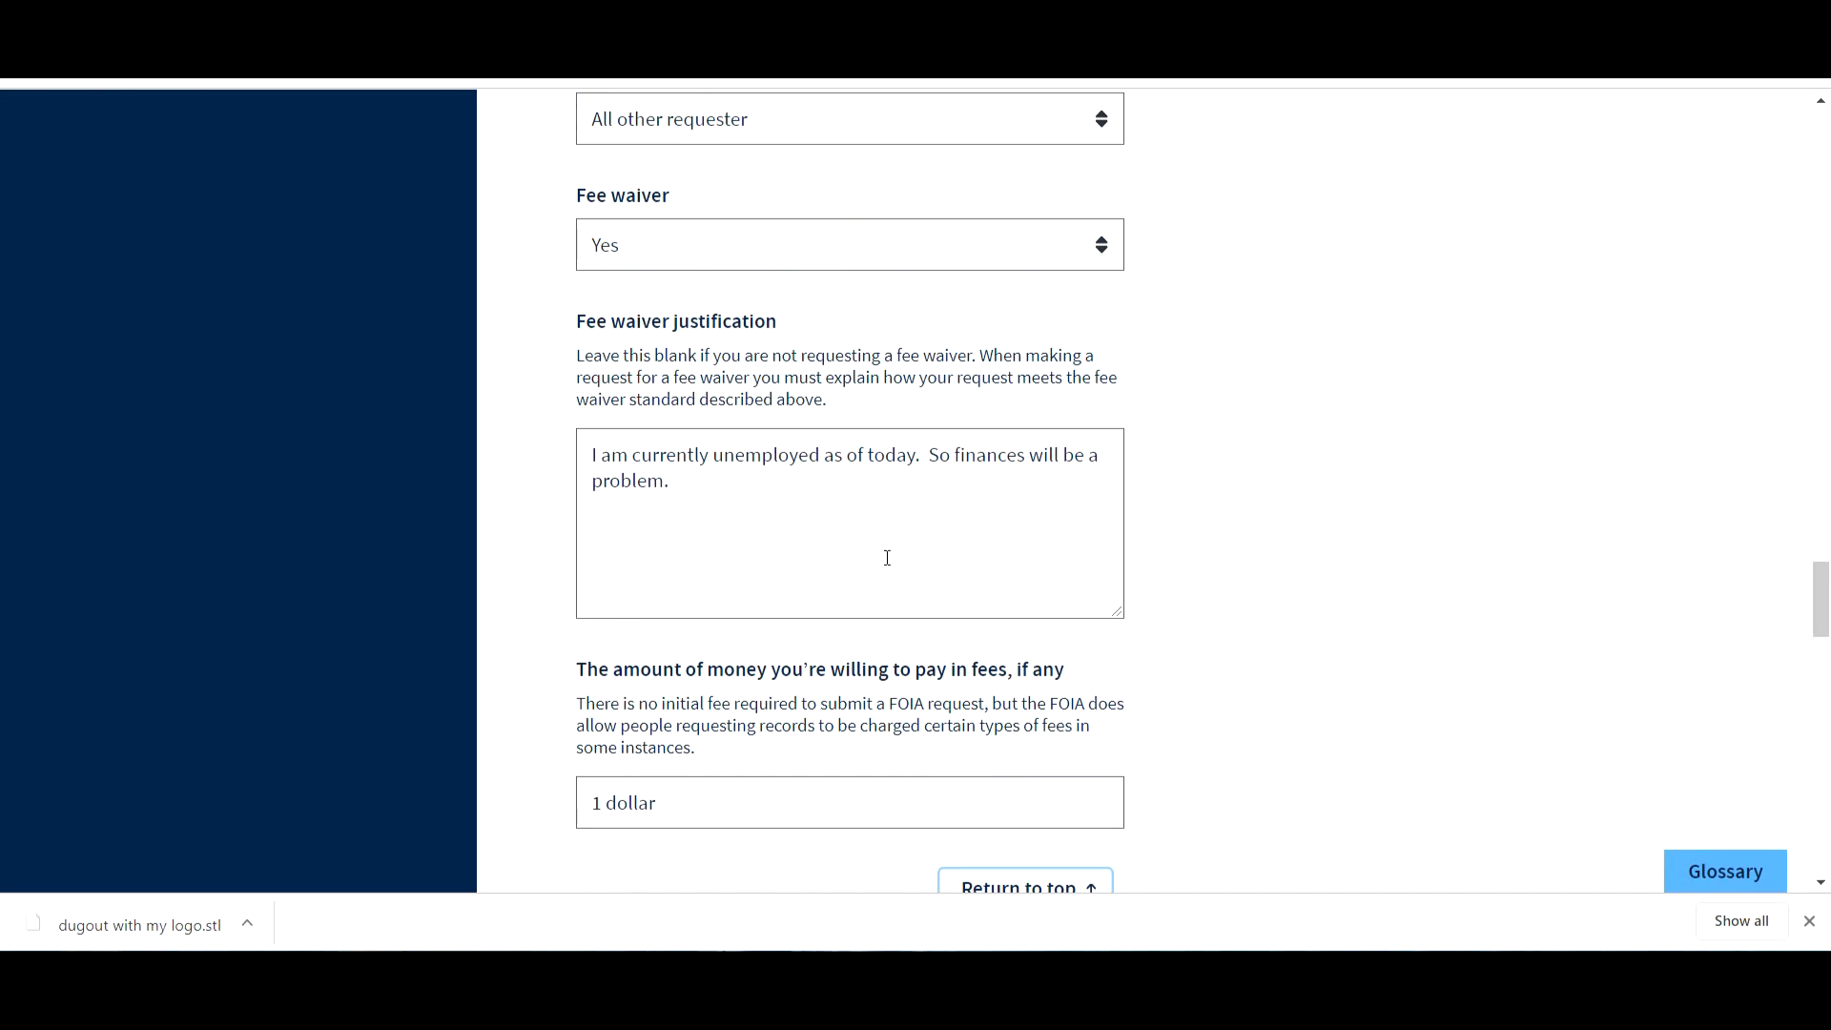
scroll(up, 3)
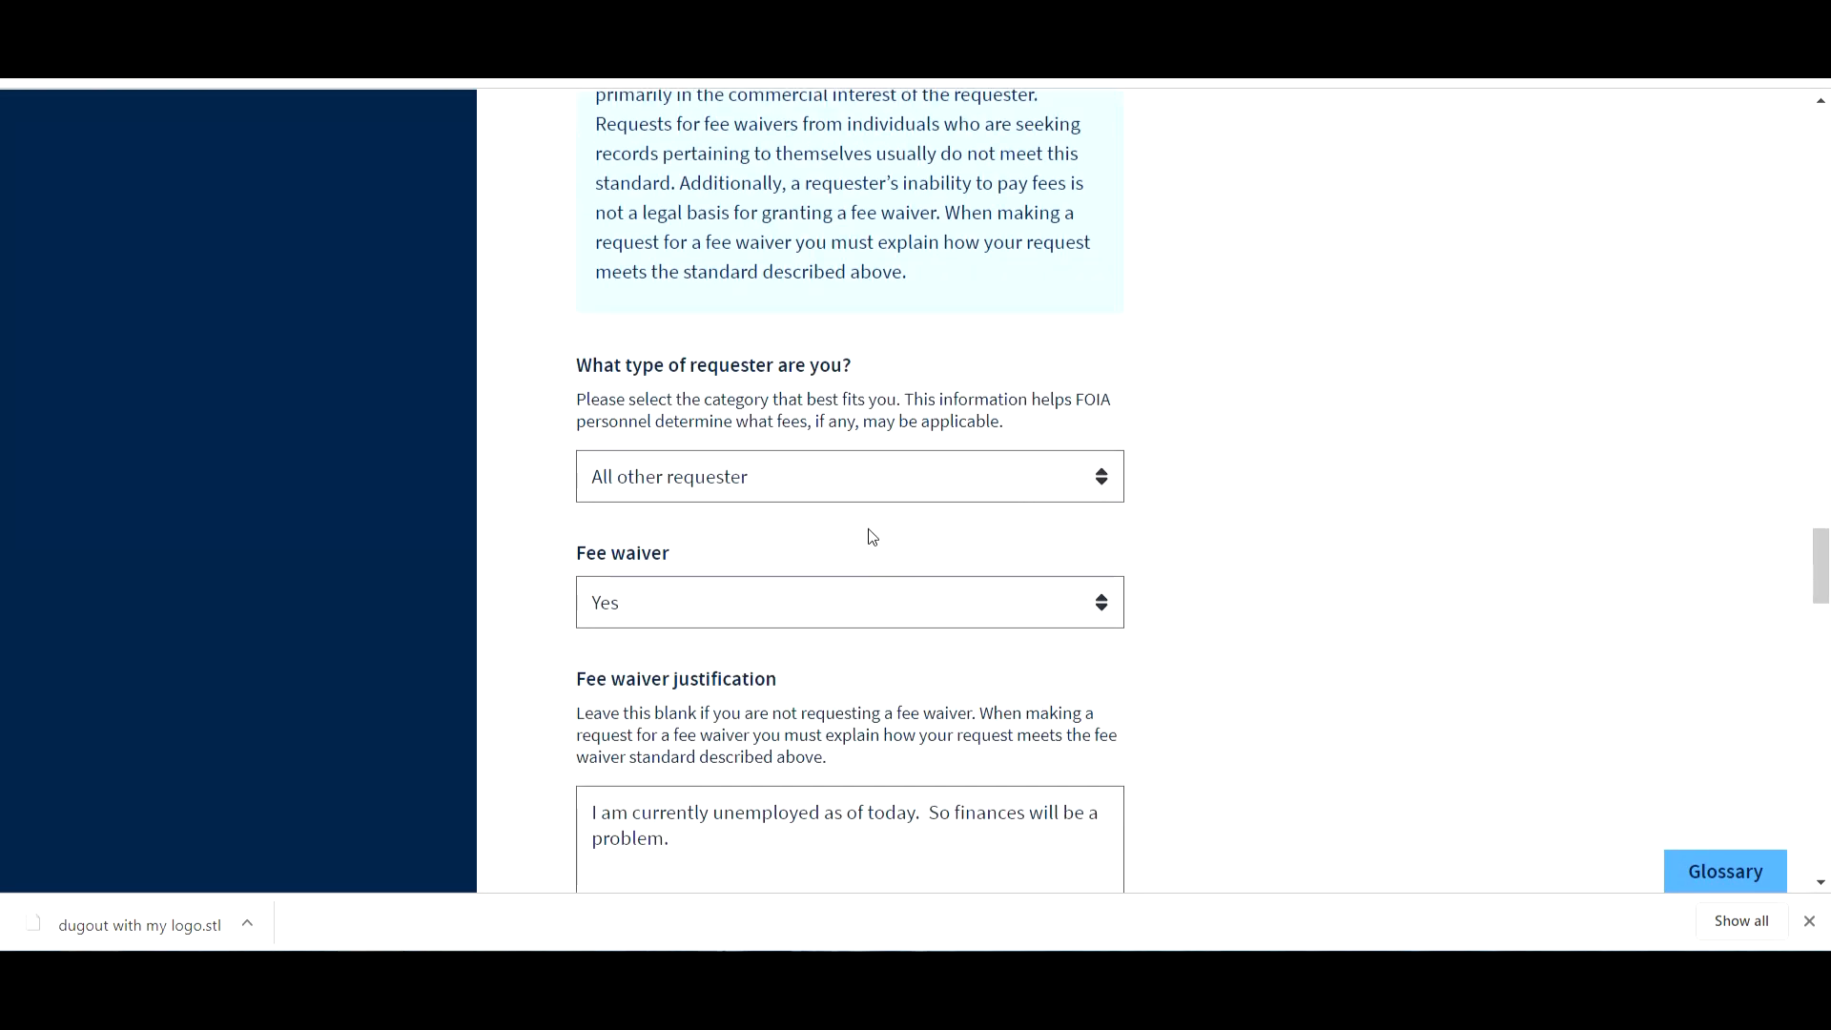
click(849, 476)
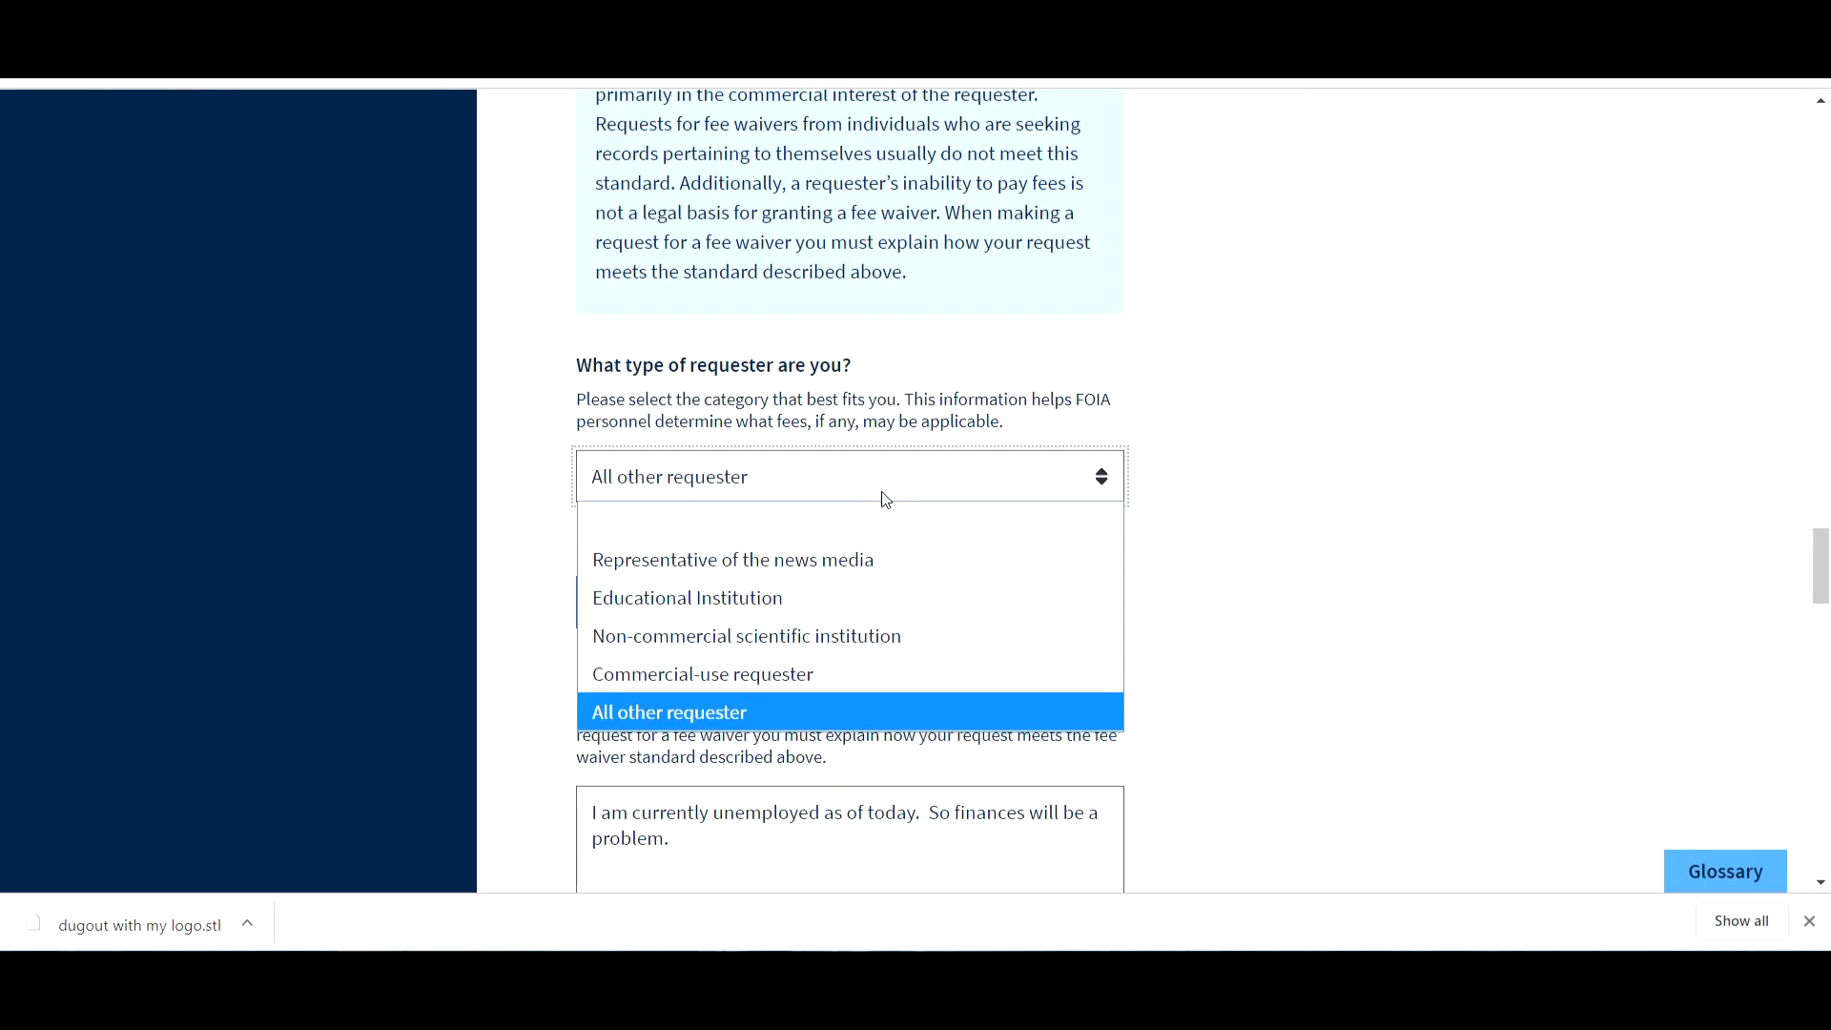
click(668, 712)
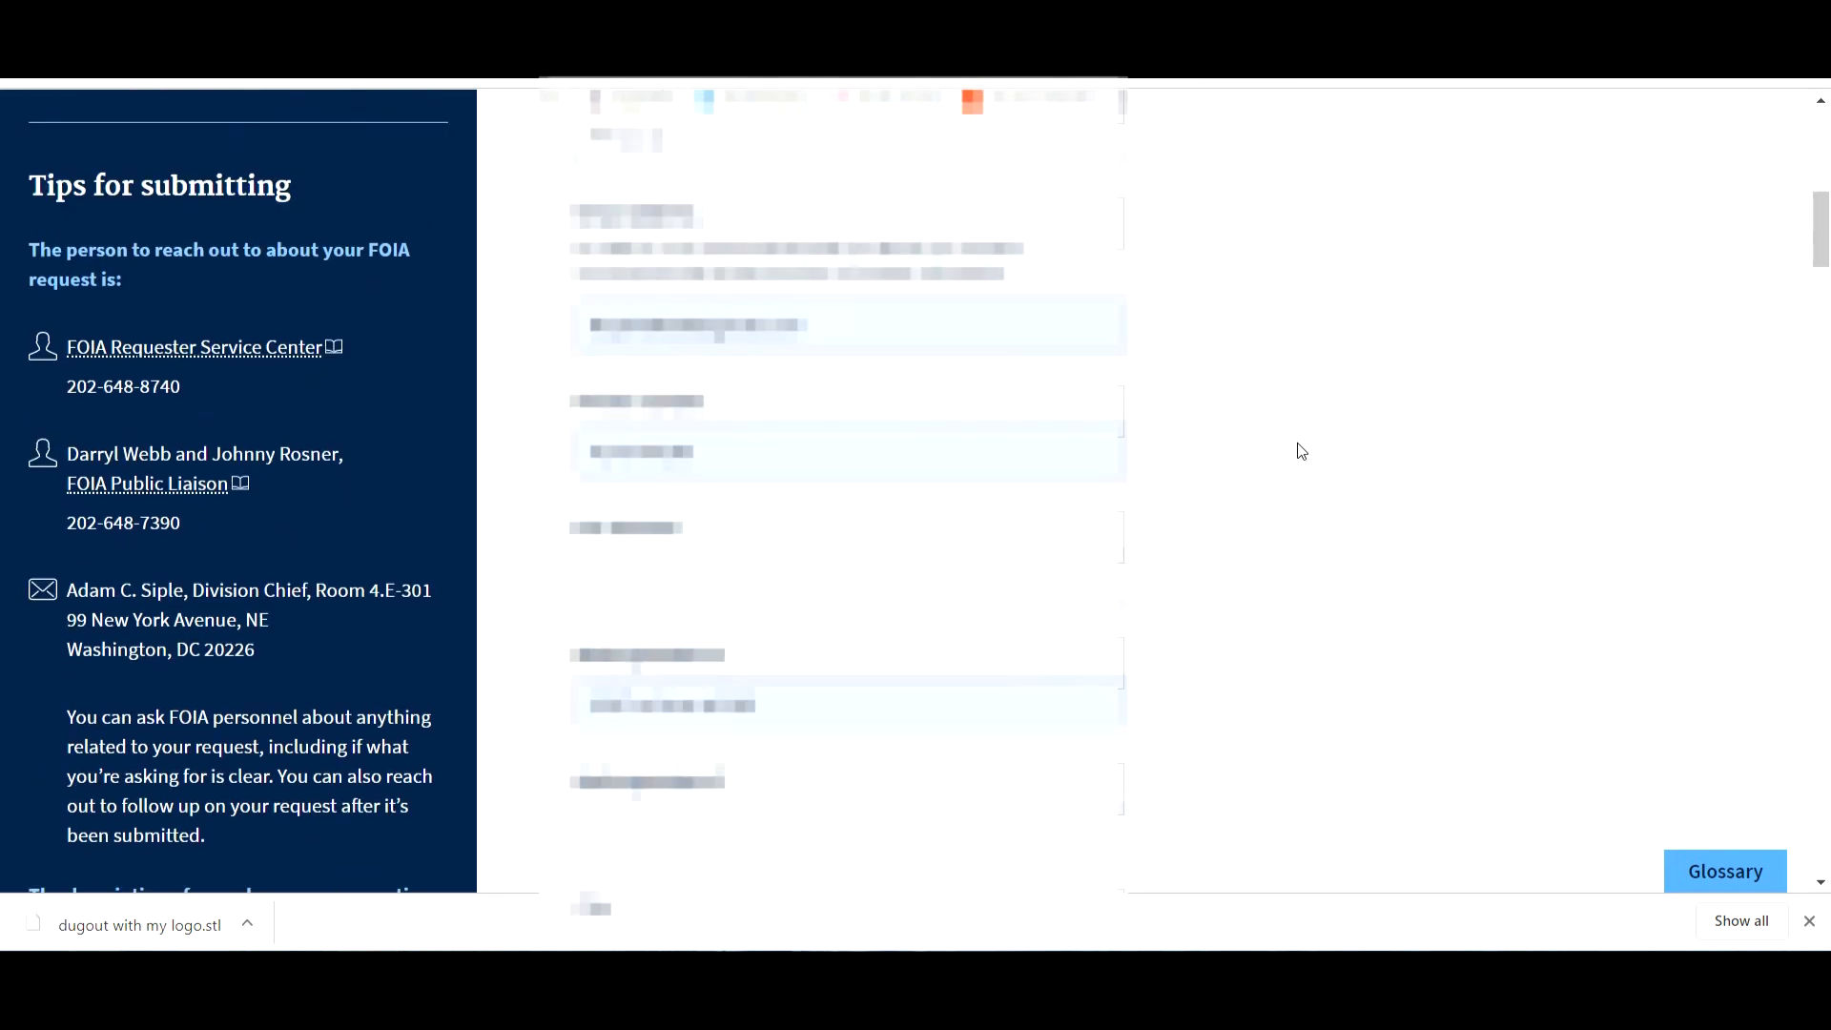
scroll(down, 3)
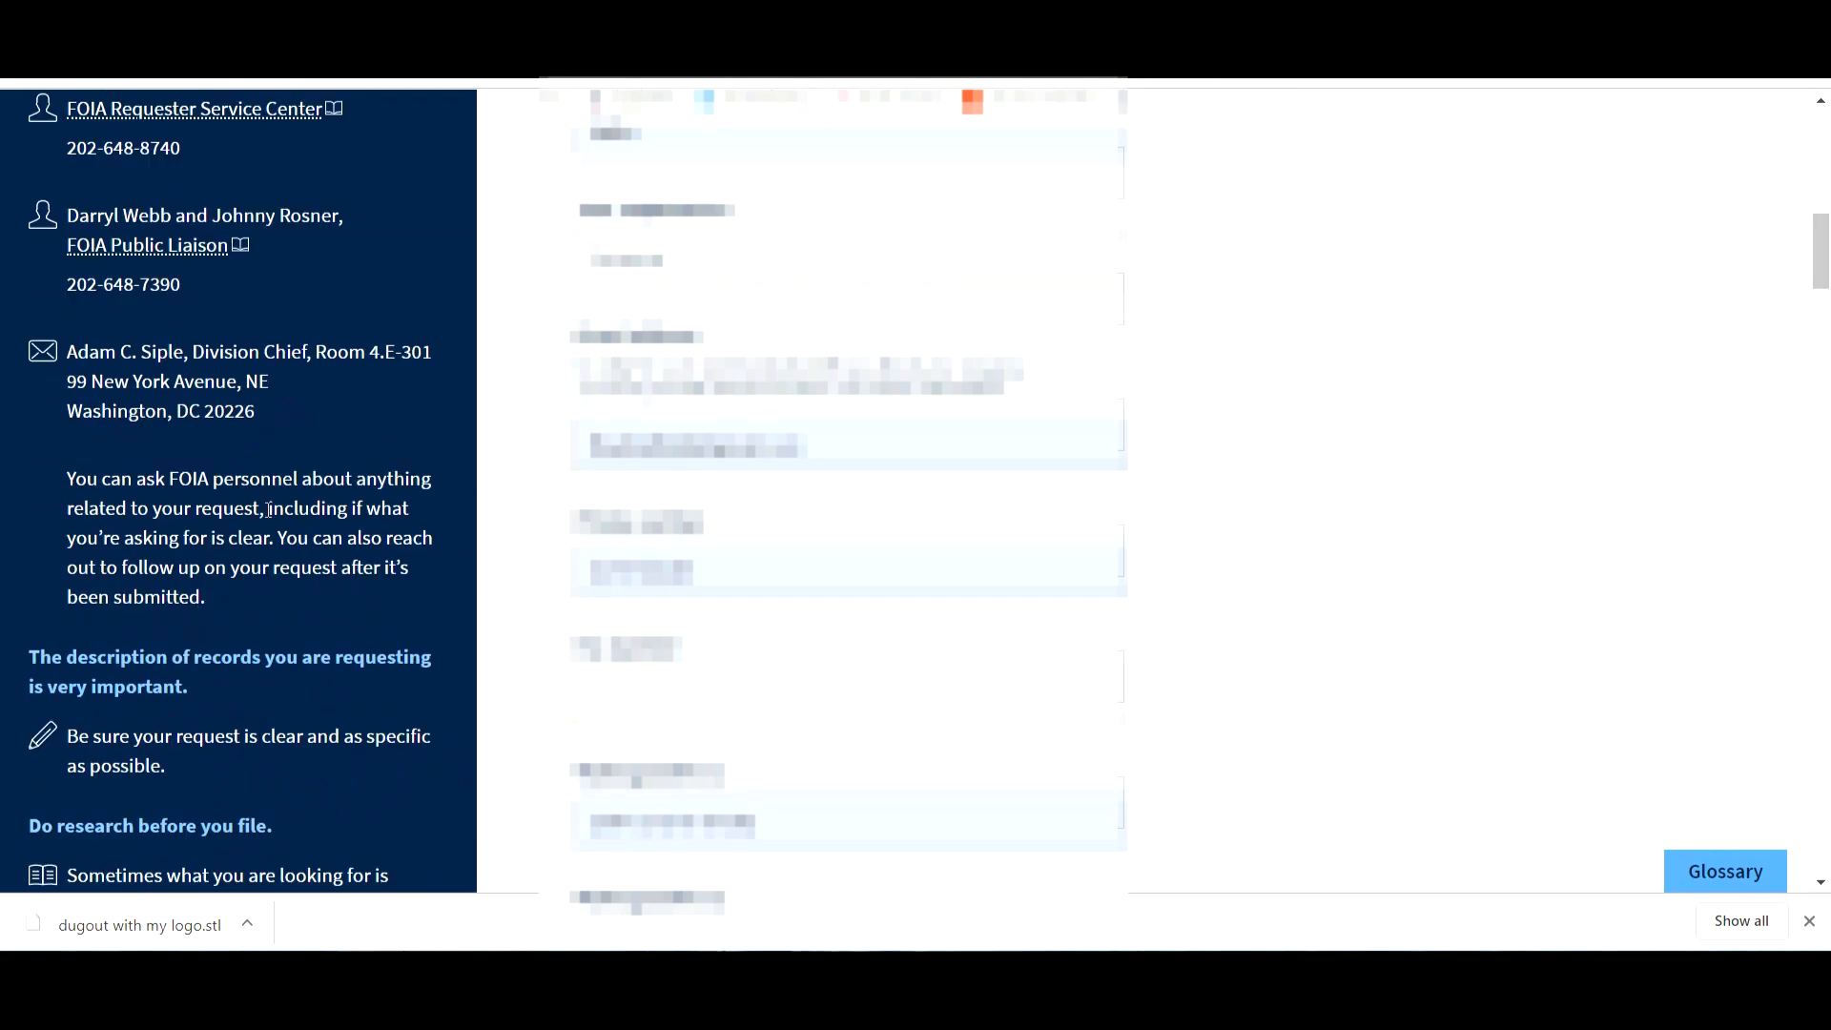
scroll(down, 3)
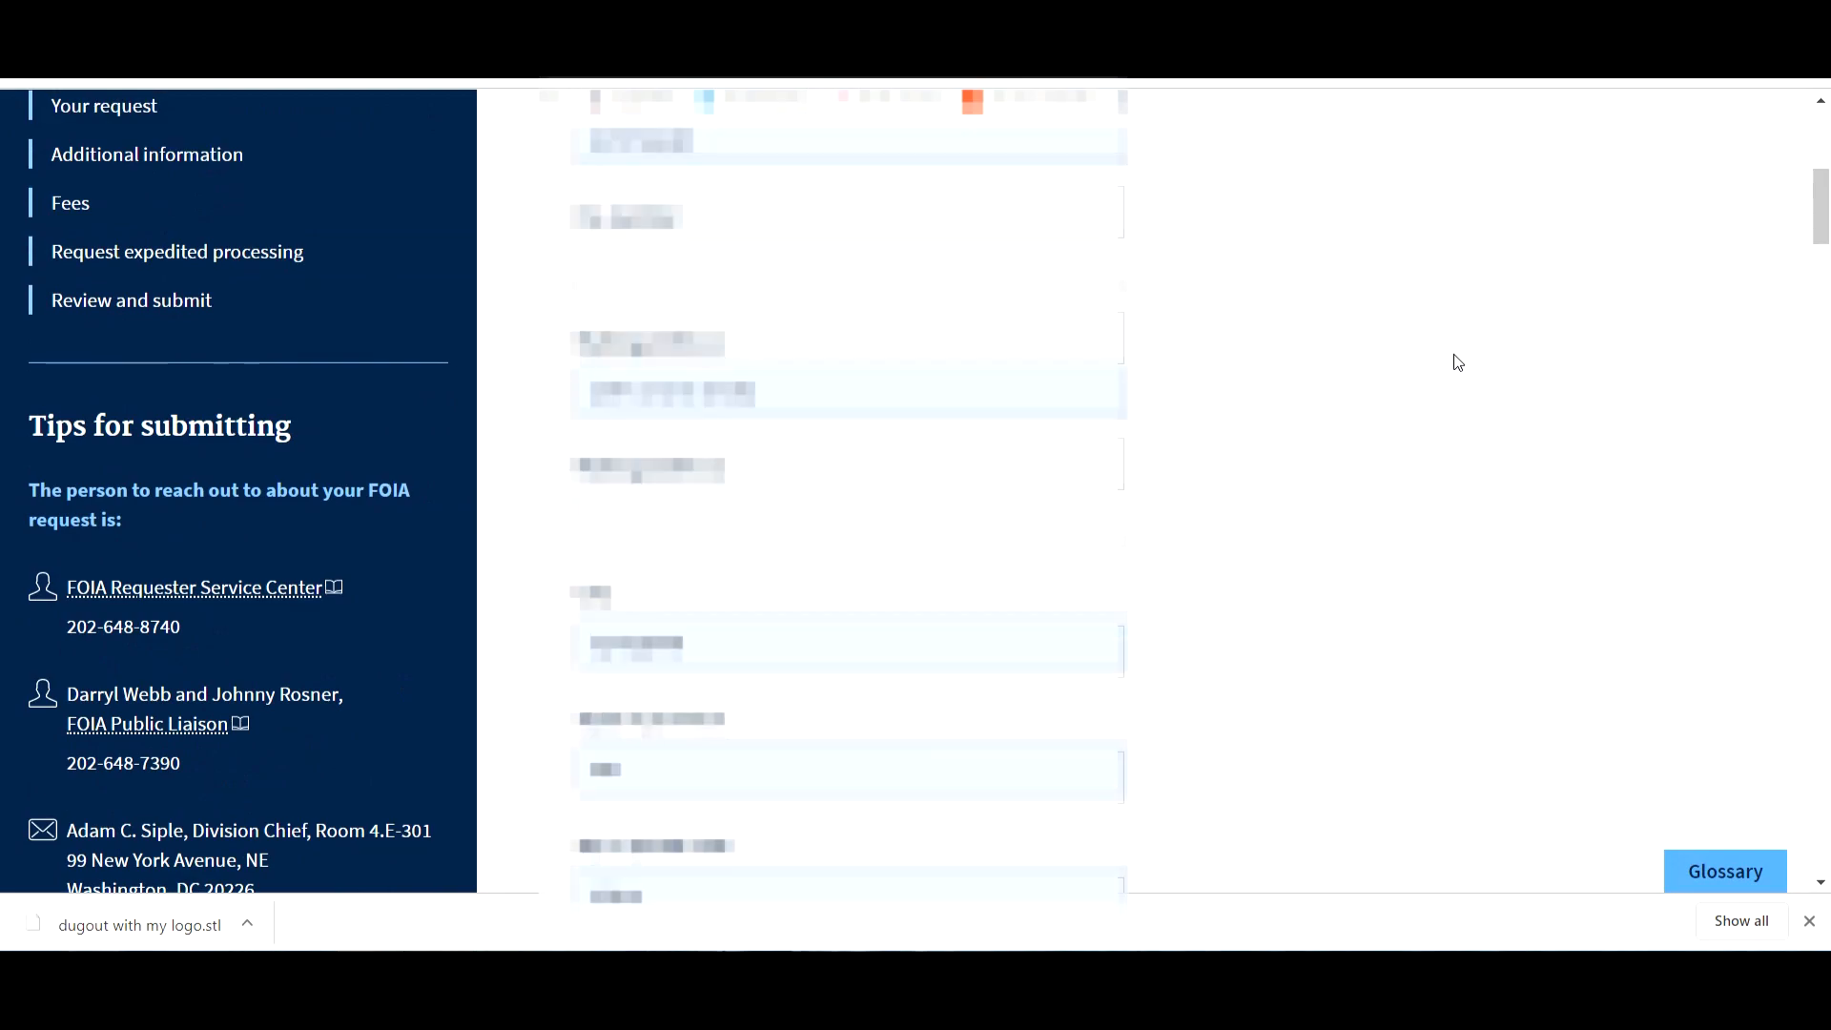
scroll(down, 3)
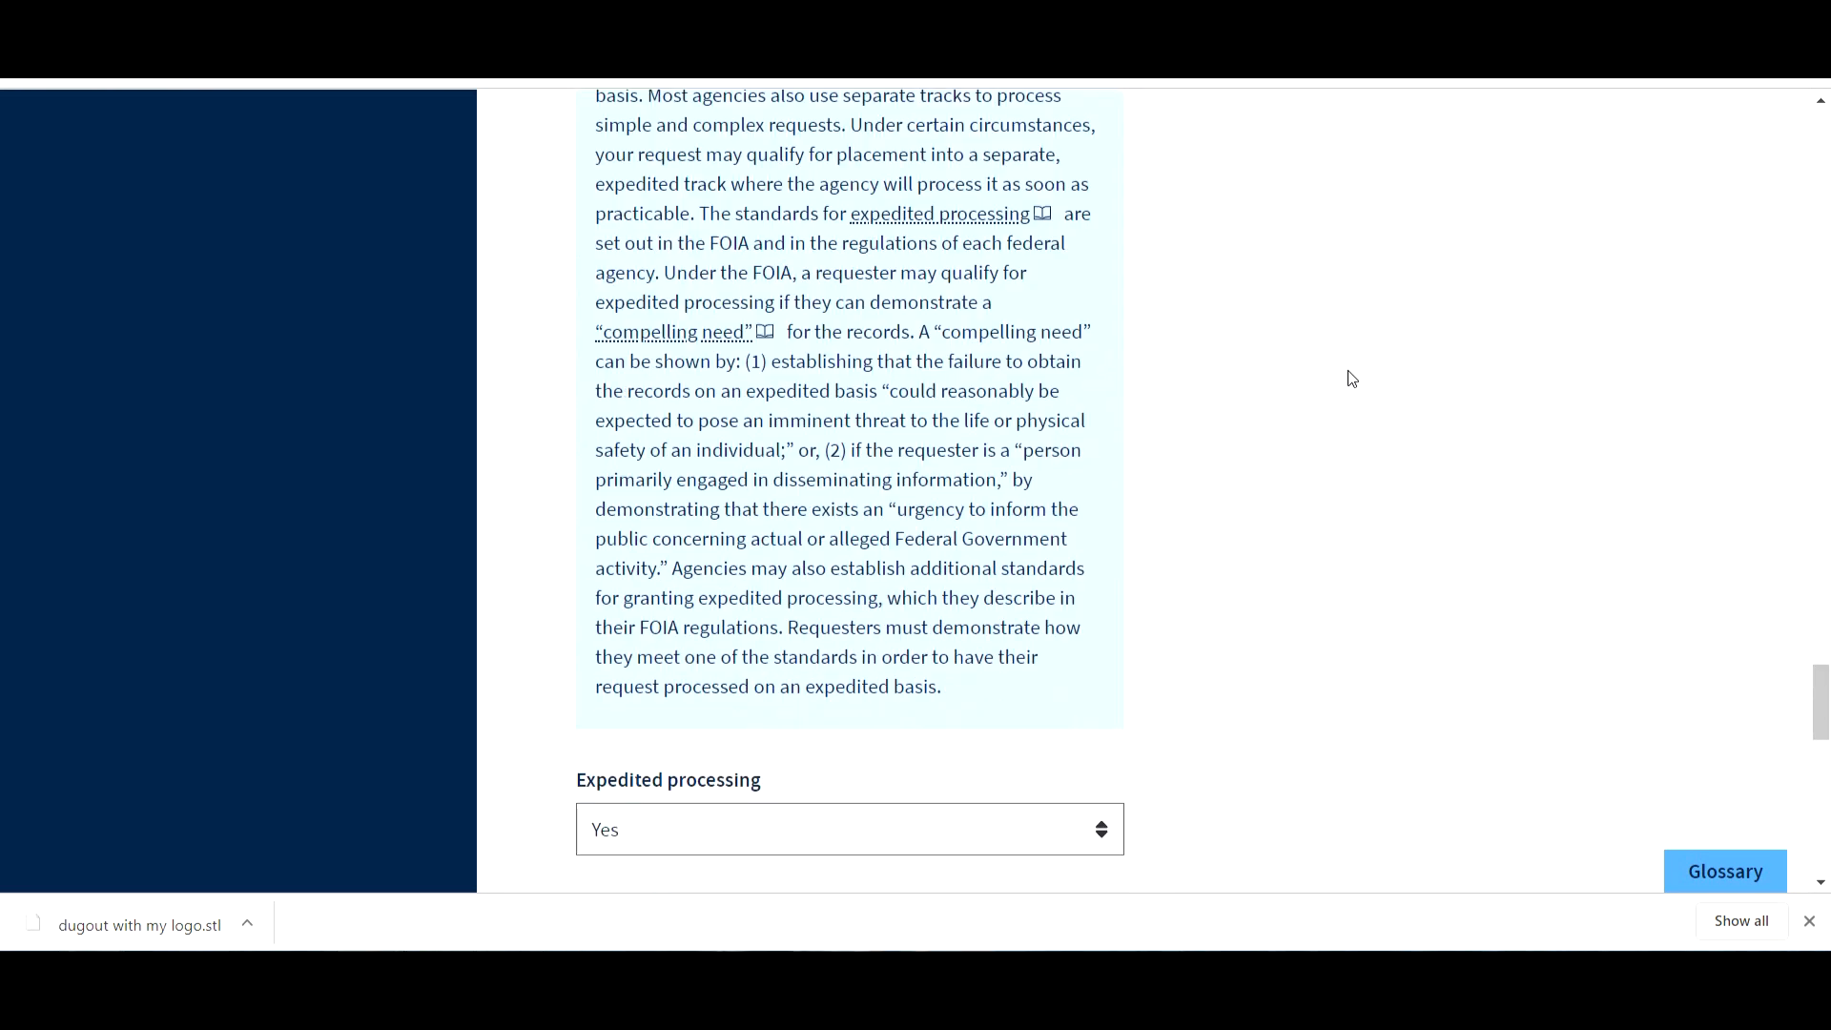
scroll(down, 3)
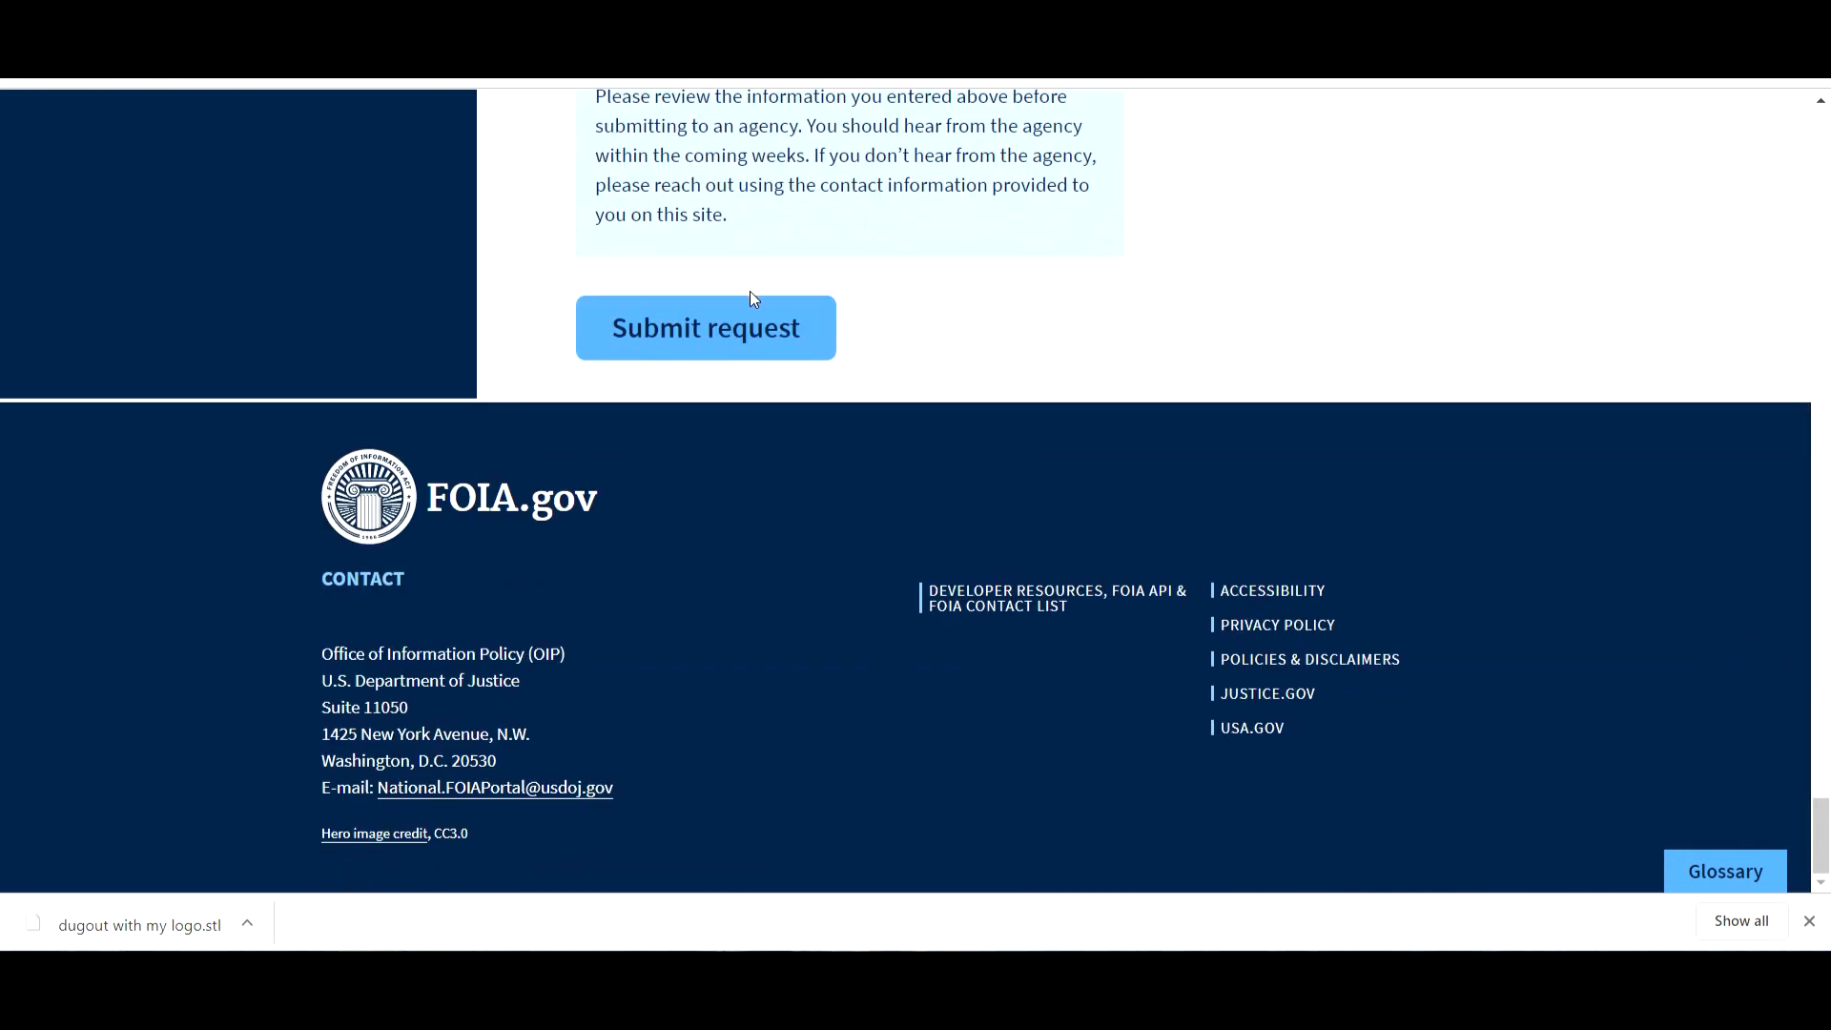
- Submit the completed request to reach the Success page
click(705, 328)
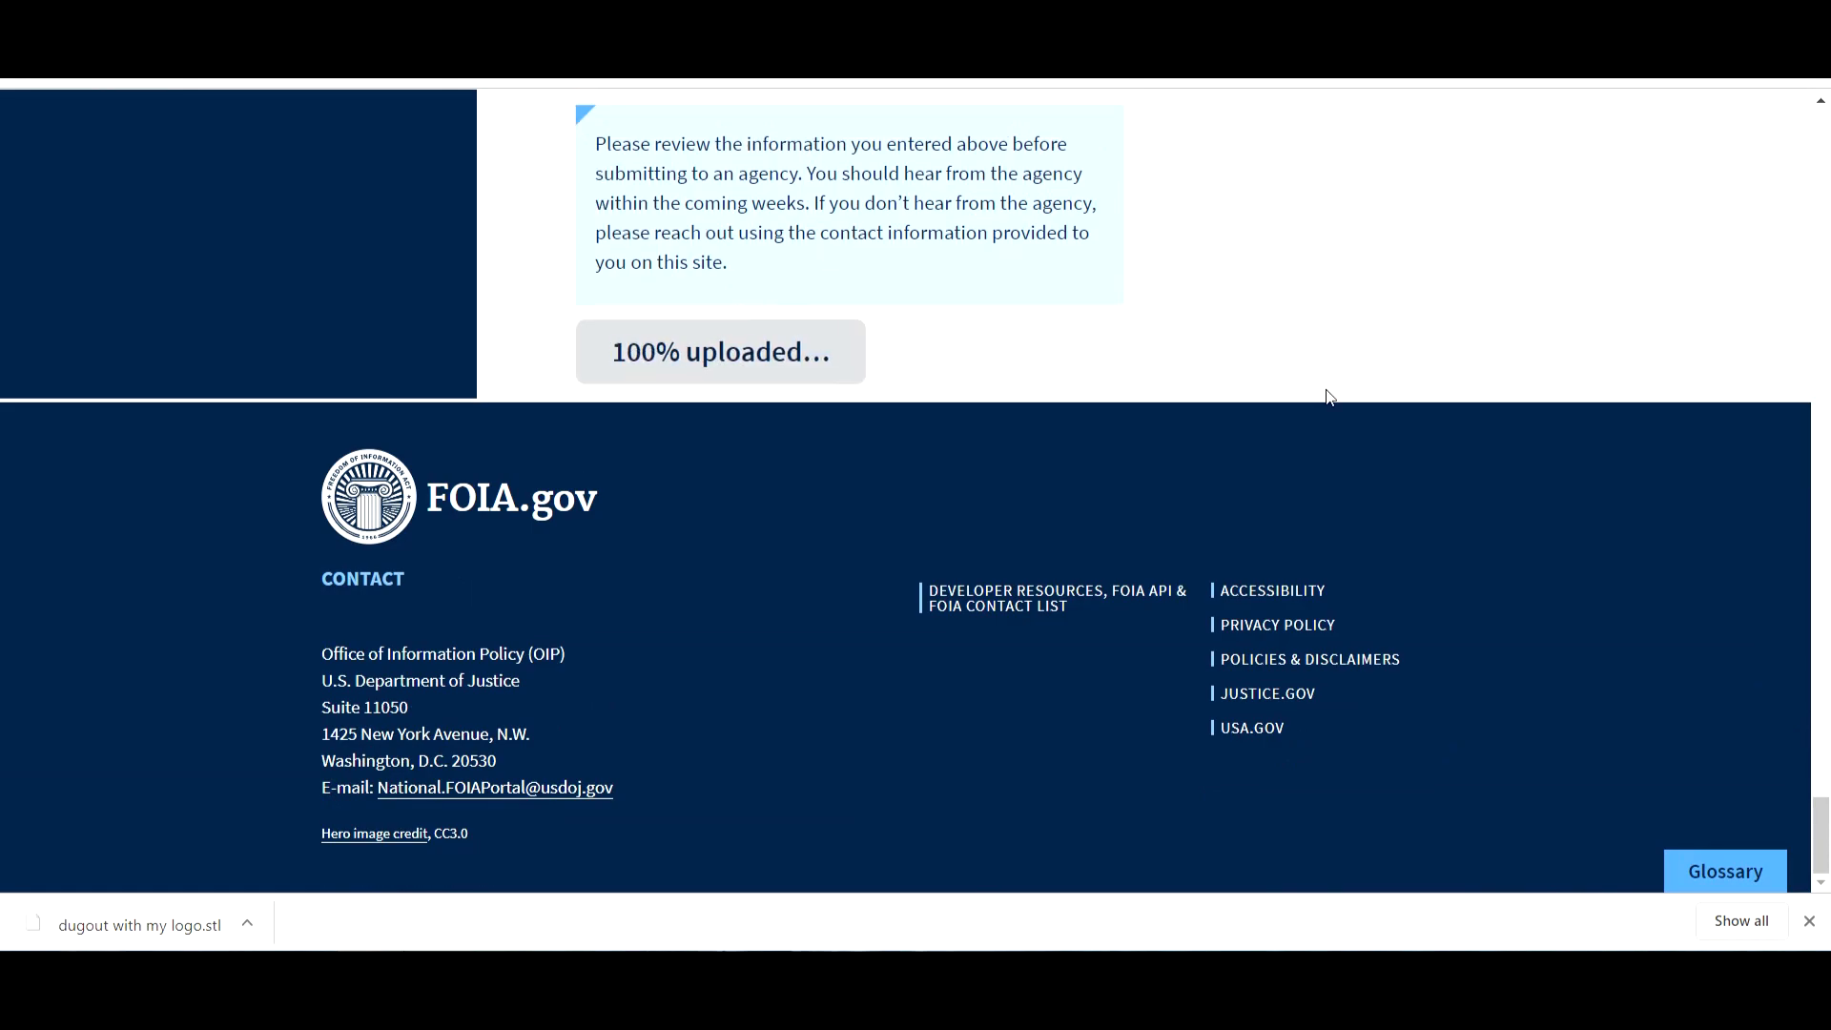
scroll(up, 3)
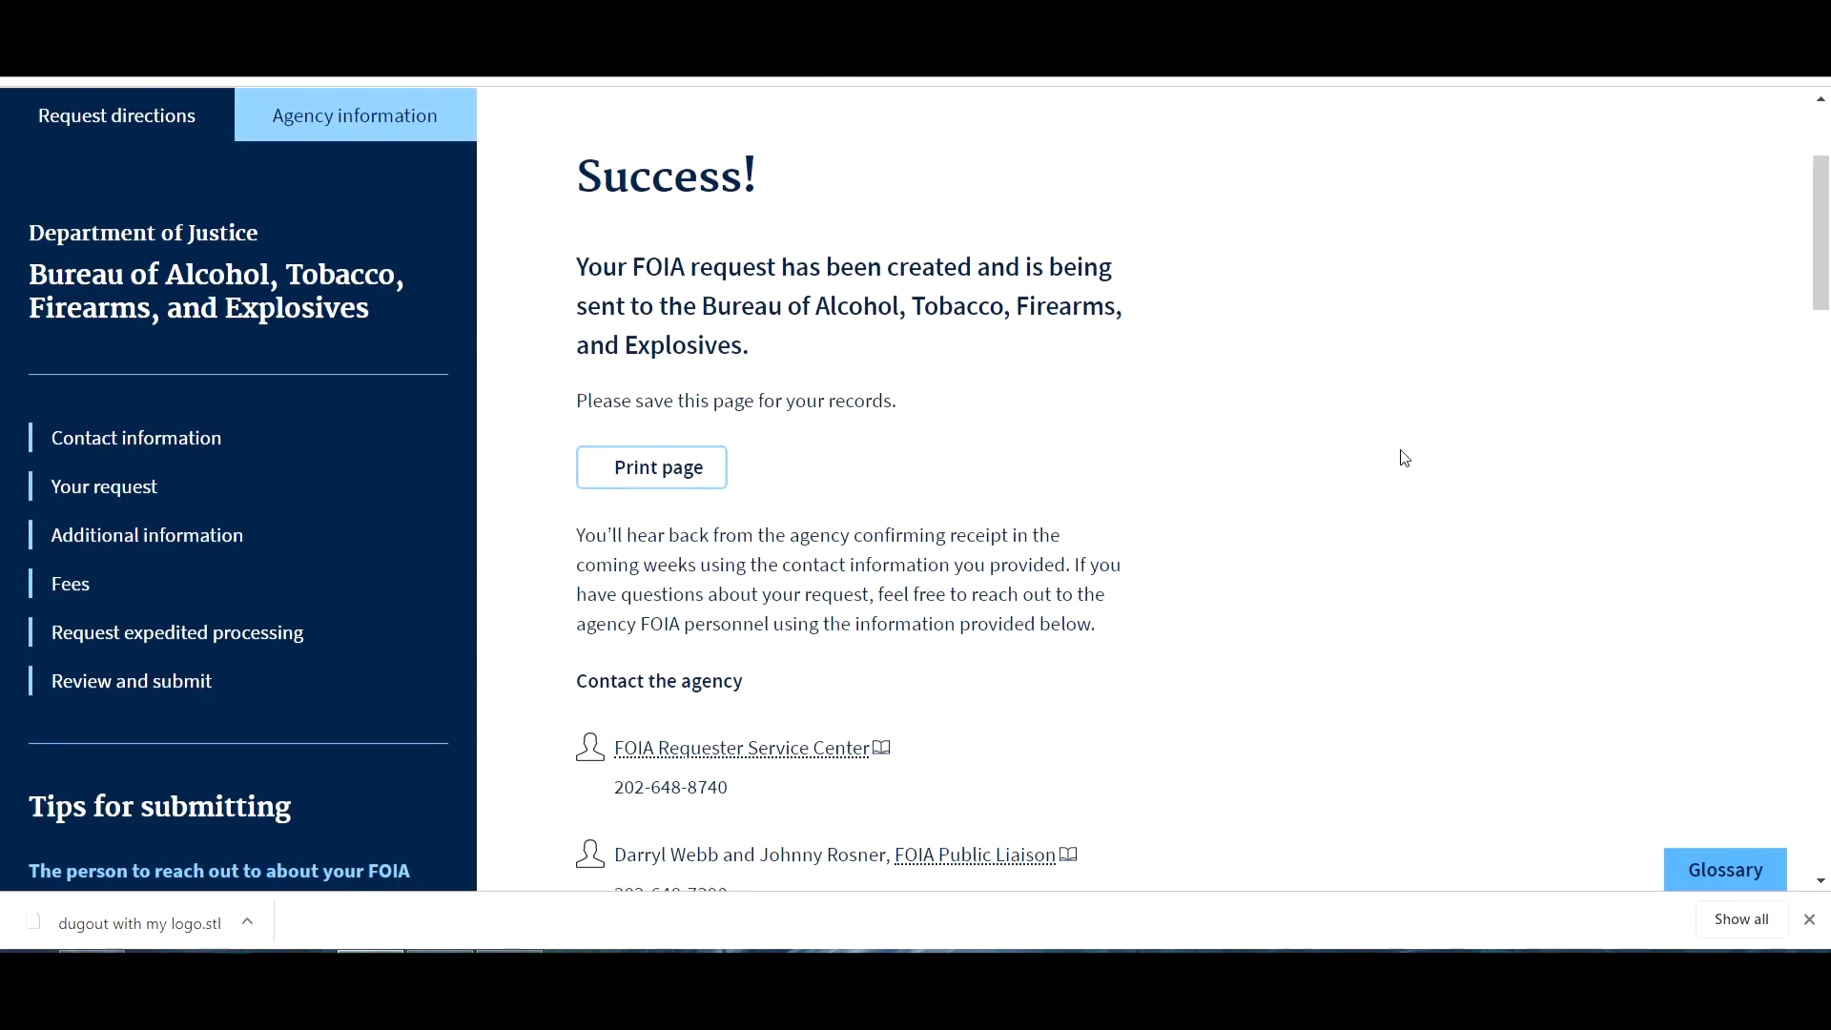
mouse_move(1311, 454)
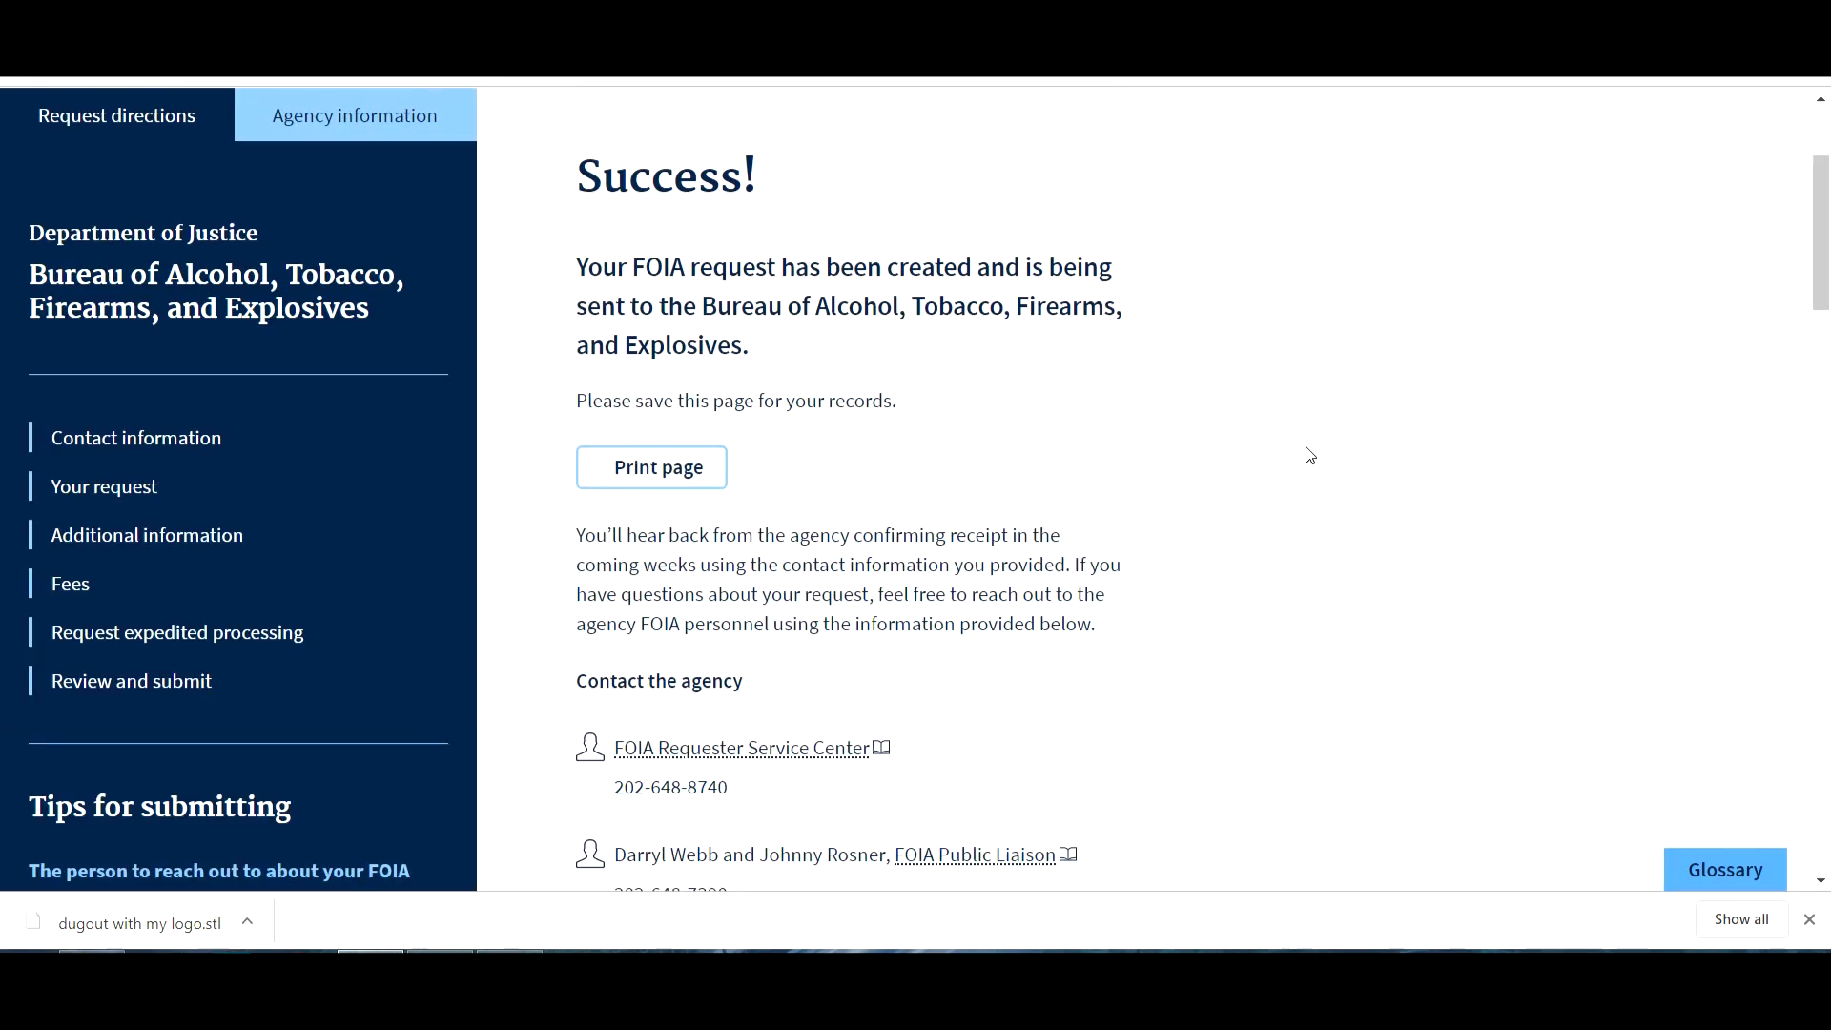
mouse_move(790, 560)
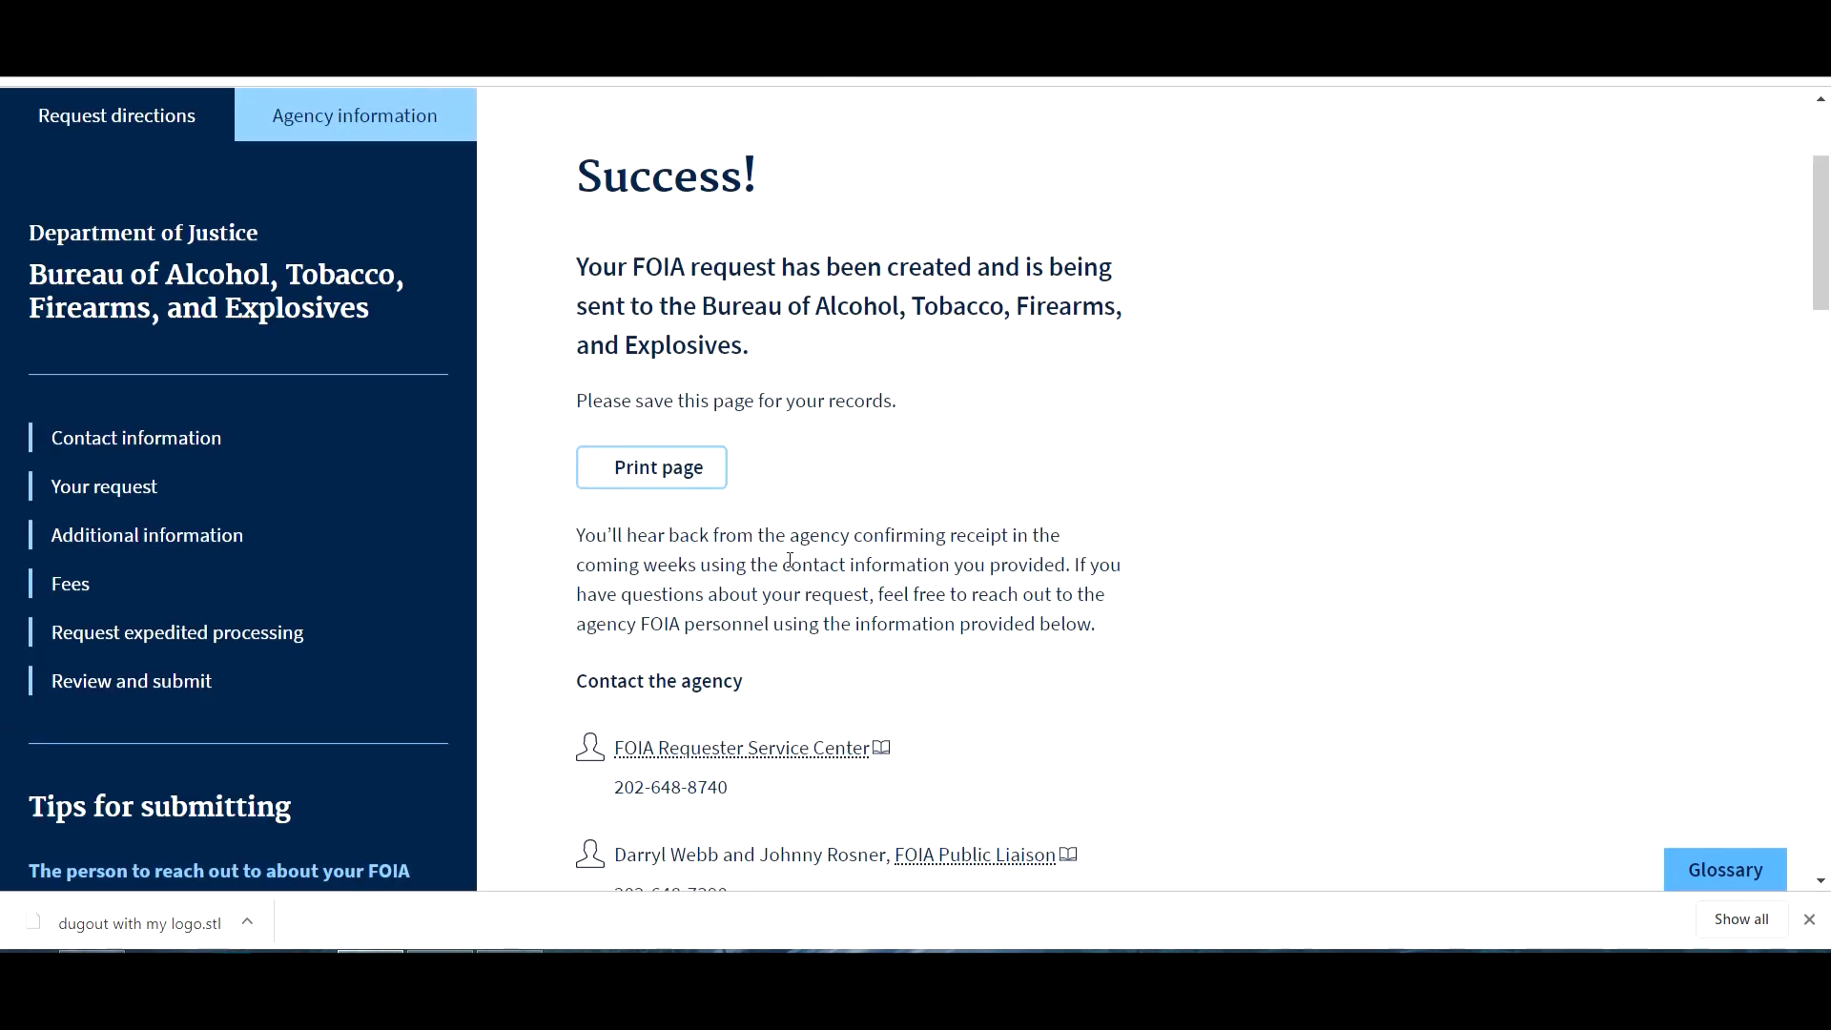
mouse_move(599, 555)
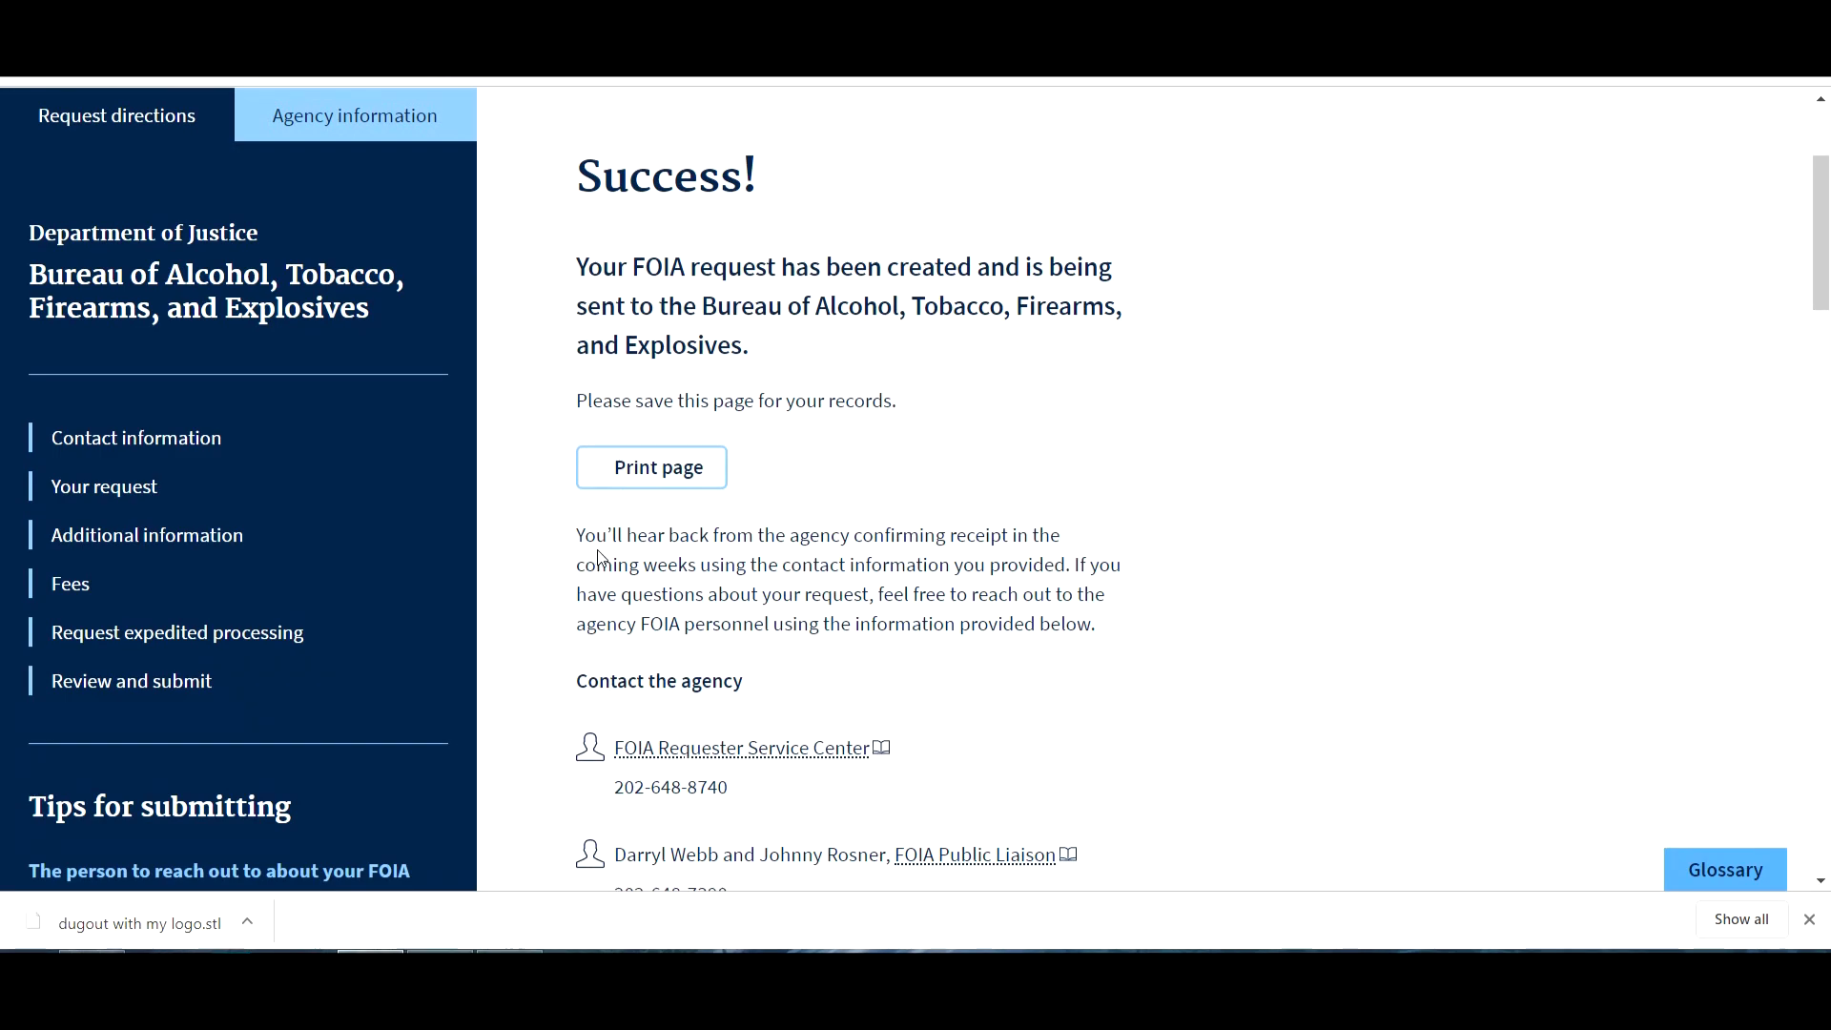
mouse_move(819, 559)
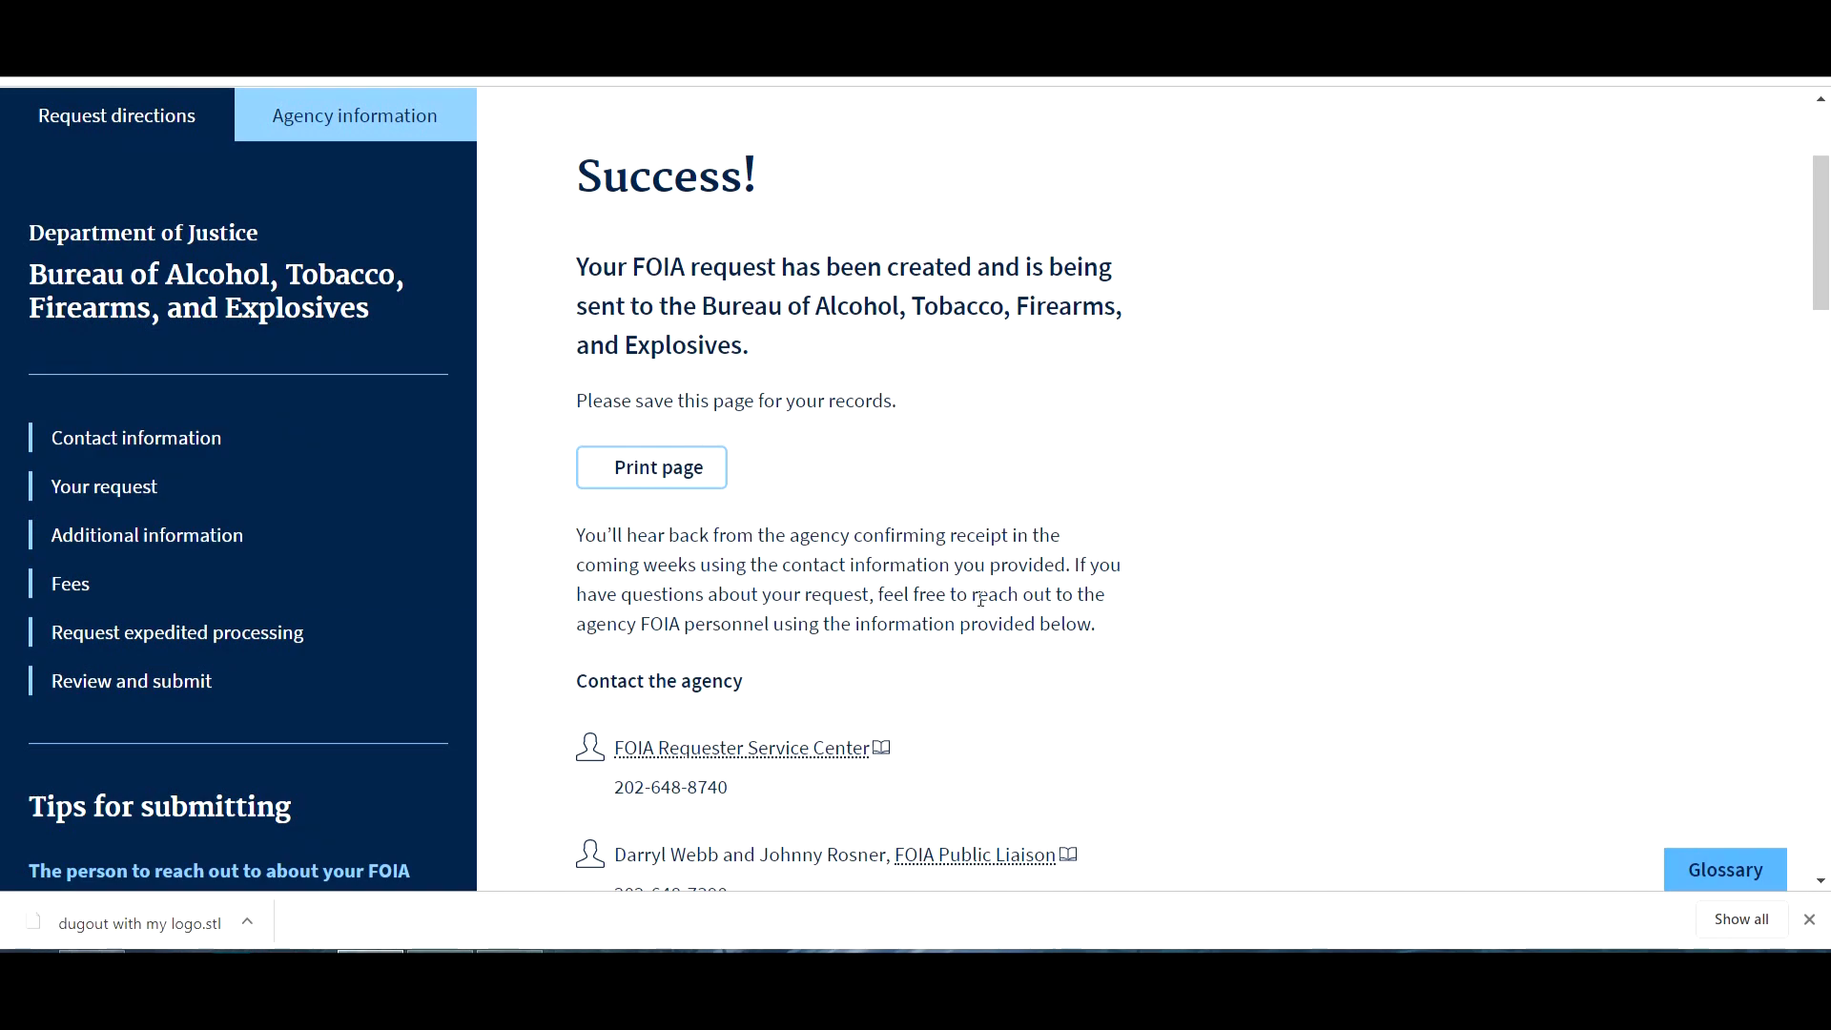
scroll(down, 3)
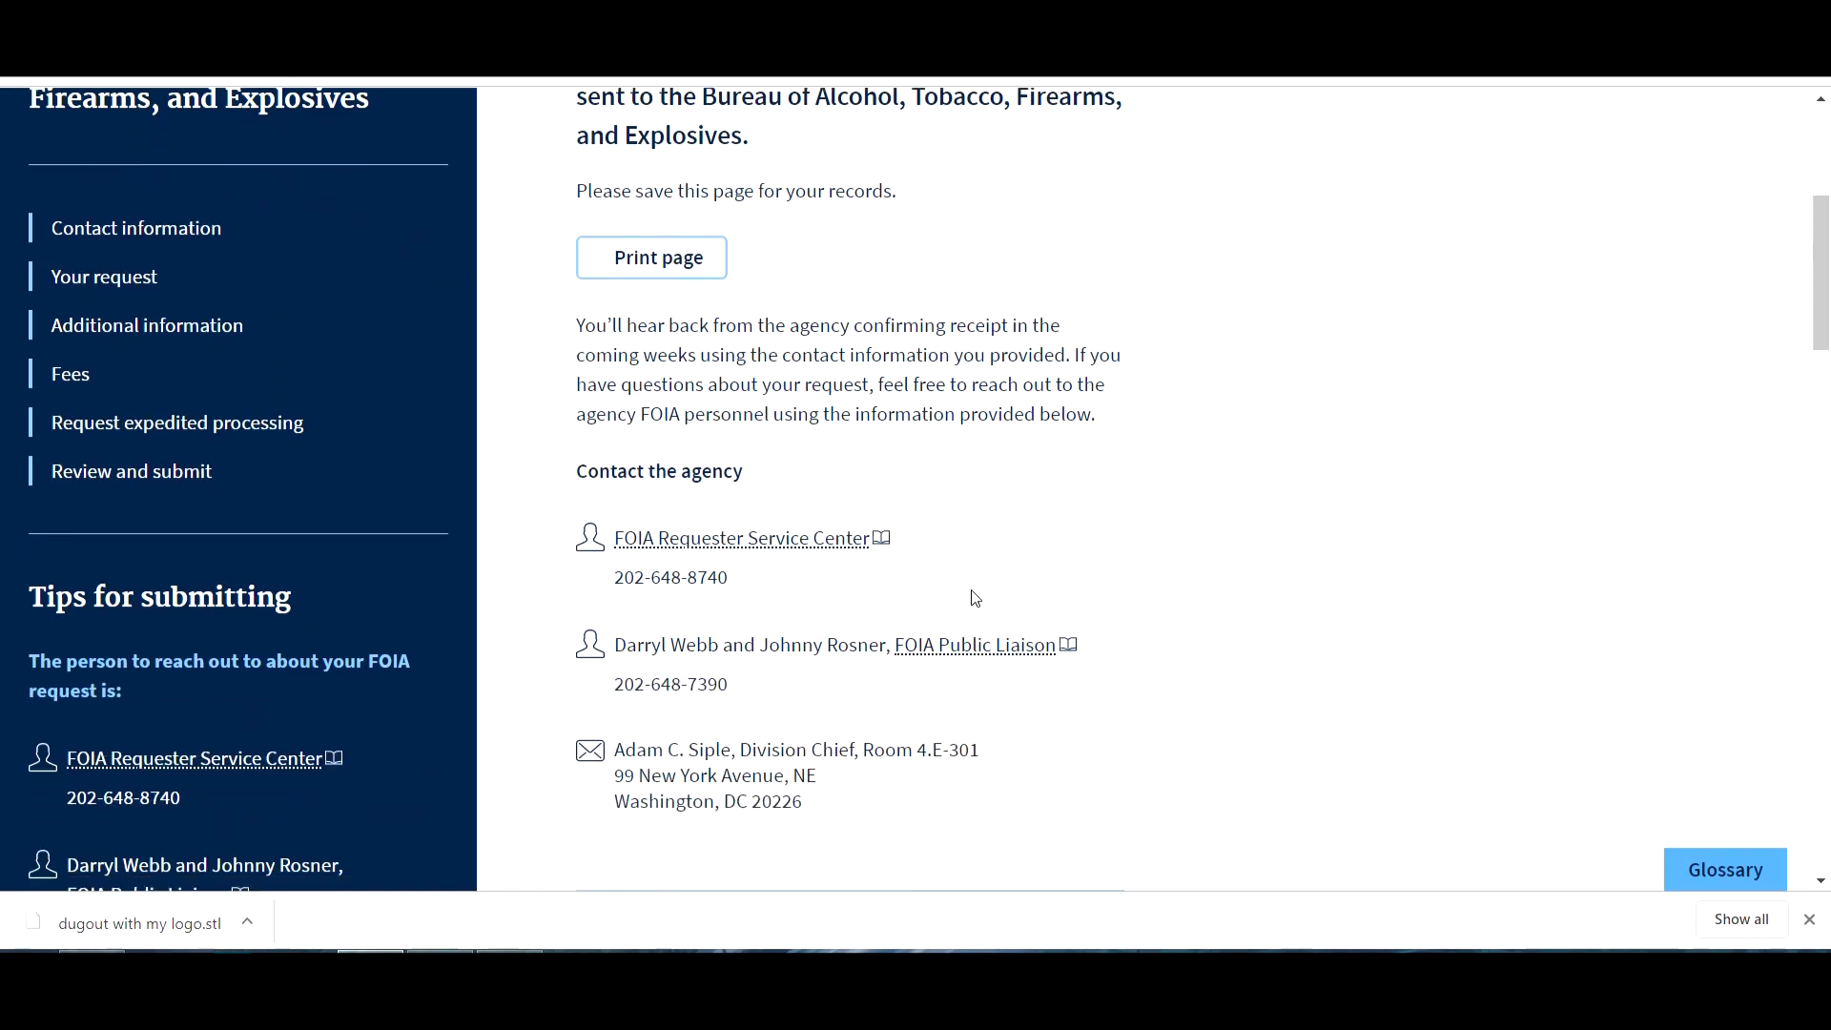
scroll(down, 3)
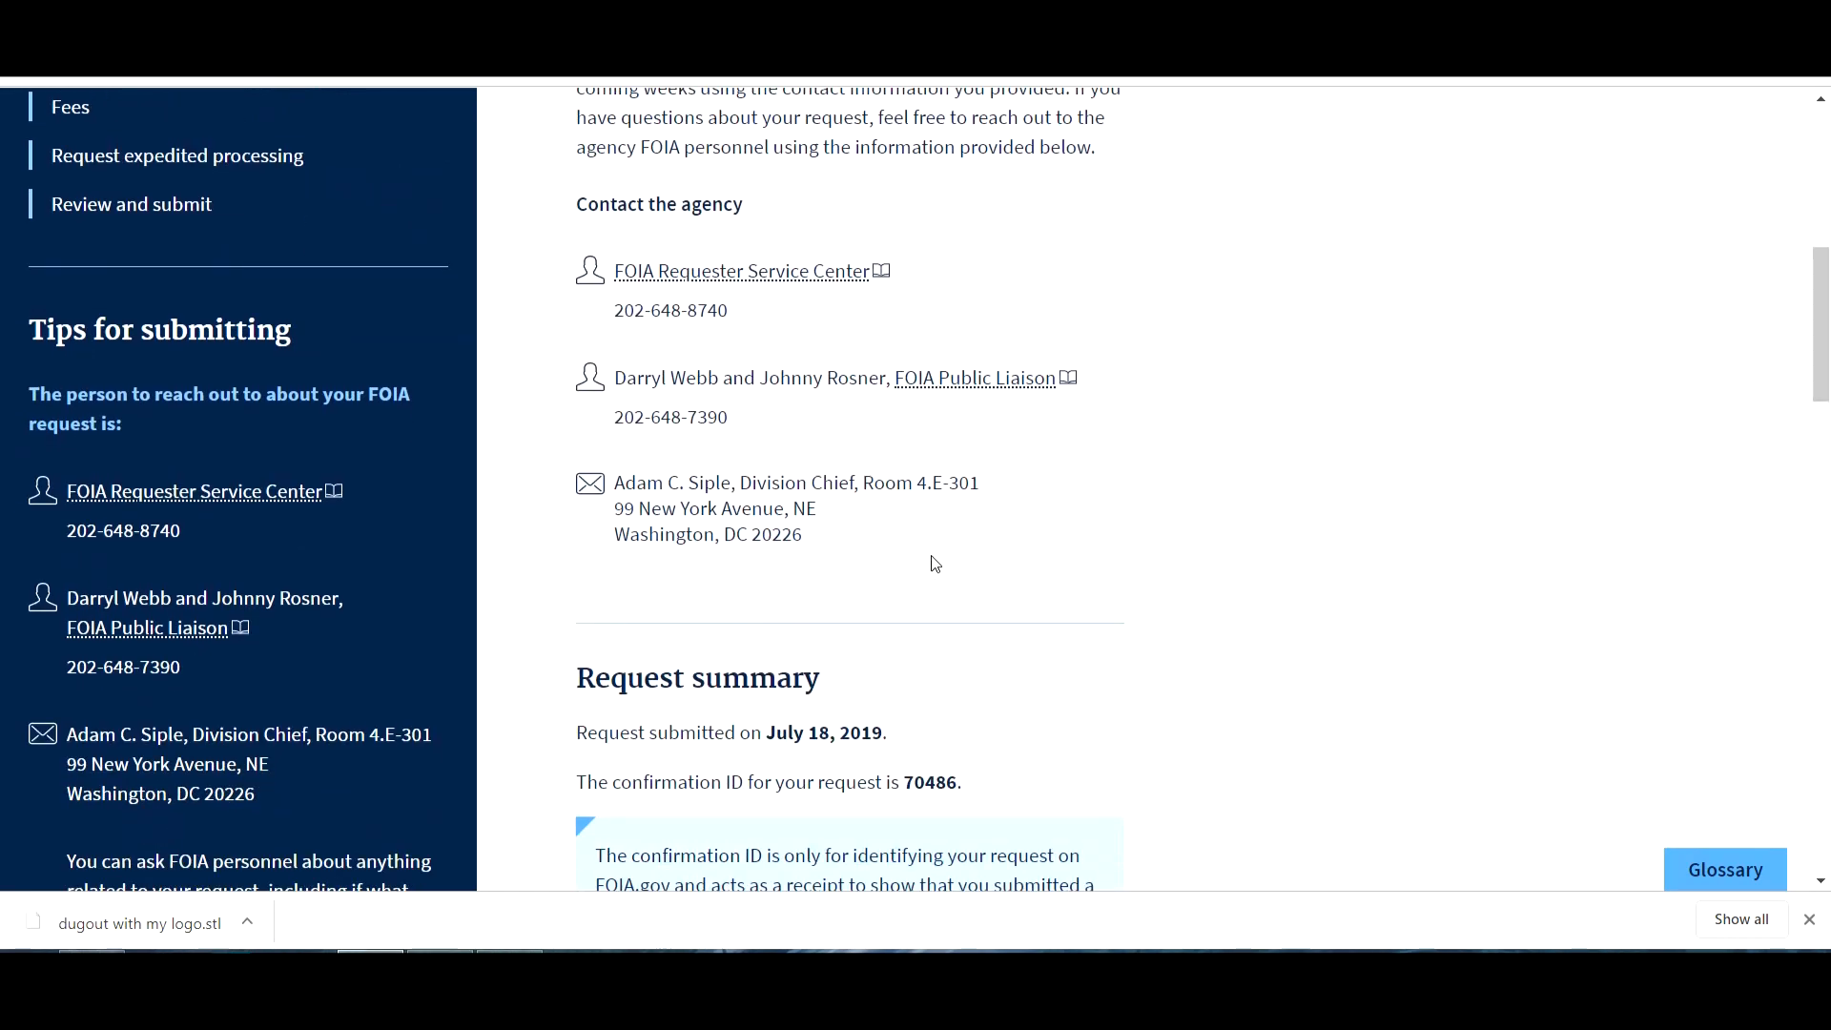
mouse_move(867, 313)
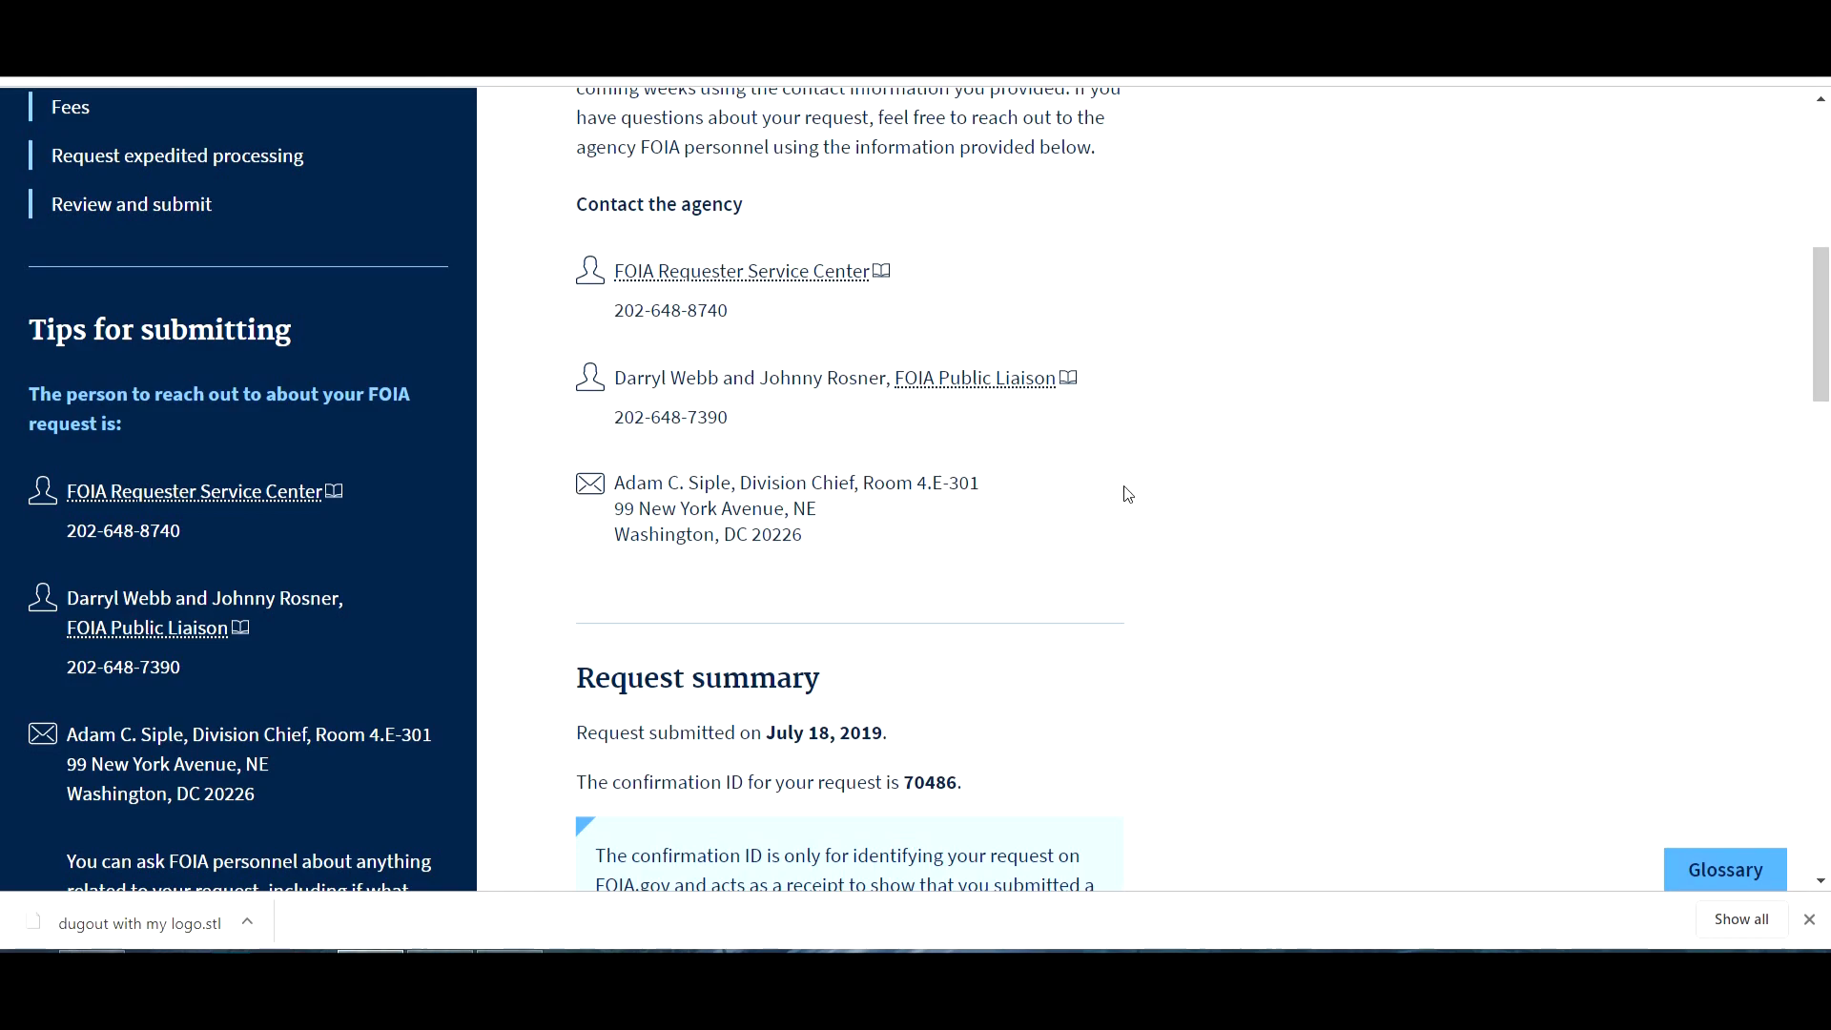
scroll(down, 3)
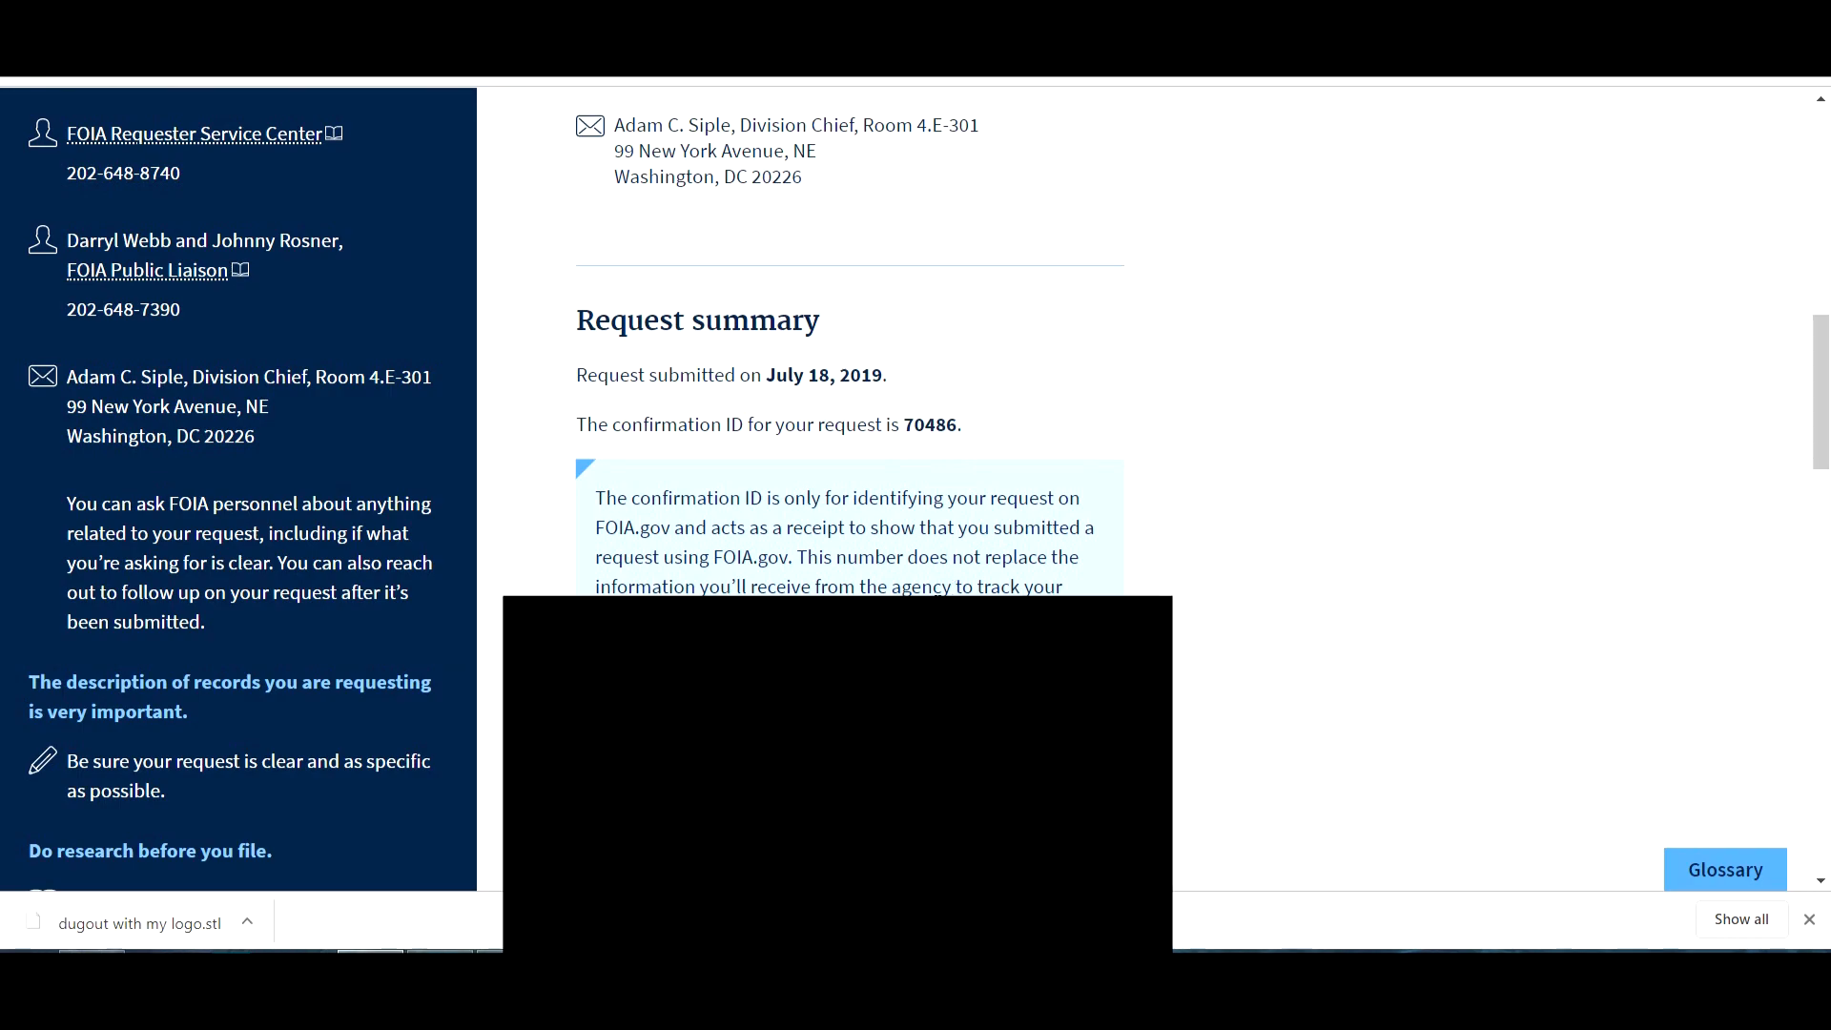
scroll(down, 3)
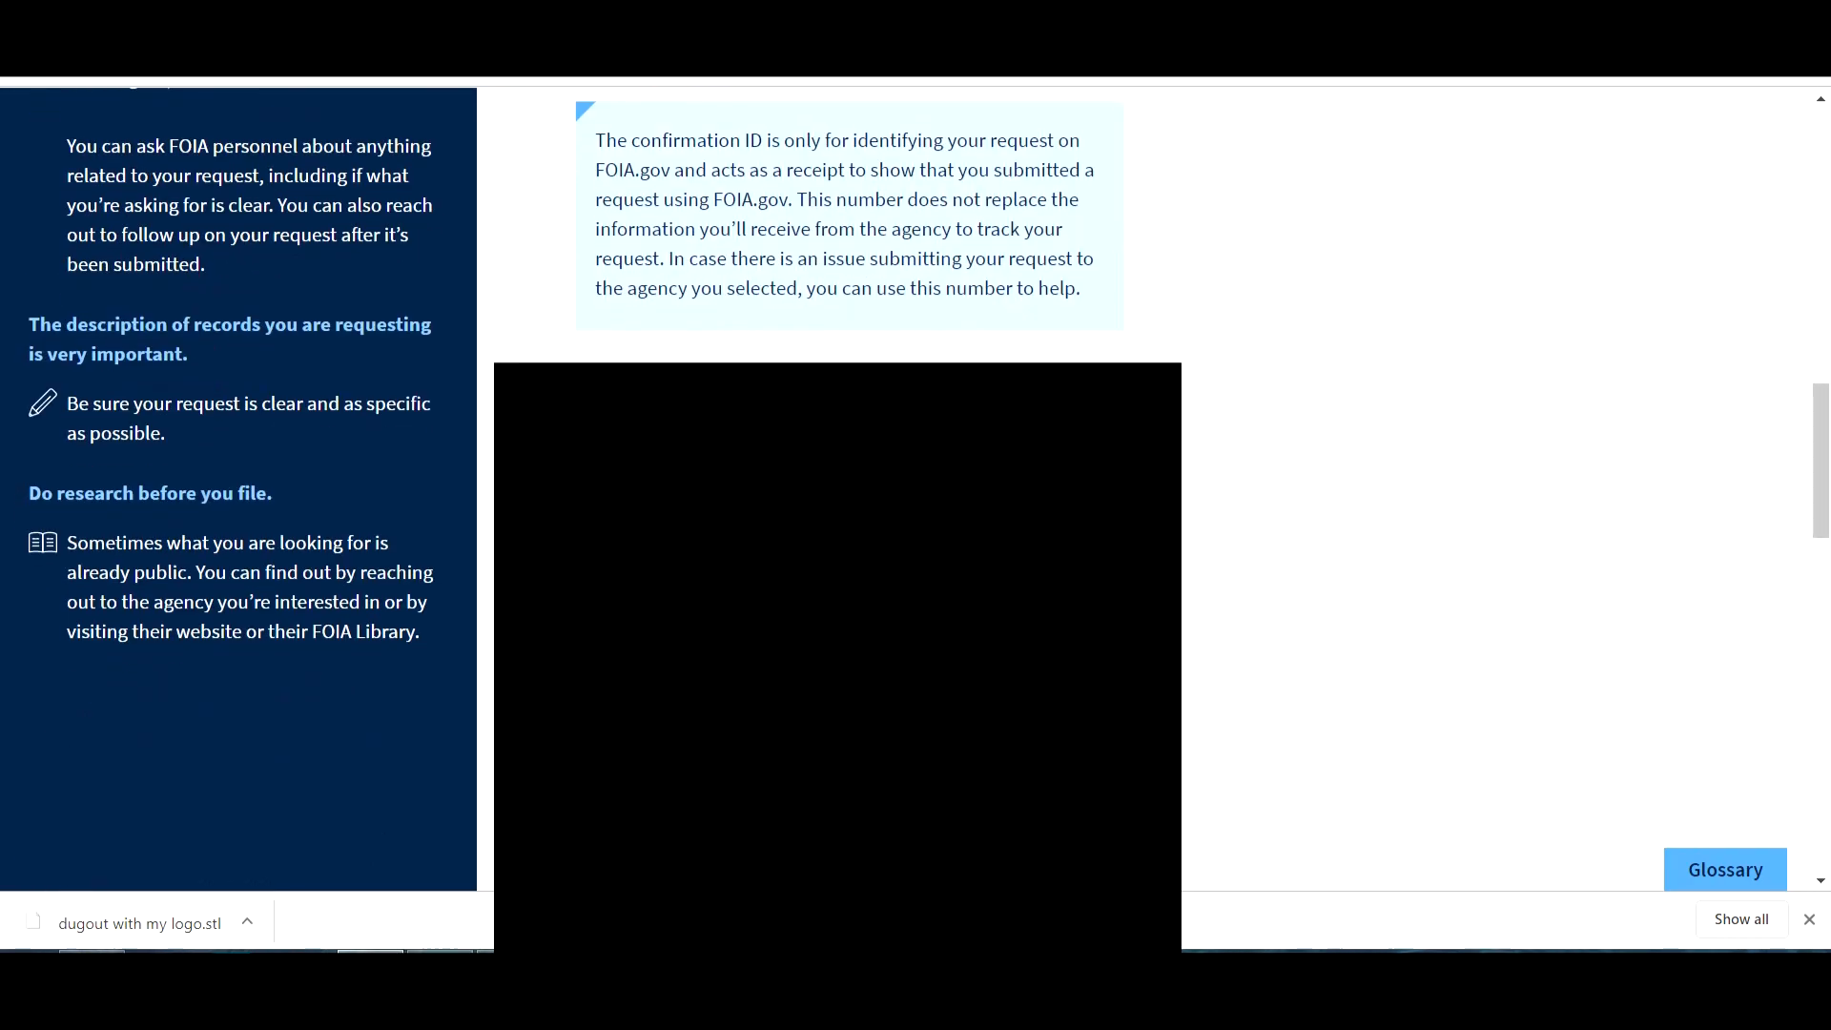
click(139, 923)
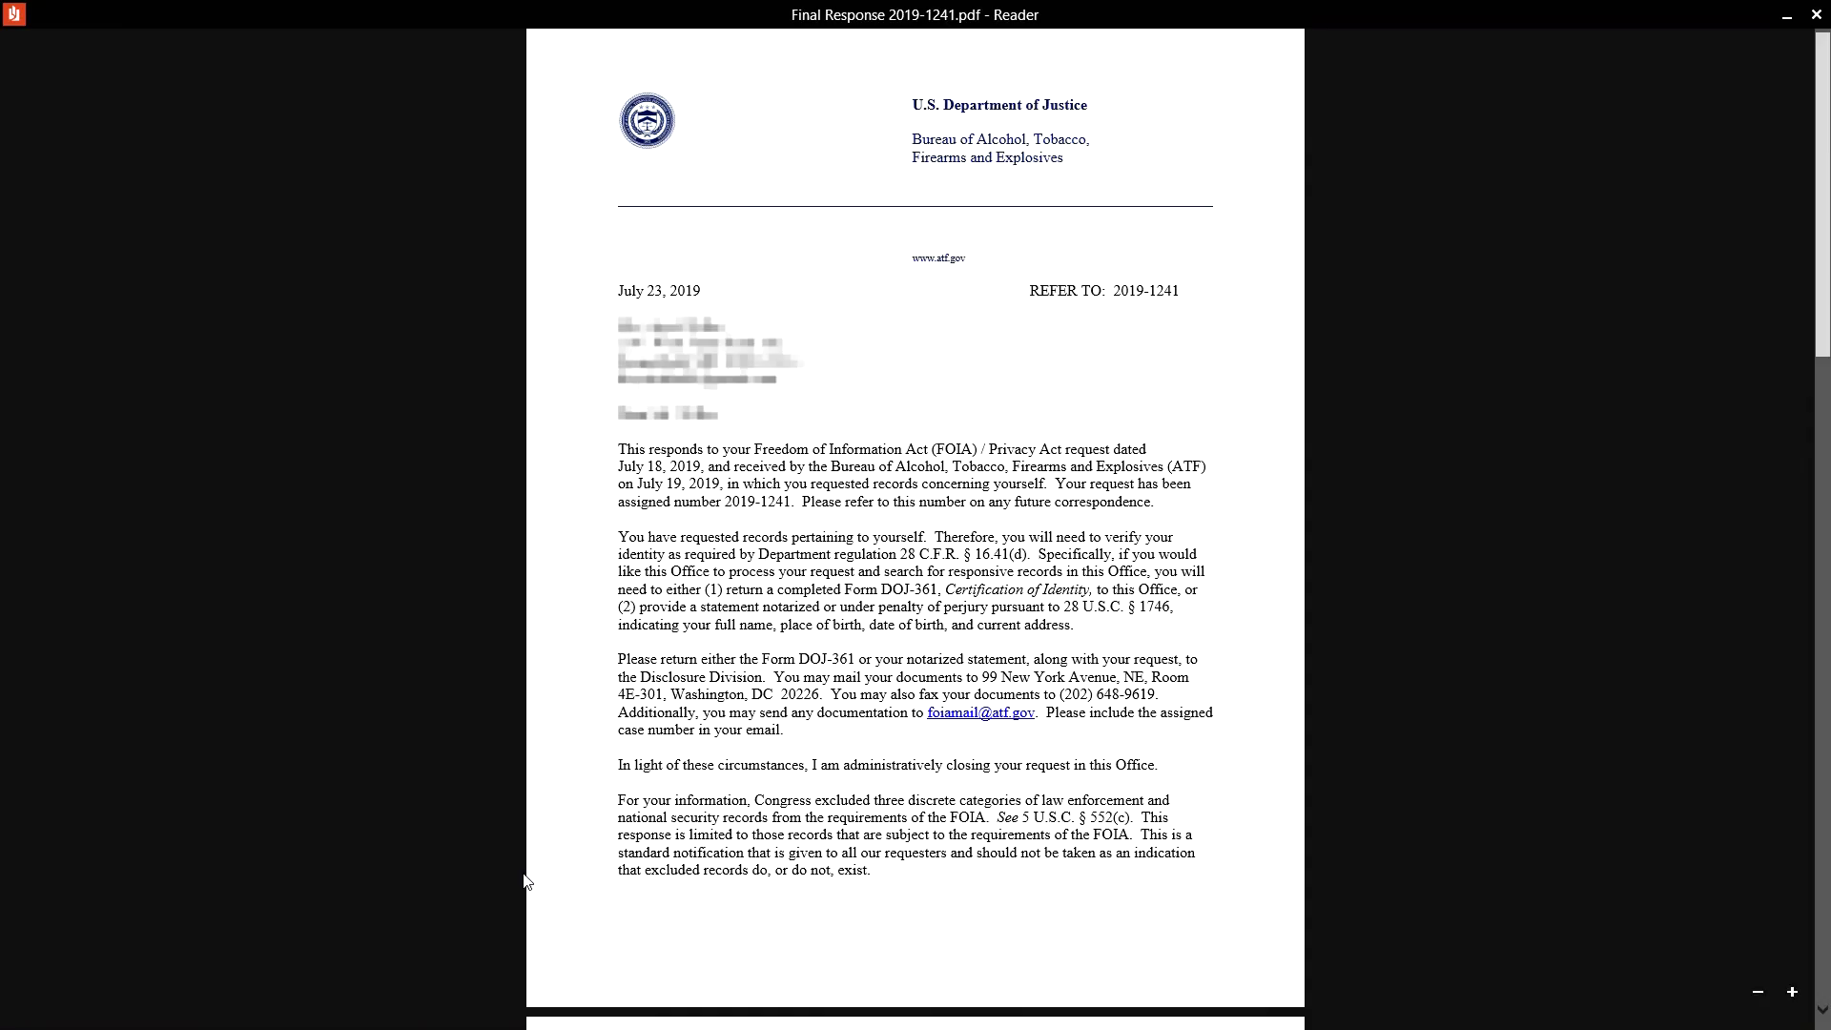